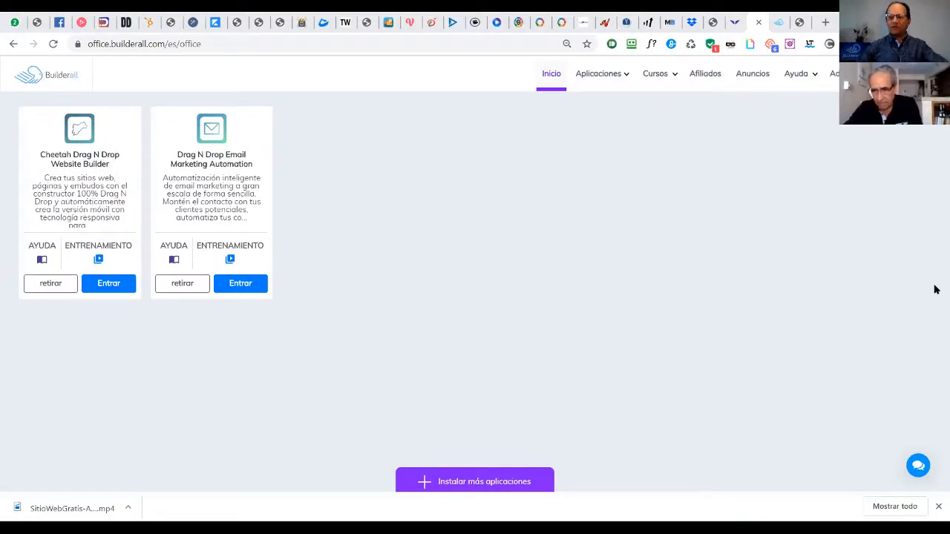
{"action": "mouse_move", "coordinate": [516, 409]}
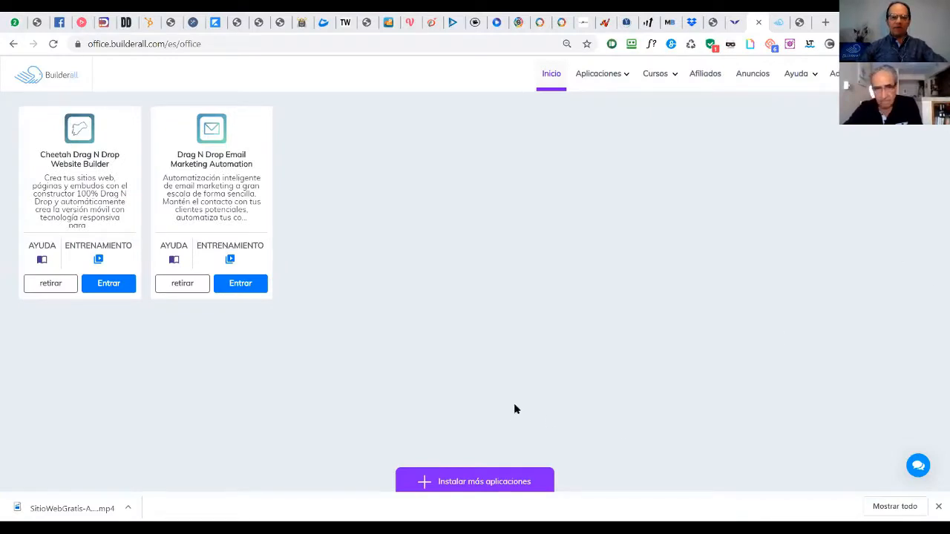
{"action": "mouse_move", "coordinate": [567, 426]}
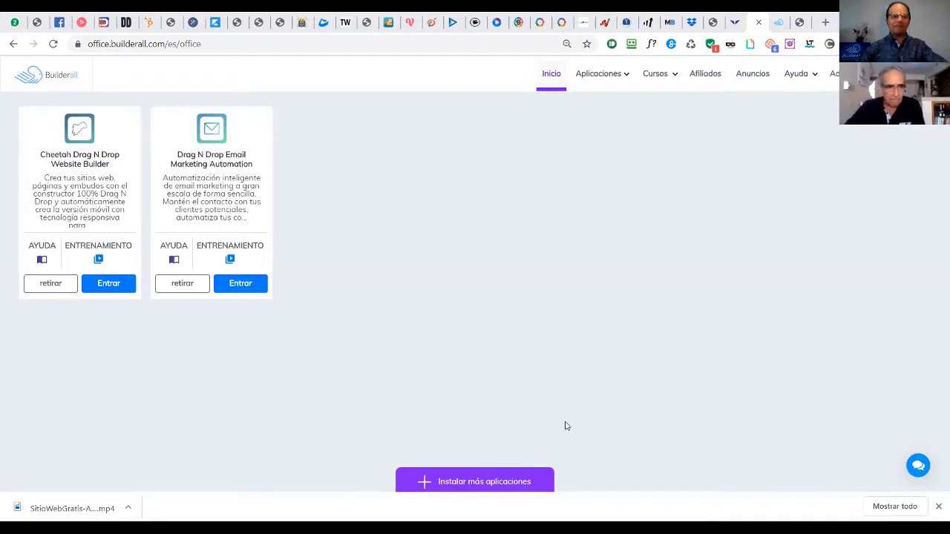
{"action": "mouse_move", "coordinate": [520, 367]}
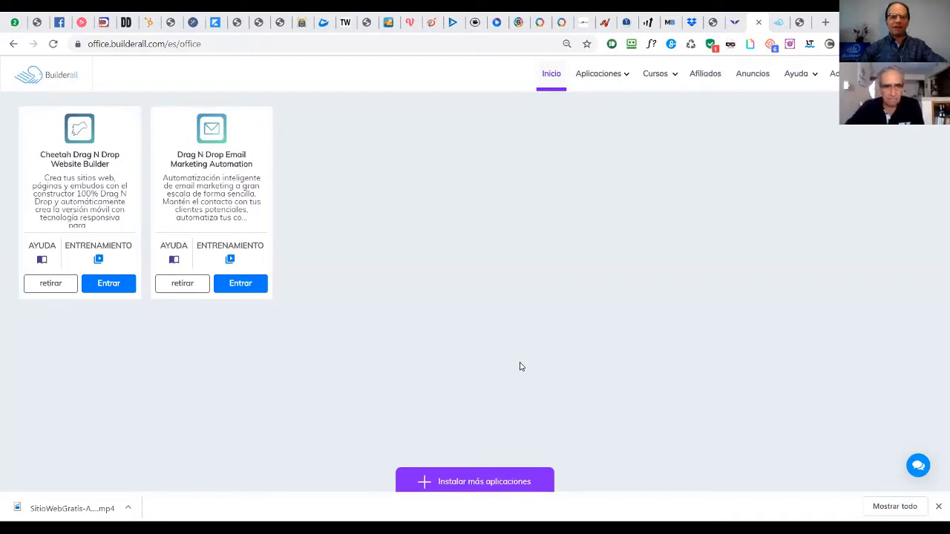
{"action": "mouse_move", "coordinate": [614, 266]}
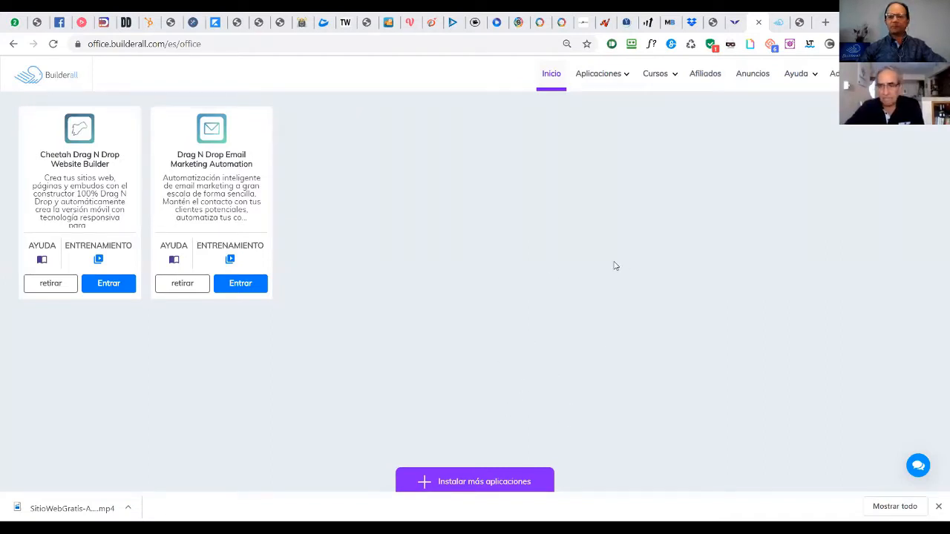
{"action": "mouse_move", "coordinate": [581, 131]}
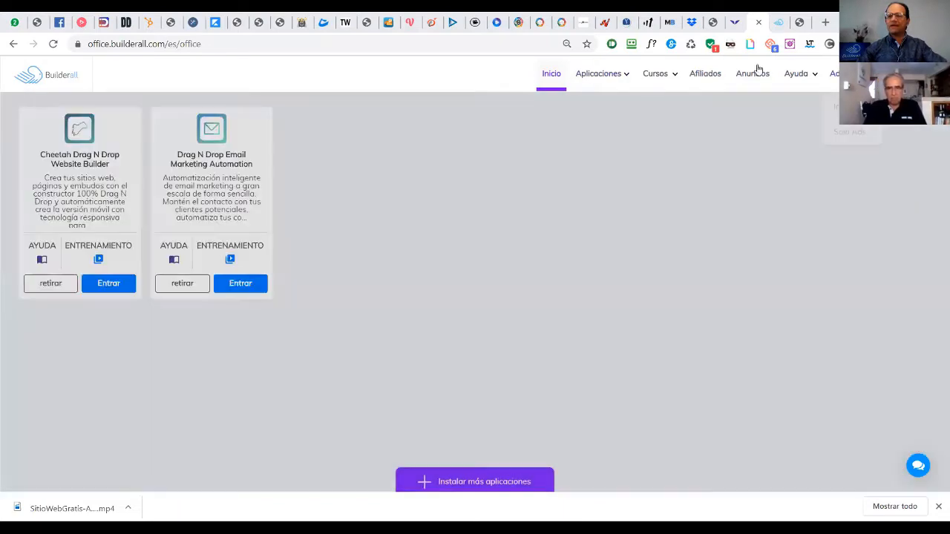
Step: Browse the courses list and help options, then open the live support chat form
{"action": "left_click", "coordinate": [655, 73]}
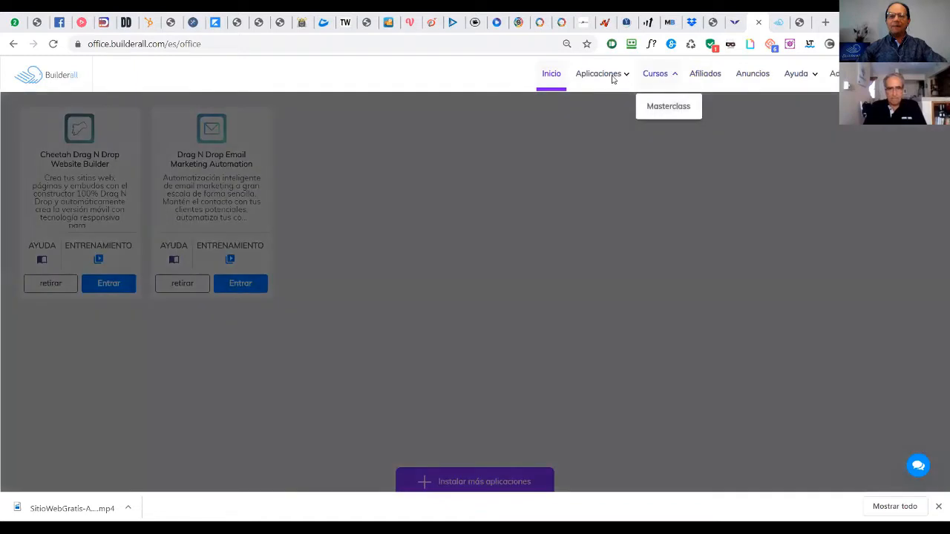
{"action": "mouse_move", "coordinate": [581, 381]}
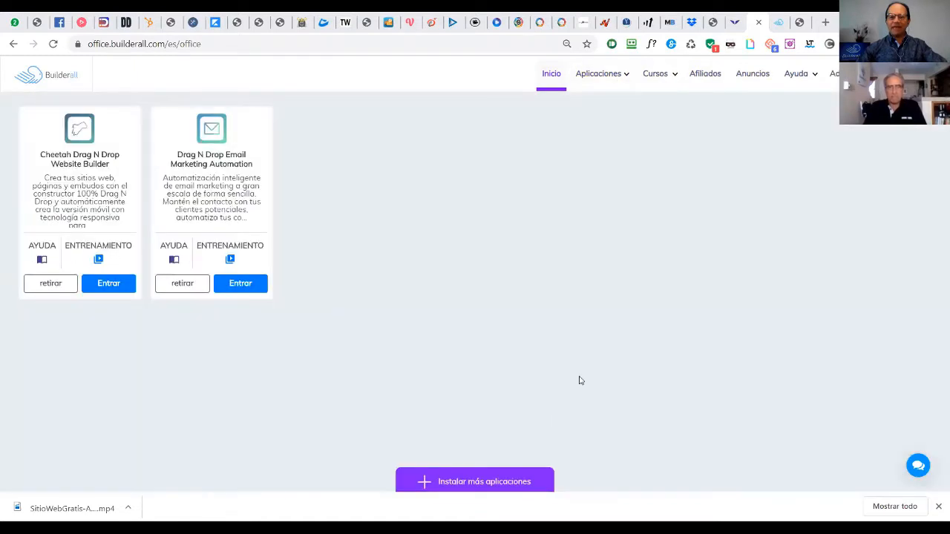
{"action": "mouse_move", "coordinate": [585, 321]}
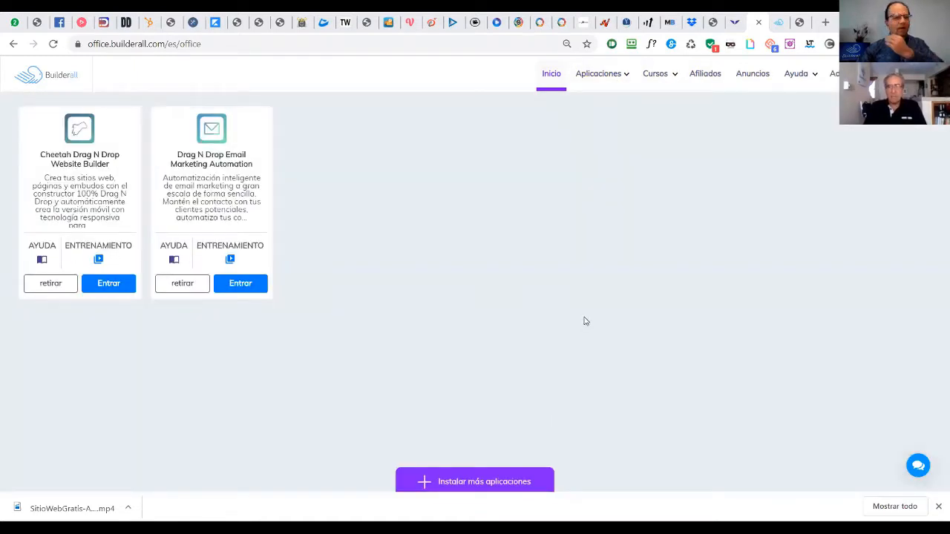
{"action": "mouse_move", "coordinate": [600, 320]}
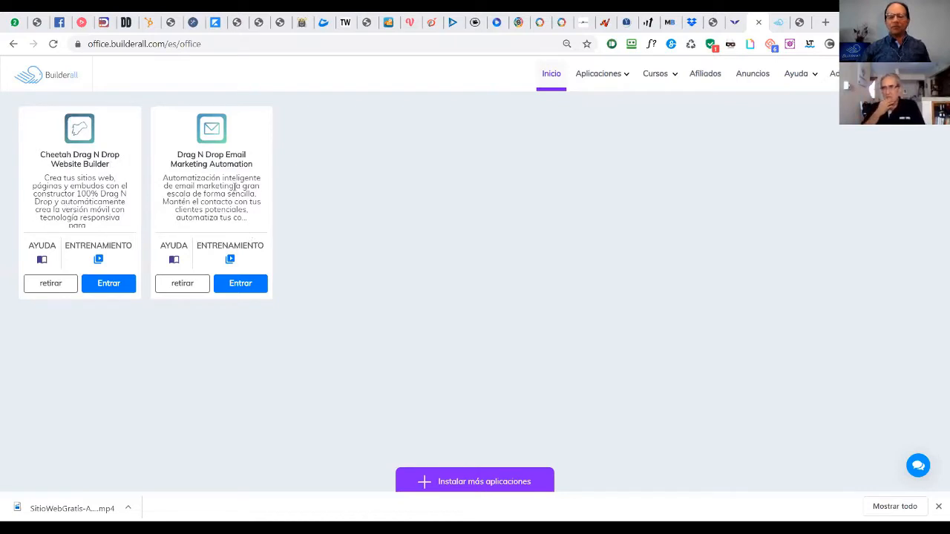
{"action": "mouse_move", "coordinate": [239, 175]}
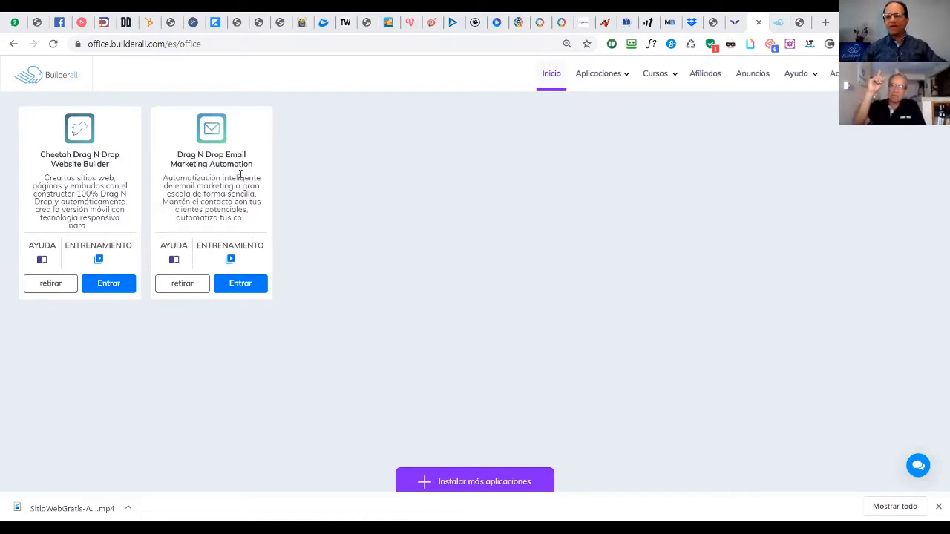
{"action": "mouse_move", "coordinate": [477, 310]}
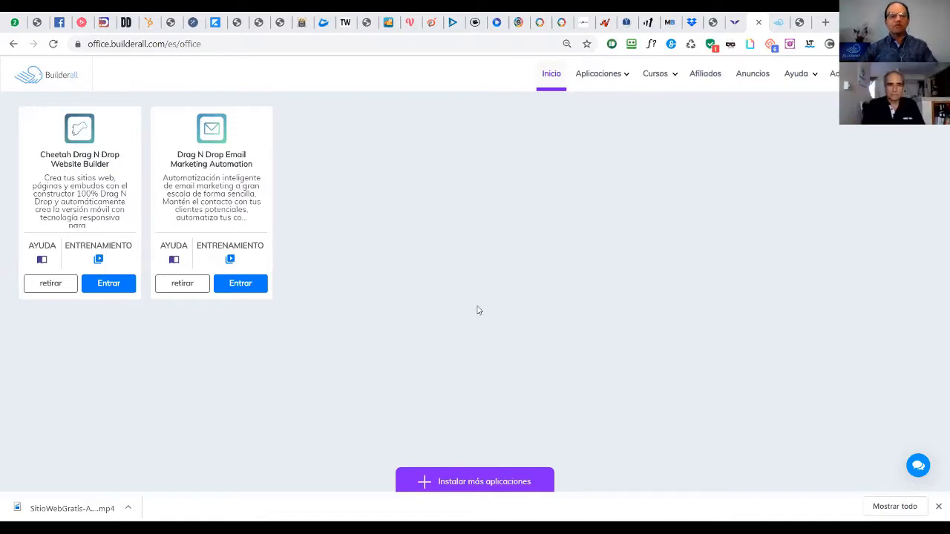
{"action": "mouse_move", "coordinate": [146, 144]}
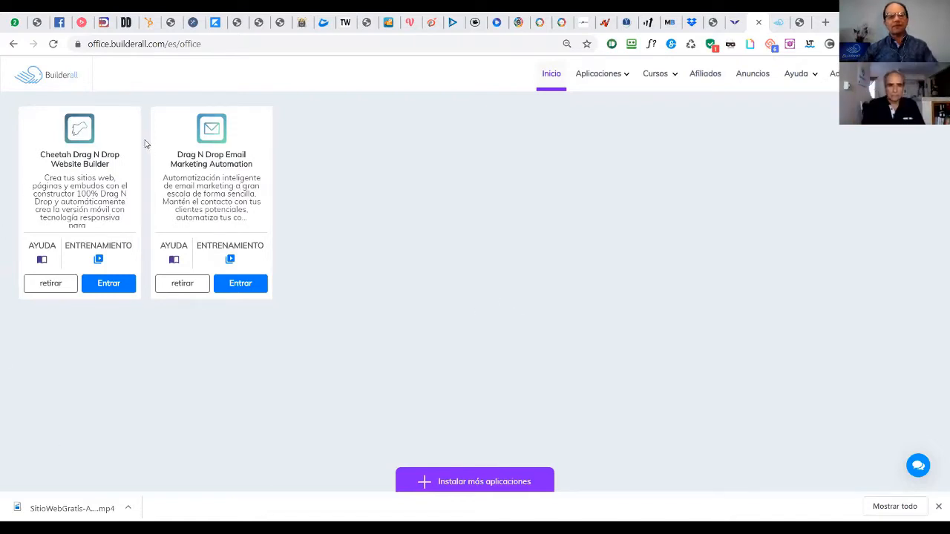
{"action": "mouse_move", "coordinate": [50, 203]}
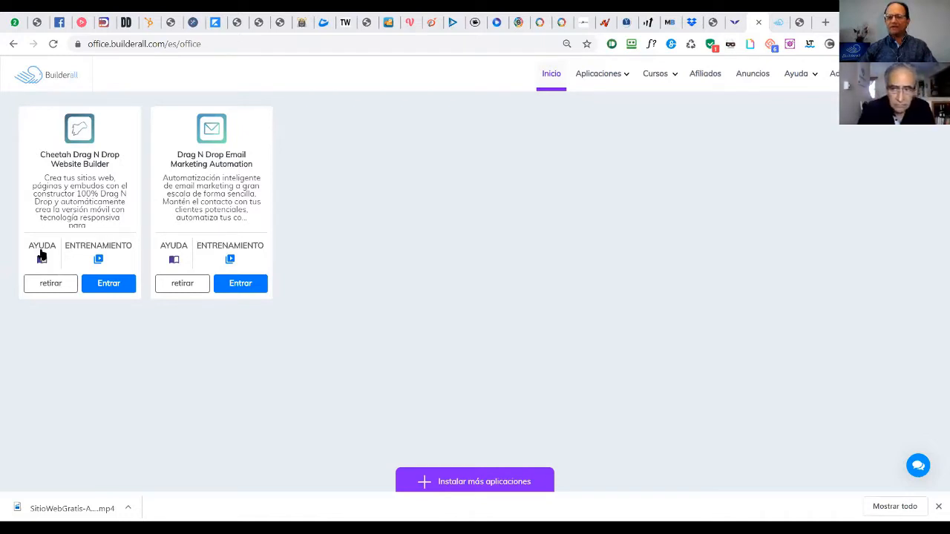
{"action": "mouse_move", "coordinate": [41, 259]}
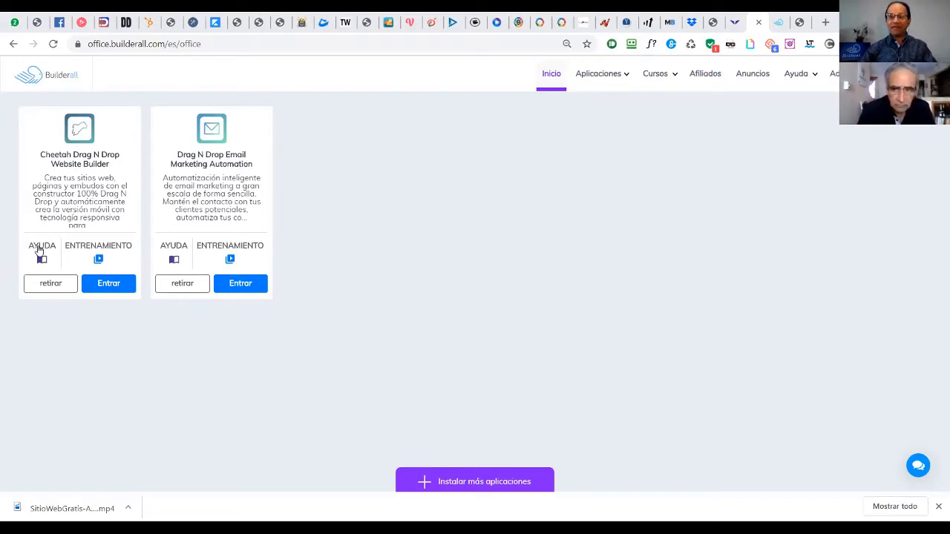
{"action": "mouse_move", "coordinate": [35, 255]}
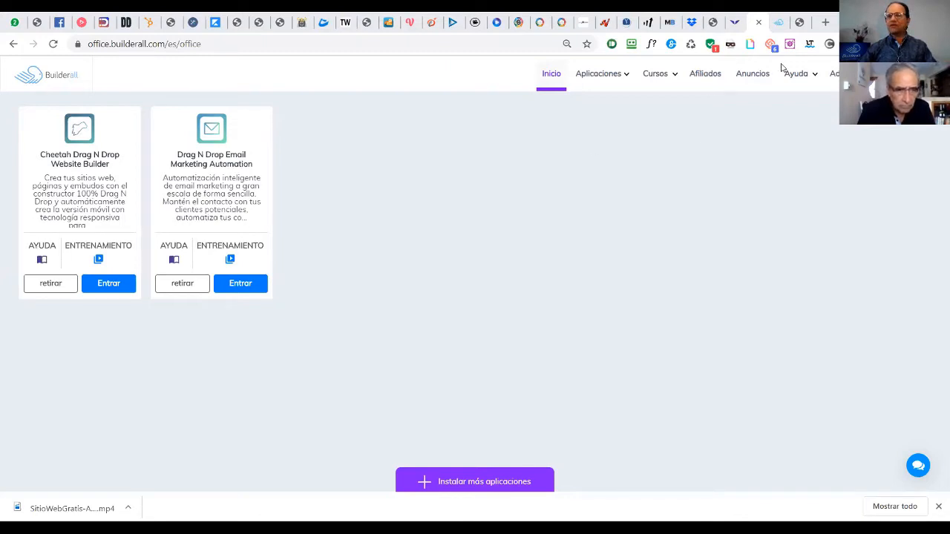
{"action": "left_click", "coordinate": [796, 73]}
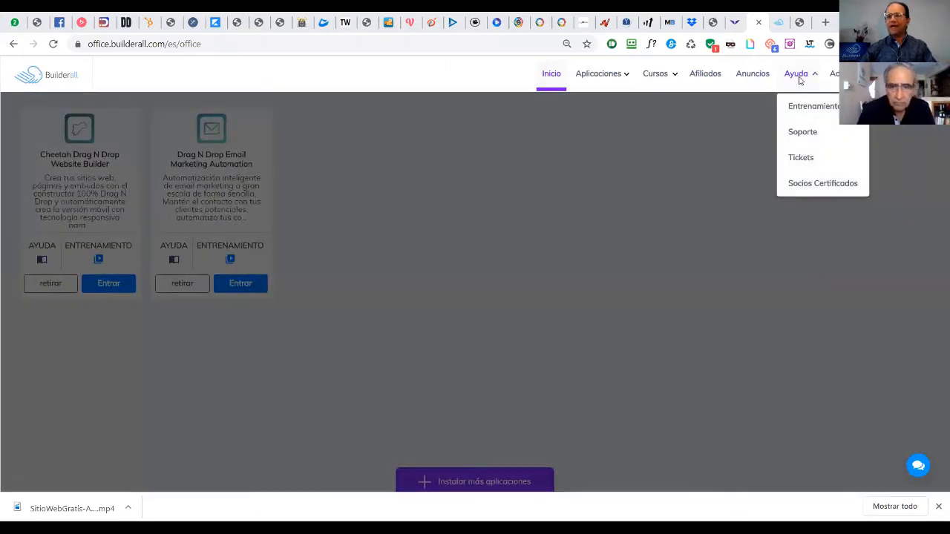
{"action": "mouse_move", "coordinate": [814, 105]}
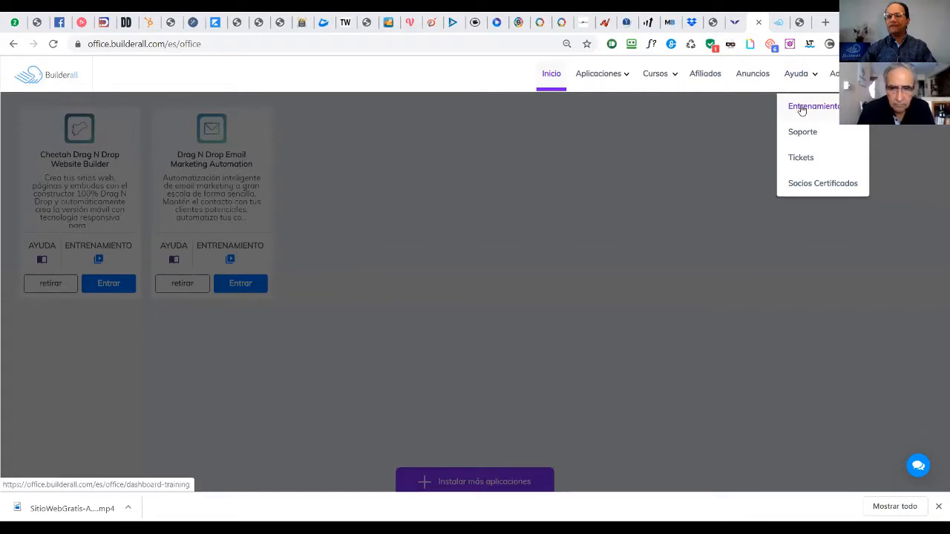
{"action": "mouse_move", "coordinate": [801, 158]}
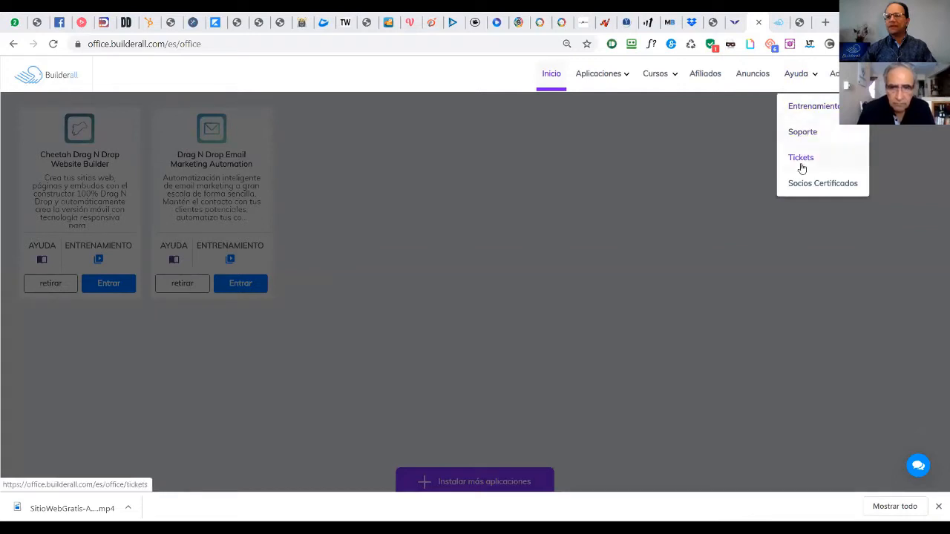
{"action": "mouse_move", "coordinate": [801, 115]}
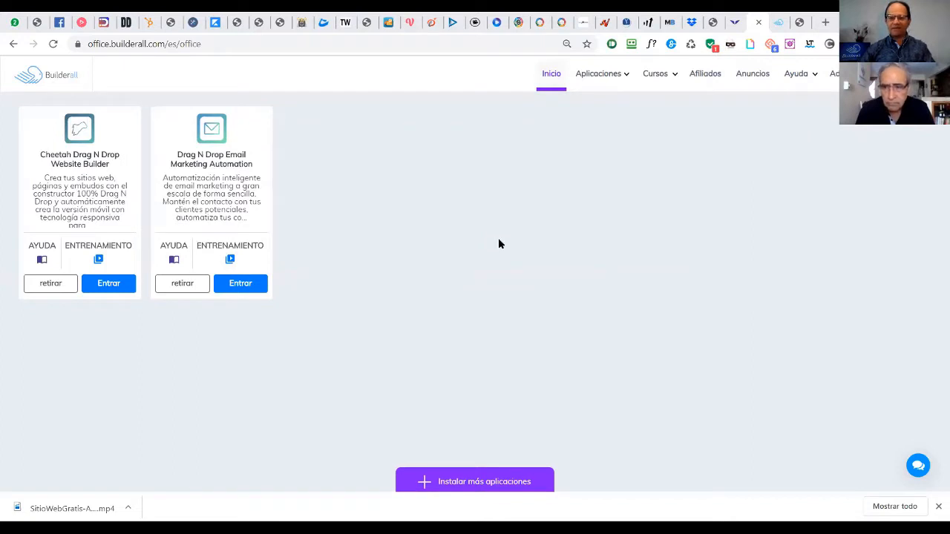
{"action": "mouse_move", "coordinate": [779, 454]}
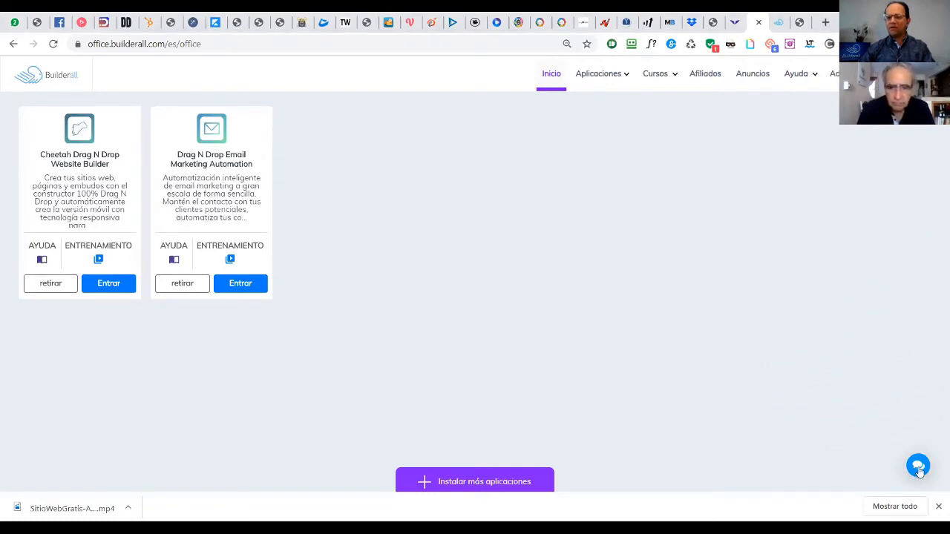
{"action": "left_click", "coordinate": [918, 467]}
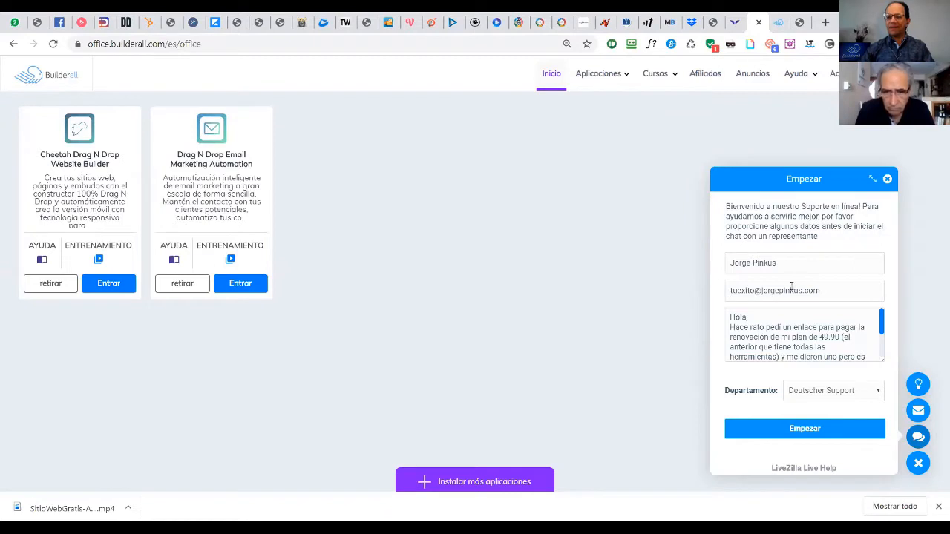
Step: Replace the old question-box message with 'pago' and test text 'h s srthtsrth'
{"action": "triple_click", "coordinate": [802, 336]}
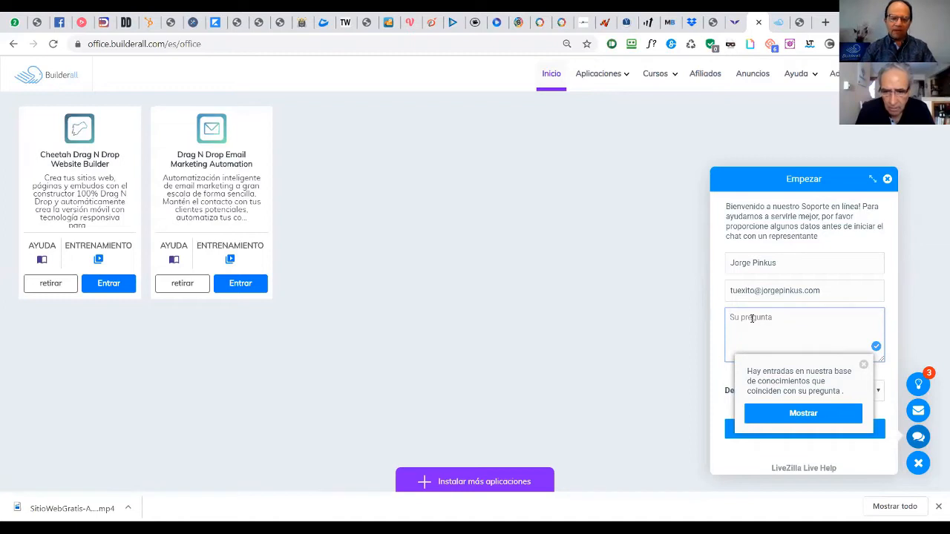
{"action": "type", "text": "pago"}
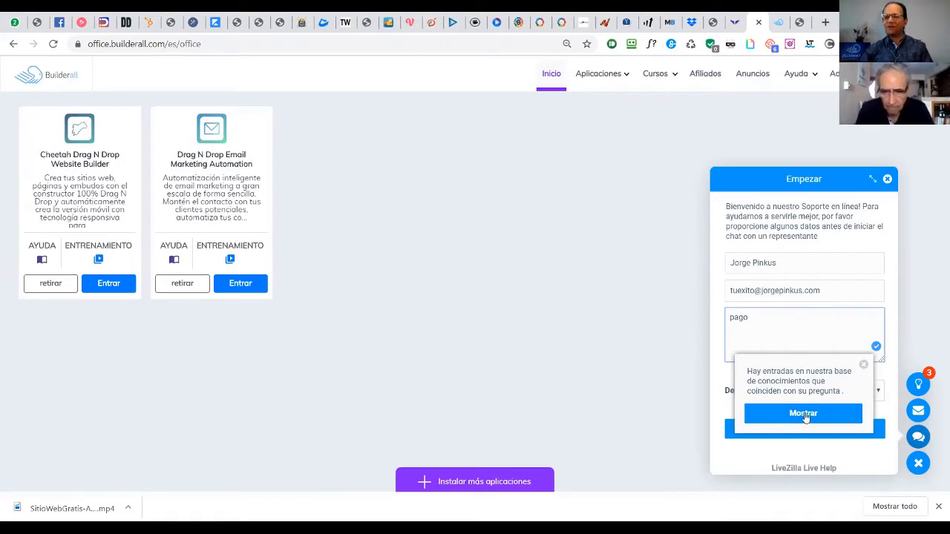
{"action": "mouse_move", "coordinate": [795, 403]}
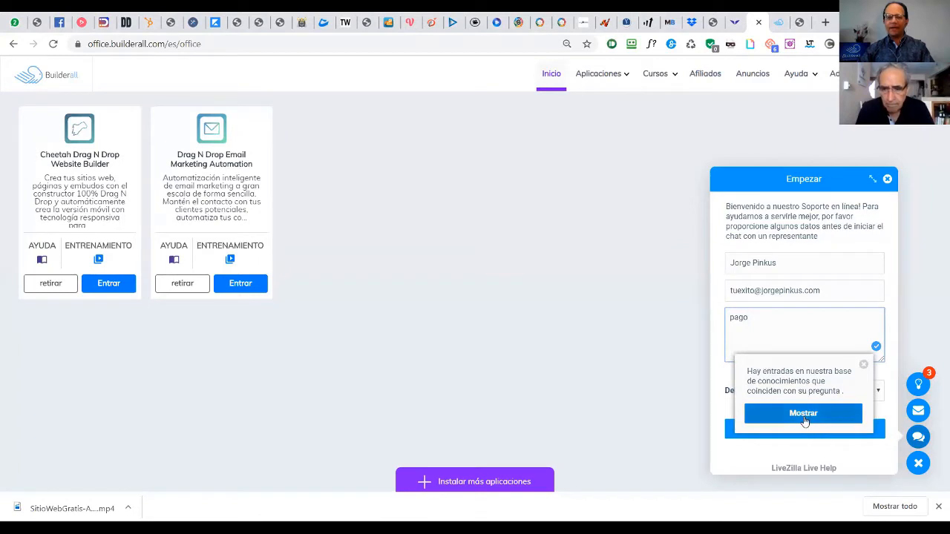
{"action": "mouse_move", "coordinate": [798, 421]}
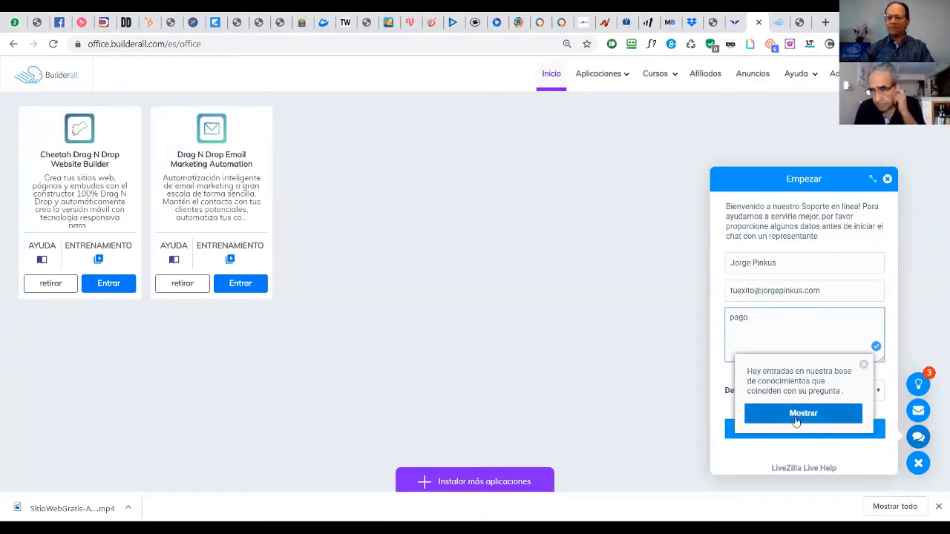
{"action": "mouse_move", "coordinate": [853, 386]}
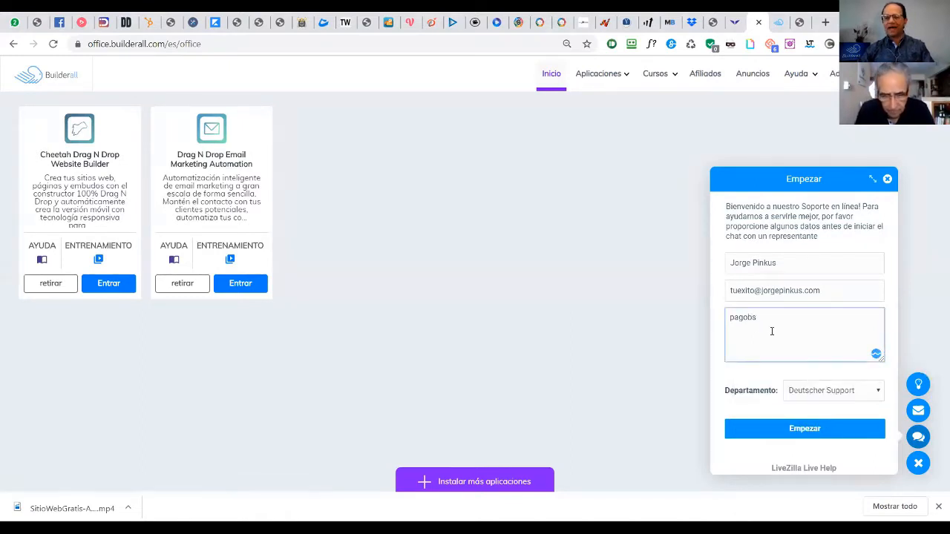
{"action": "type", "text": "h s srthtsrth"}
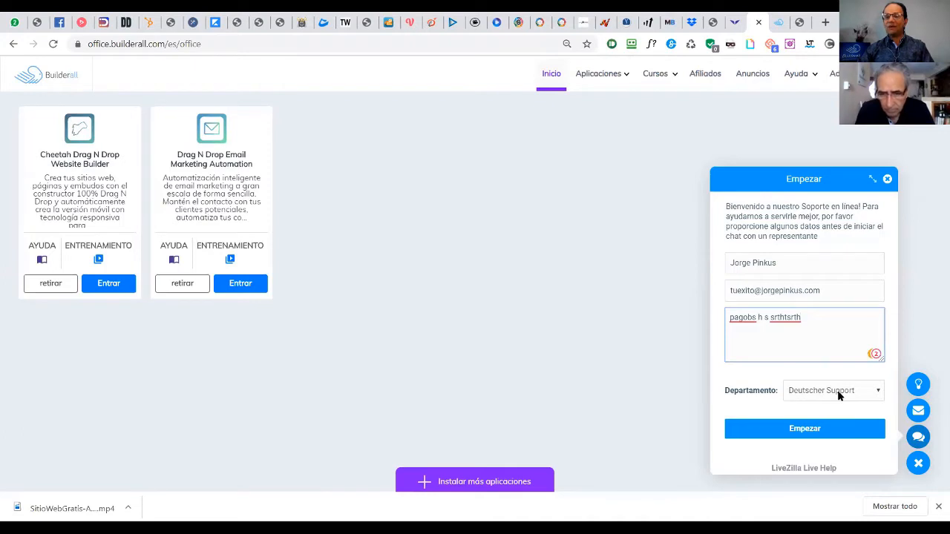
Step: Choose a support department in the Departamento dropdown, then dismiss the chat form
{"action": "left_click", "coordinate": [833, 390]}
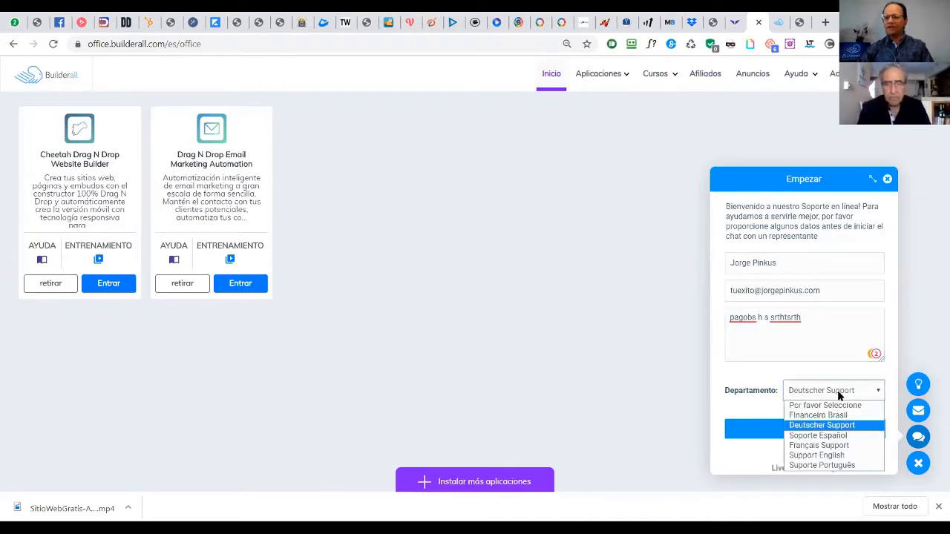
{"action": "mouse_move", "coordinate": [819, 415]}
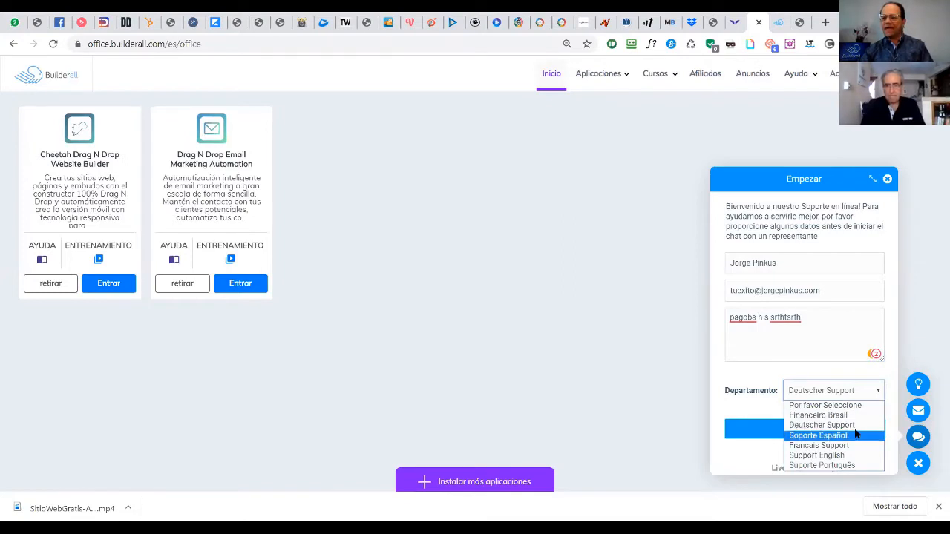
{"action": "mouse_move", "coordinate": [821, 426]}
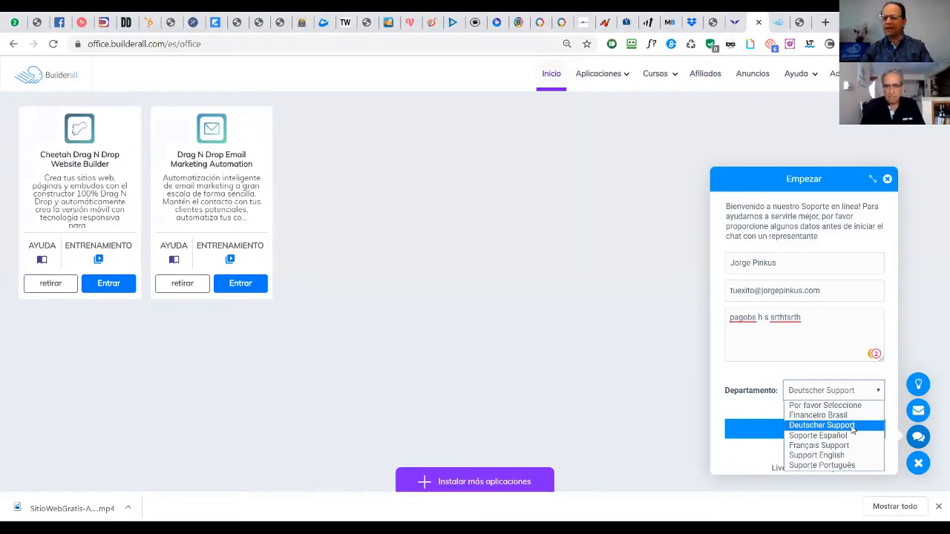
{"action": "mouse_move", "coordinate": [819, 445]}
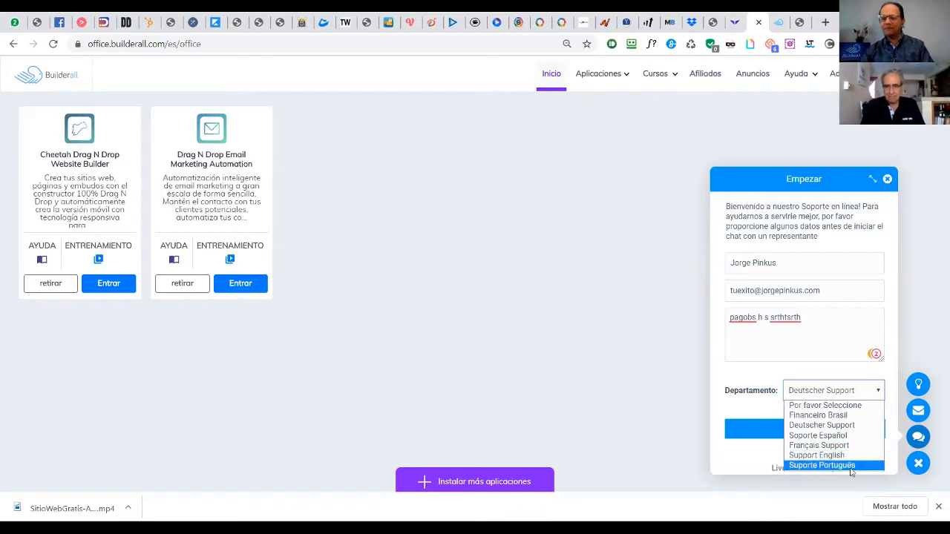
{"action": "mouse_move", "coordinate": [817, 436]}
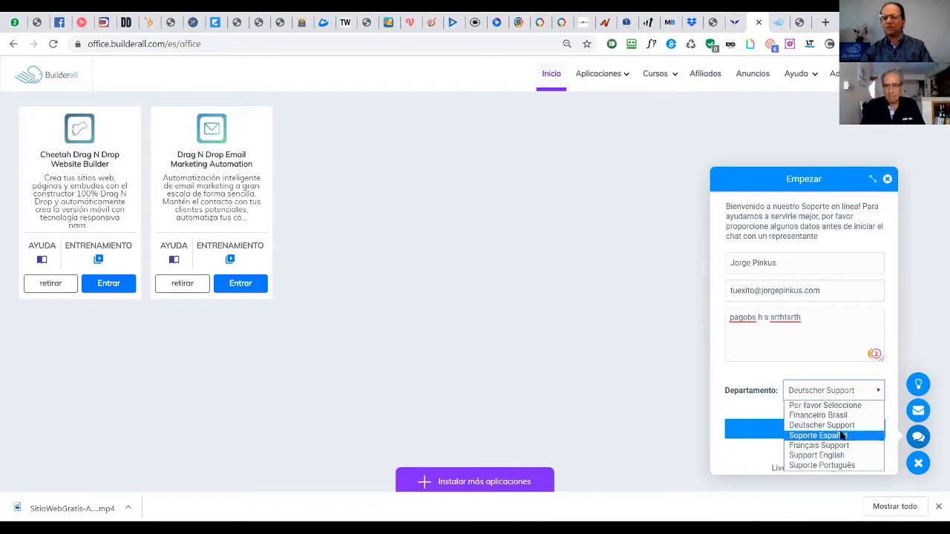
{"action": "left_click", "coordinate": [819, 445]}
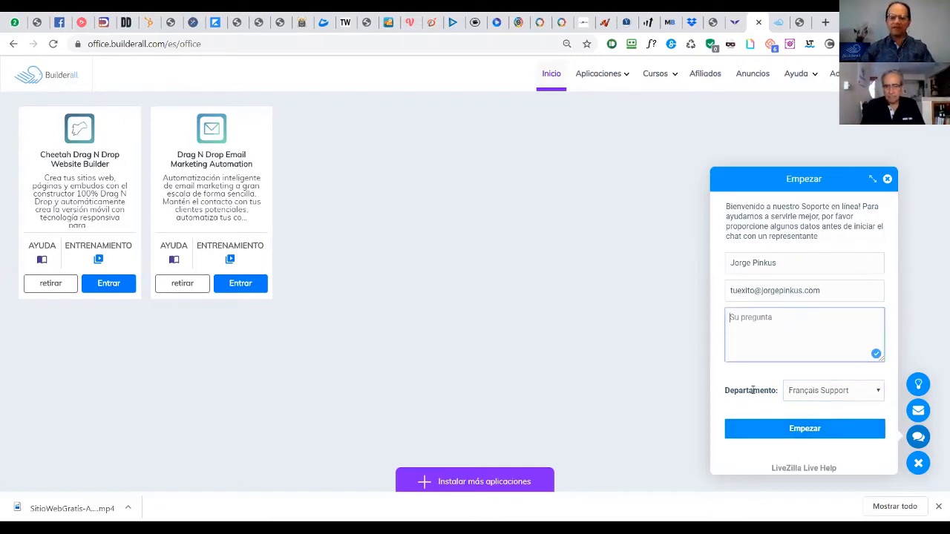
{"action": "left_click", "coordinate": [887, 179]}
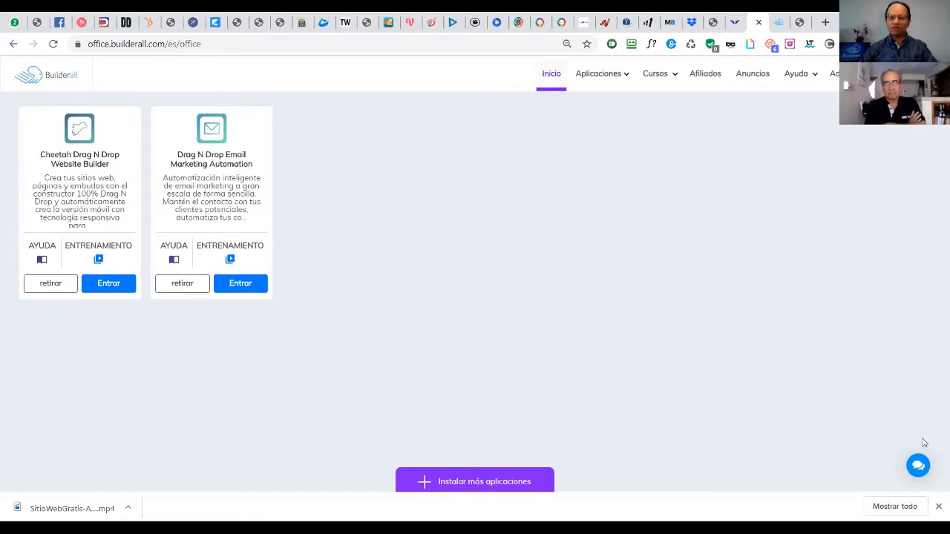
Step: Enter the help centre via Ayuda > Soporte and show the 'Builderall y Herramientas' FAQ
{"action": "left_click", "coordinate": [796, 74]}
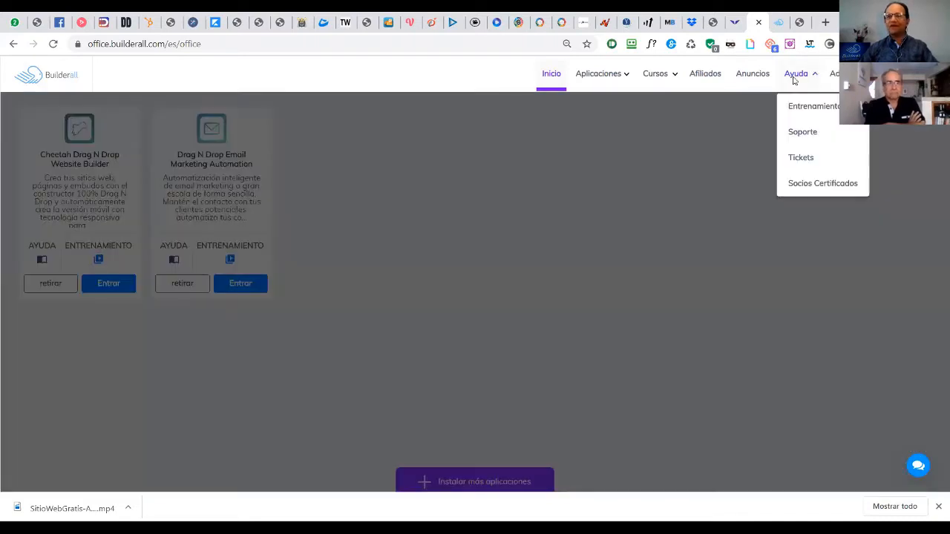
{"action": "mouse_move", "coordinate": [809, 162]}
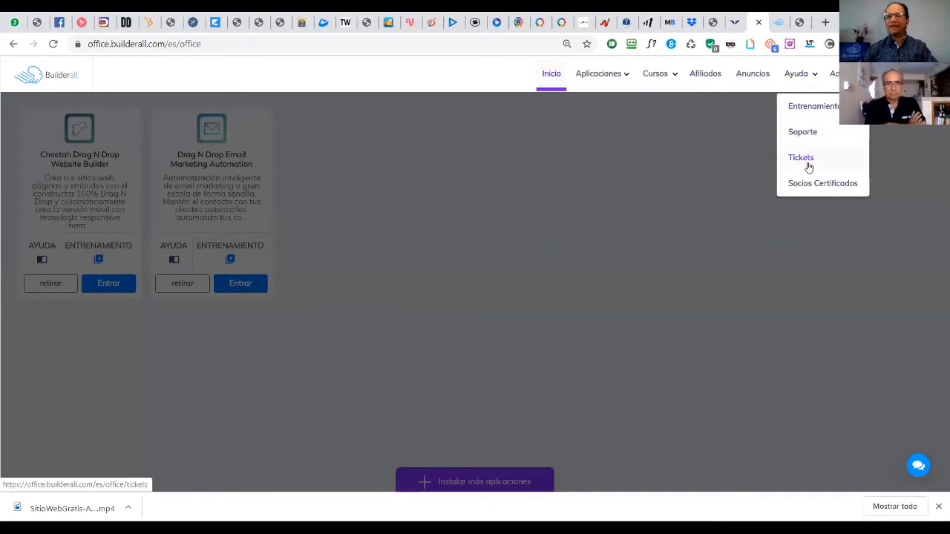
{"action": "mouse_move", "coordinate": [804, 109]}
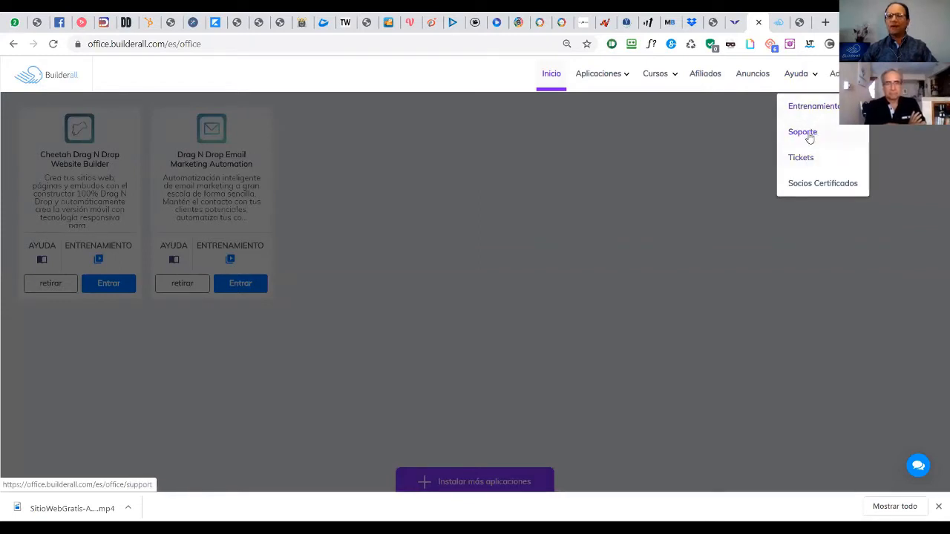
{"action": "left_click", "coordinate": [803, 131]}
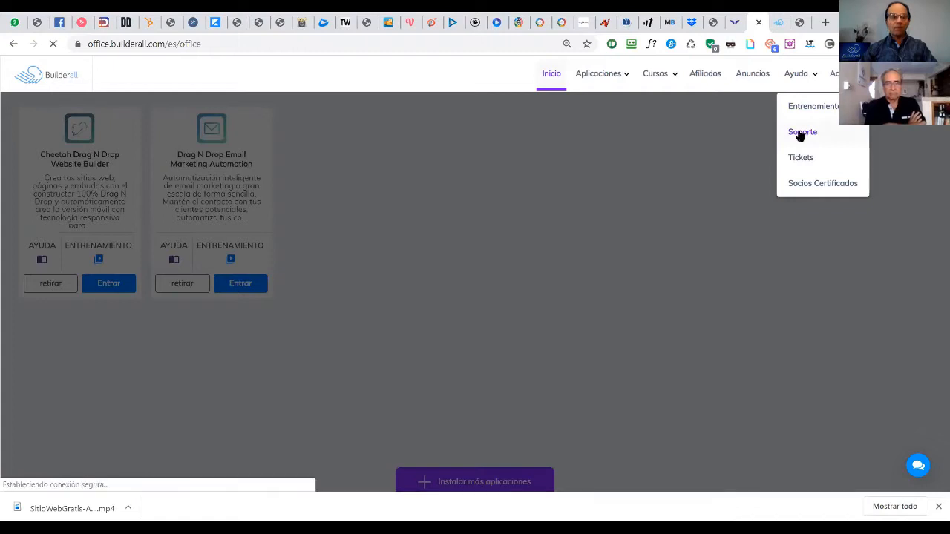
{"action": "left_click", "coordinate": [661, 272]}
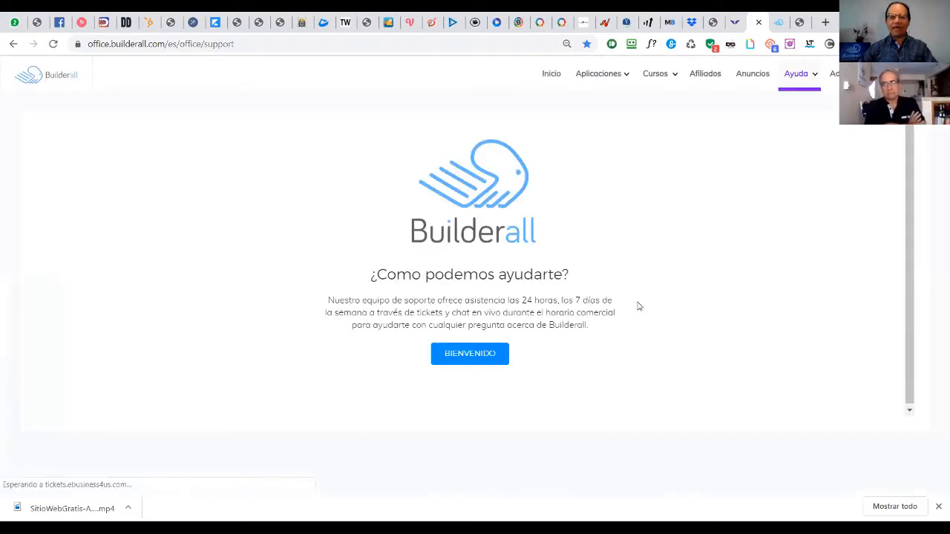
{"action": "mouse_move", "coordinate": [833, 434]}
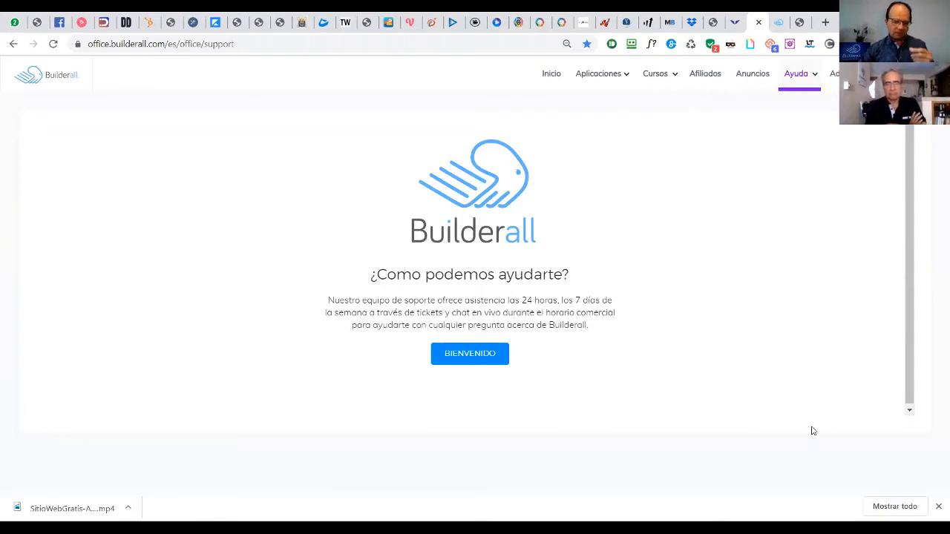
{"action": "mouse_move", "coordinate": [806, 429]}
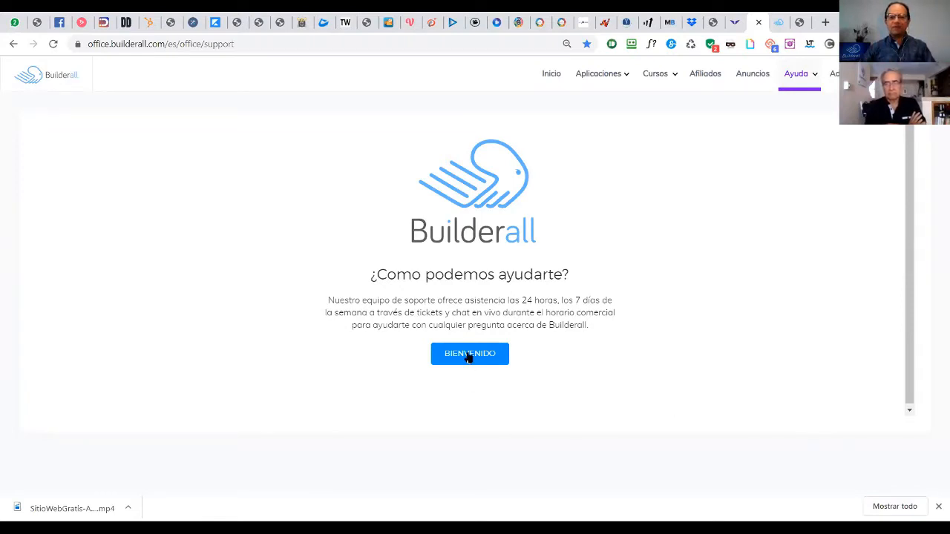
{"action": "left_click", "coordinate": [470, 354]}
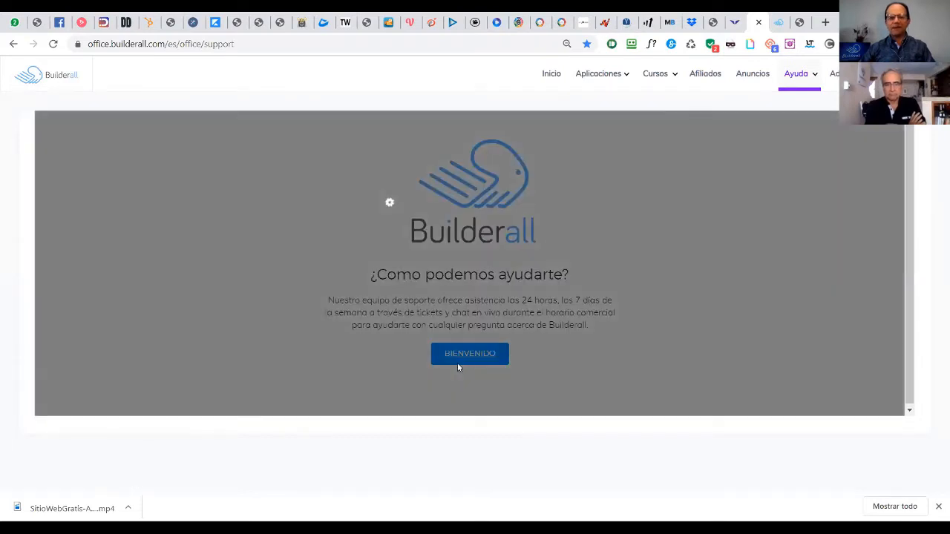
{"action": "left_click", "coordinate": [470, 353]}
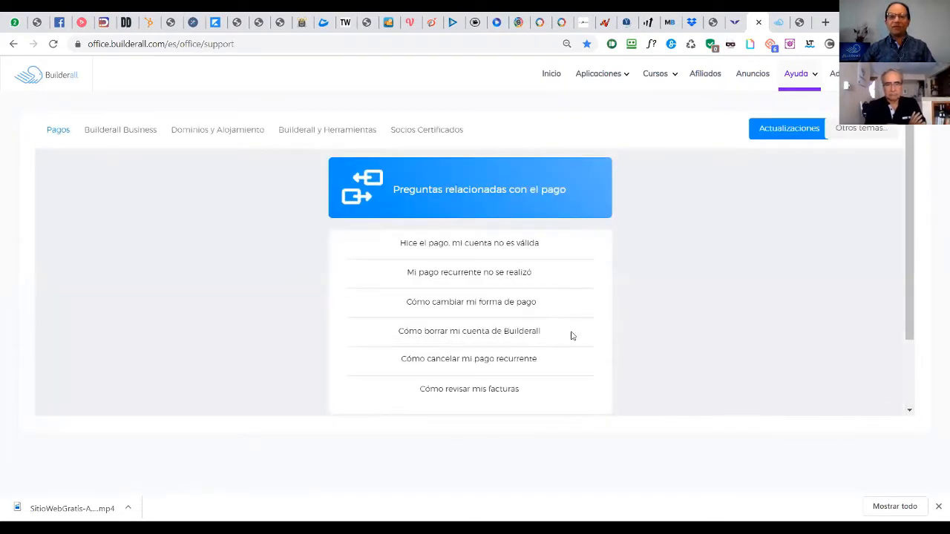
{"action": "mouse_move", "coordinate": [574, 251]}
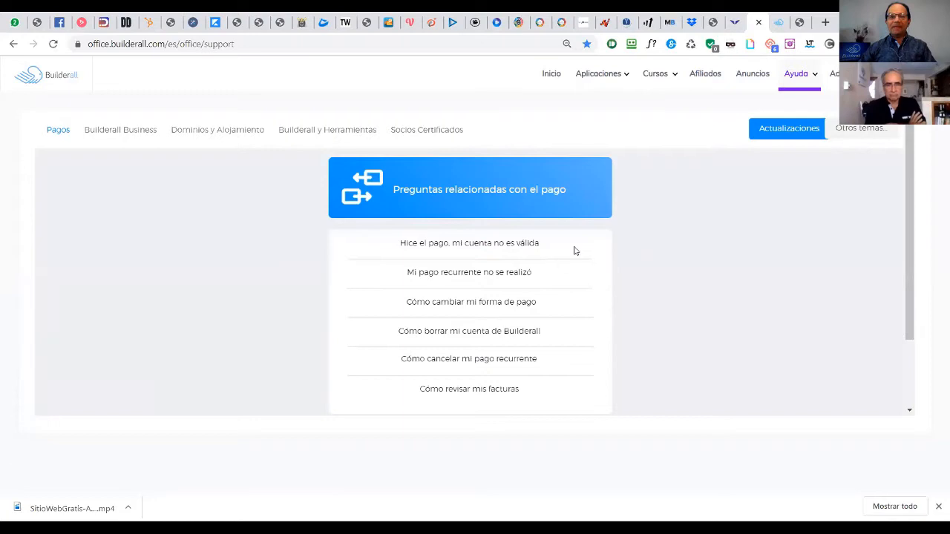
{"action": "mouse_move", "coordinate": [464, 257]}
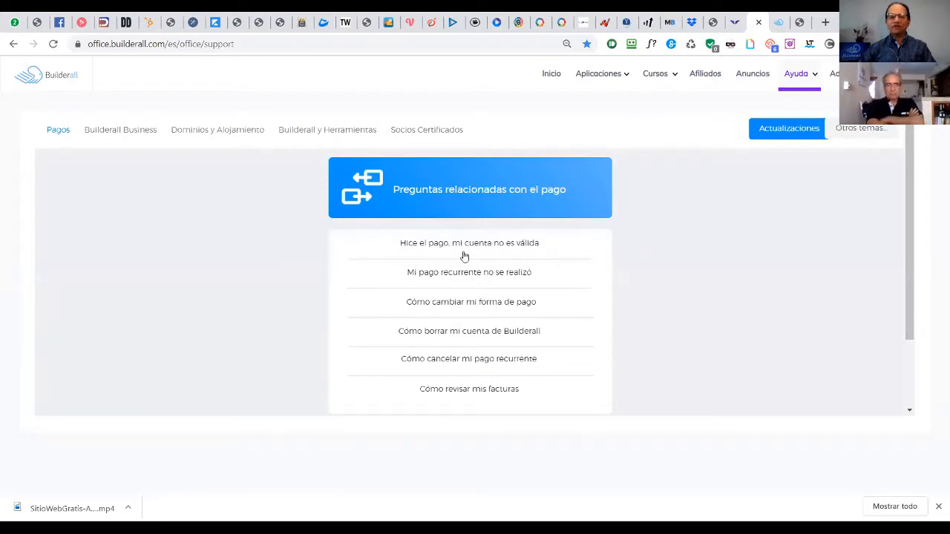
{"action": "mouse_move", "coordinate": [513, 261]}
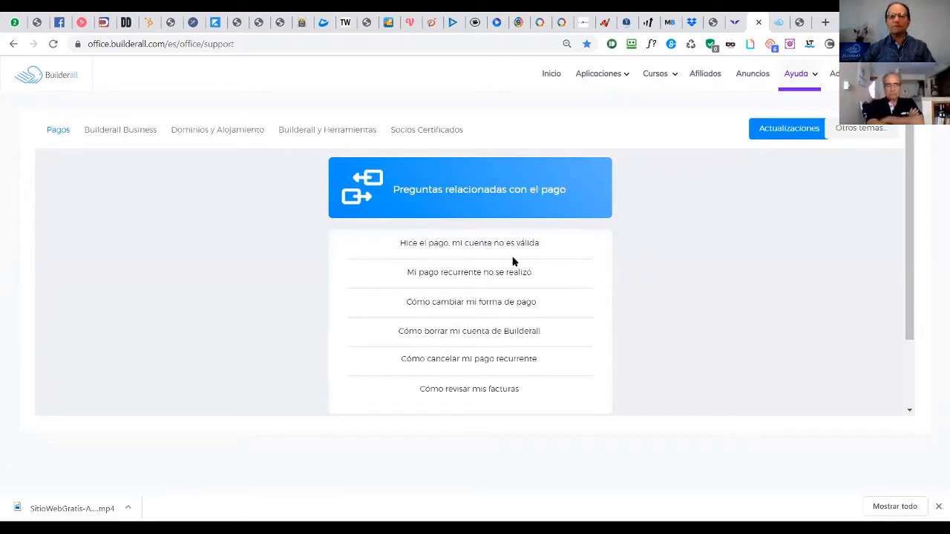
{"action": "mouse_move", "coordinate": [499, 331]}
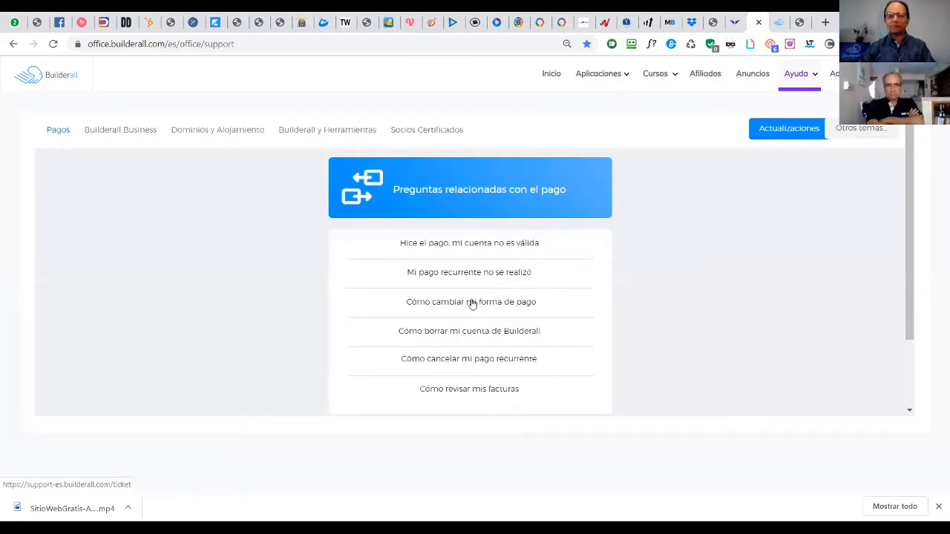
{"action": "mouse_move", "coordinate": [515, 256]}
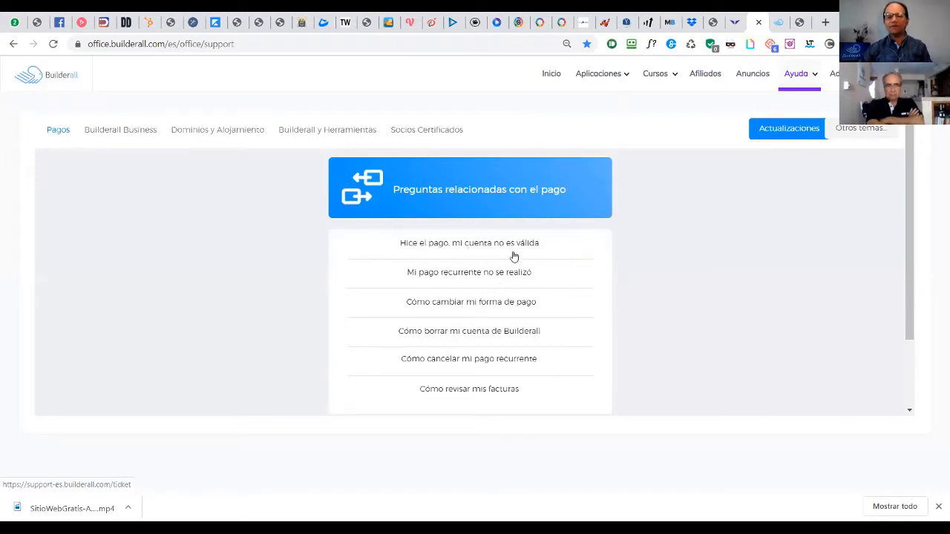
{"action": "mouse_move", "coordinate": [540, 321]}
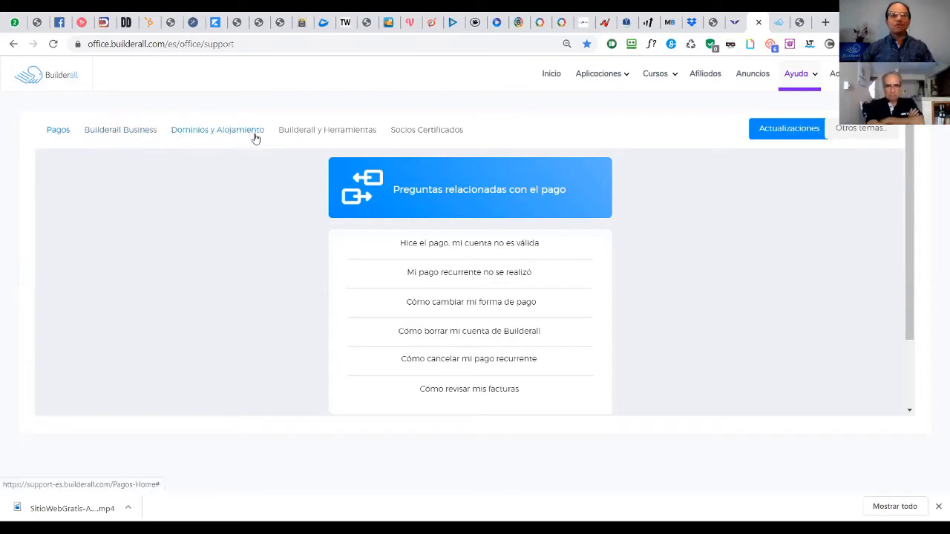
{"action": "mouse_move", "coordinate": [326, 135]}
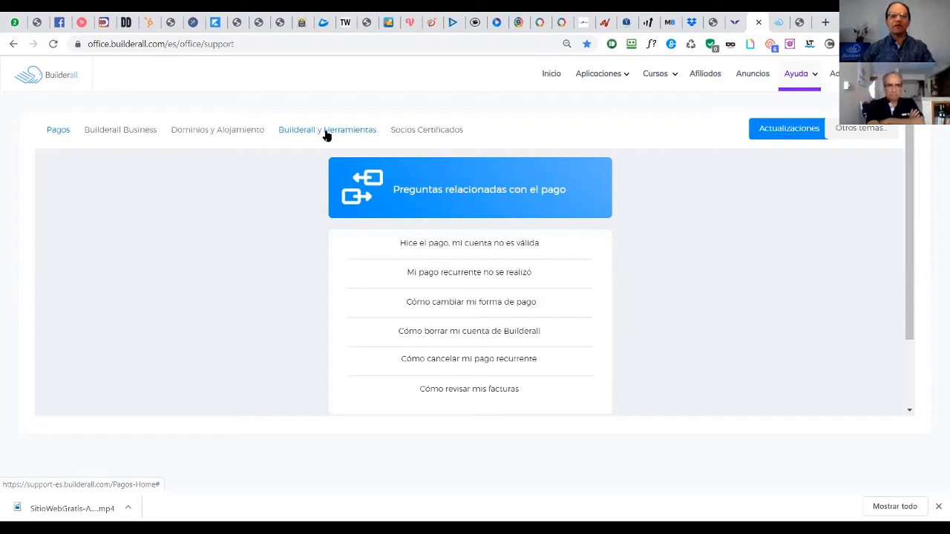
{"action": "left_click", "coordinate": [326, 129]}
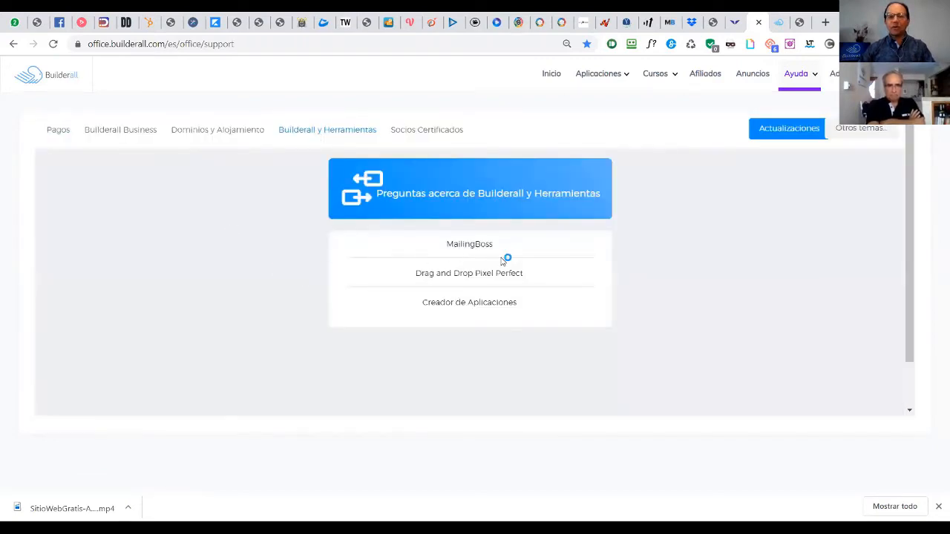
{"action": "mouse_move", "coordinate": [468, 273]}
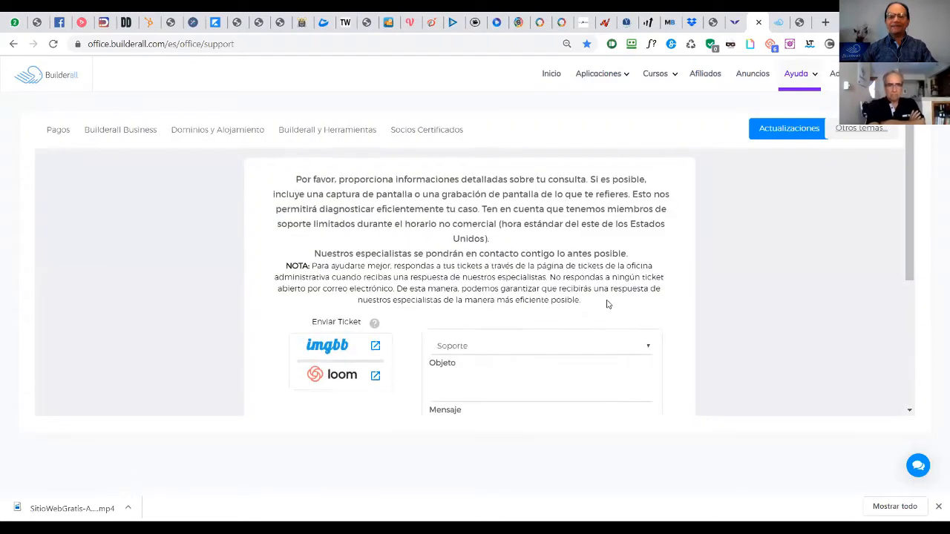
Step: Enter subject 'No me abre Cheetrah' and message 'adfg rge gt few' in the ticket form
{"action": "scroll", "scroll_direction": "down", "scroll_amount": 3}
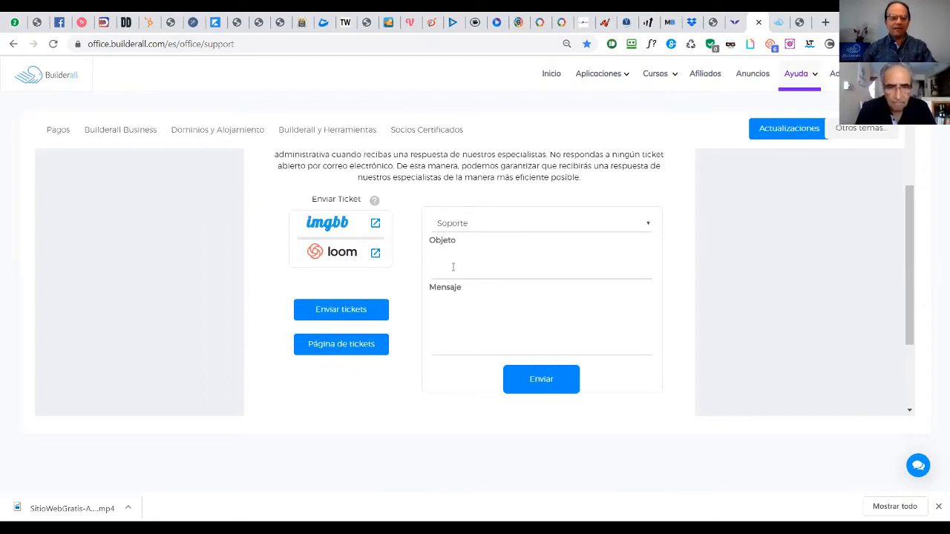
{"action": "type", "text": "No me abre Cheetrah"}
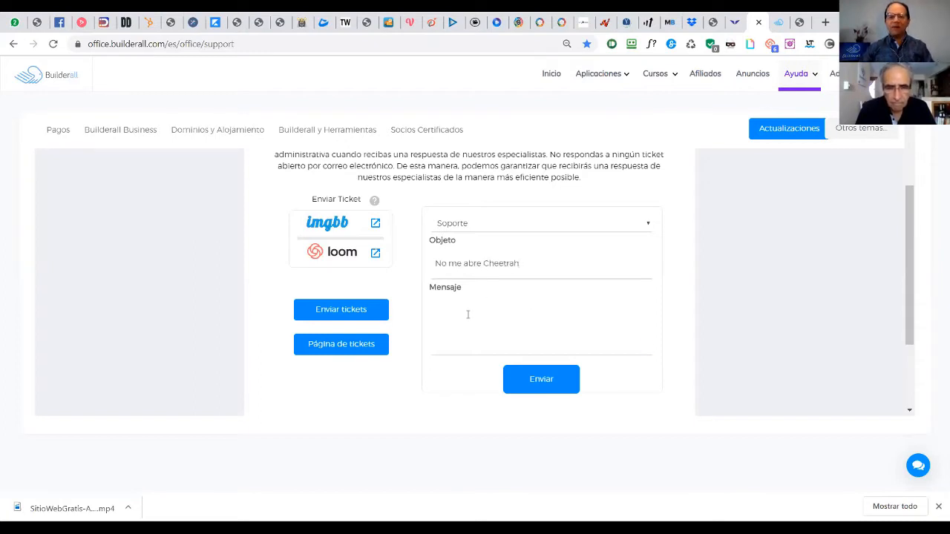
{"action": "type", "text": "adfg rge gt"}
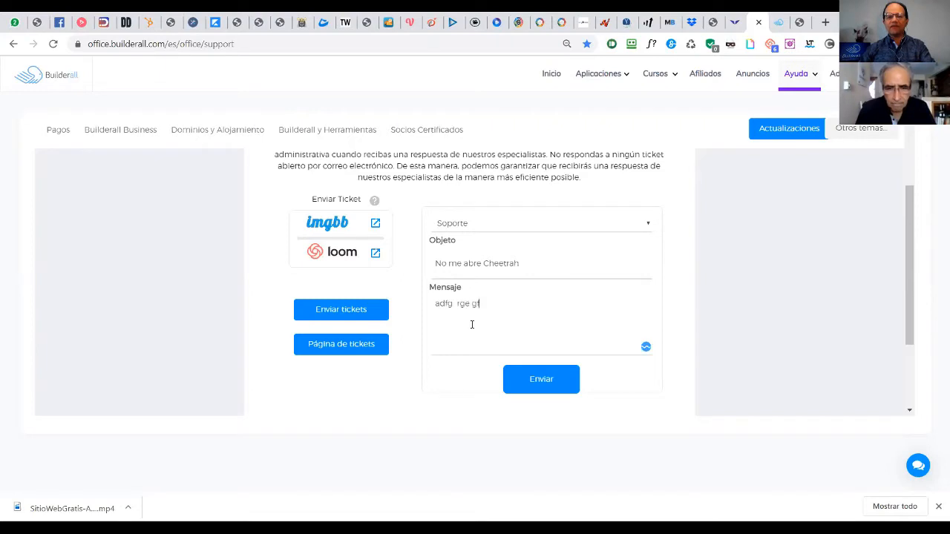
{"action": "type", "text": "few"}
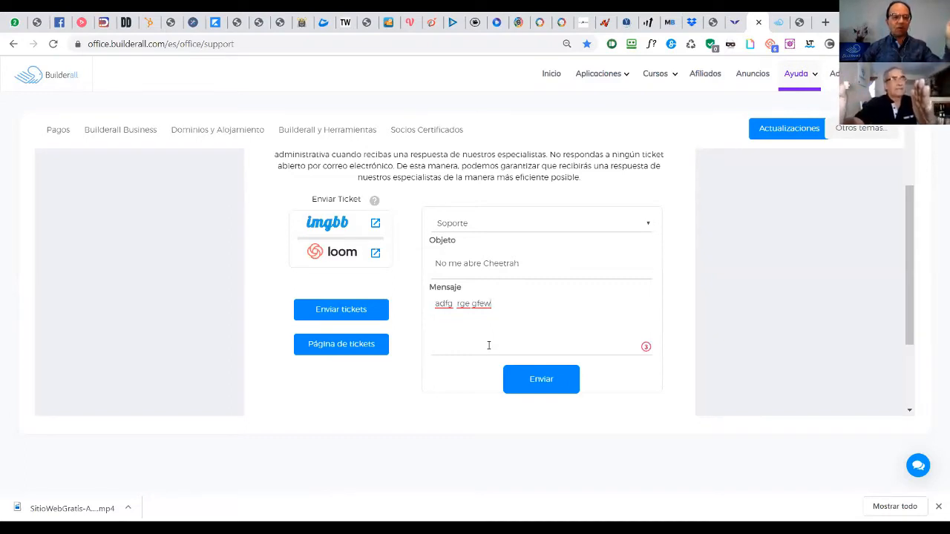
{"action": "mouse_move", "coordinate": [537, 458]}
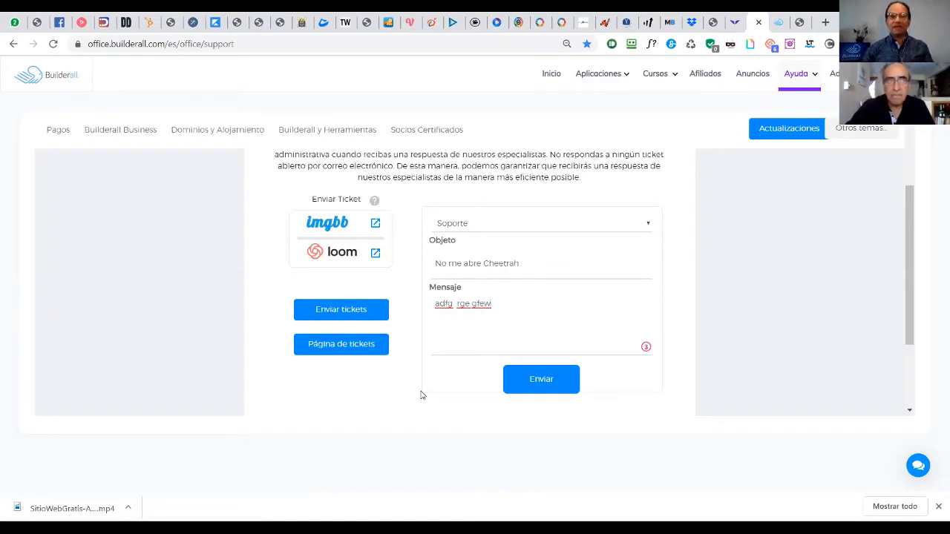
{"action": "mouse_move", "coordinate": [402, 294]}
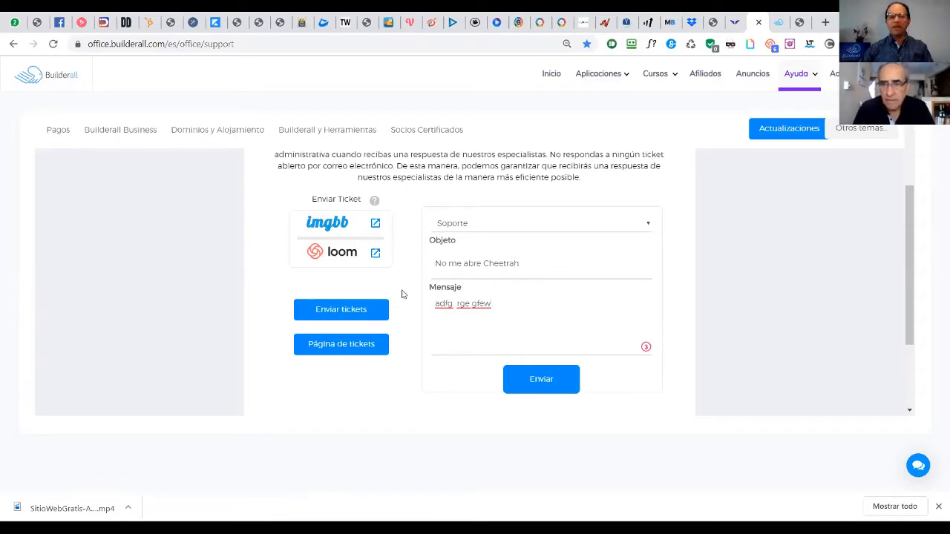
{"action": "mouse_move", "coordinate": [397, 295]}
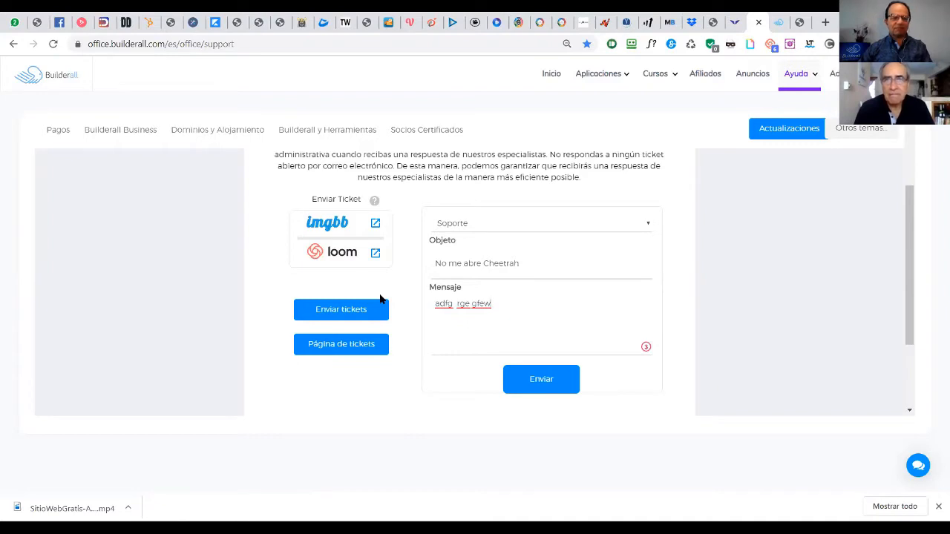
{"action": "mouse_move", "coordinate": [369, 304]}
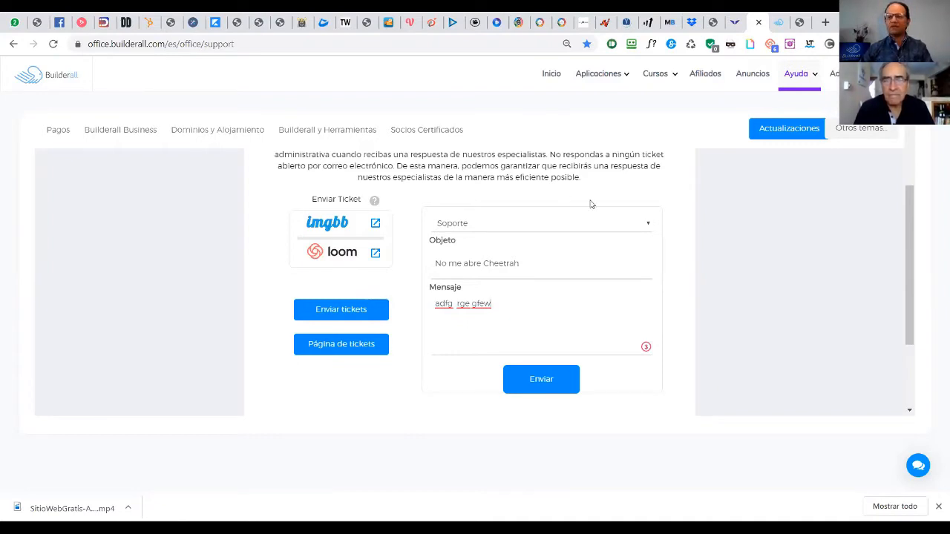
{"action": "mouse_move", "coordinate": [768, 229]}
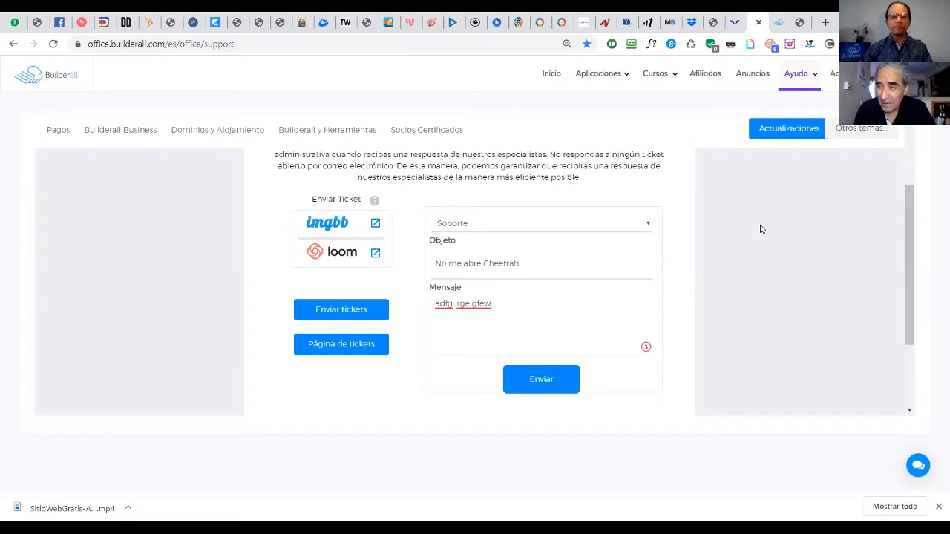
{"action": "mouse_move", "coordinate": [309, 280]}
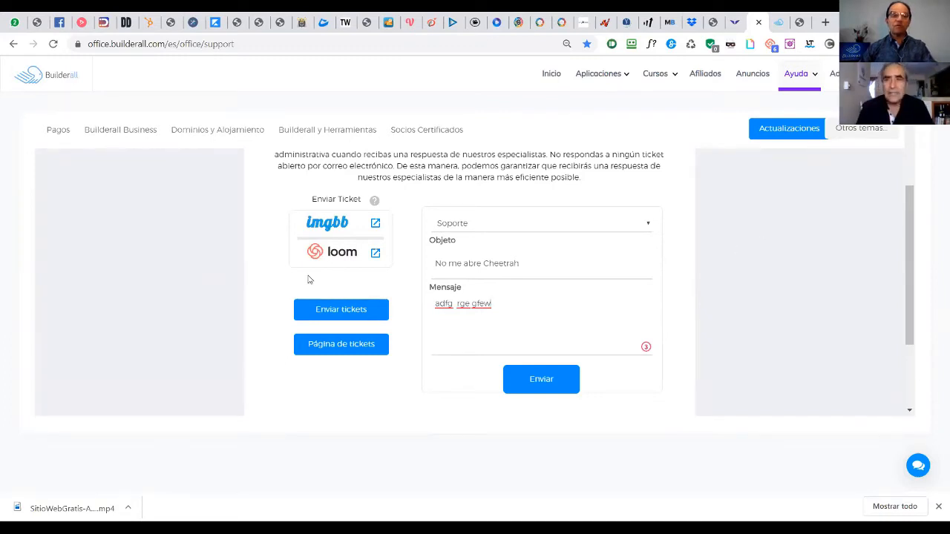
{"action": "mouse_move", "coordinate": [395, 298]}
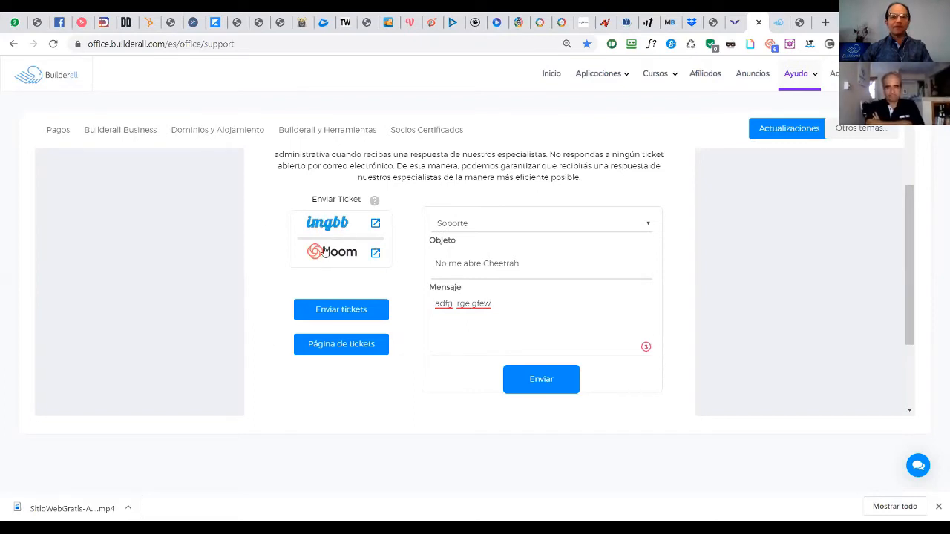
{"action": "mouse_move", "coordinate": [333, 258]}
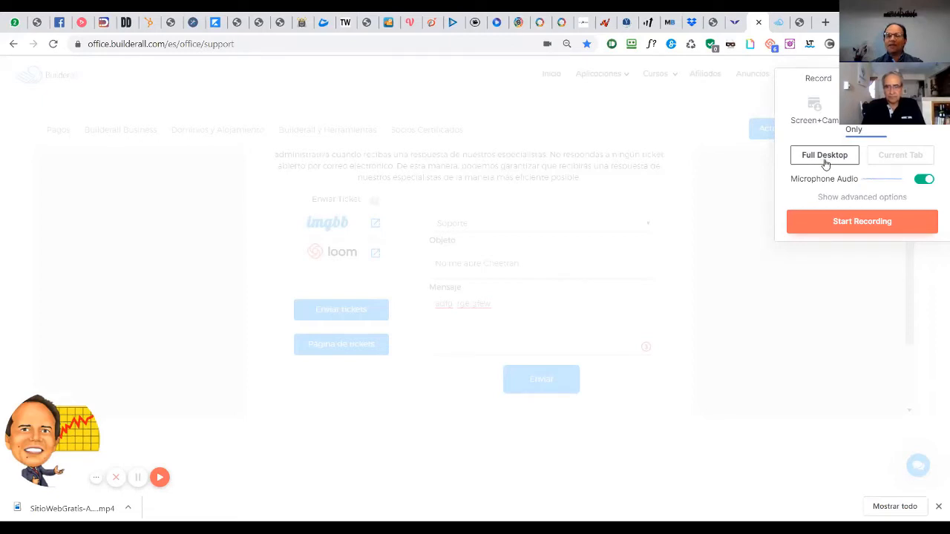
{"action": "mouse_move", "coordinate": [672, 157]}
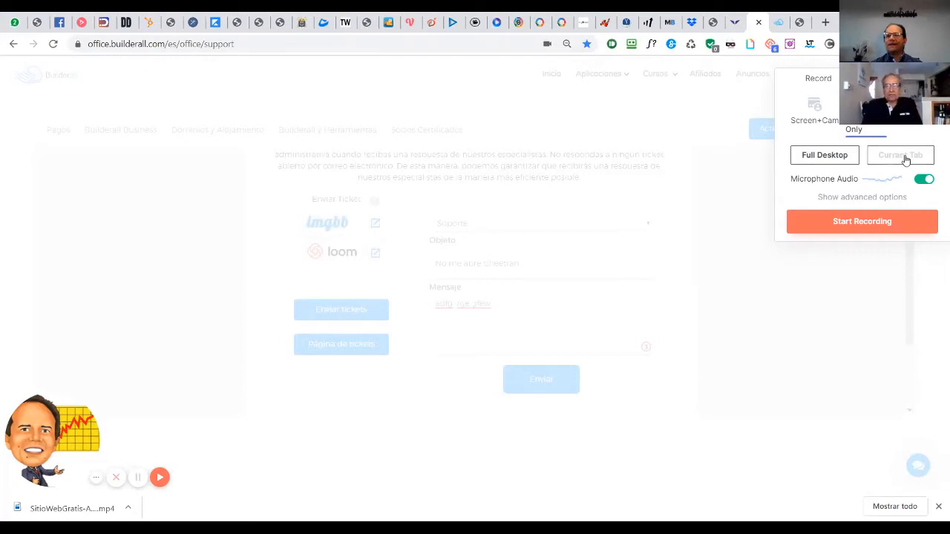
Step: Set Loom to Current Tab and toggle Microphone Audio off and back on
{"action": "left_click", "coordinate": [901, 156]}
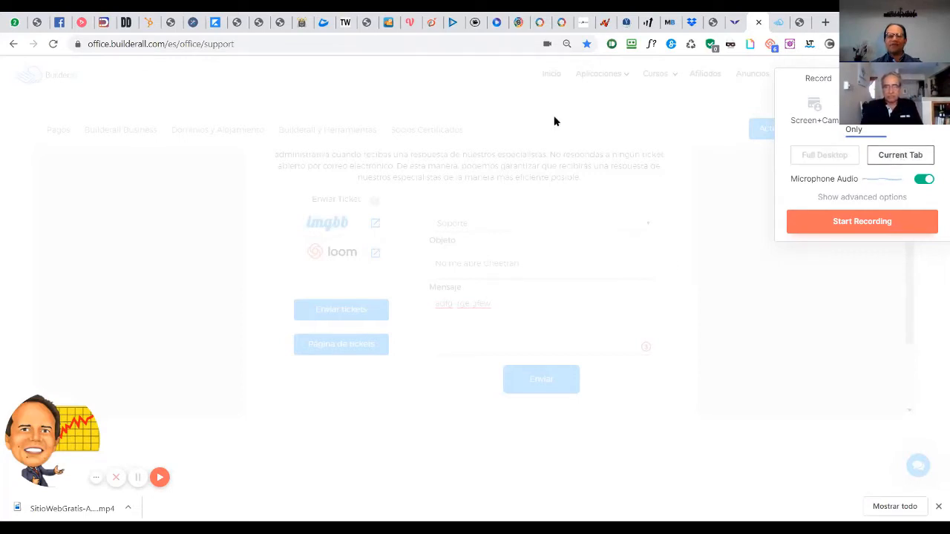
{"action": "mouse_move", "coordinate": [229, 503]}
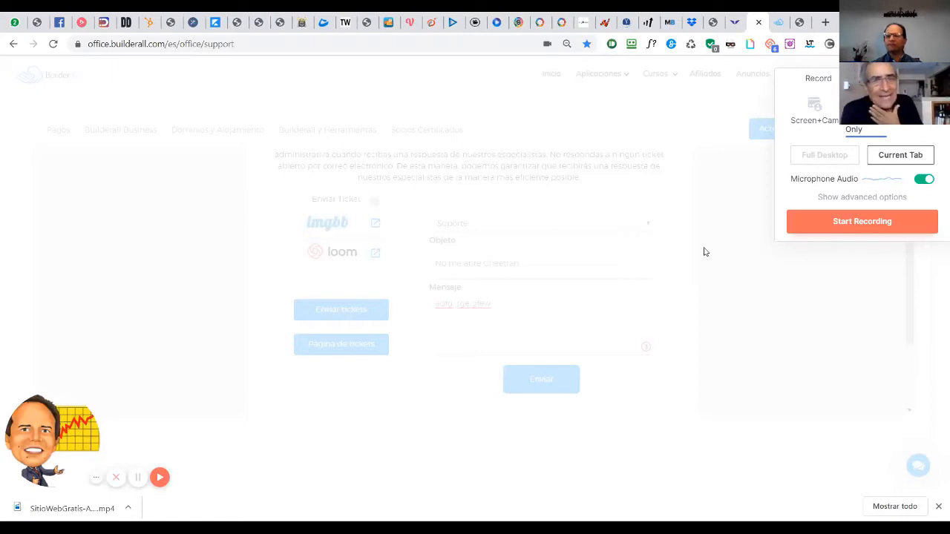
{"action": "mouse_move", "coordinate": [923, 189]}
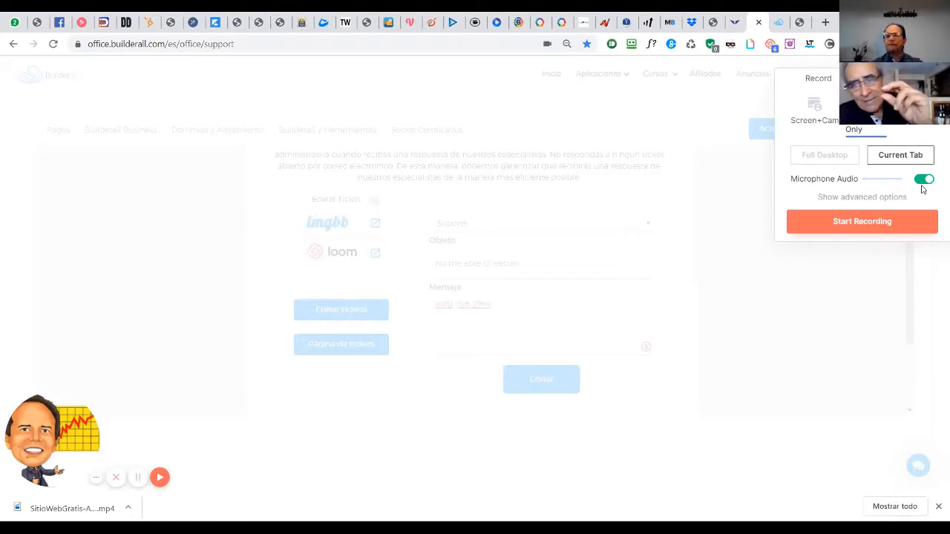
{"action": "mouse_move", "coordinate": [918, 203]}
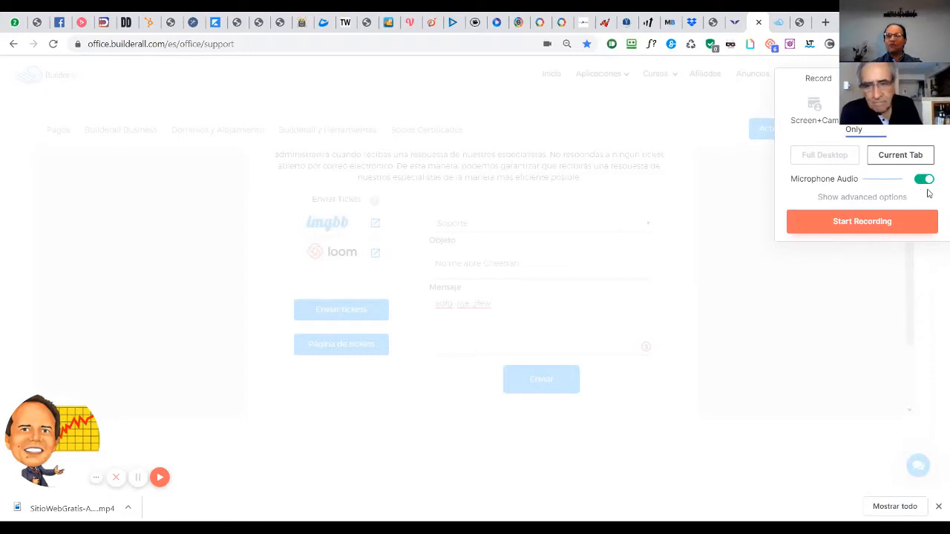
{"action": "left_click", "coordinate": [924, 179]}
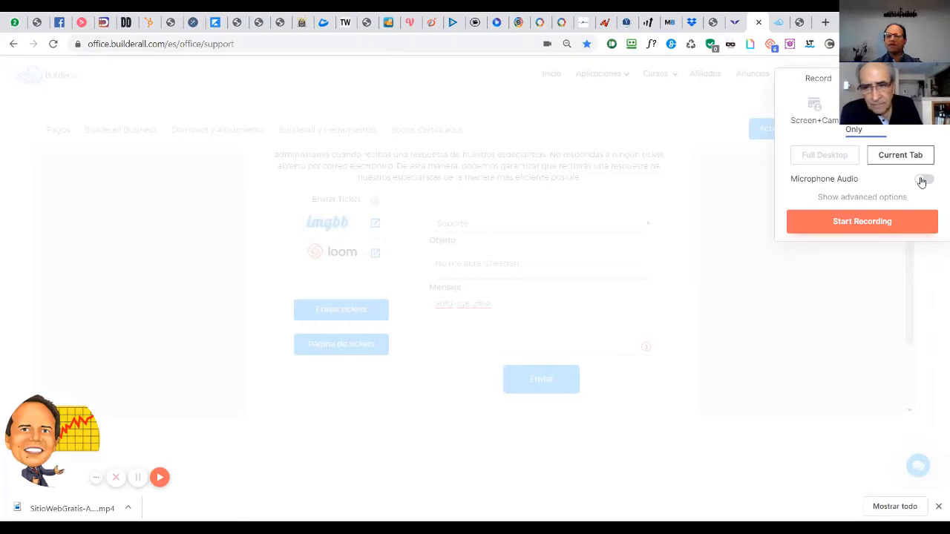
{"action": "left_click", "coordinate": [924, 179]}
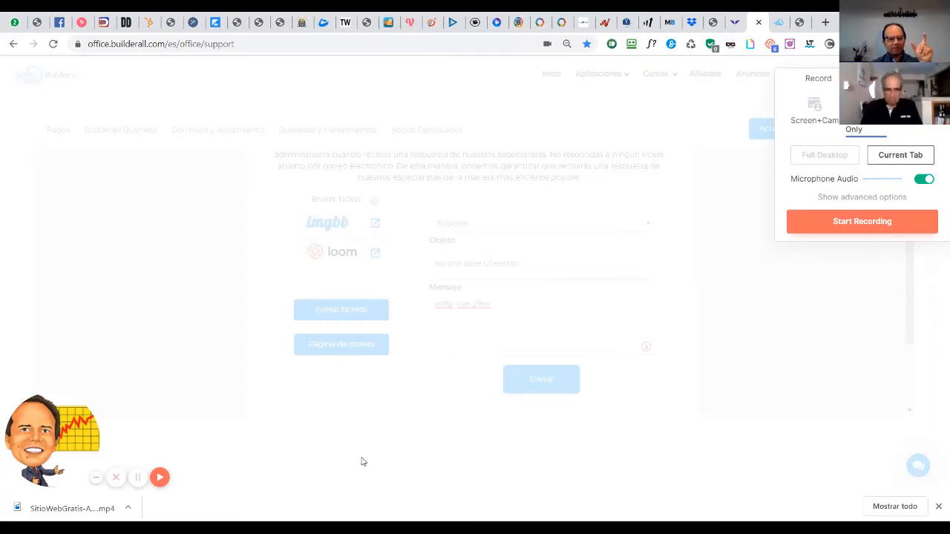
{"action": "mouse_move", "coordinate": [552, 337]}
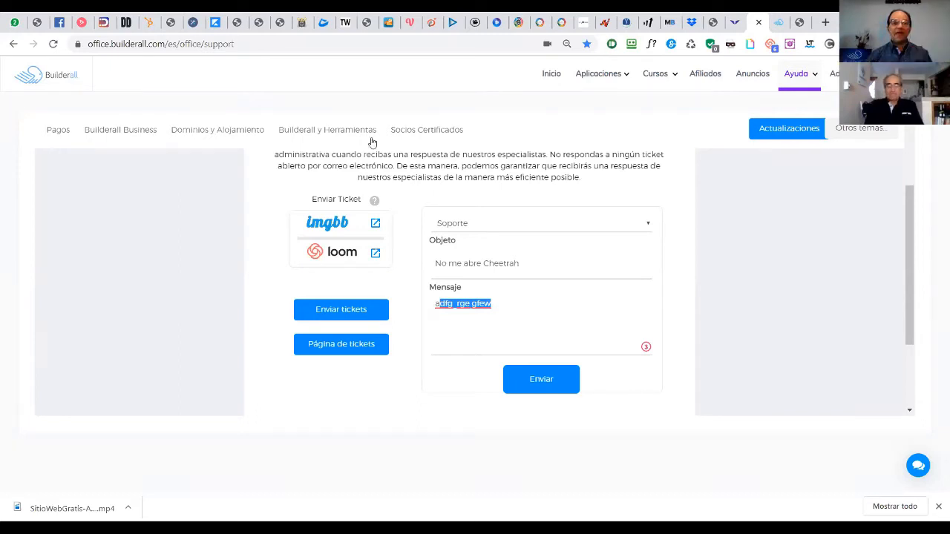
{"action": "mouse_move", "coordinate": [332, 232]}
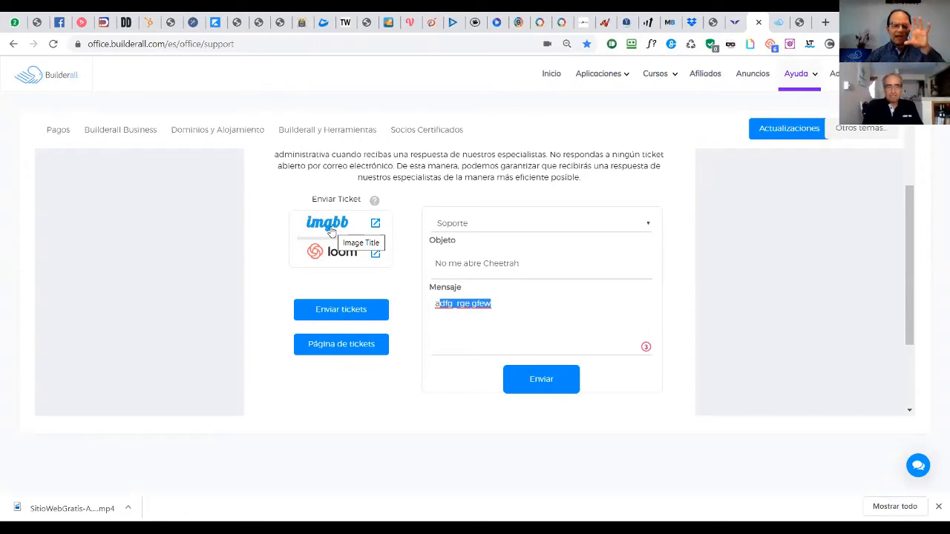
Step: Follow the imgbb logo link in the Enviar Ticket box
{"action": "left_click", "coordinate": [327, 222]}
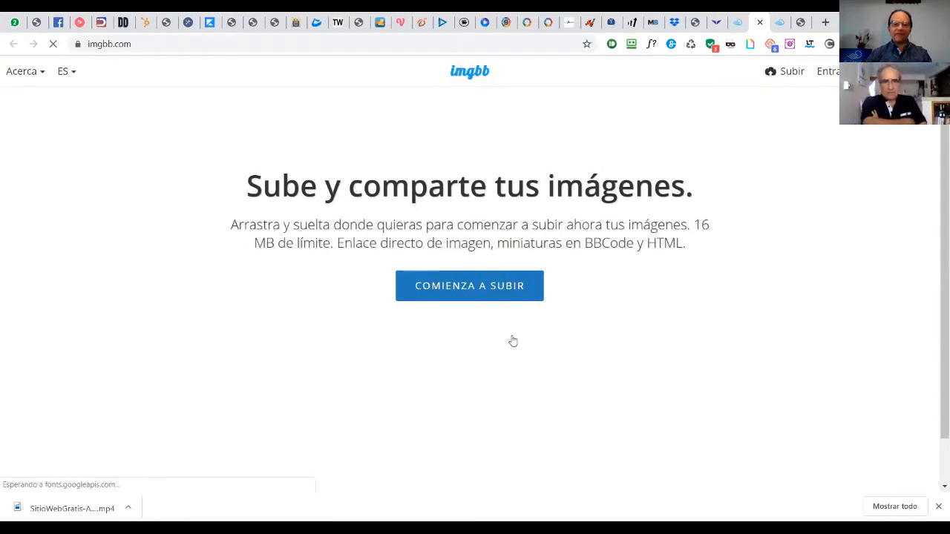
Step: Upload the Trujillo shield logo via Subir, copy its imgbb share link, and close the tab
{"action": "left_click", "coordinate": [469, 286]}
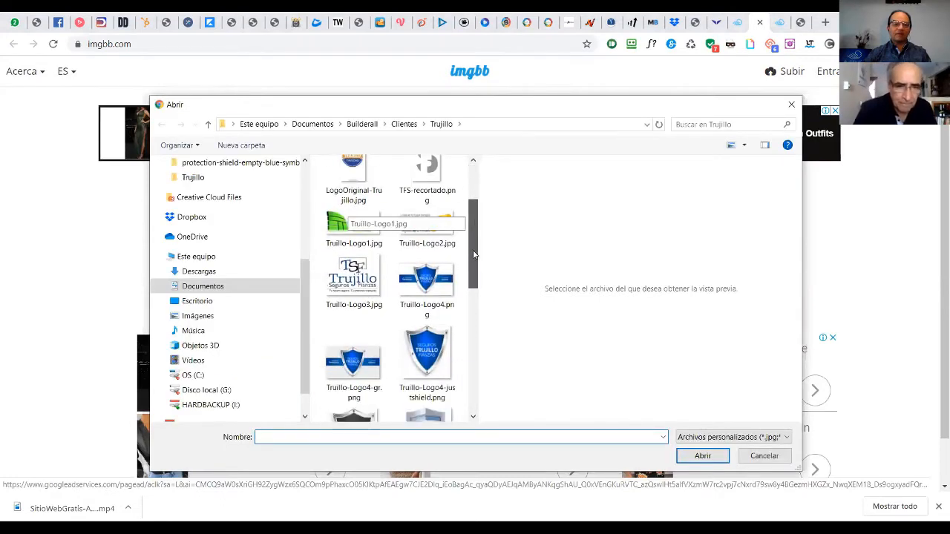
{"action": "scroll", "scroll_direction": "down", "scroll_amount": 3}
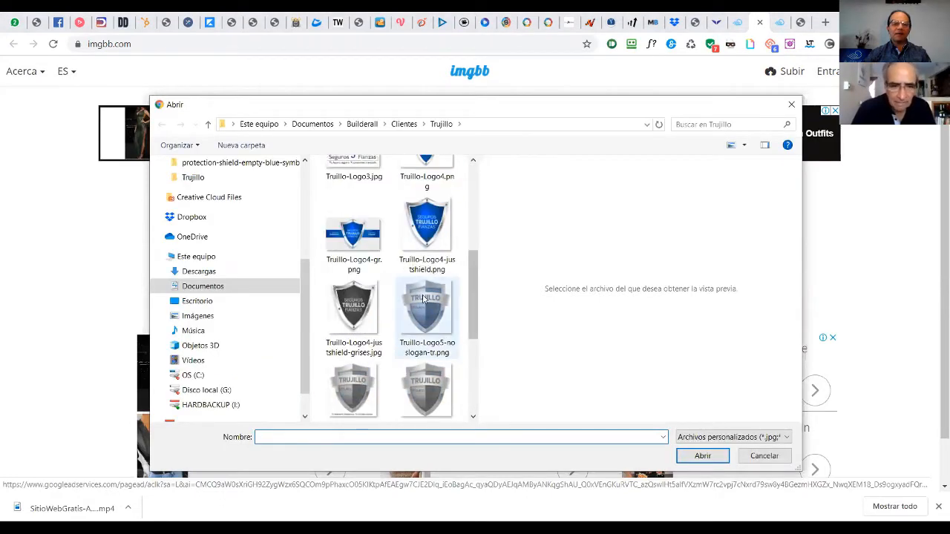
{"action": "left_click", "coordinate": [426, 308]}
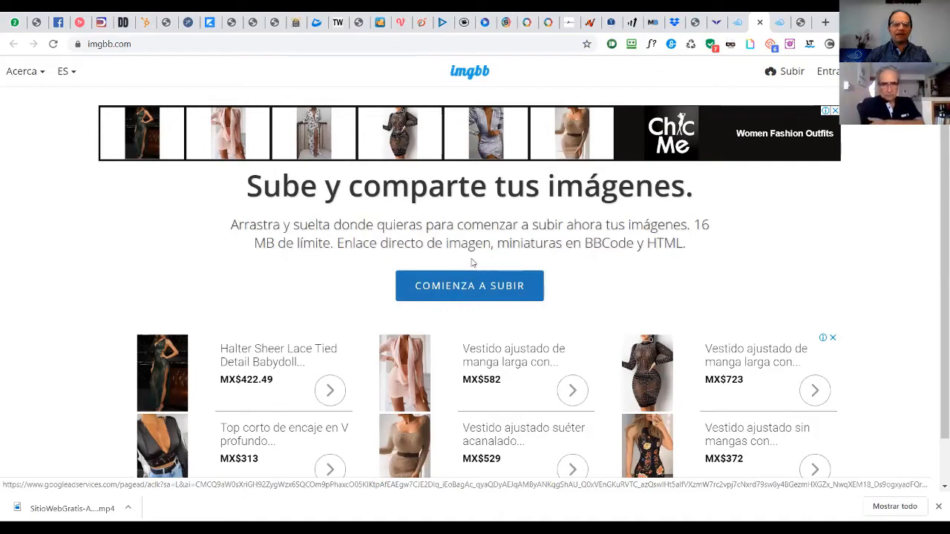
{"action": "left_click", "coordinate": [469, 285]}
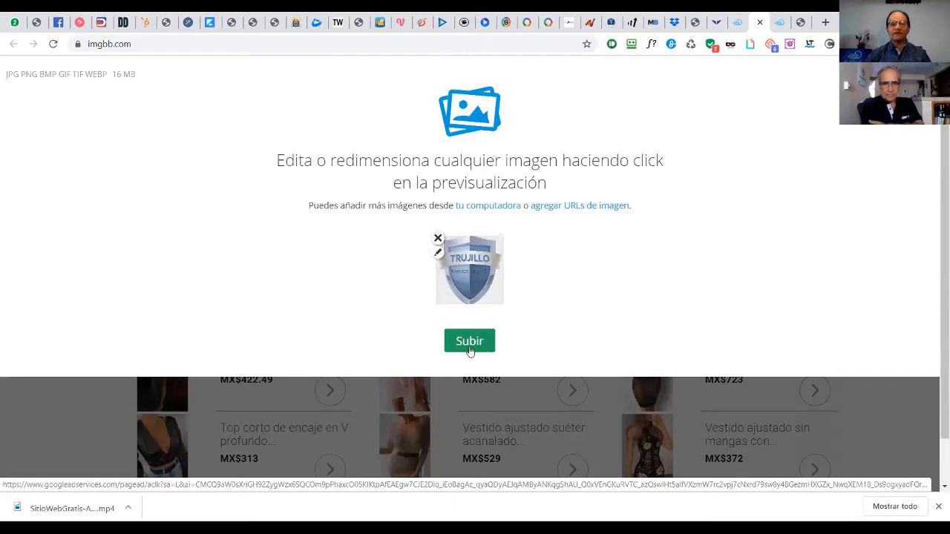
{"action": "left_click", "coordinate": [470, 341]}
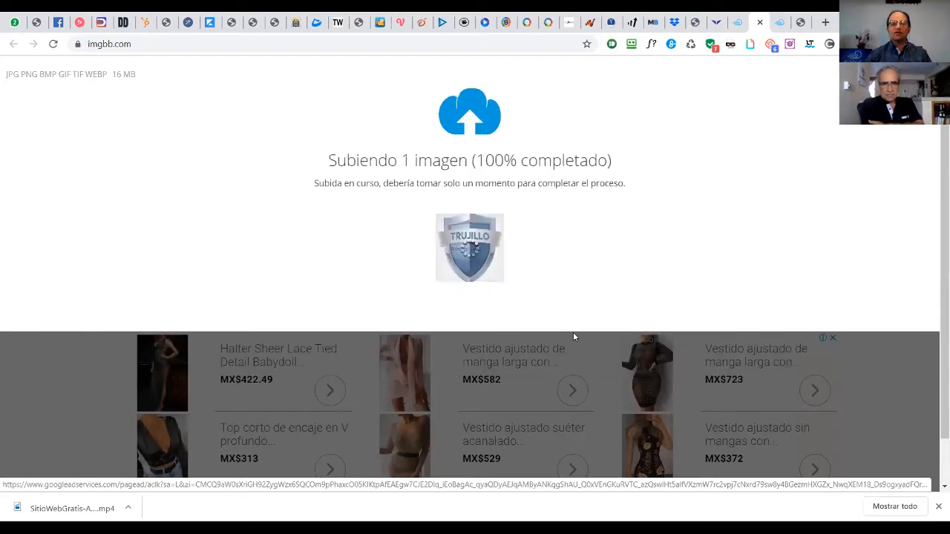
{"action": "mouse_move", "coordinate": [553, 327]}
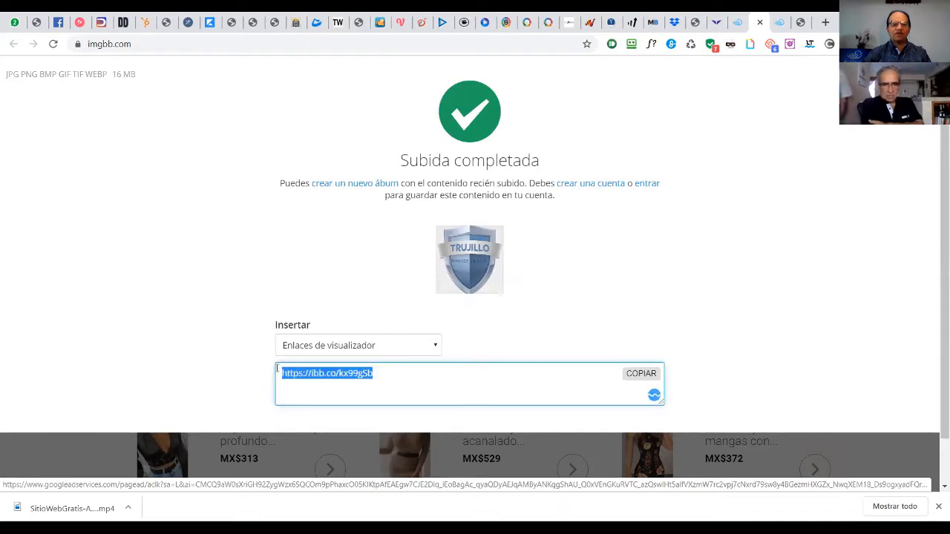
{"action": "left_click", "coordinate": [641, 374]}
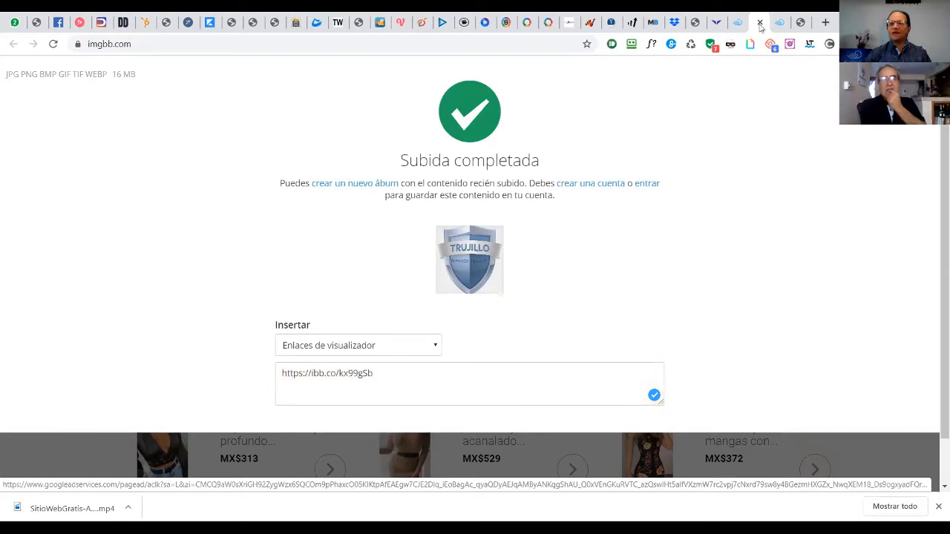
{"action": "left_click", "coordinate": [757, 23]}
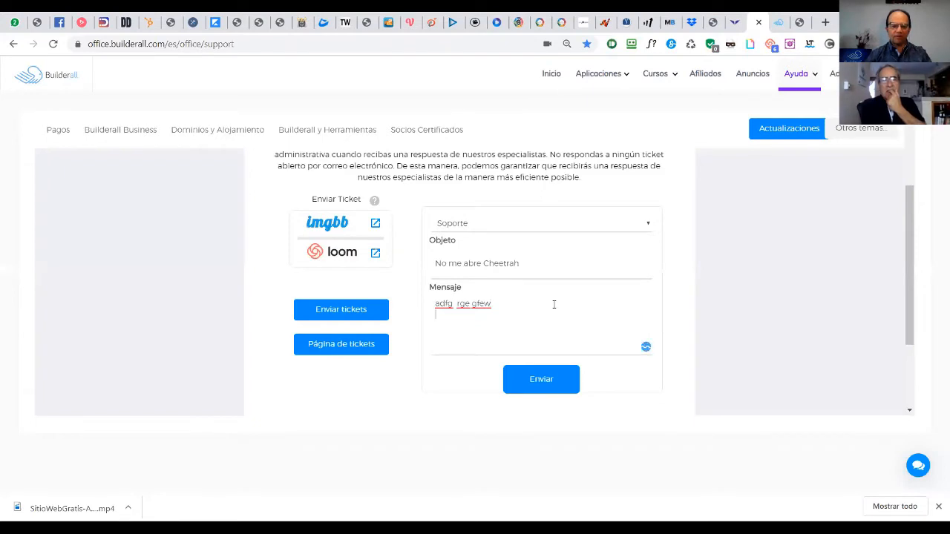
{"action": "type", "text": "https://ibb.co/kx99gSb"}
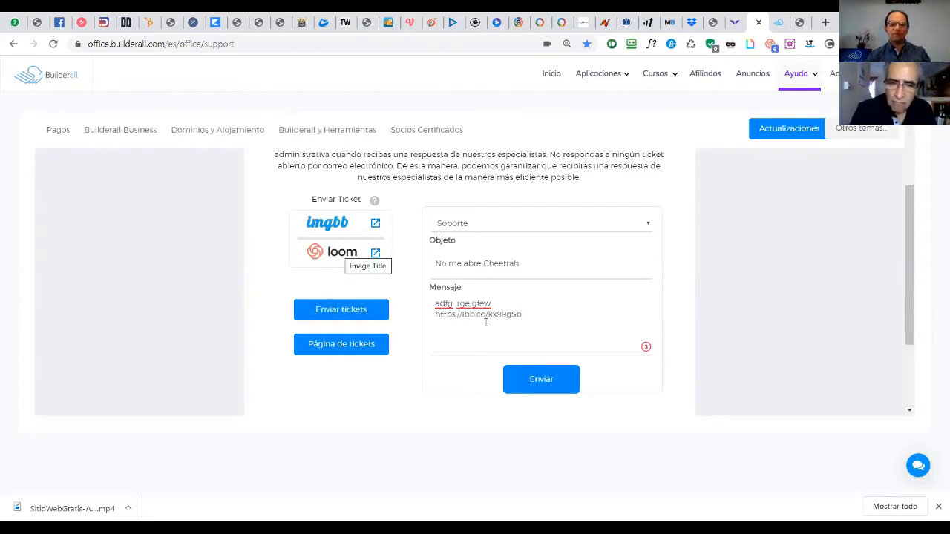
{"action": "mouse_move", "coordinate": [755, 328]}
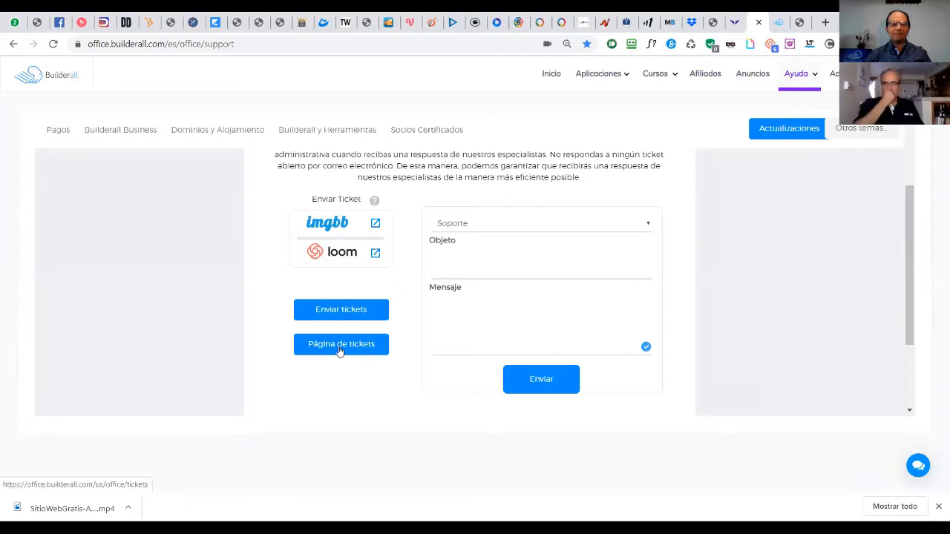
{"action": "left_click", "coordinate": [541, 263]}
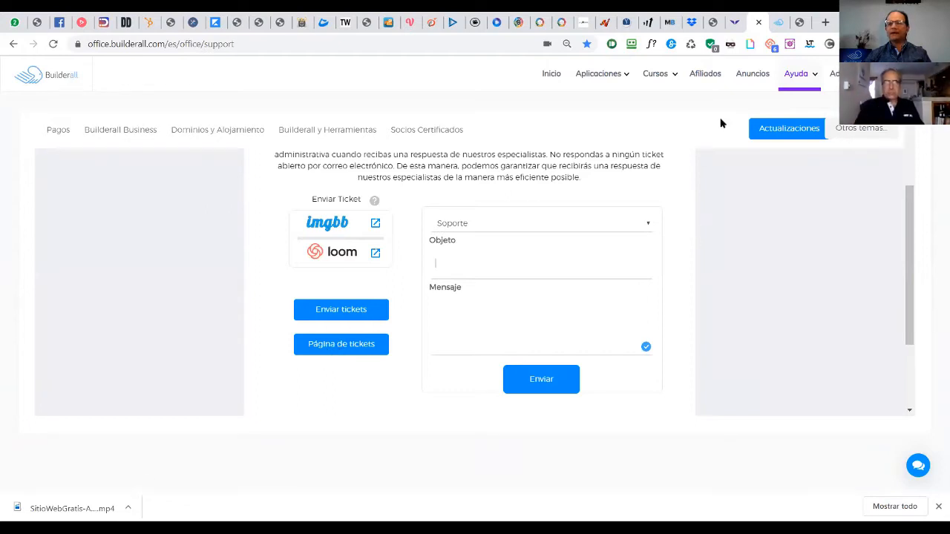
{"action": "left_click", "coordinate": [796, 73]}
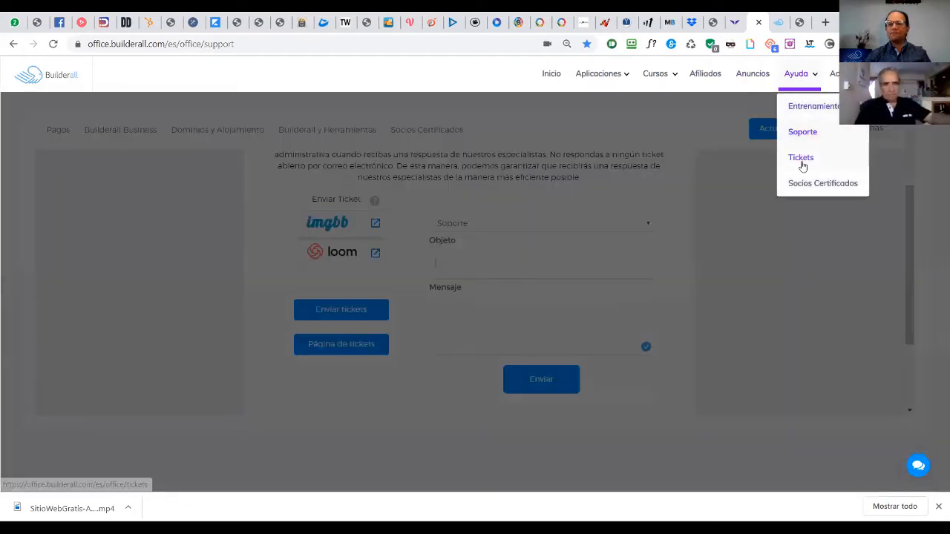
{"action": "left_click", "coordinate": [801, 157]}
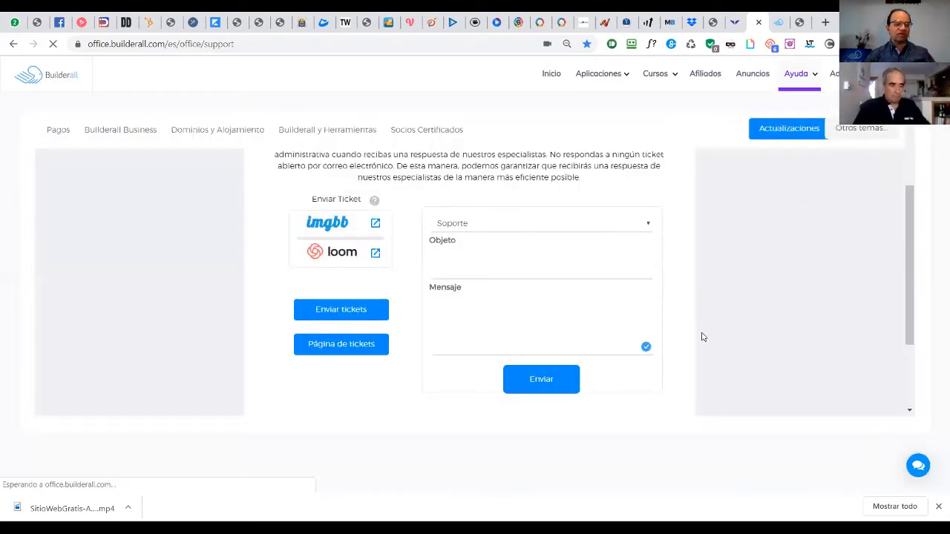
{"action": "left_click", "coordinate": [340, 344]}
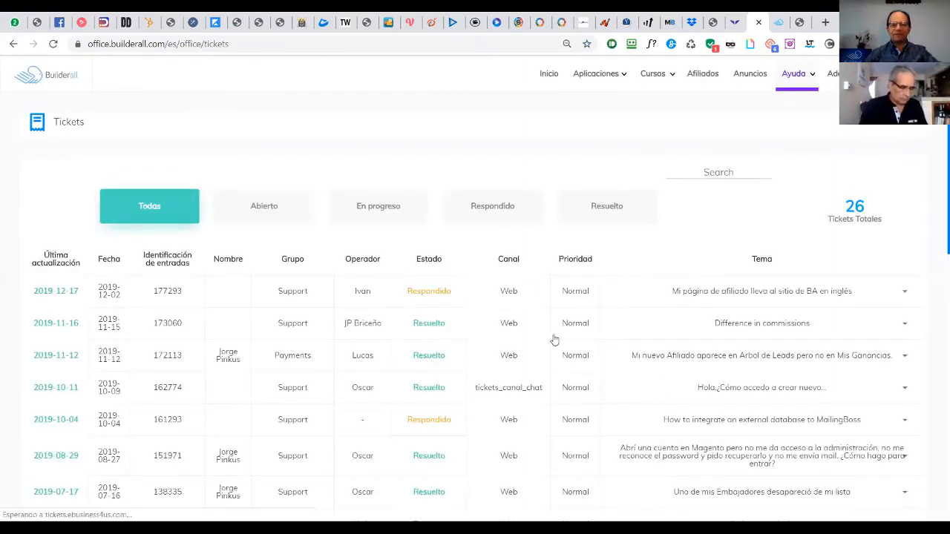
{"action": "scroll", "scroll_direction": "down", "scroll_amount": 3}
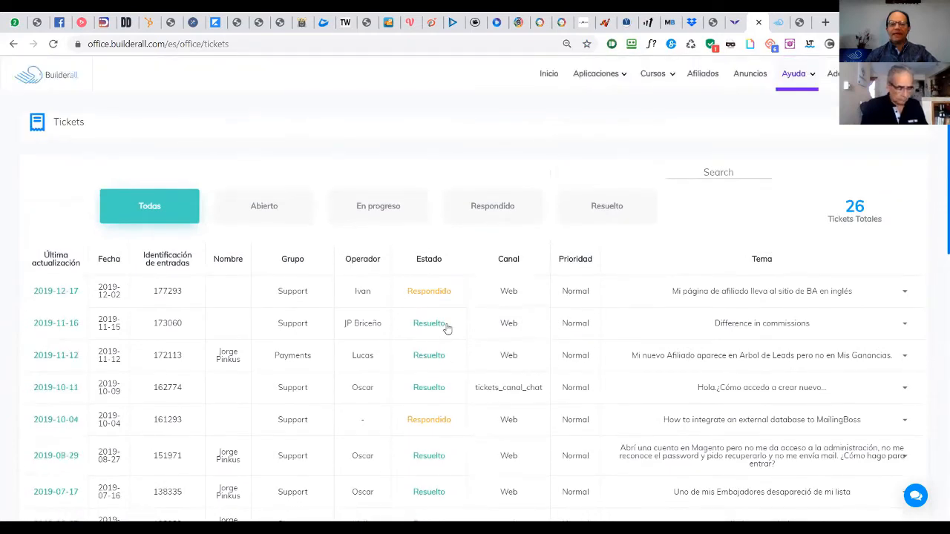
{"action": "mouse_move", "coordinate": [694, 310]}
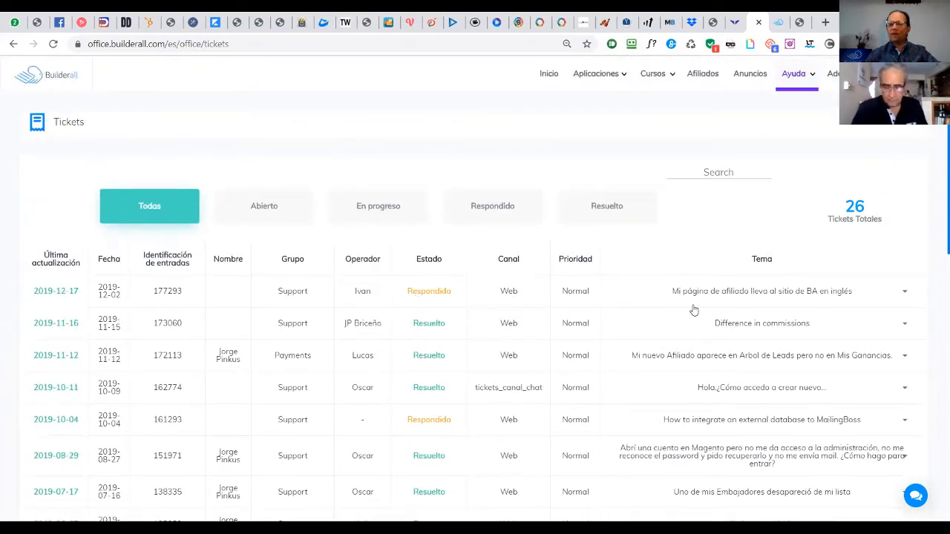
{"action": "mouse_move", "coordinate": [683, 300]}
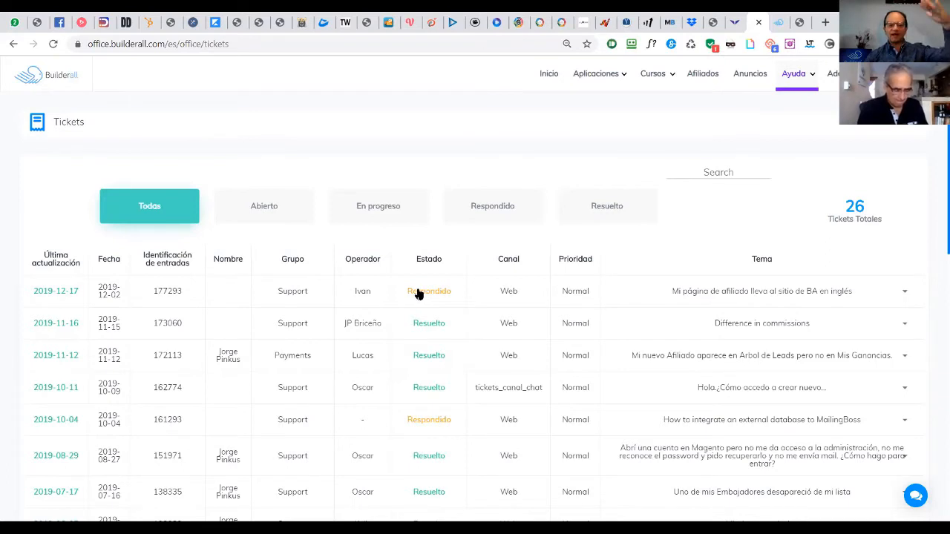
{"action": "mouse_move", "coordinate": [434, 329]}
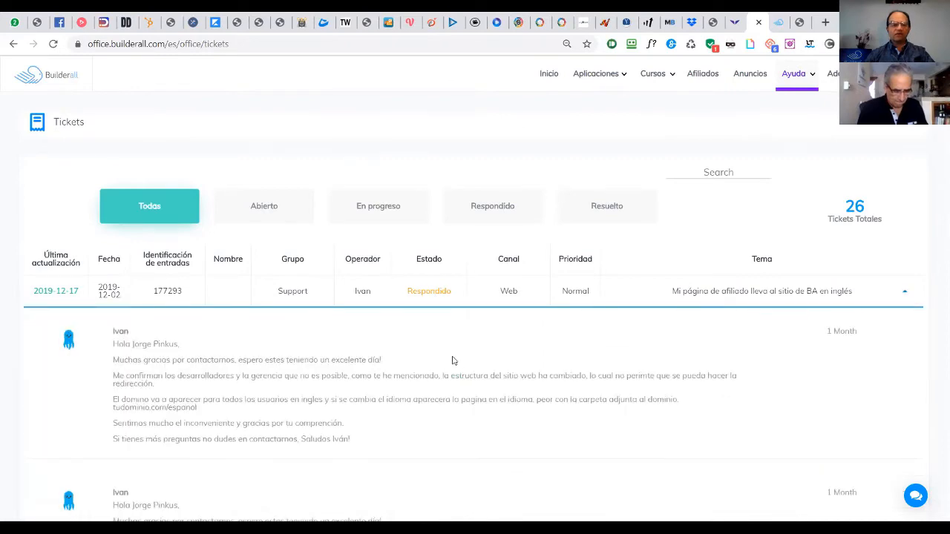
{"action": "scroll", "scroll_direction": "down", "scroll_amount": 3}
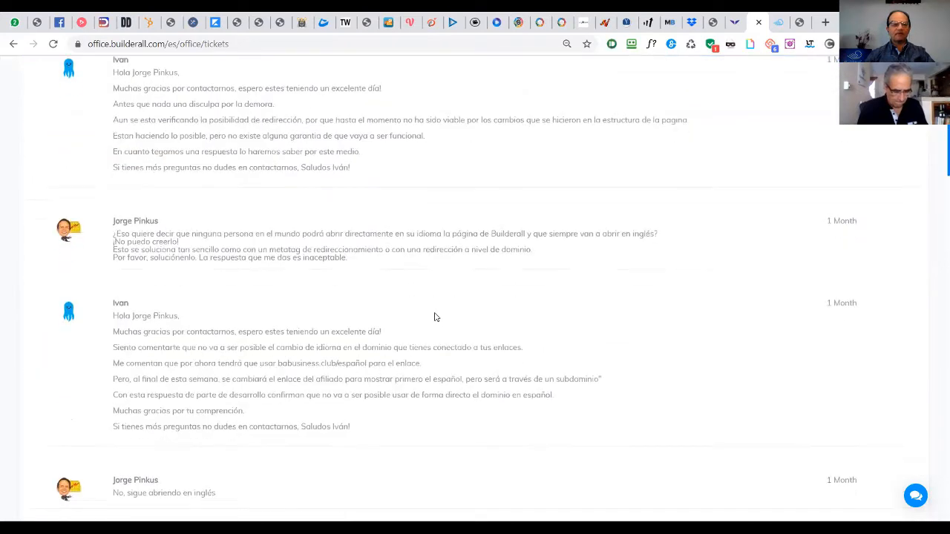
{"action": "scroll", "scroll_direction": "down", "scroll_amount": 3}
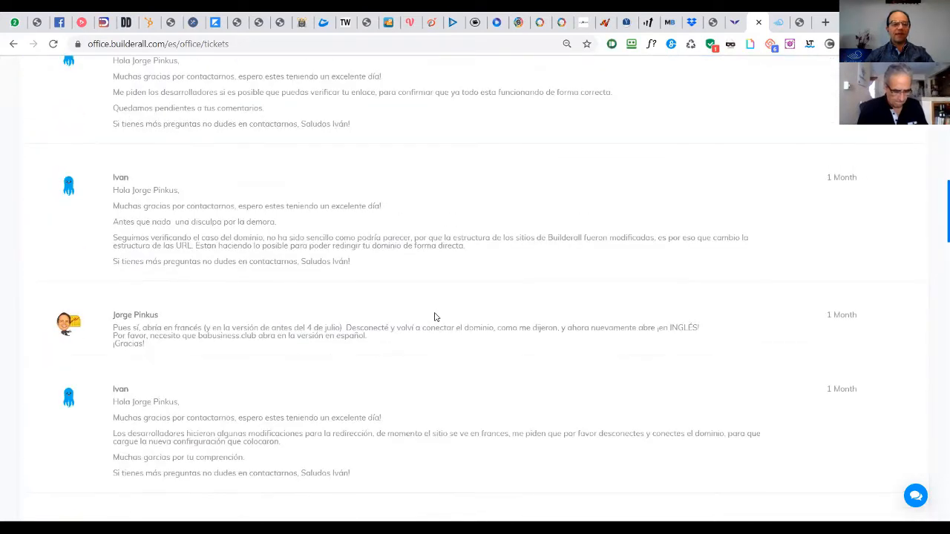
{"action": "scroll", "scroll_direction": "down", "scroll_amount": 3}
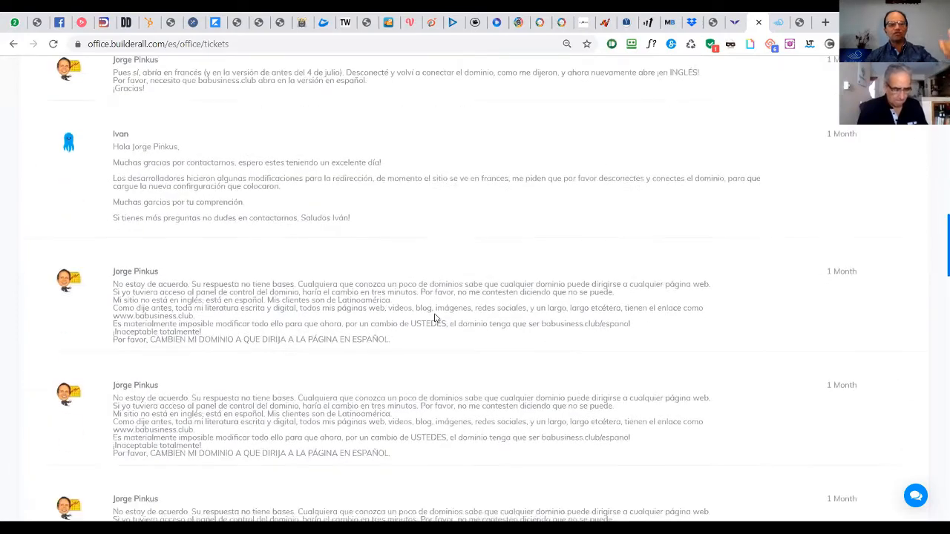
{"action": "scroll", "scroll_direction": "down", "scroll_amount": 3}
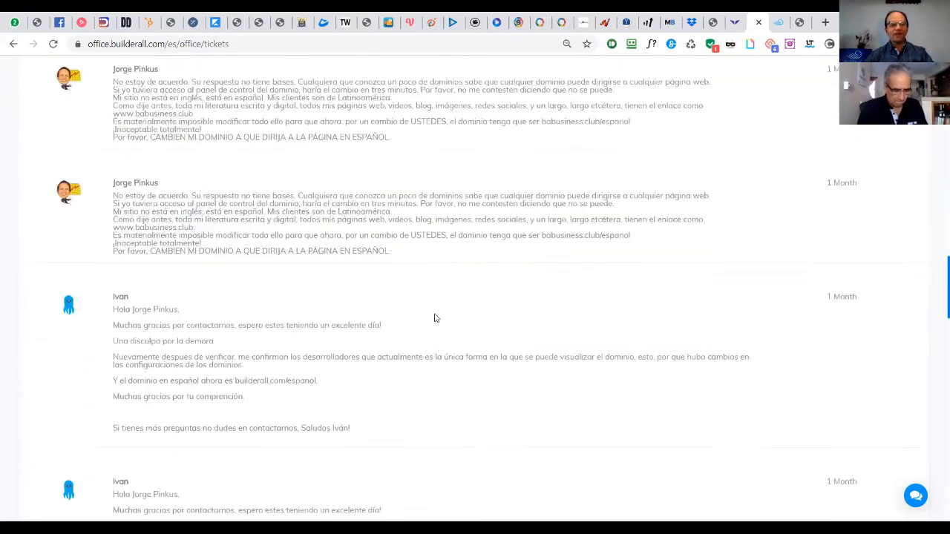
{"action": "scroll", "scroll_direction": "down", "scroll_amount": 3}
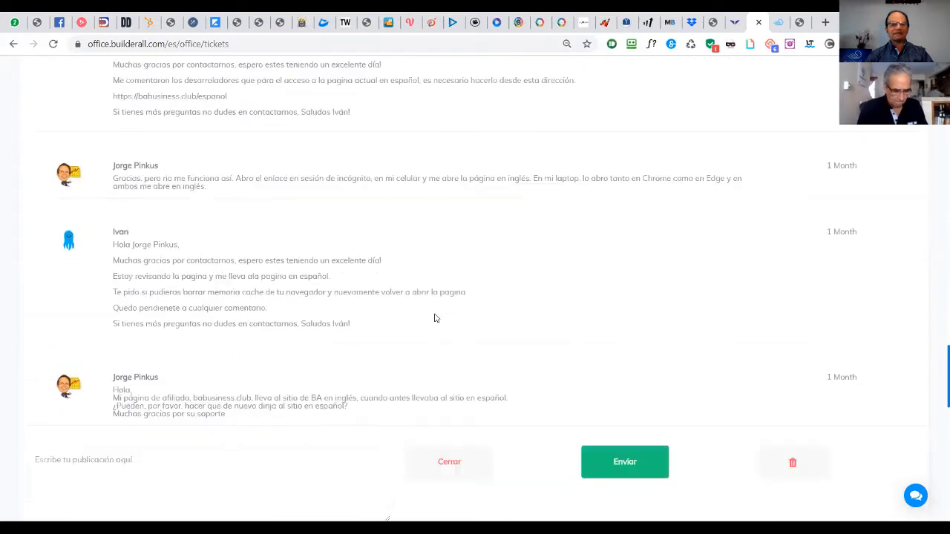
{"action": "scroll", "scroll_direction": "down", "scroll_amount": 3}
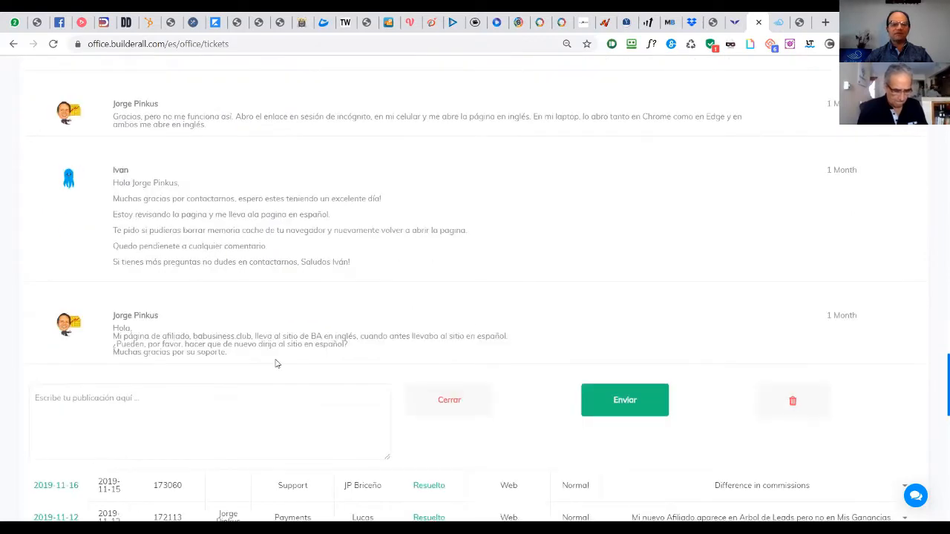
{"action": "mouse_move", "coordinate": [306, 340]}
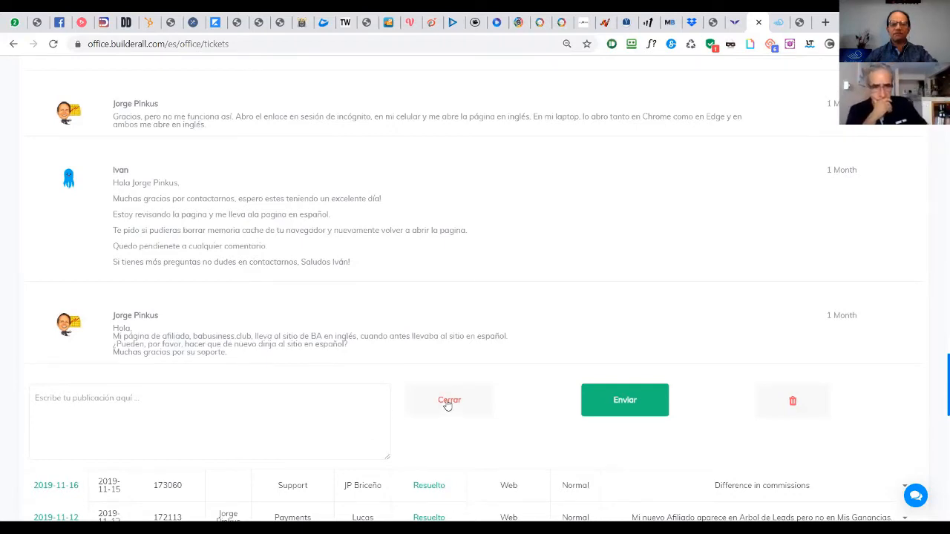
Step: Close the Spanish-domain support ticket and confirm with Sí
{"action": "left_click", "coordinate": [449, 400]}
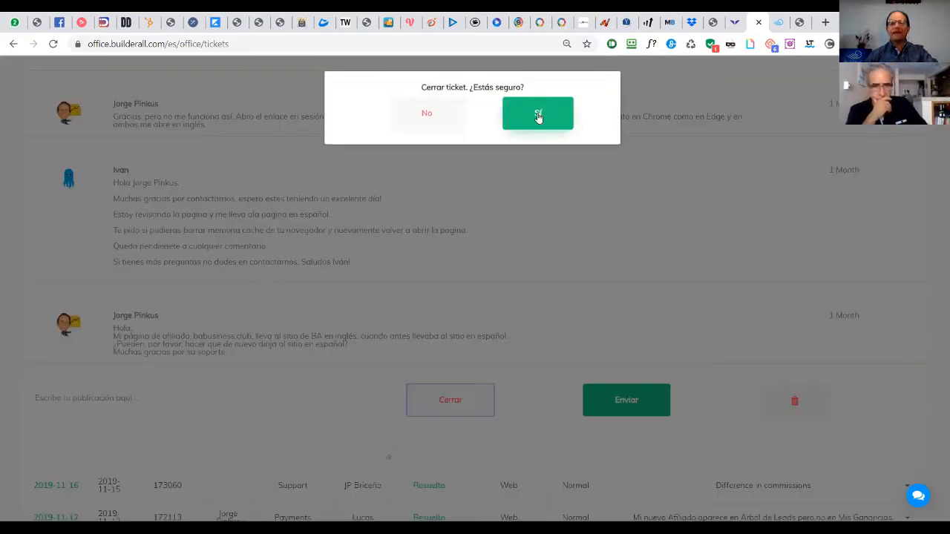
{"action": "left_click", "coordinate": [538, 113]}
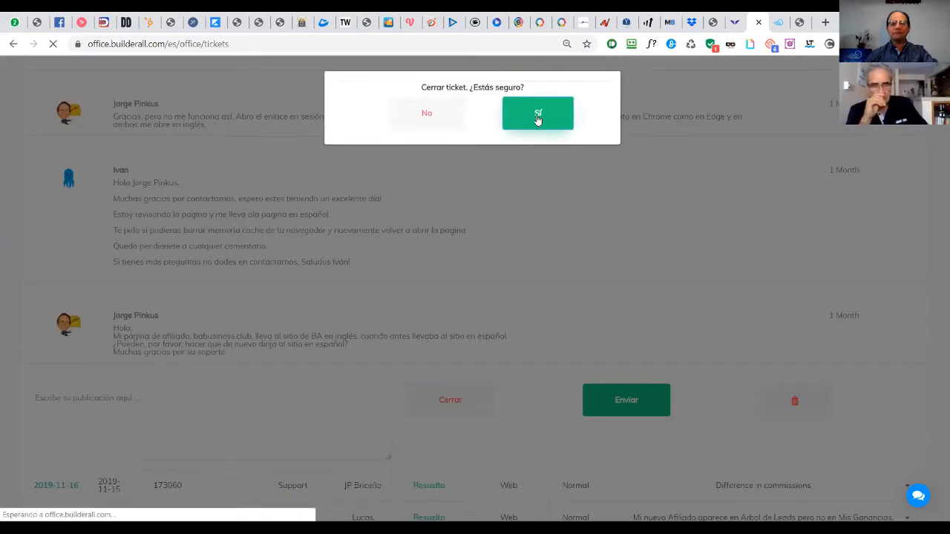
{"action": "left_click", "coordinate": [538, 113]}
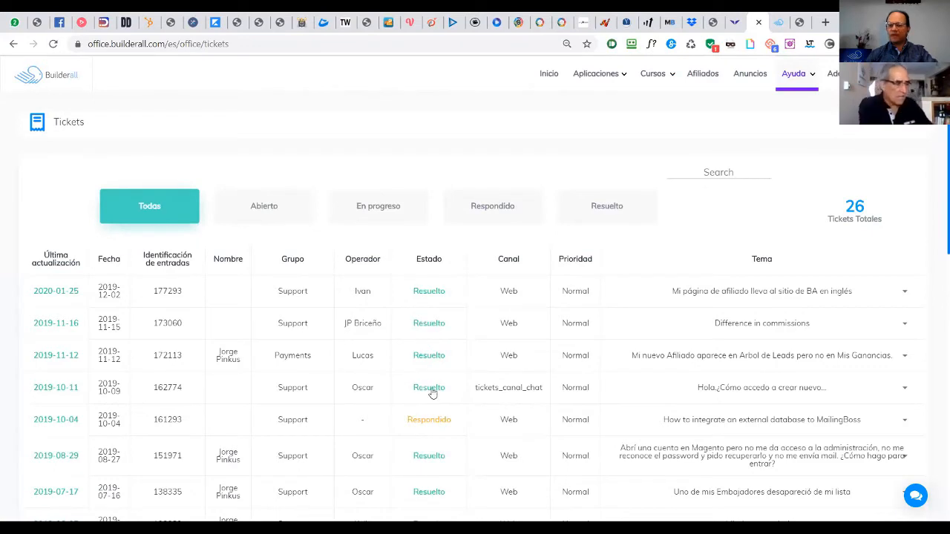
{"action": "mouse_move", "coordinate": [360, 434]}
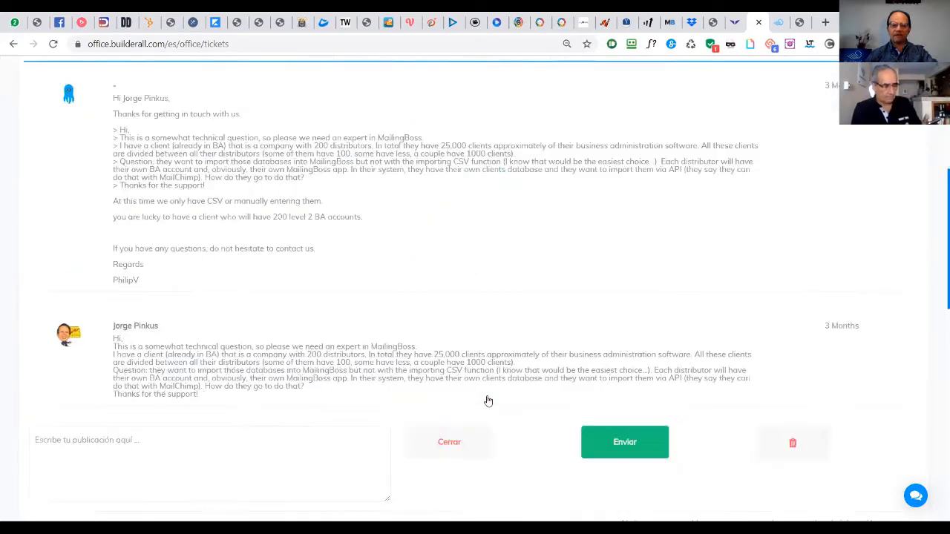
Step: Close the MailingBoss external database ticket and confirm with Sí
{"action": "scroll", "scroll_direction": "down", "scroll_amount": 3}
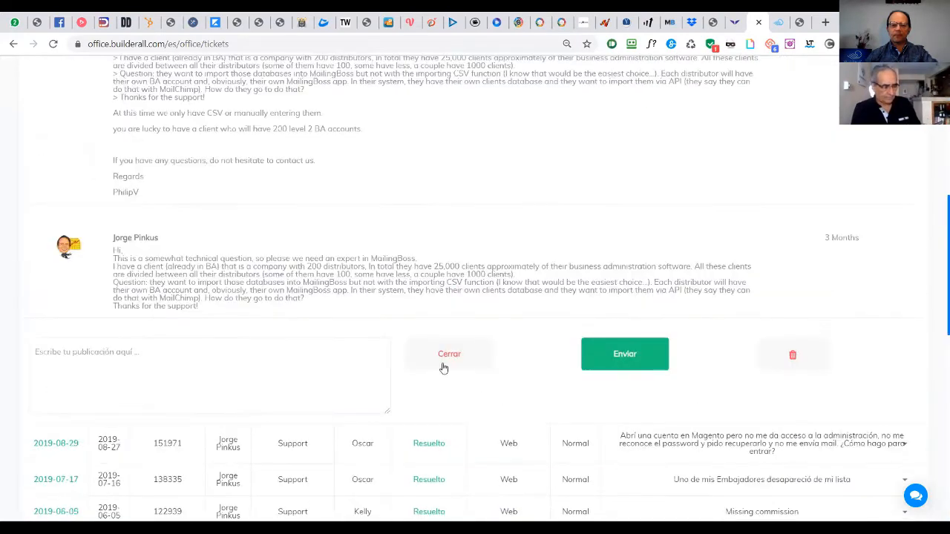
{"action": "left_click", "coordinate": [449, 355]}
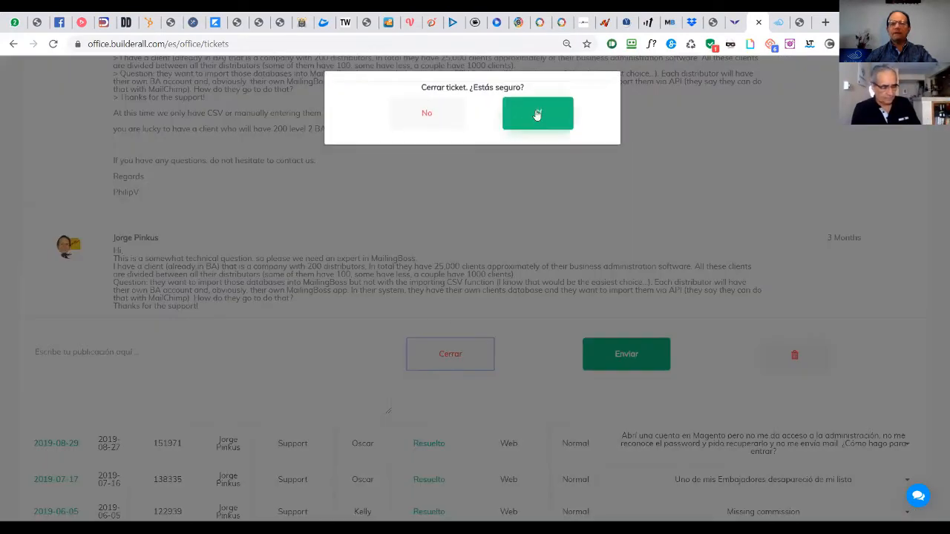
{"action": "left_click", "coordinate": [537, 113]}
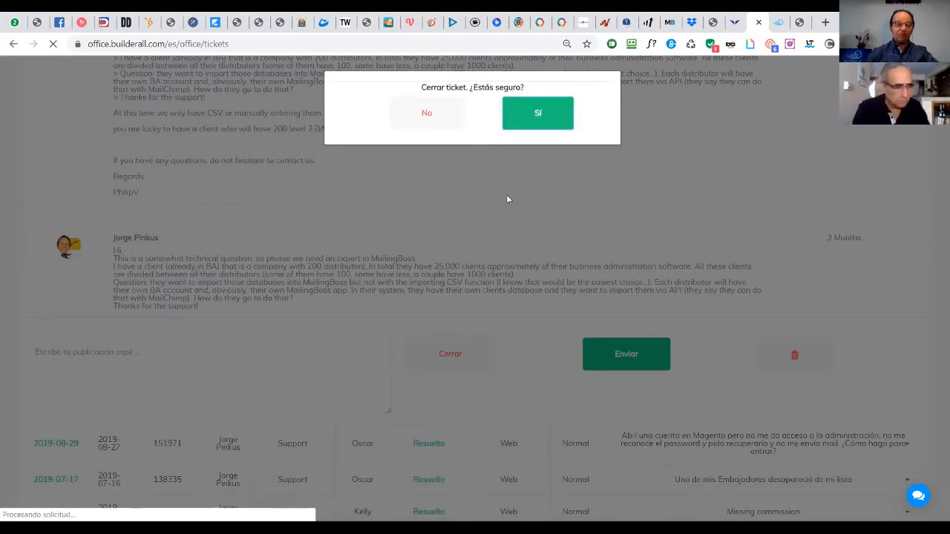
{"action": "left_click", "coordinate": [538, 113]}
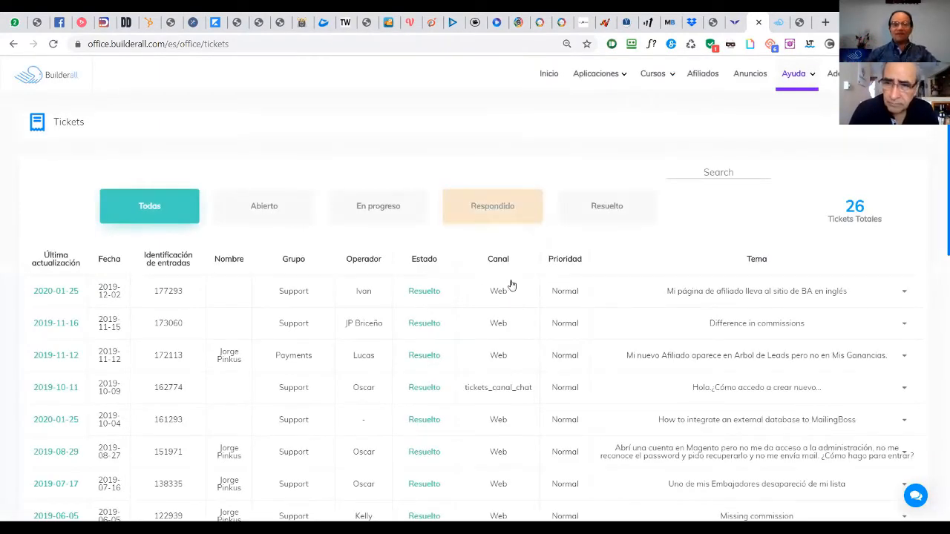
{"action": "scroll", "scroll_direction": "down", "scroll_amount": 3}
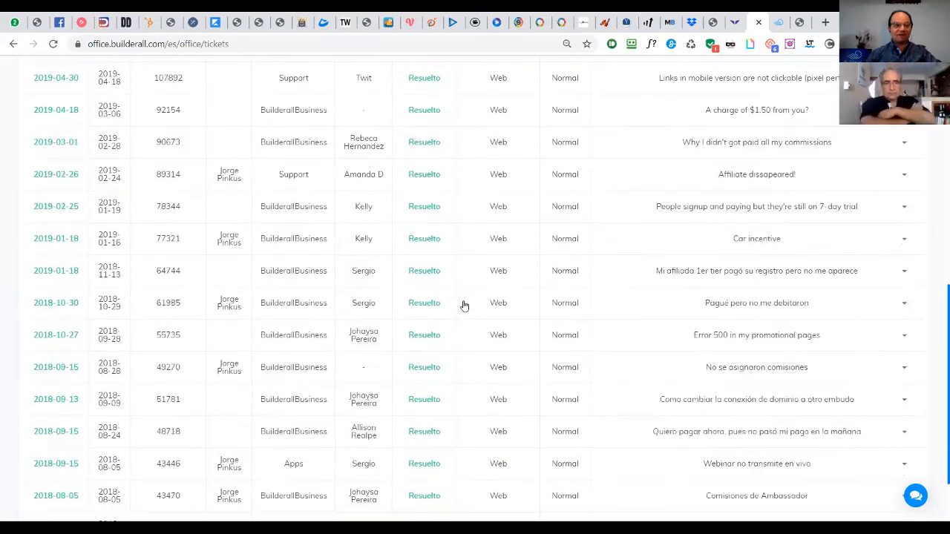
{"action": "scroll", "scroll_direction": "down", "scroll_amount": 3}
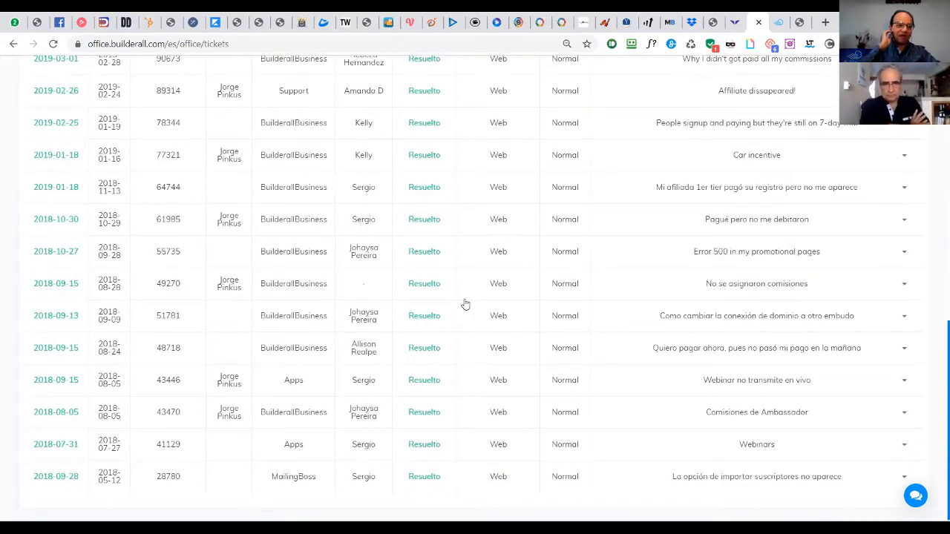
{"action": "mouse_move", "coordinate": [495, 310]}
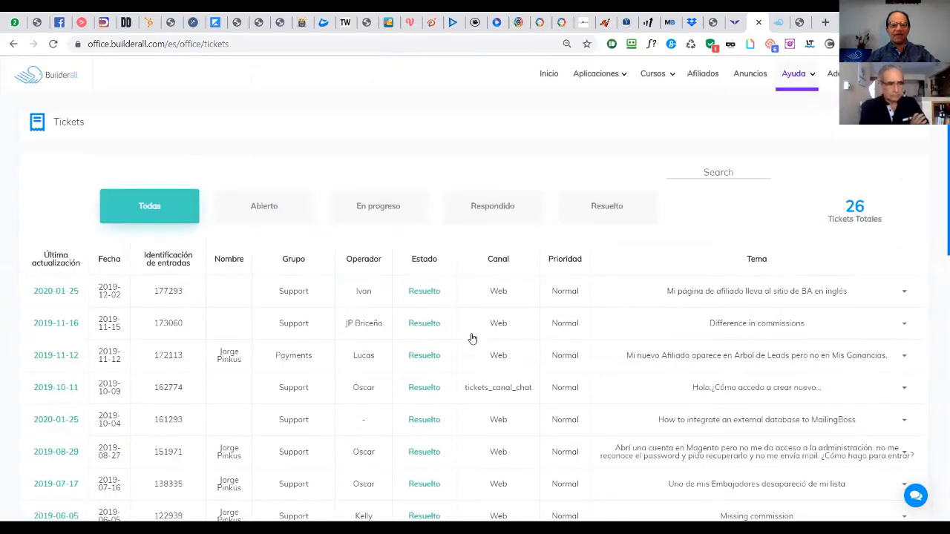
{"action": "mouse_move", "coordinate": [496, 323]}
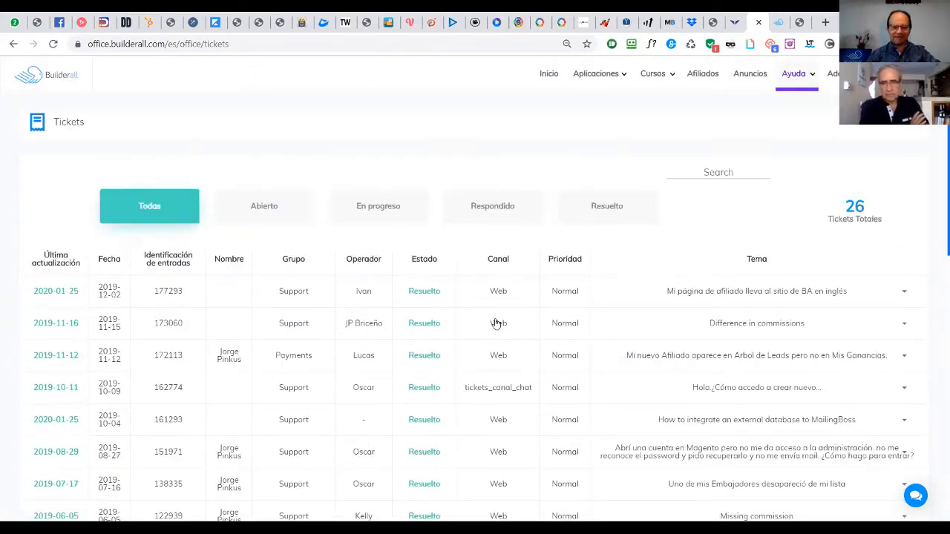
{"action": "scroll", "scroll_direction": "down", "scroll_amount": 3}
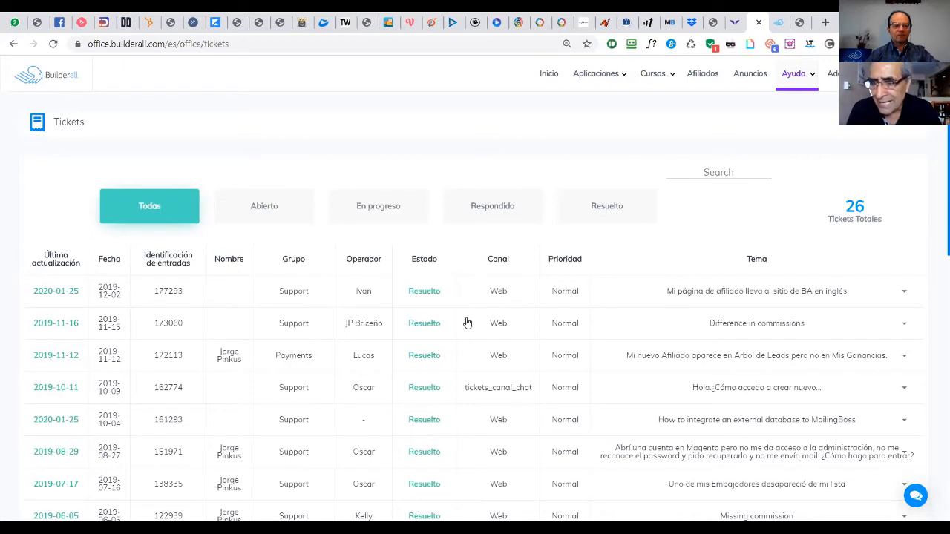
{"action": "mouse_move", "coordinate": [460, 324]}
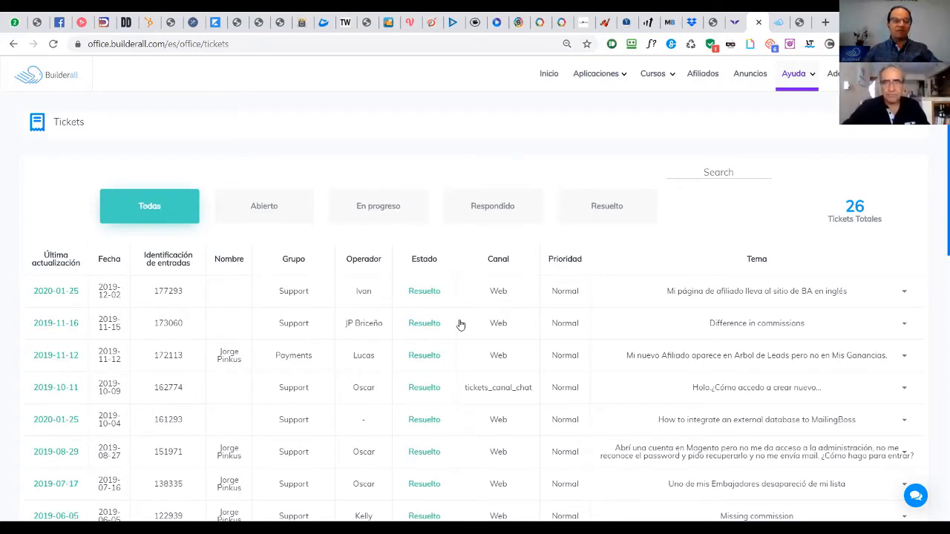
{"action": "mouse_move", "coordinate": [527, 364]}
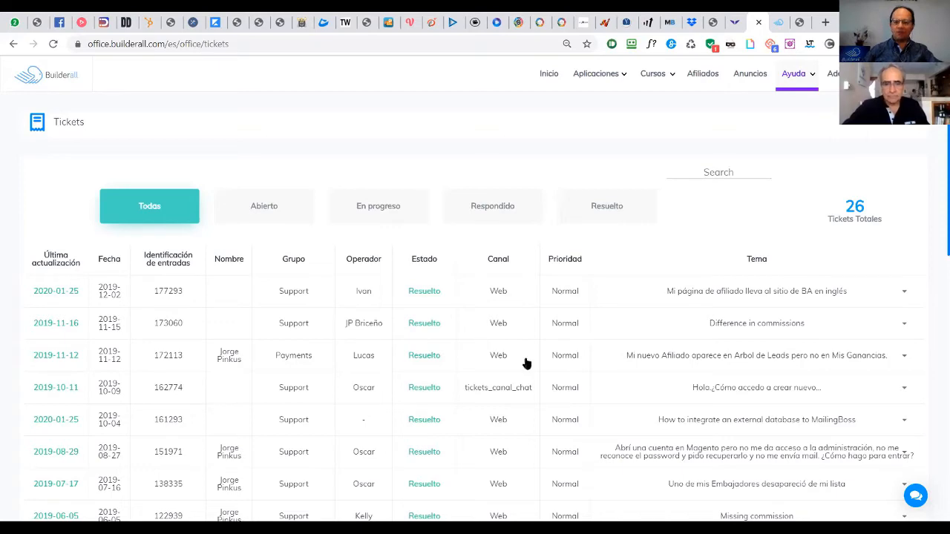
{"action": "scroll", "scroll_direction": "down", "scroll_amount": 3}
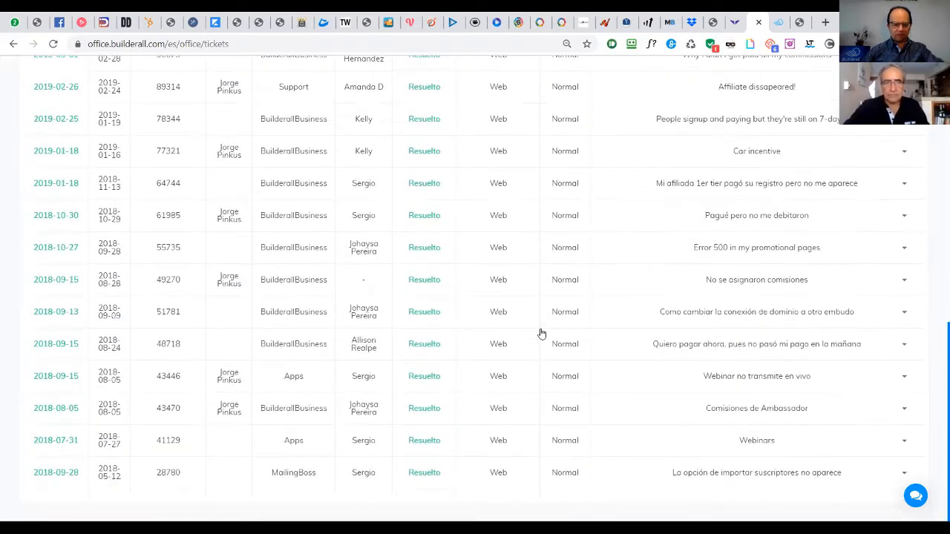
{"action": "scroll", "scroll_direction": "up", "scroll_amount": 3}
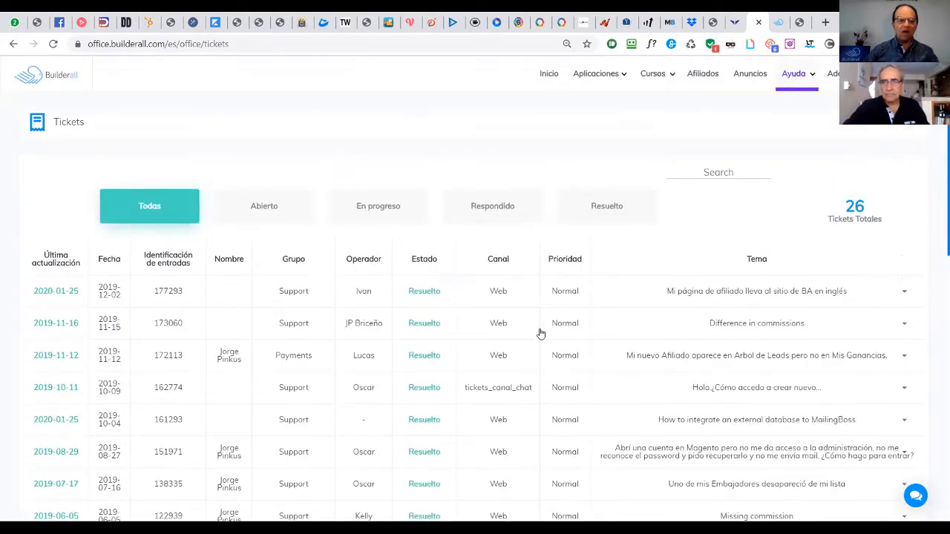
{"action": "mouse_move", "coordinate": [469, 266]}
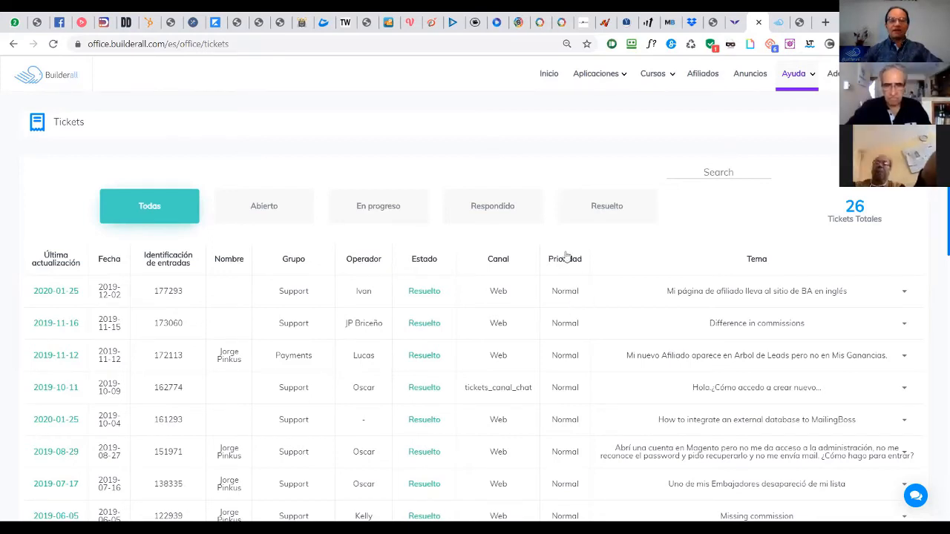
{"action": "mouse_move", "coordinate": [610, 245]}
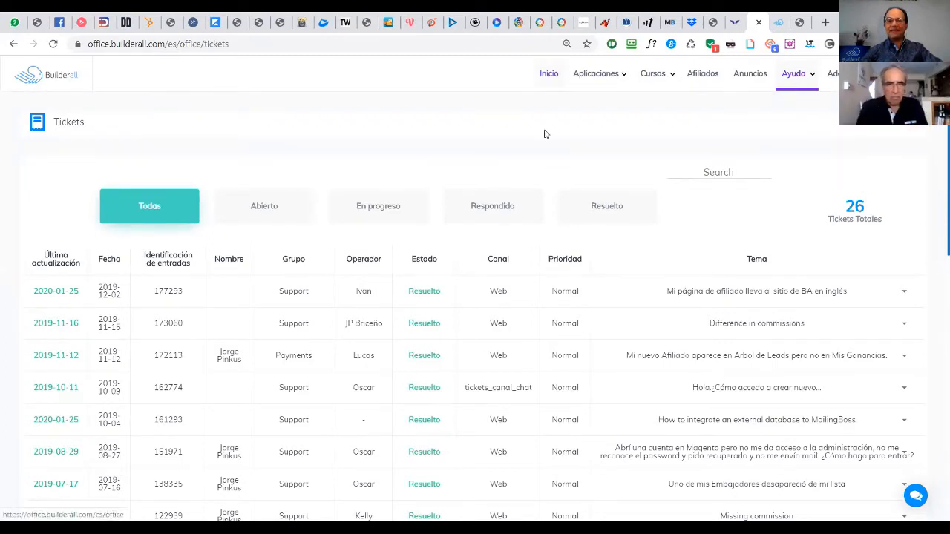
Step: Return to the Inicio office page listing the Cheetah and email marketing apps
{"action": "left_click", "coordinate": [551, 73]}
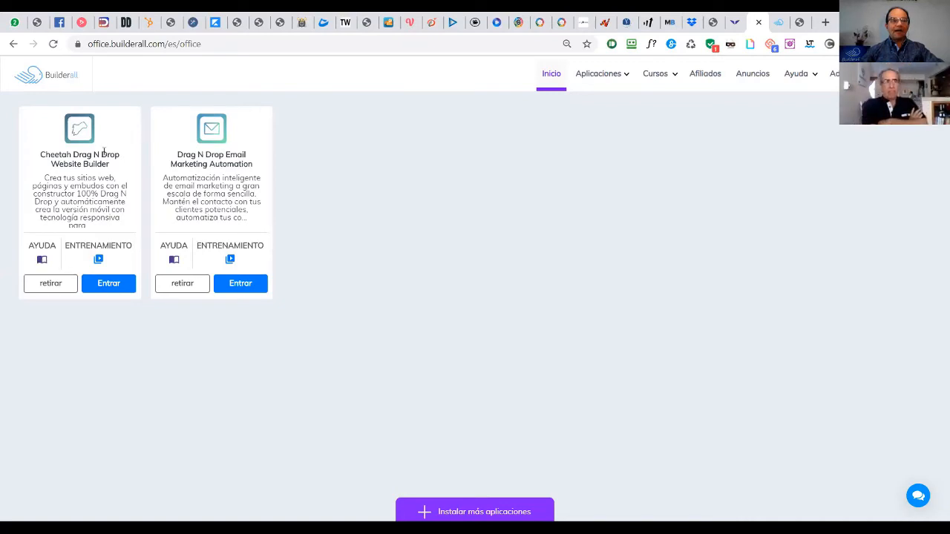
{"action": "mouse_move", "coordinate": [98, 252]}
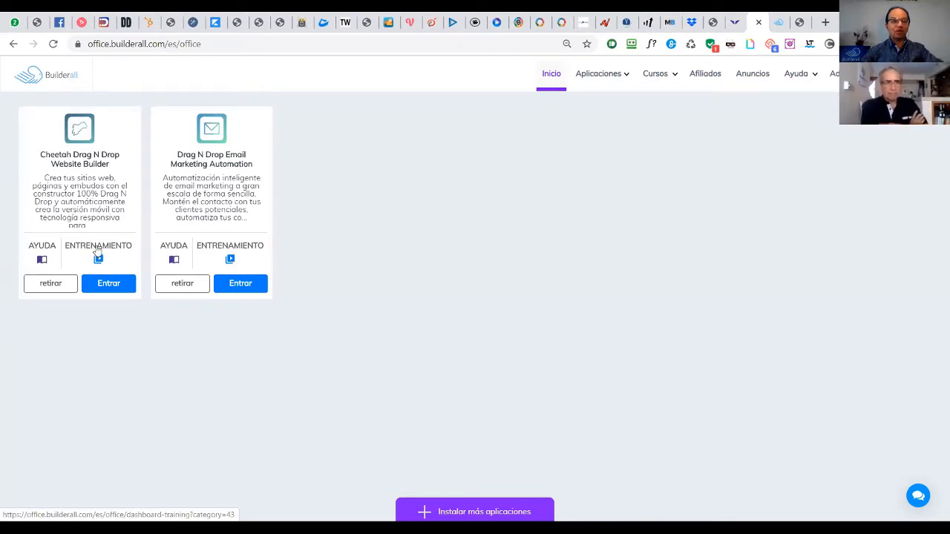
{"action": "left_click", "coordinate": [97, 252]}
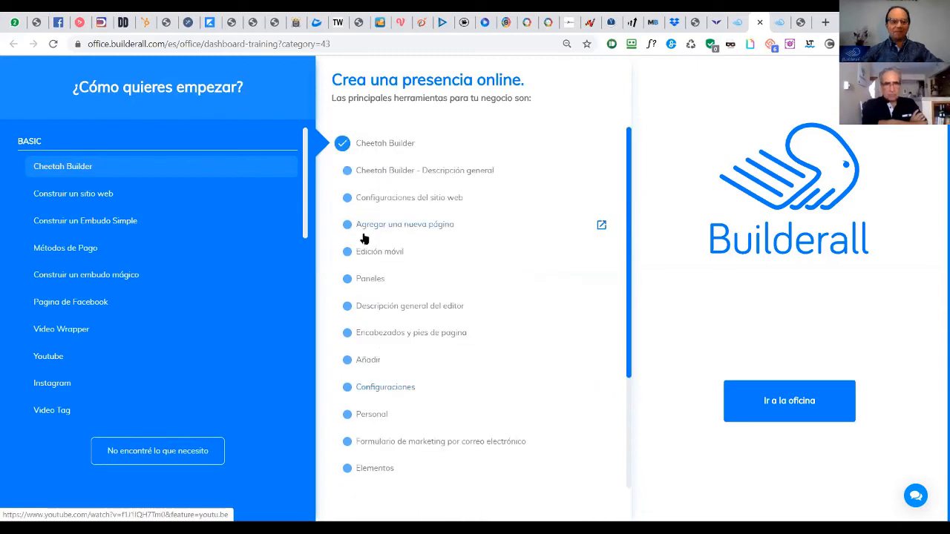
{"action": "scroll", "scroll_direction": "down", "scroll_amount": 3}
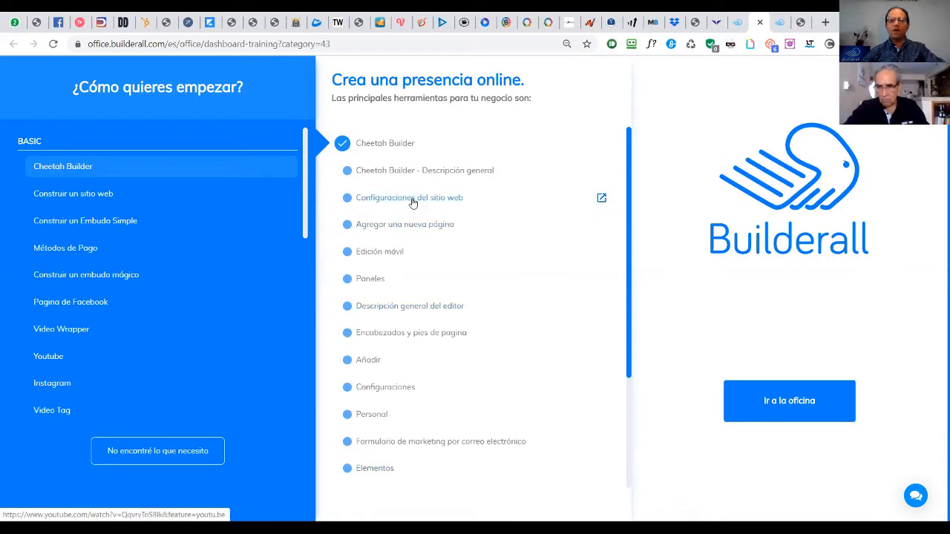
{"action": "left_click", "coordinate": [409, 198]}
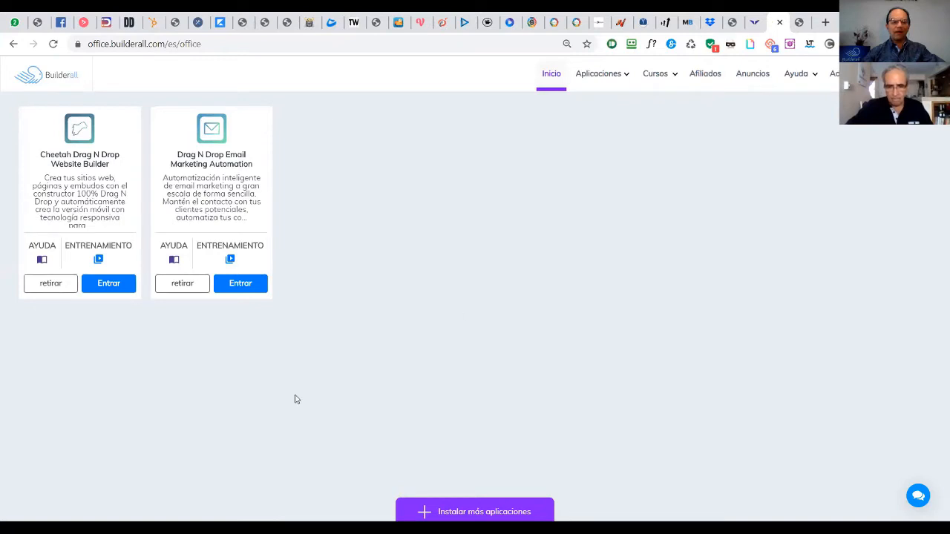
{"action": "mouse_move", "coordinate": [67, 244]}
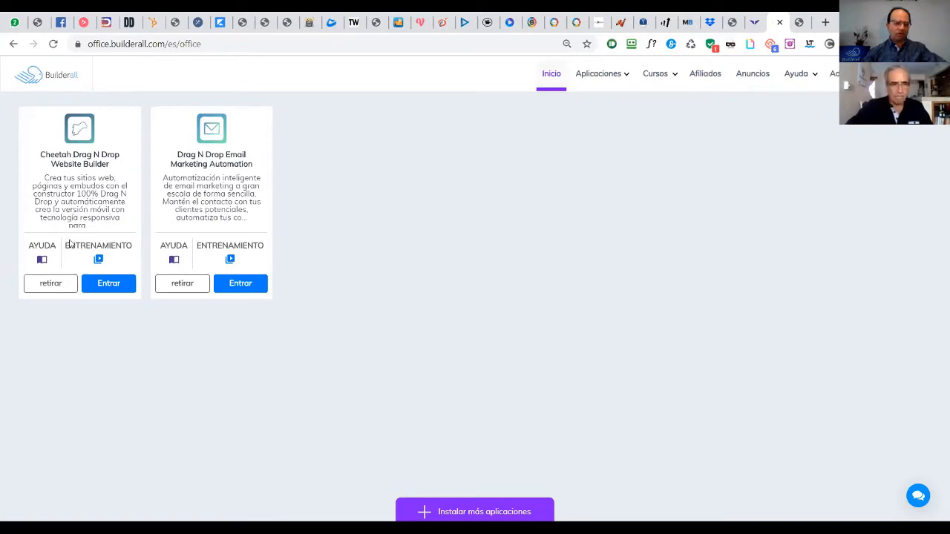
{"action": "mouse_move", "coordinate": [303, 323]}
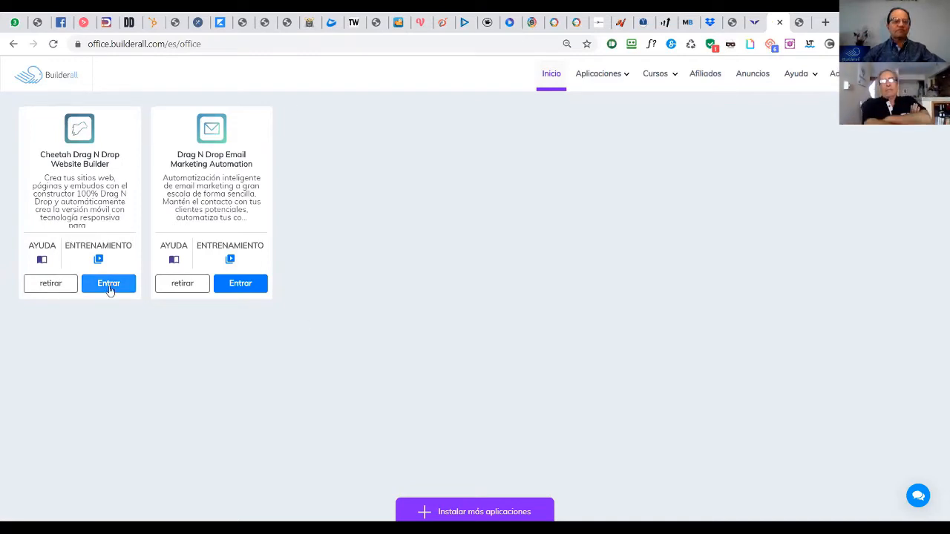
Step: Launch the Cheetah Drag N Drop Website Builder from its card
{"action": "left_click", "coordinate": [108, 282]}
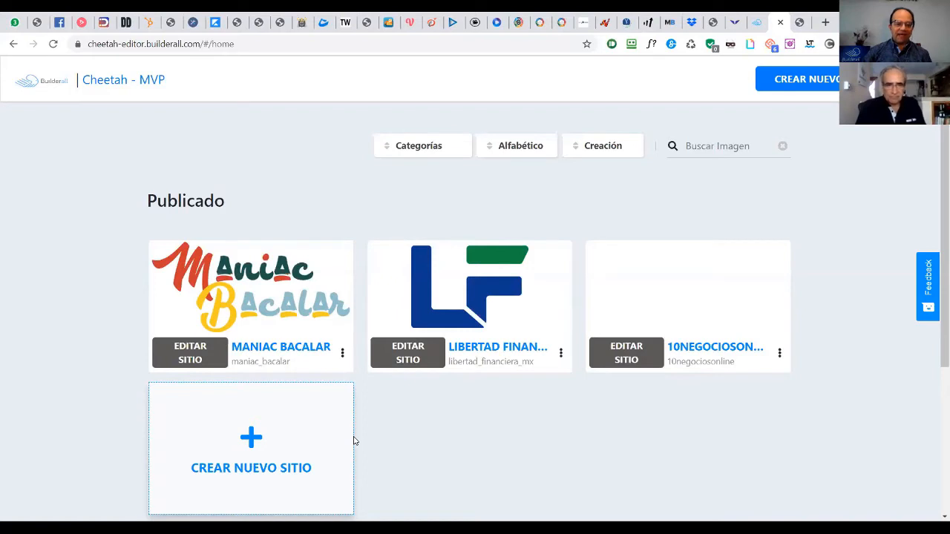
{"action": "mouse_move", "coordinate": [302, 443]}
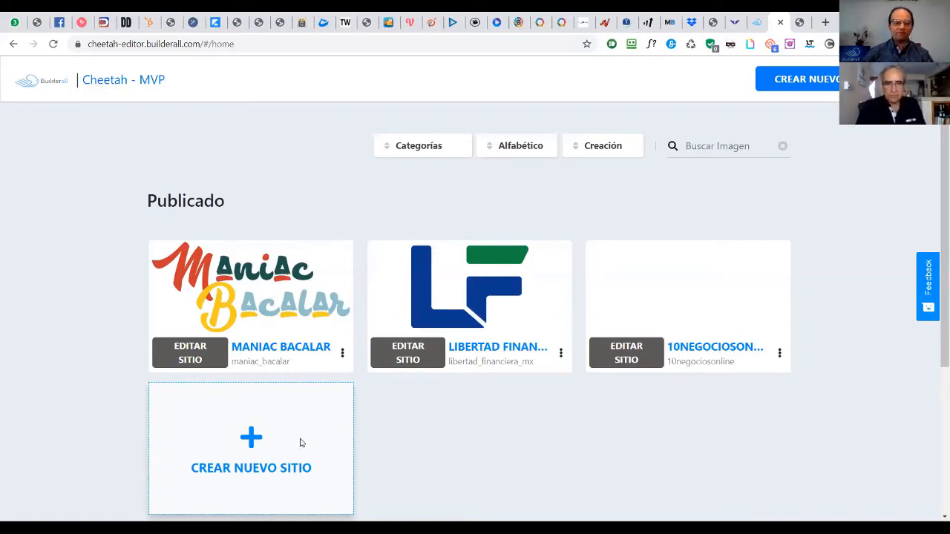
{"action": "mouse_move", "coordinate": [350, 461]}
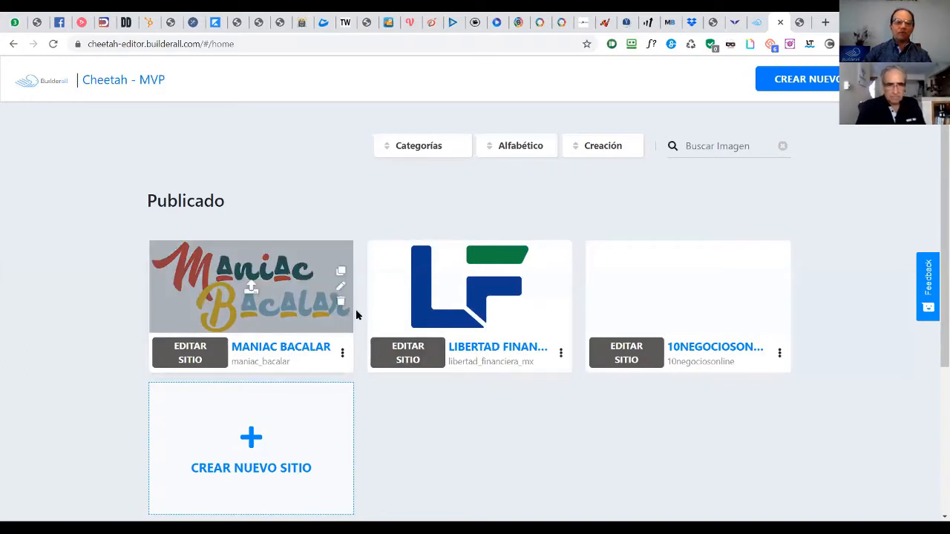
{"action": "scroll", "scroll_direction": "down", "scroll_amount": 3}
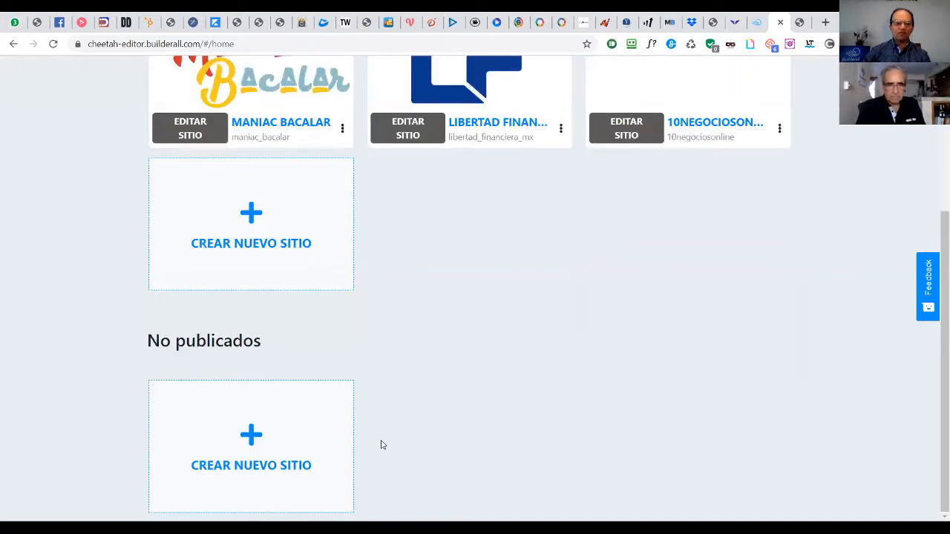
{"action": "scroll", "scroll_direction": "up", "scroll_amount": 3}
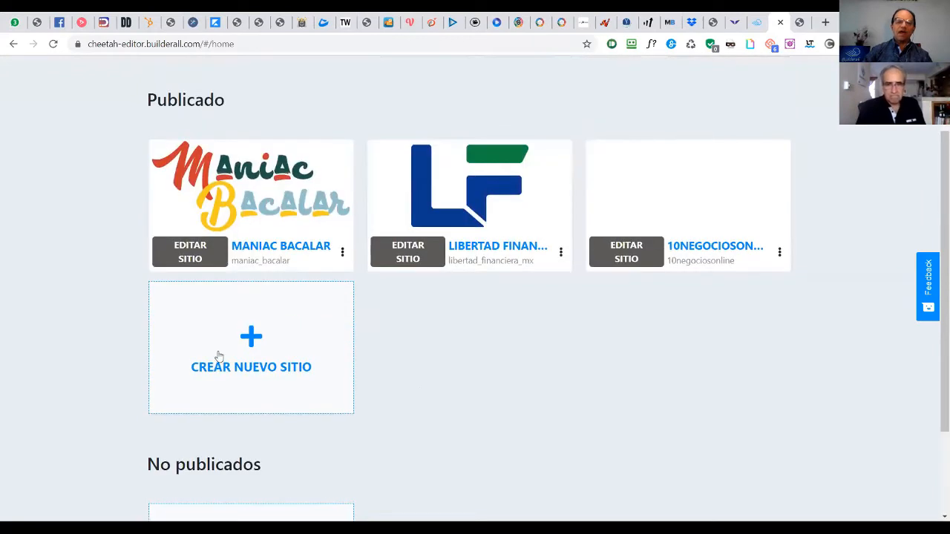
{"action": "mouse_move", "coordinate": [316, 214]}
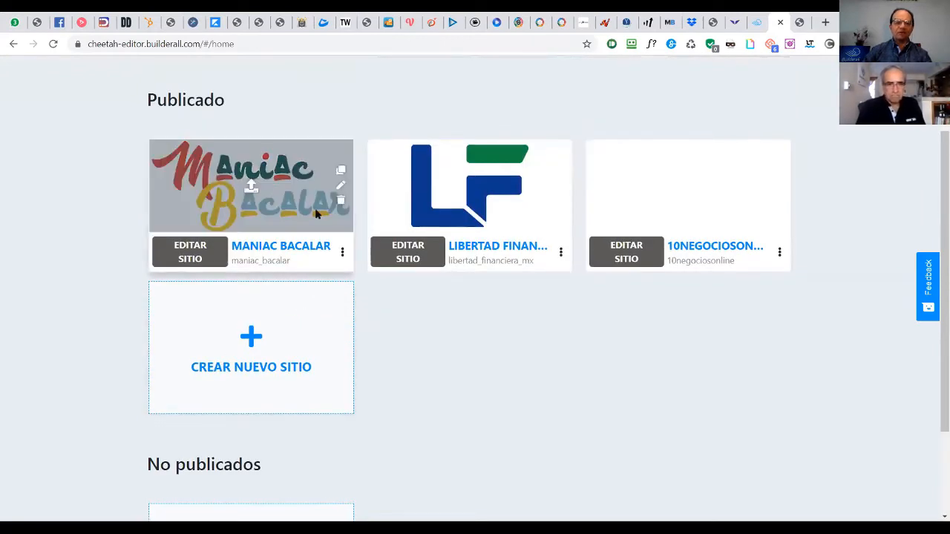
{"action": "scroll", "scroll_direction": "down", "scroll_amount": 3}
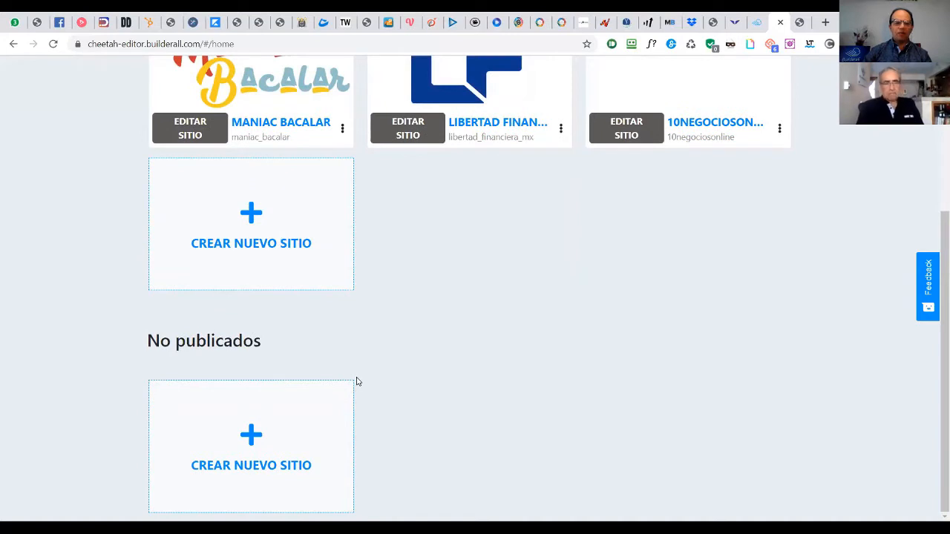
{"action": "scroll", "scroll_direction": "up", "scroll_amount": 3}
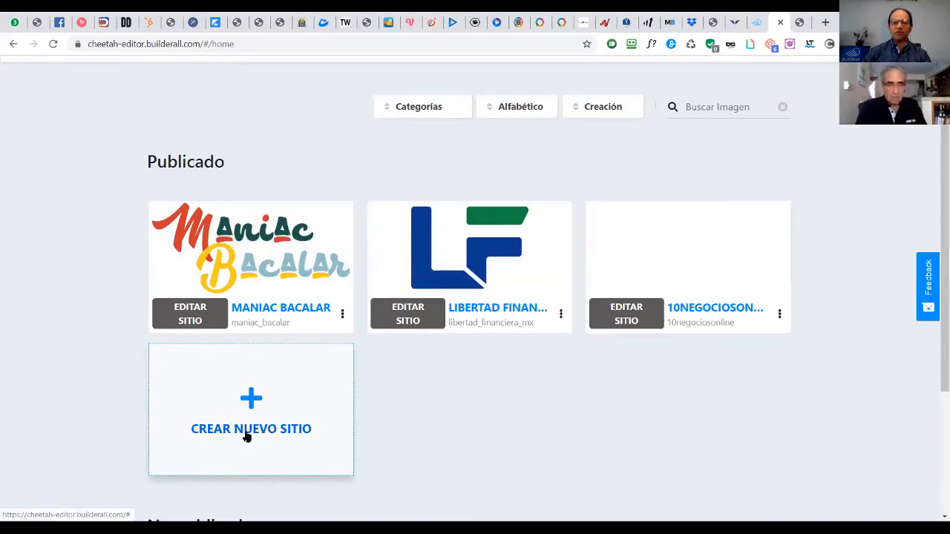
Step: Create a new site titled and described 'Prueba sábado', choosing to build from a template
{"action": "left_click", "coordinate": [251, 429]}
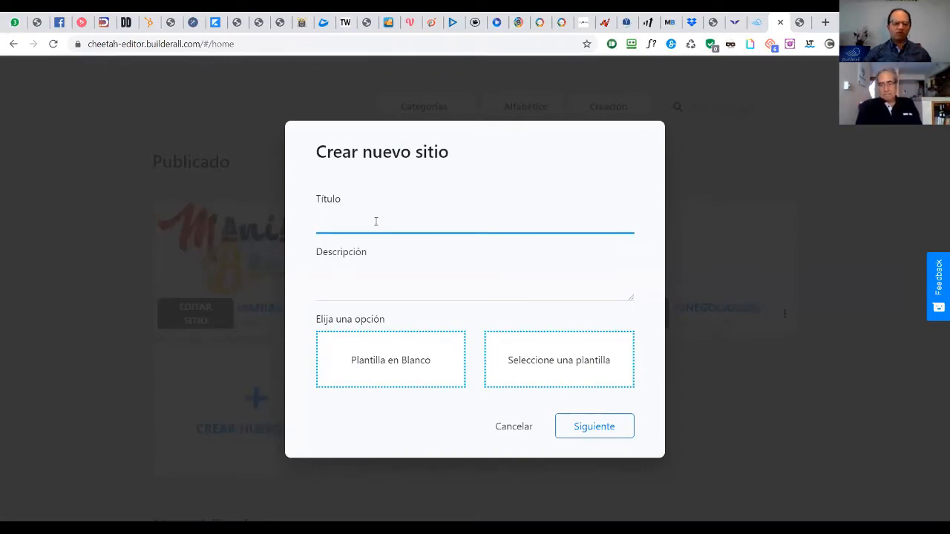
{"action": "type", "text": "Prueba sábado"}
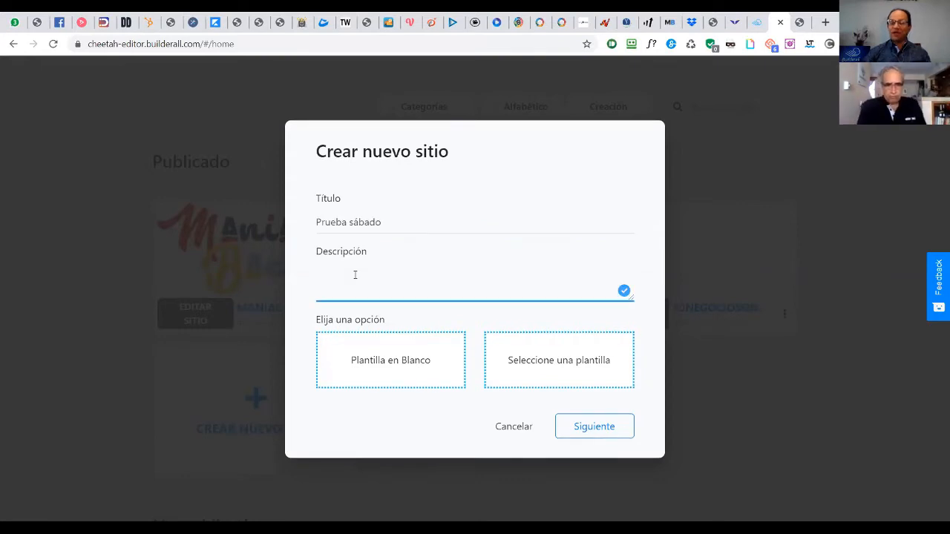
{"action": "type", "text": "Preuba s"}
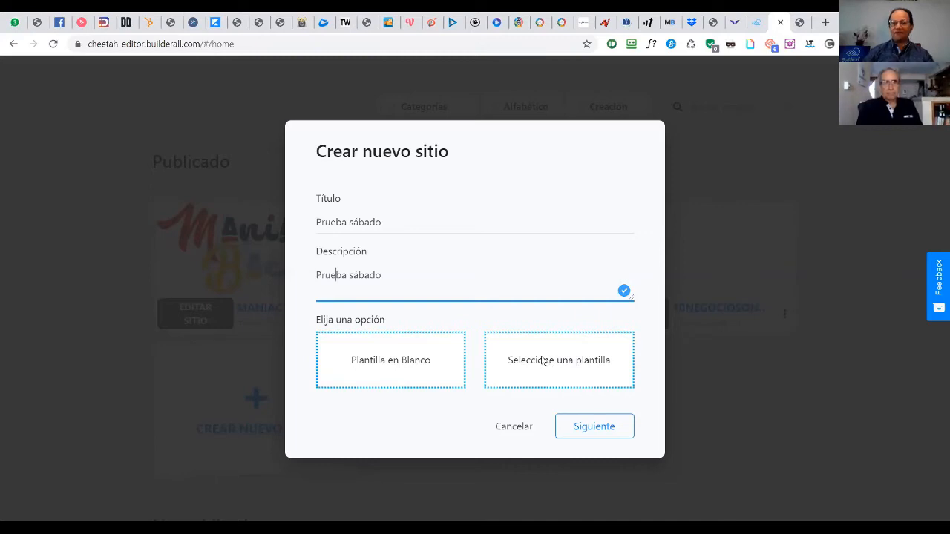
{"action": "mouse_move", "coordinate": [542, 369]}
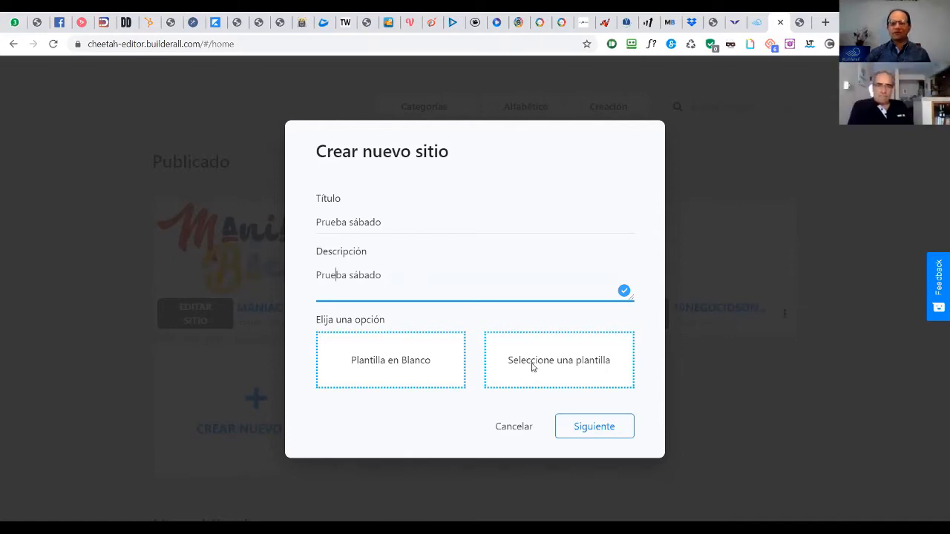
{"action": "left_click", "coordinate": [559, 360]}
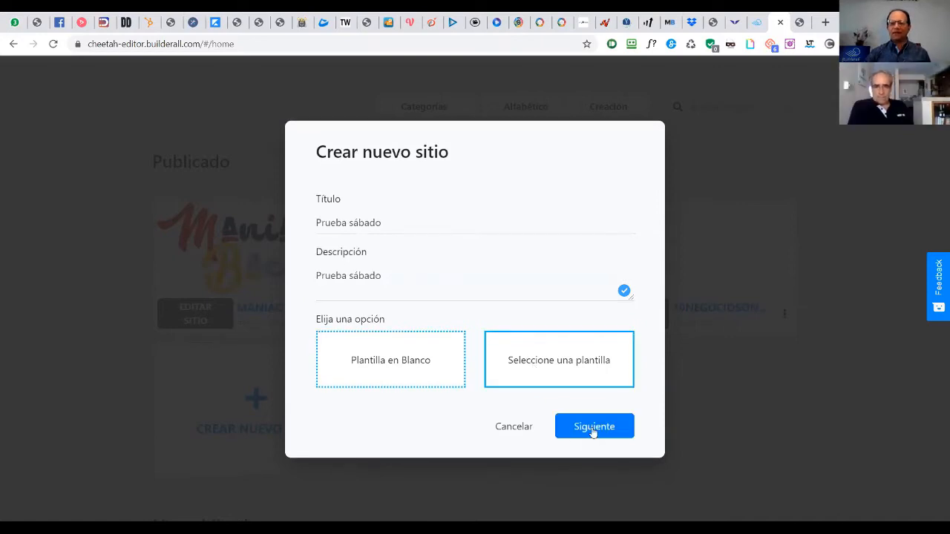
Step: Continue to the template gallery and browse through all the available templates
{"action": "left_click", "coordinate": [594, 426]}
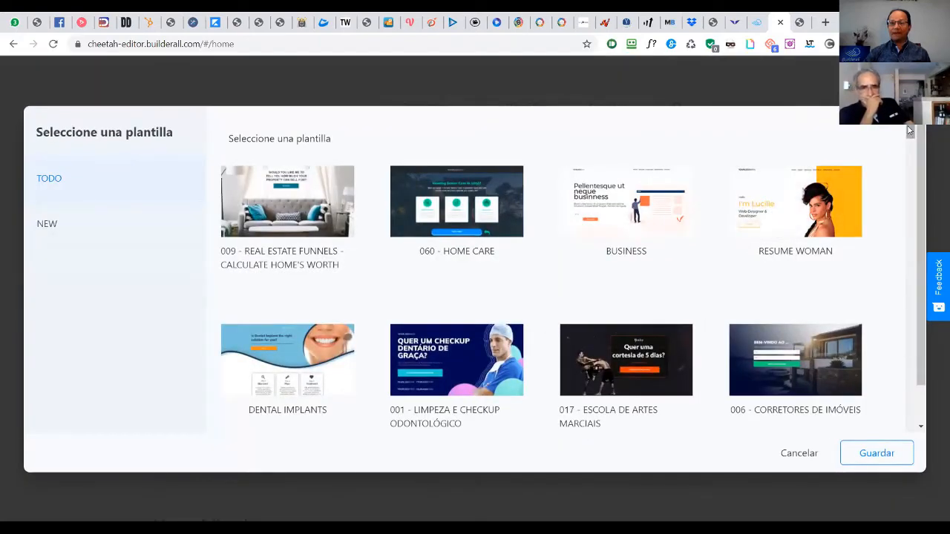
{"action": "scroll", "scroll_direction": "down", "scroll_amount": 3}
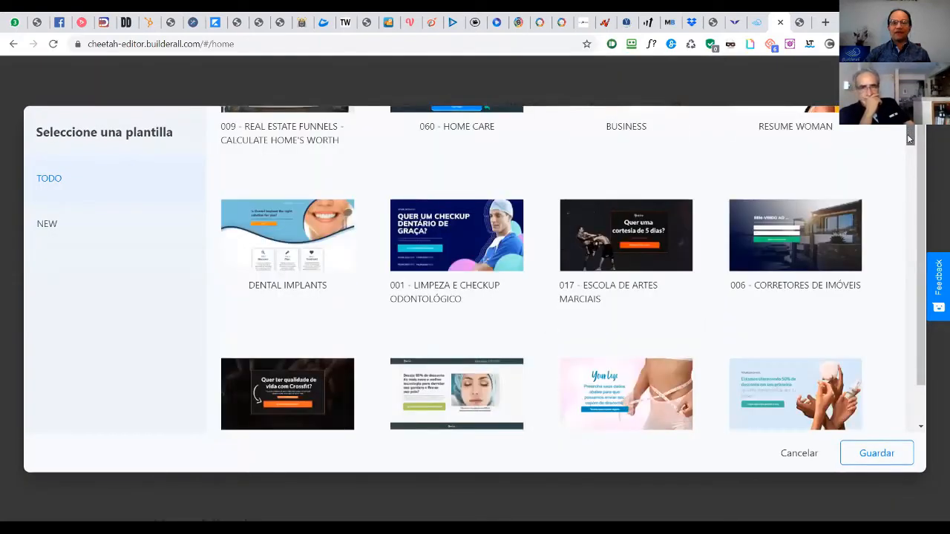
{"action": "scroll", "scroll_direction": "down", "scroll_amount": 3}
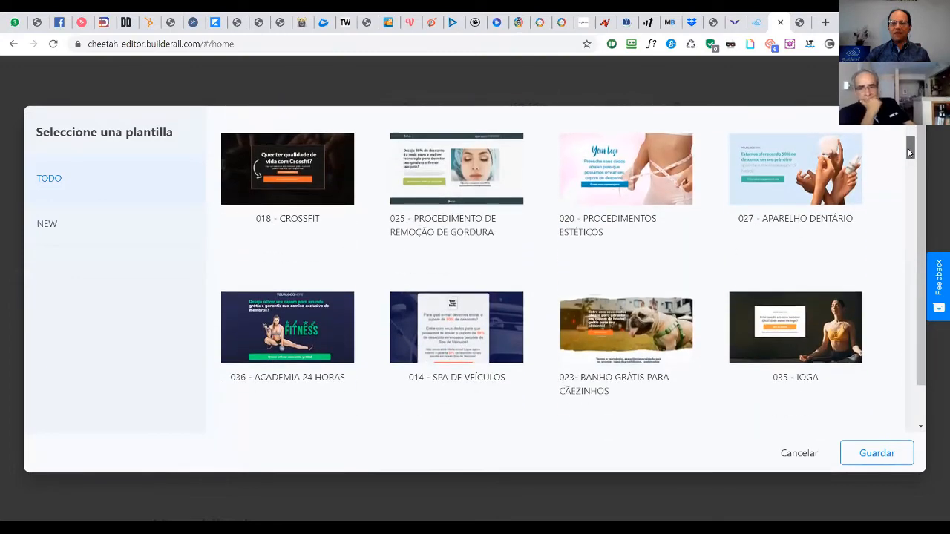
{"action": "scroll", "scroll_direction": "down", "scroll_amount": 3}
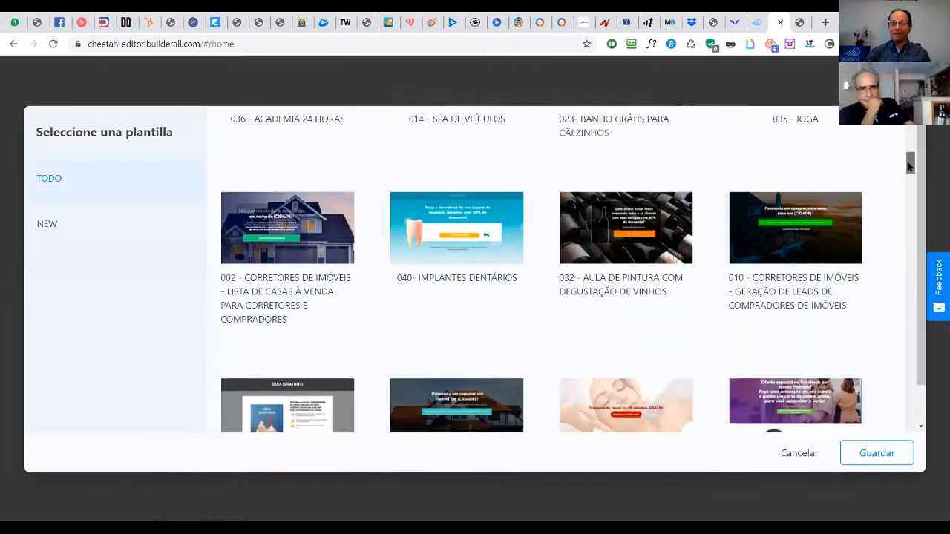
{"action": "scroll", "scroll_direction": "down", "scroll_amount": 3}
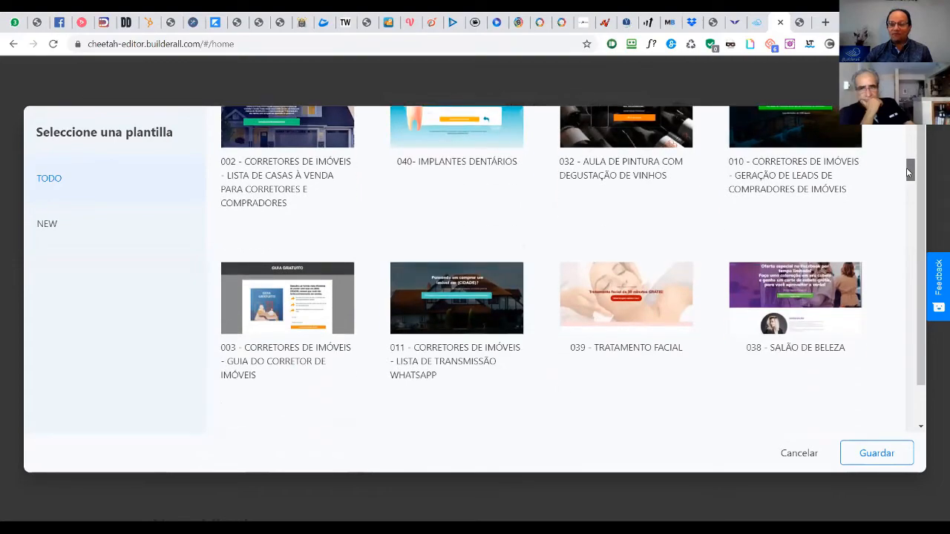
{"action": "scroll", "scroll_direction": "down", "scroll_amount": 3}
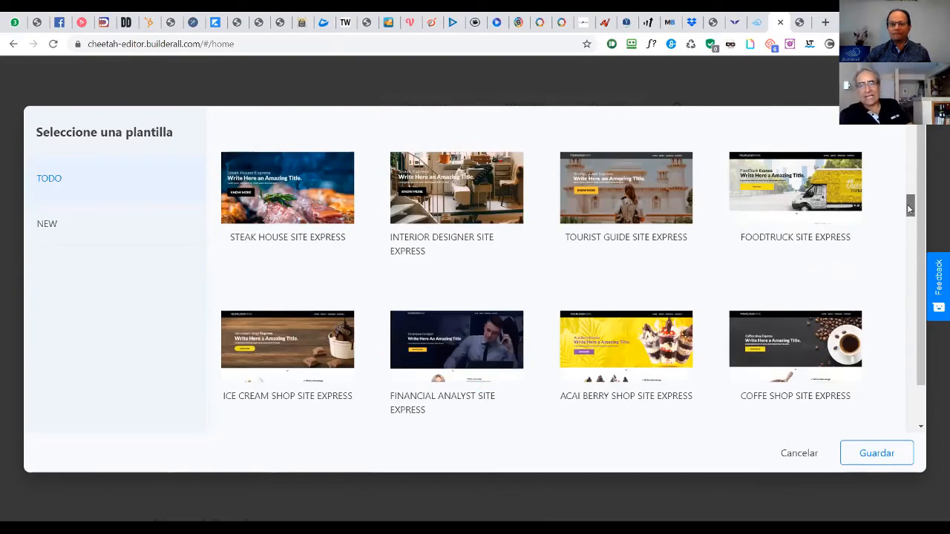
{"action": "scroll", "scroll_direction": "down", "scroll_amount": 3}
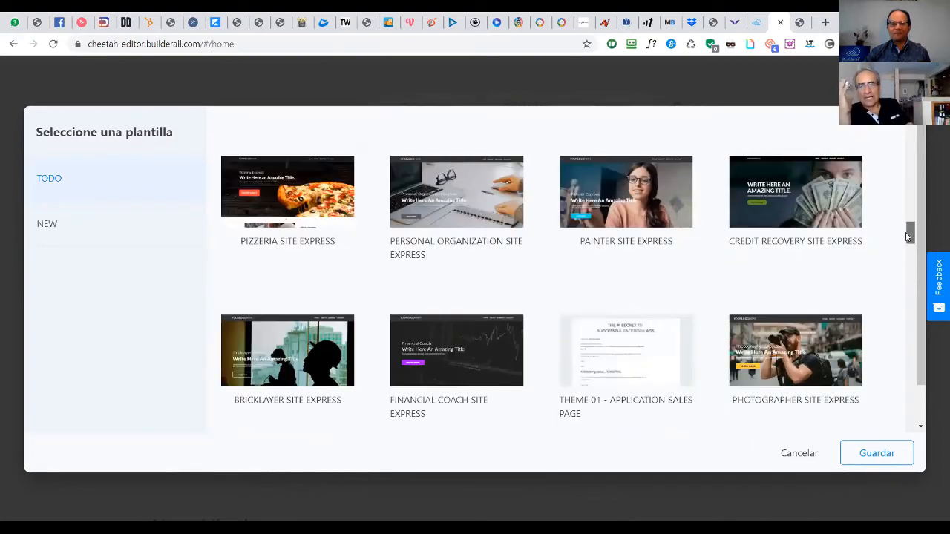
{"action": "scroll", "scroll_direction": "down", "scroll_amount": 3}
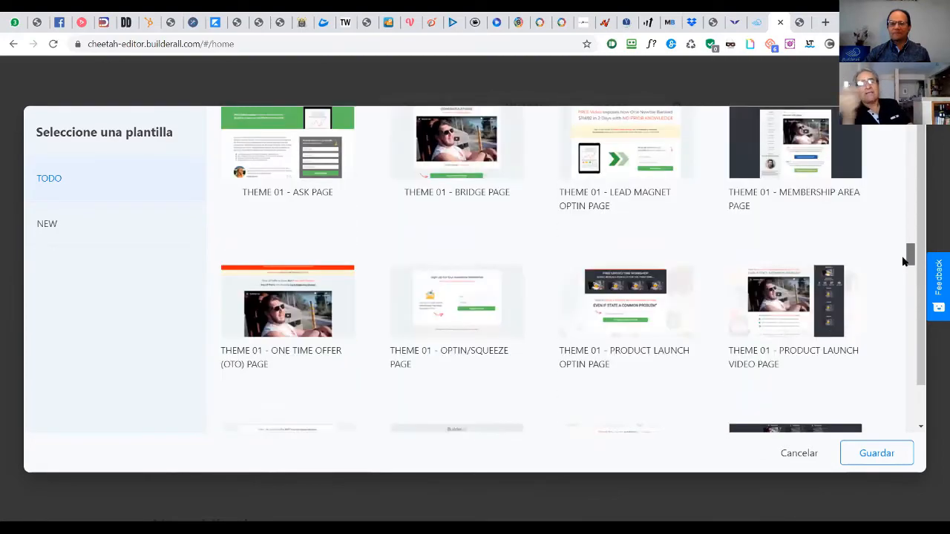
{"action": "scroll", "scroll_direction": "down", "scroll_amount": 3}
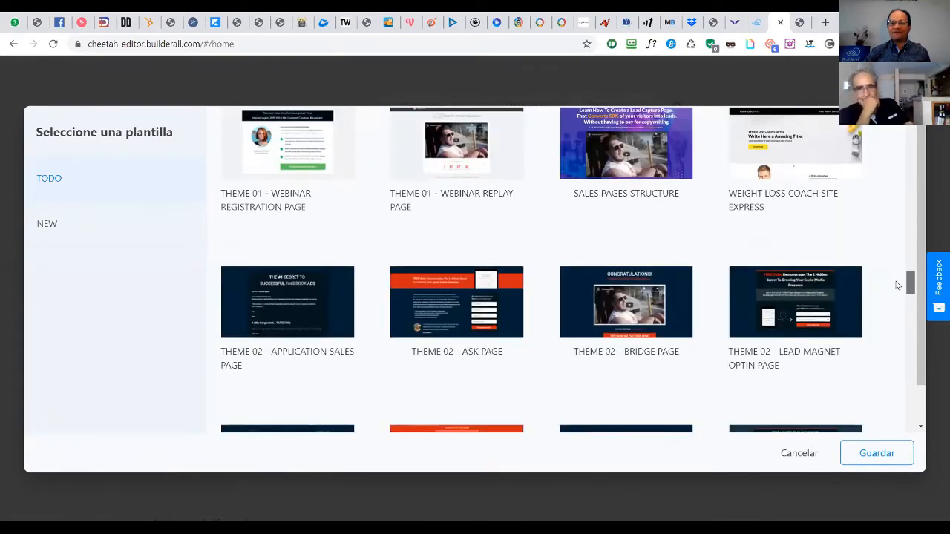
{"action": "scroll", "scroll_direction": "down", "scroll_amount": 3}
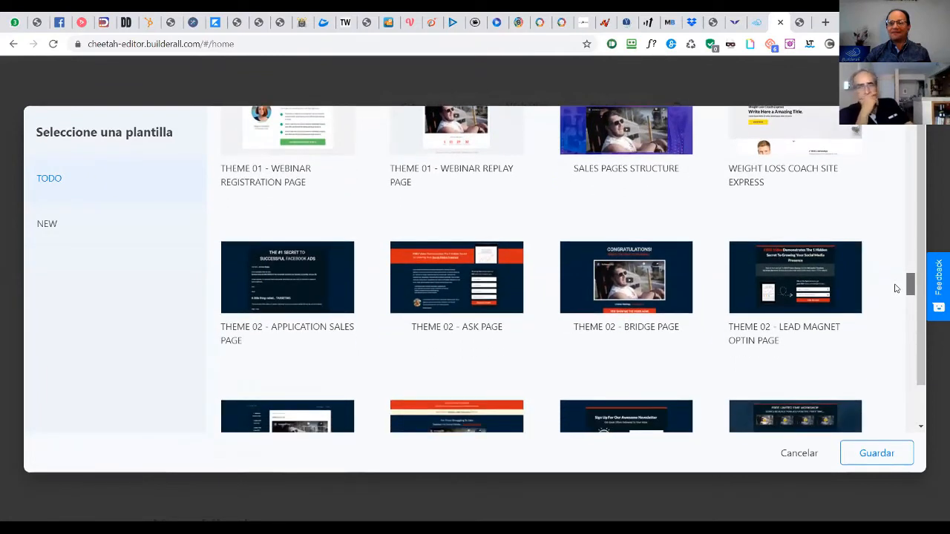
{"action": "scroll", "scroll_direction": "down", "scroll_amount": 3}
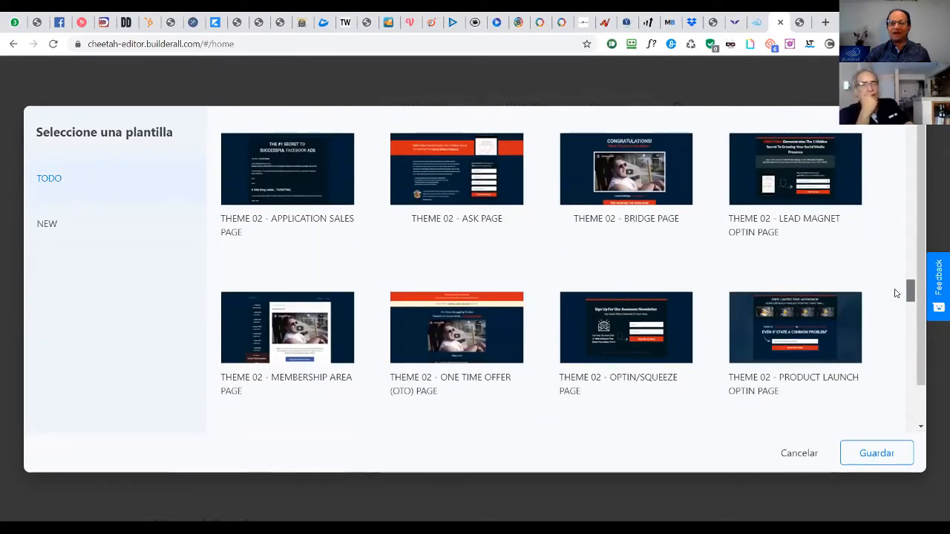
{"action": "scroll", "scroll_direction": "down", "scroll_amount": 3}
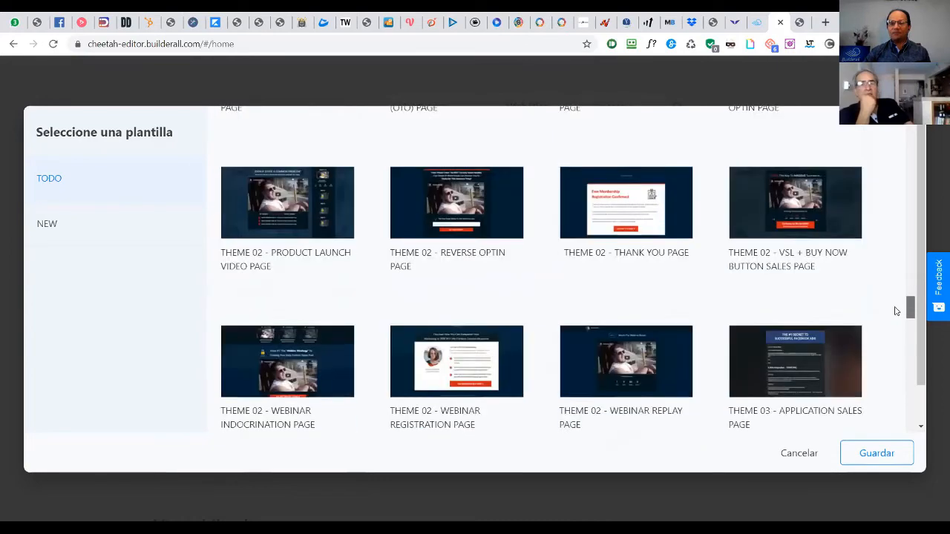
{"action": "scroll", "scroll_direction": "down", "scroll_amount": 3}
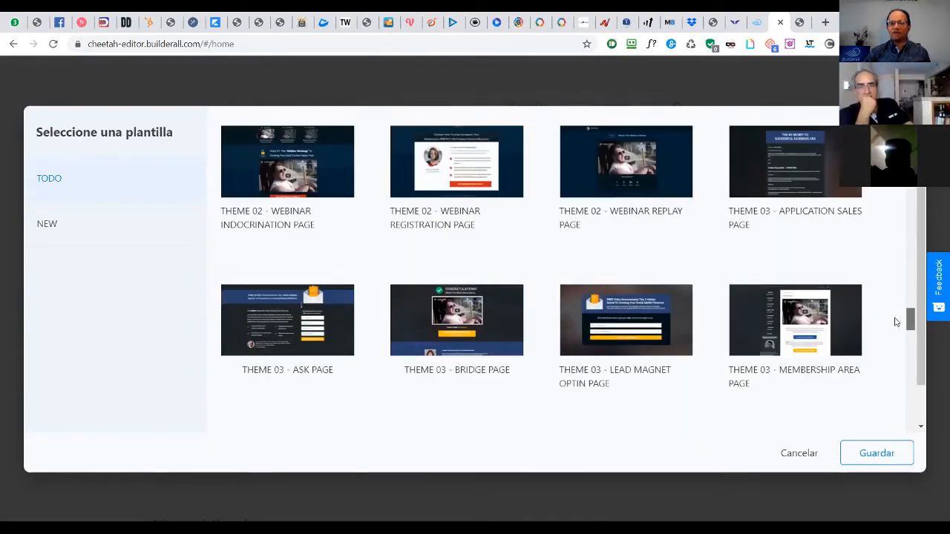
{"action": "scroll", "scroll_direction": "down", "scroll_amount": 3}
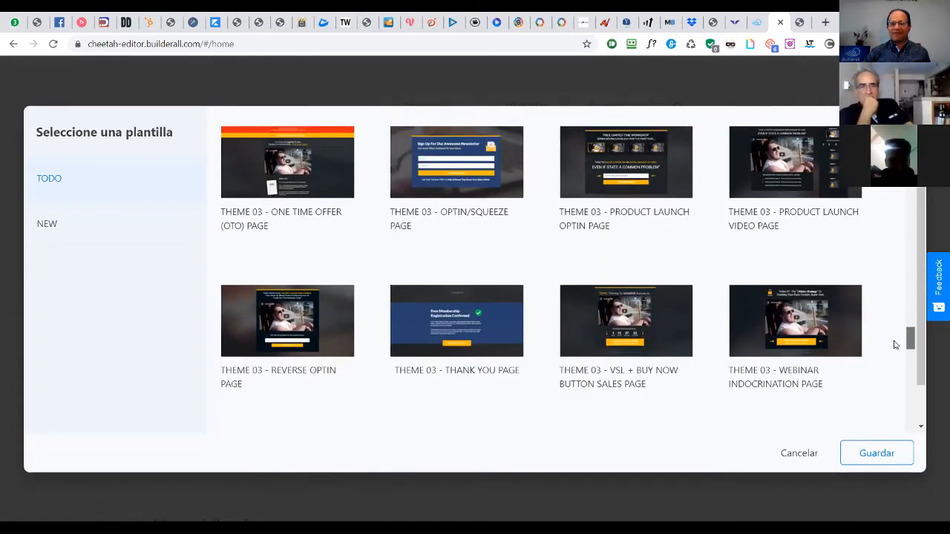
{"action": "scroll", "scroll_direction": "down", "scroll_amount": 3}
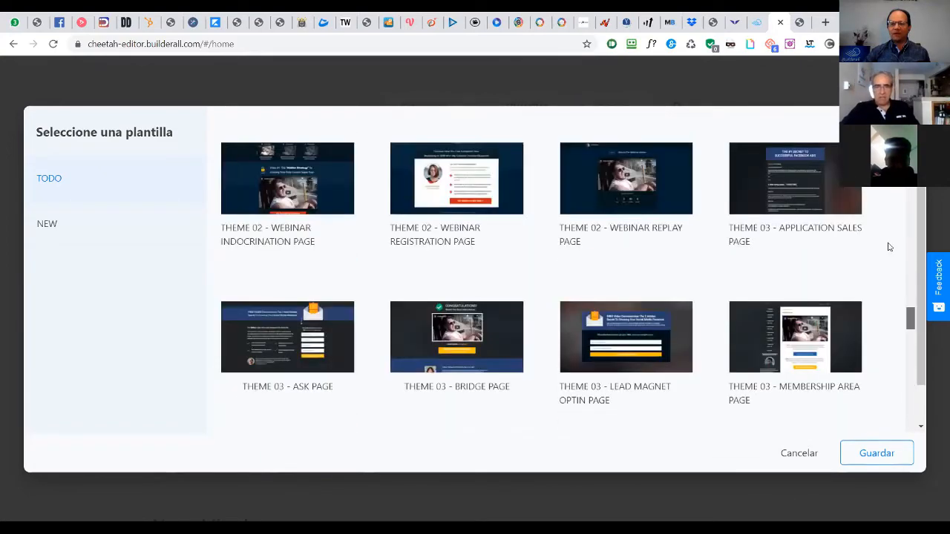
{"action": "left_click", "coordinate": [49, 178]}
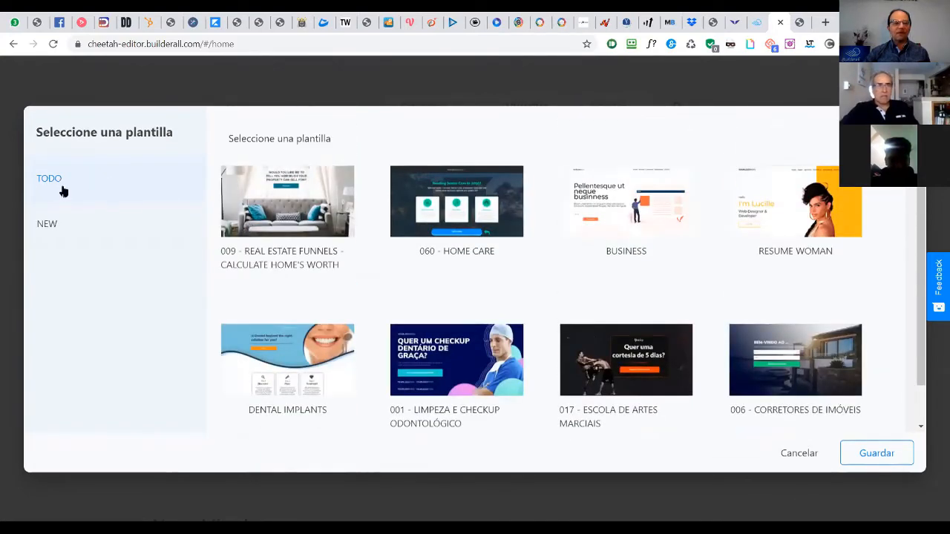
{"action": "left_click", "coordinate": [47, 224]}
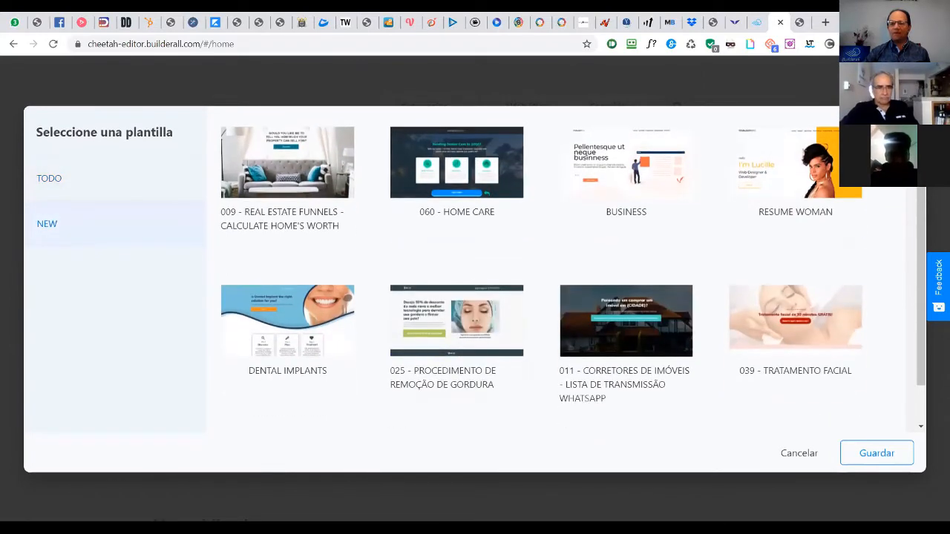
{"action": "scroll", "scroll_direction": "down", "scroll_amount": 3}
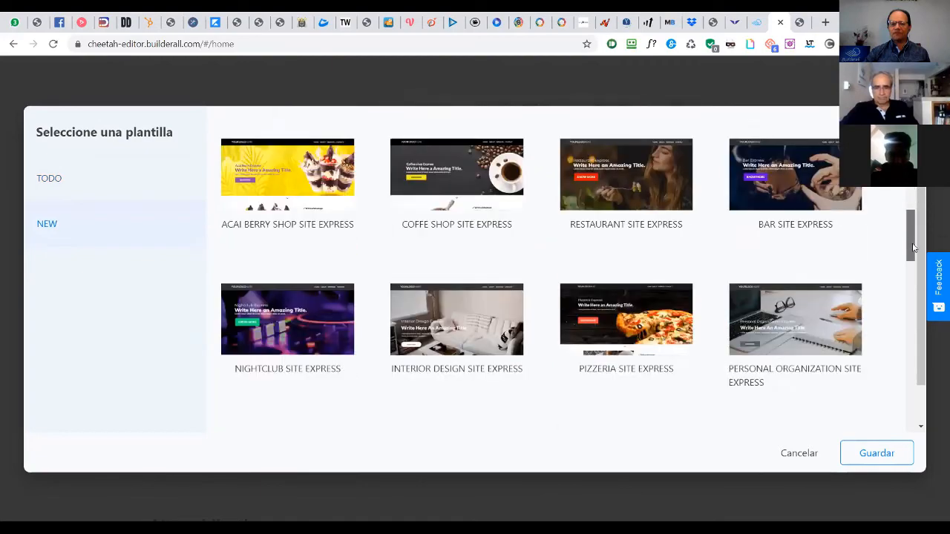
{"action": "scroll", "scroll_direction": "down", "scroll_amount": 3}
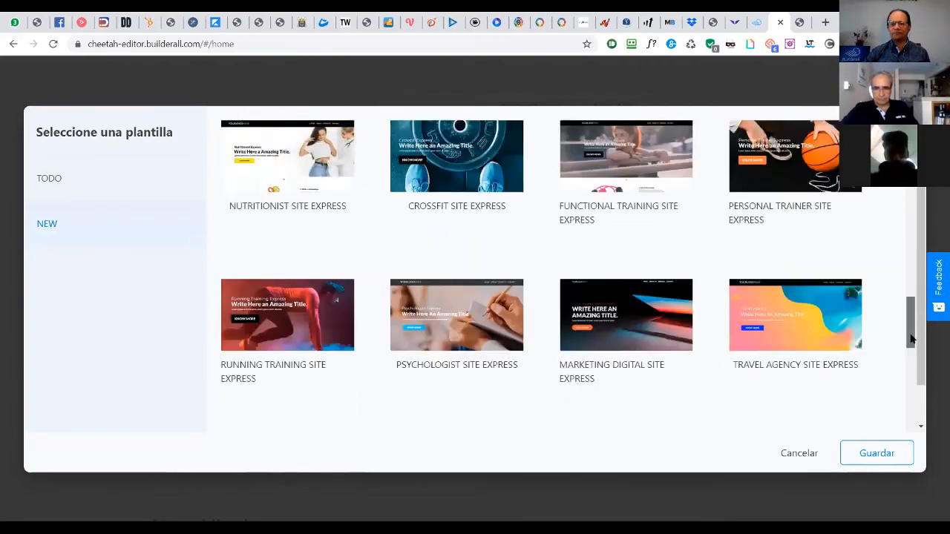
{"action": "scroll", "scroll_direction": "down", "scroll_amount": 3}
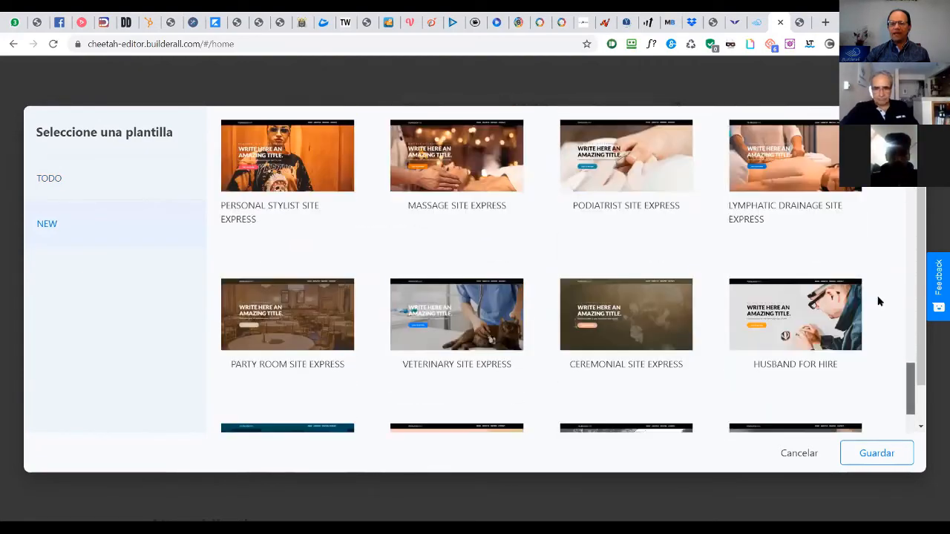
{"action": "left_click", "coordinate": [49, 178]}
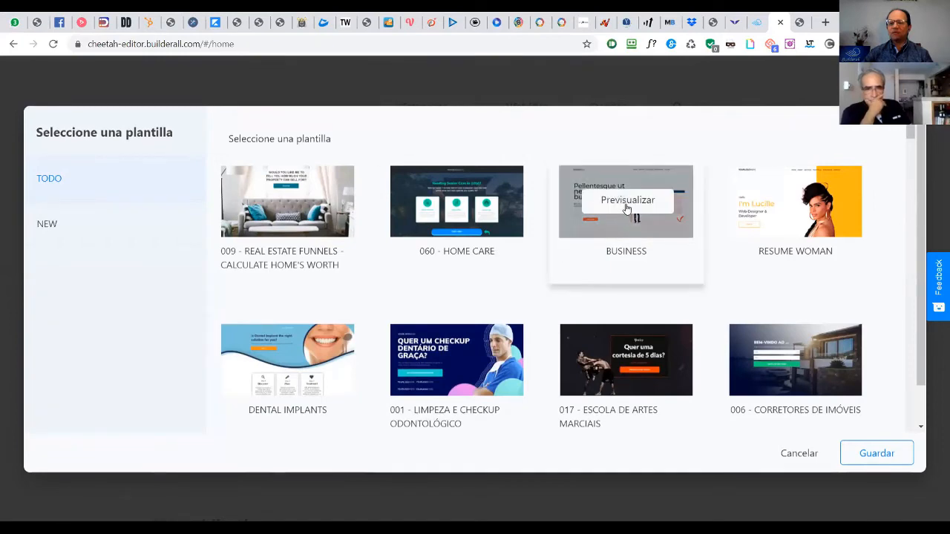
Step: Preview the Business template's live demo site, scrolling through its pages
{"action": "left_click", "coordinate": [627, 199]}
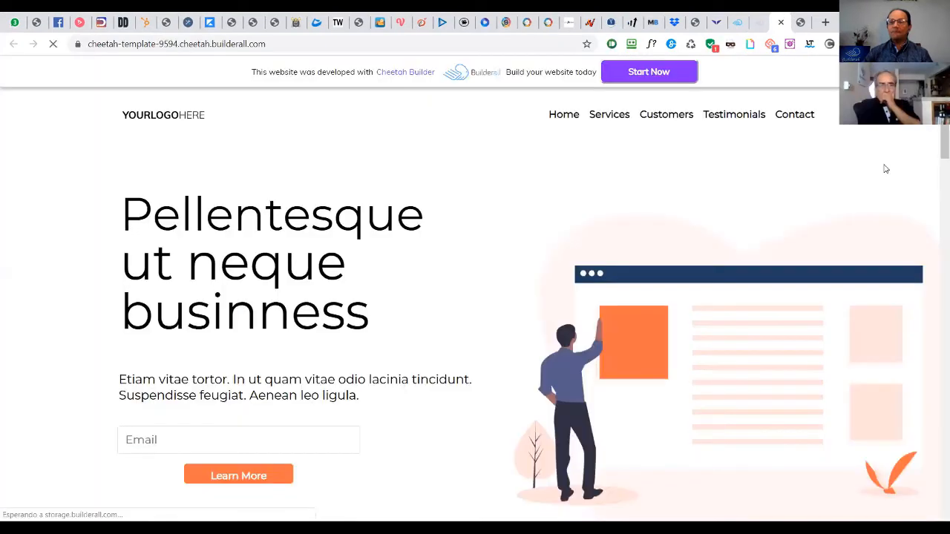
{"action": "scroll", "scroll_direction": "down", "scroll_amount": 3}
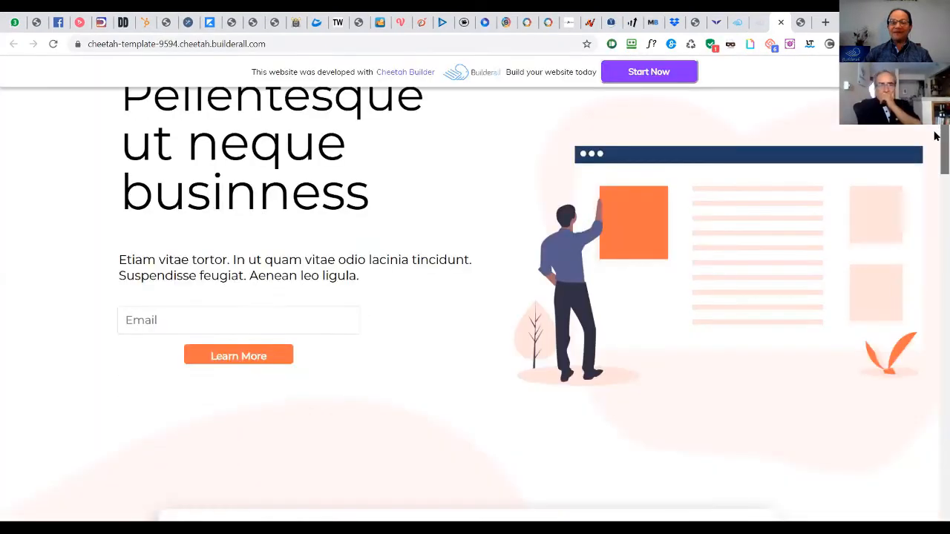
{"action": "scroll", "scroll_direction": "up", "scroll_amount": 3}
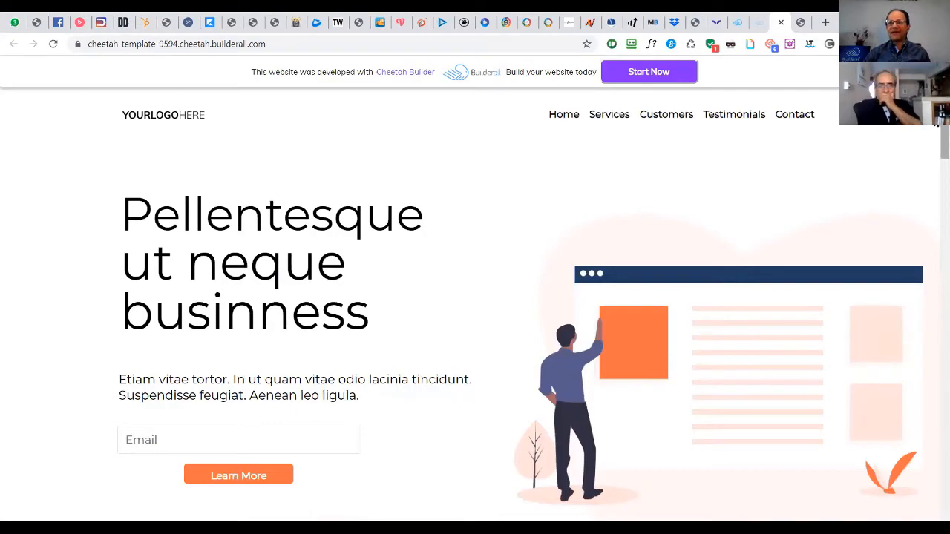
{"action": "scroll", "scroll_direction": "down", "scroll_amount": 3}
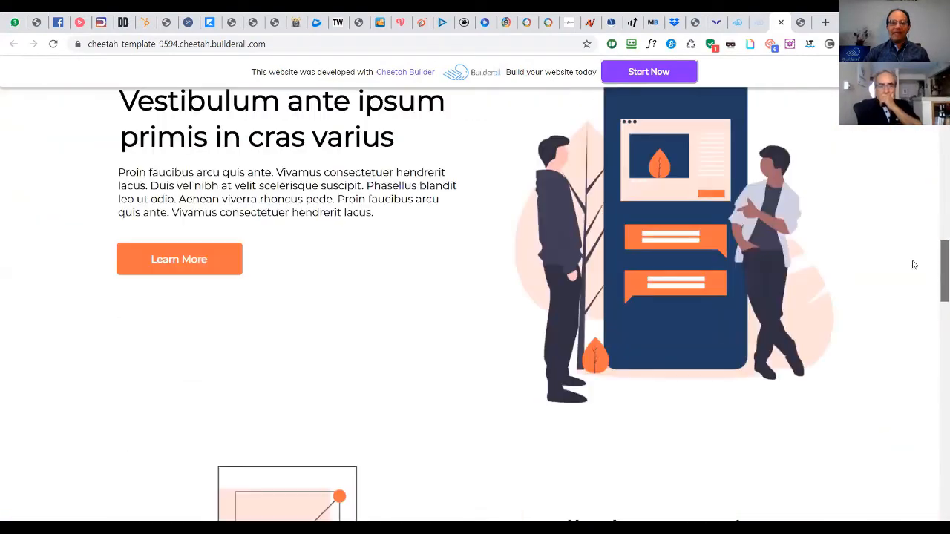
{"action": "scroll", "scroll_direction": "down", "scroll_amount": 3}
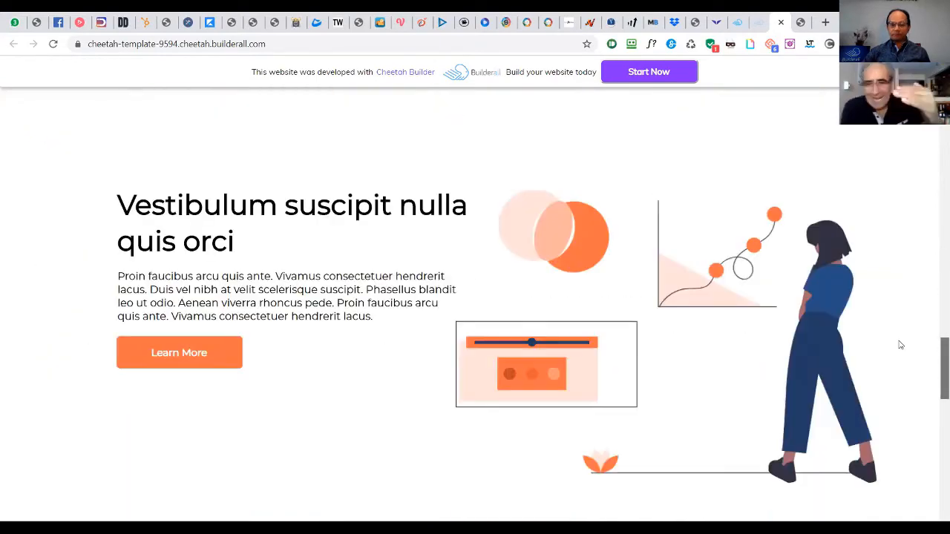
{"action": "scroll", "scroll_direction": "down", "scroll_amount": 3}
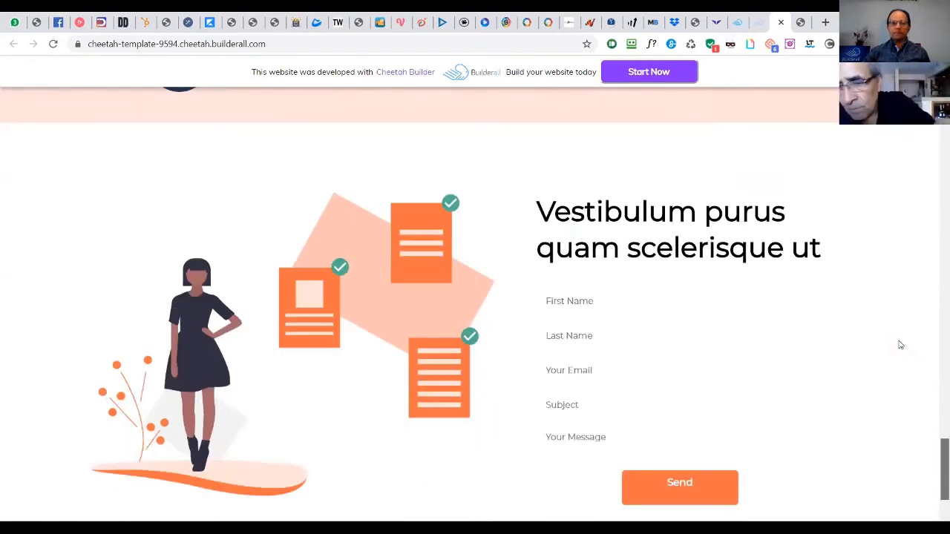
{"action": "scroll", "scroll_direction": "down", "scroll_amount": 3}
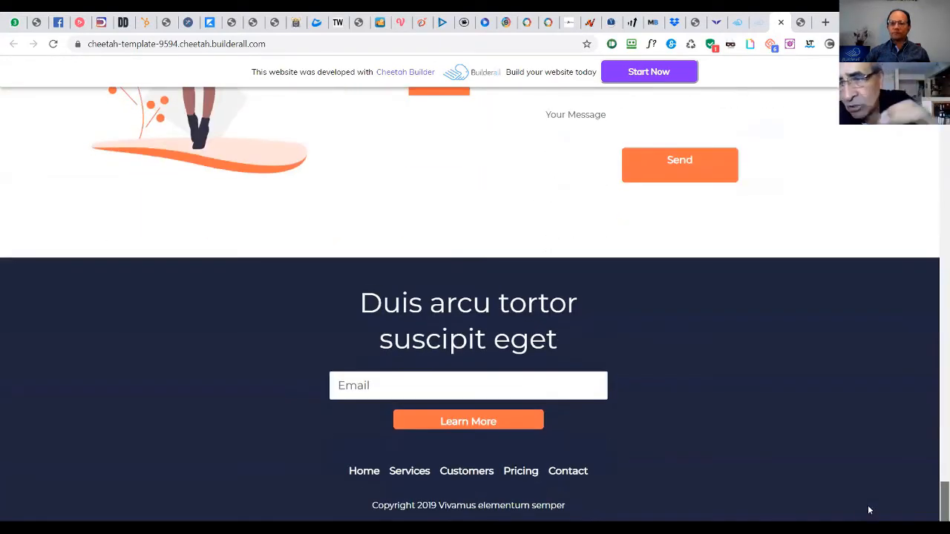
{"action": "scroll", "scroll_direction": "up", "scroll_amount": 3}
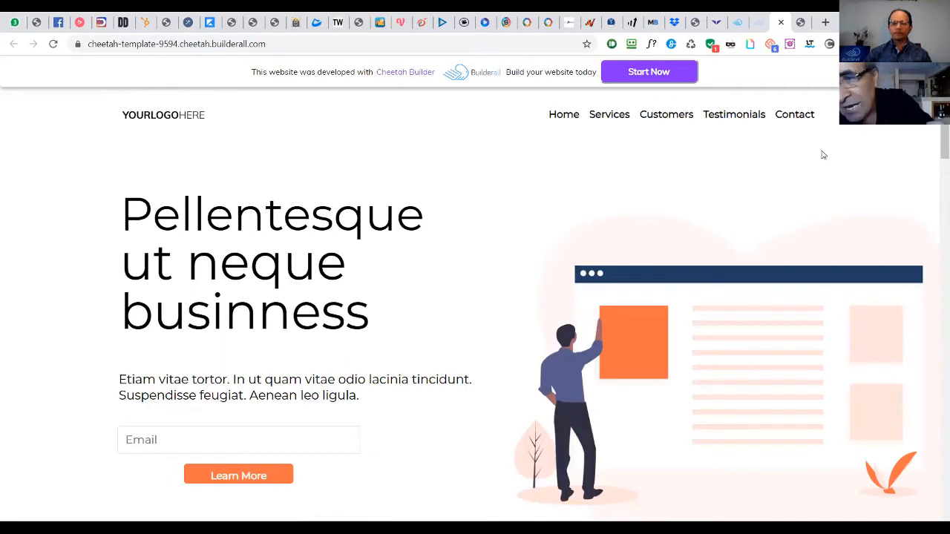
{"action": "mouse_move", "coordinate": [770, 179]}
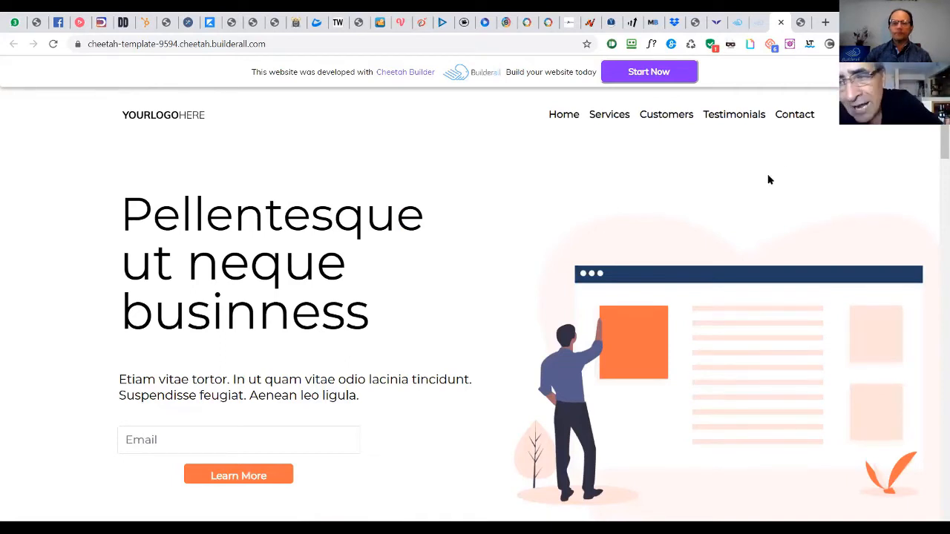
{"action": "mouse_move", "coordinate": [685, 201]}
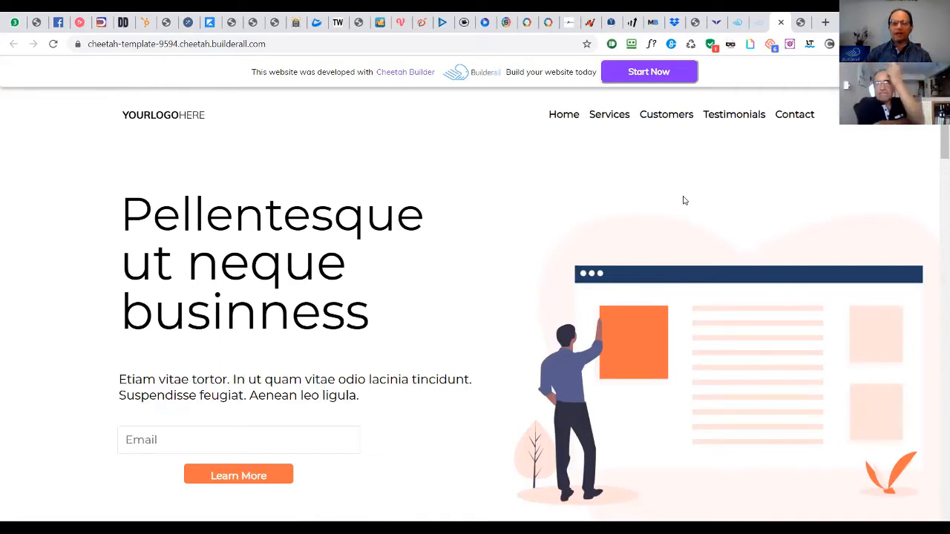
{"action": "mouse_move", "coordinate": [251, 327]}
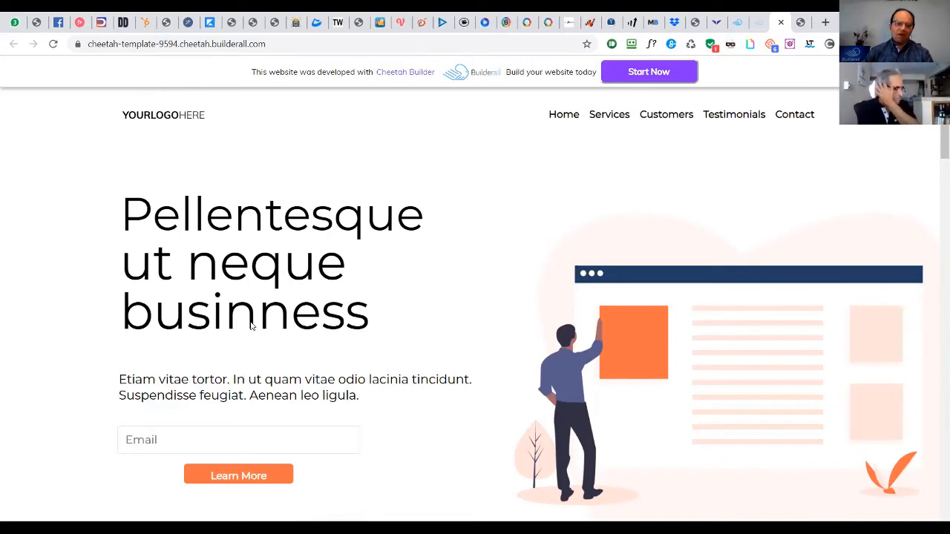
{"action": "mouse_move", "coordinate": [220, 294]}
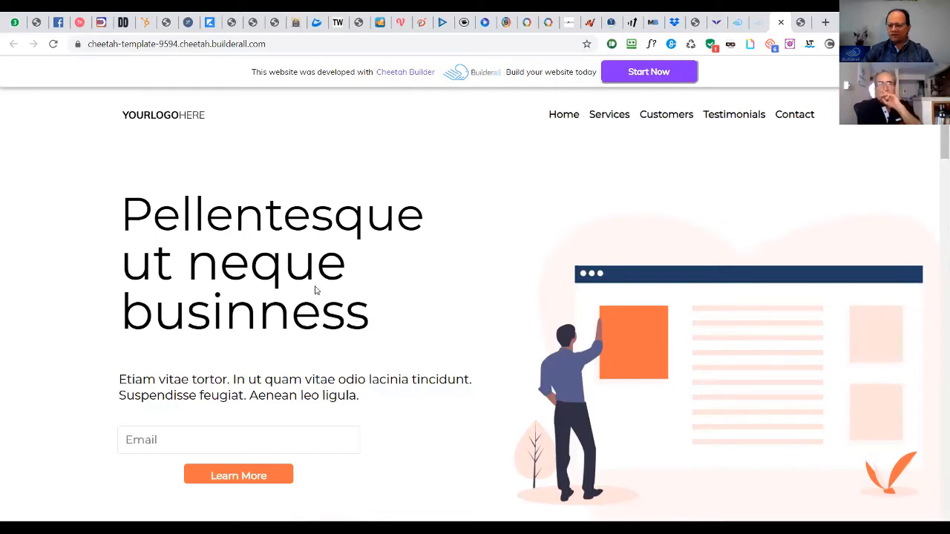
{"action": "scroll", "scroll_direction": "down", "scroll_amount": 3}
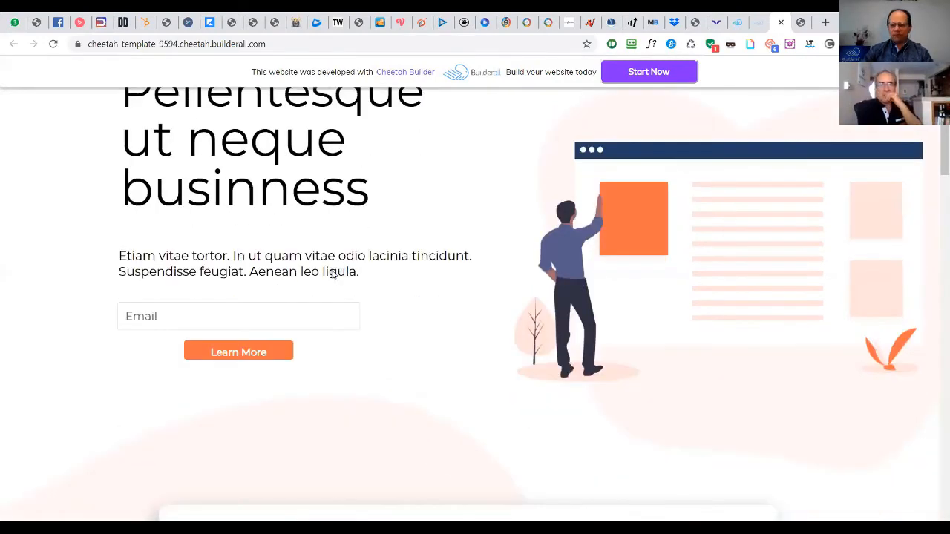
{"action": "scroll", "scroll_direction": "down", "scroll_amount": 3}
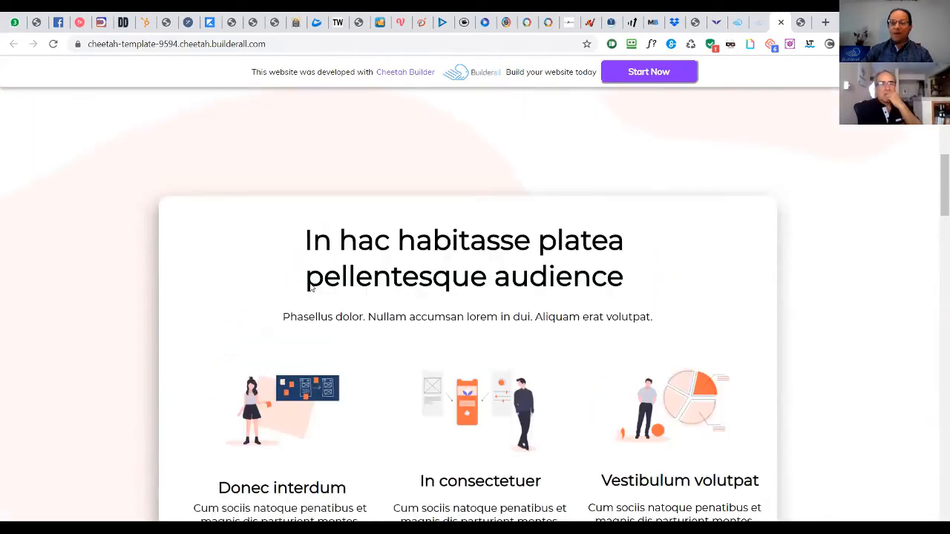
{"action": "scroll", "scroll_direction": "up", "scroll_amount": 3}
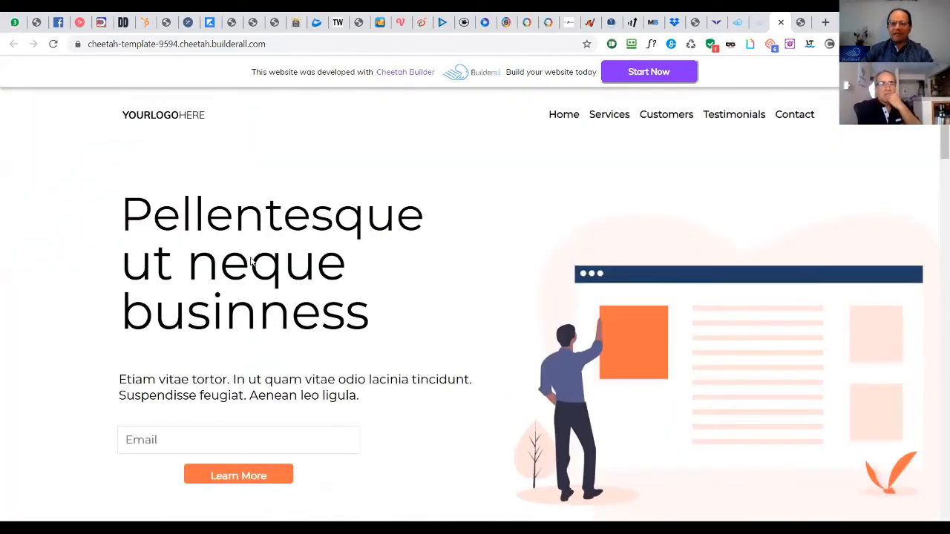
{"action": "scroll", "scroll_direction": "down", "scroll_amount": 3}
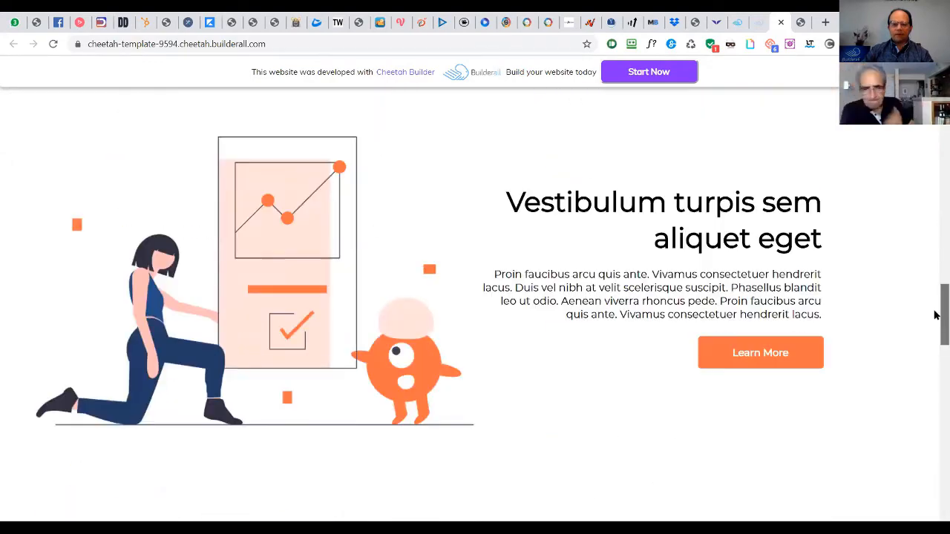
{"action": "scroll", "scroll_direction": "down", "scroll_amount": 3}
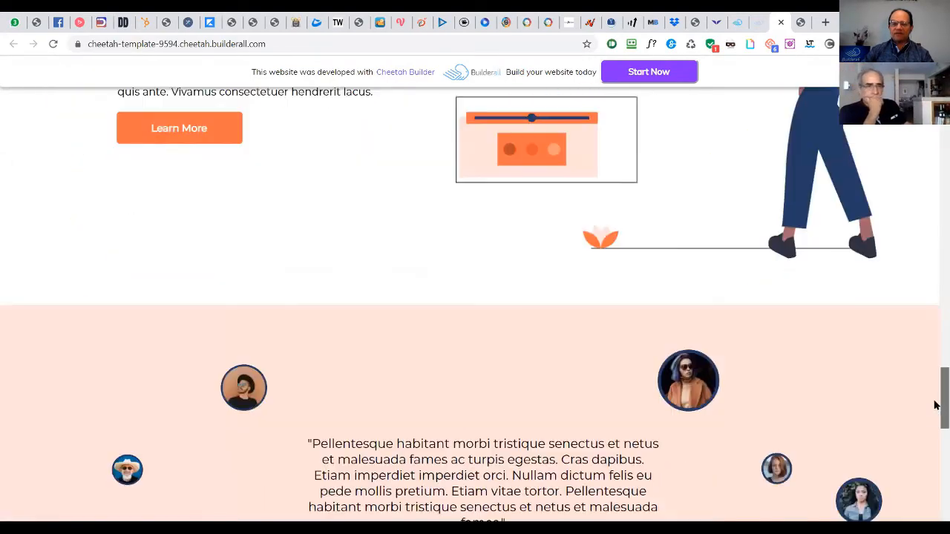
{"action": "scroll", "scroll_direction": "up", "scroll_amount": 3}
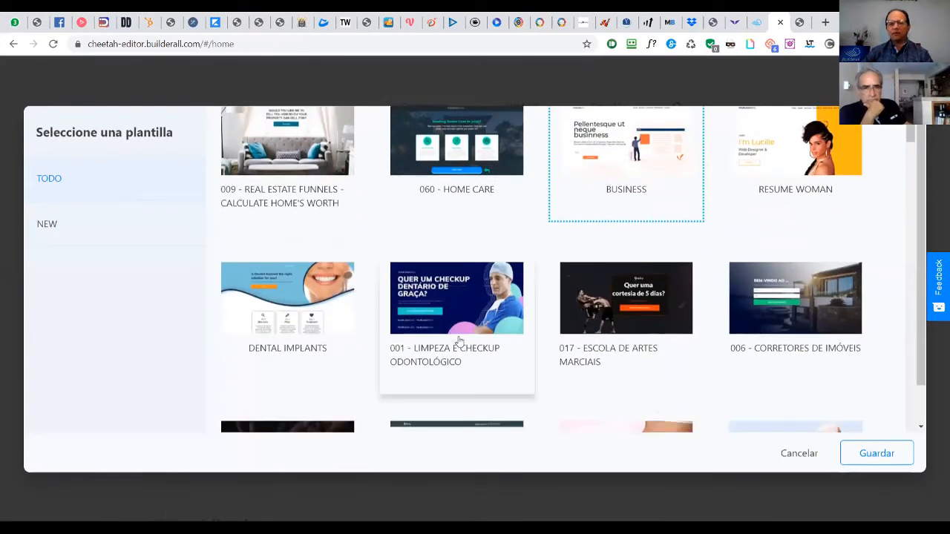
Step: Preview the dental checkup template and open, then close, its checkup sign-up form
{"action": "left_click", "coordinate": [876, 452]}
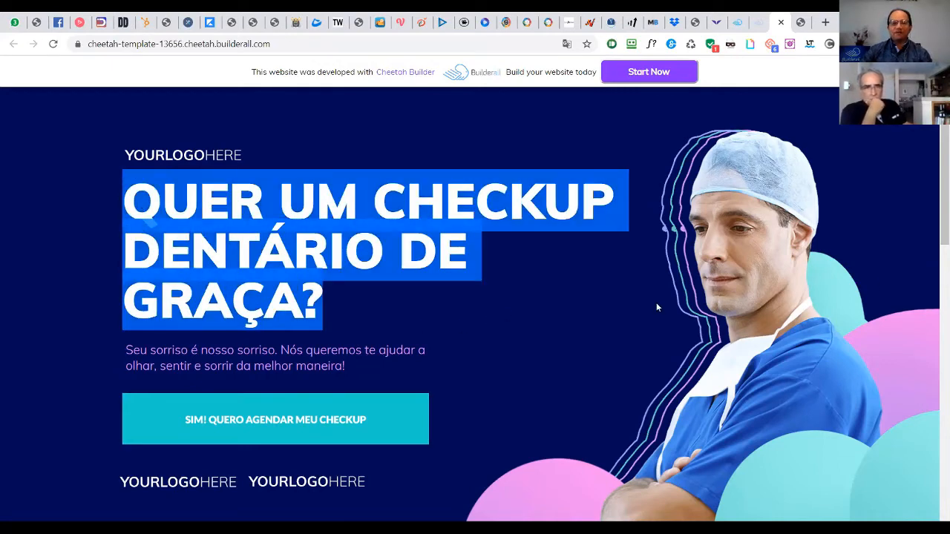
{"action": "mouse_move", "coordinate": [509, 290]}
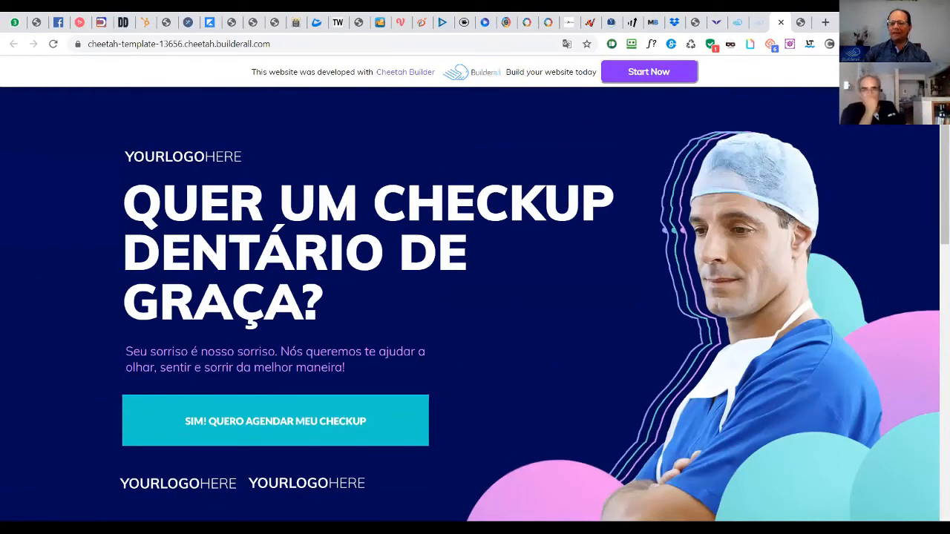
{"action": "mouse_move", "coordinate": [446, 344]}
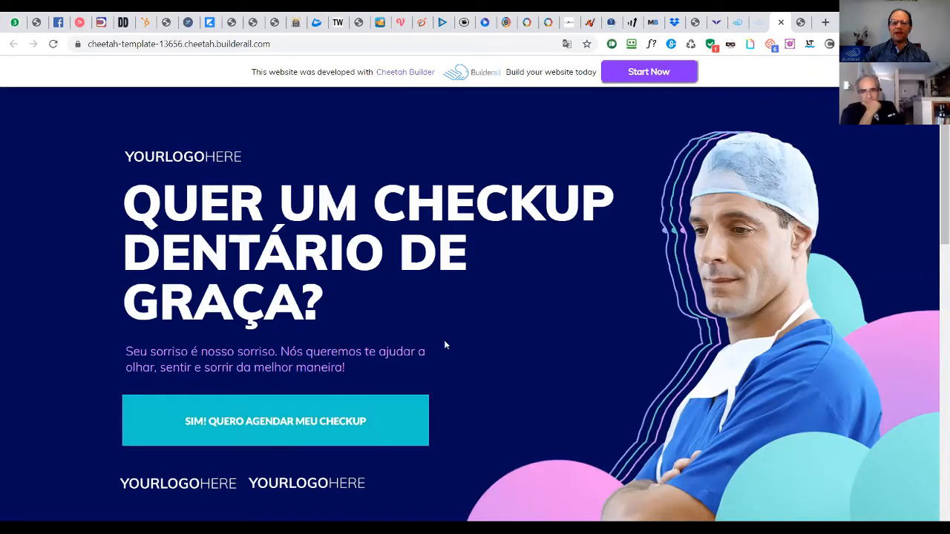
{"action": "mouse_move", "coordinate": [580, 271]}
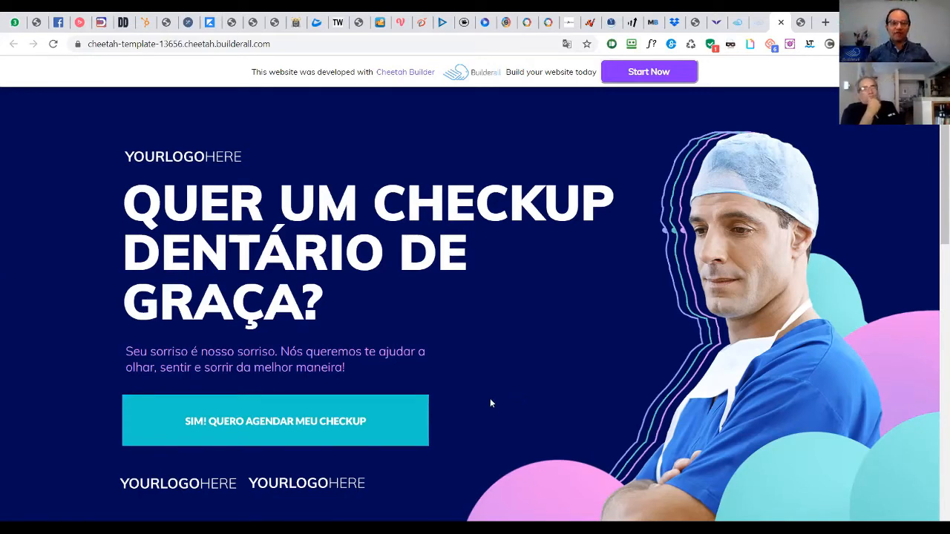
{"action": "mouse_move", "coordinate": [394, 327]}
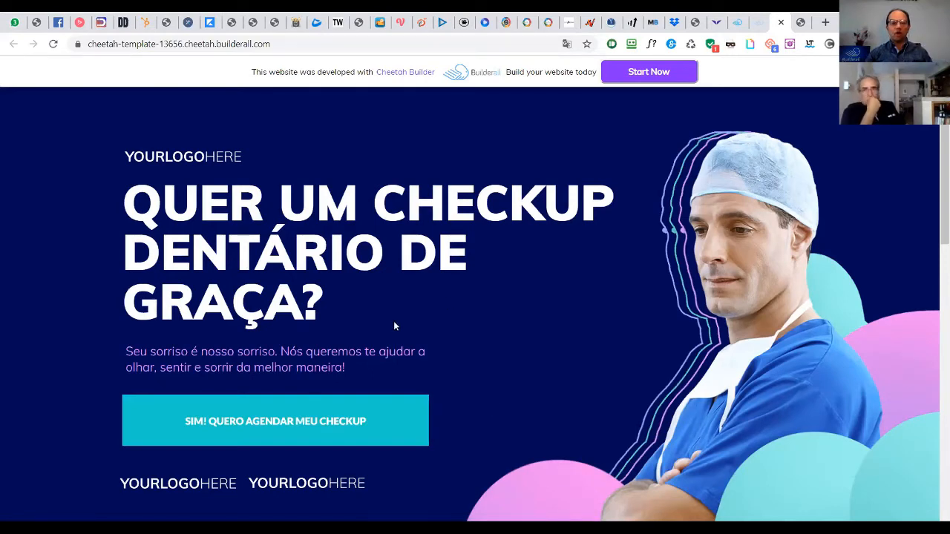
{"action": "scroll", "scroll_direction": "down", "scroll_amount": 3}
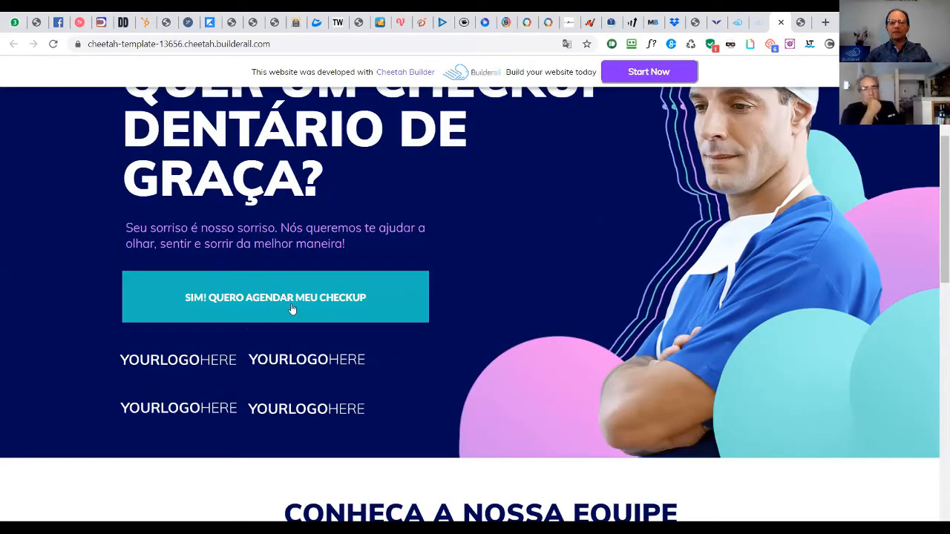
{"action": "left_click", "coordinate": [275, 297]}
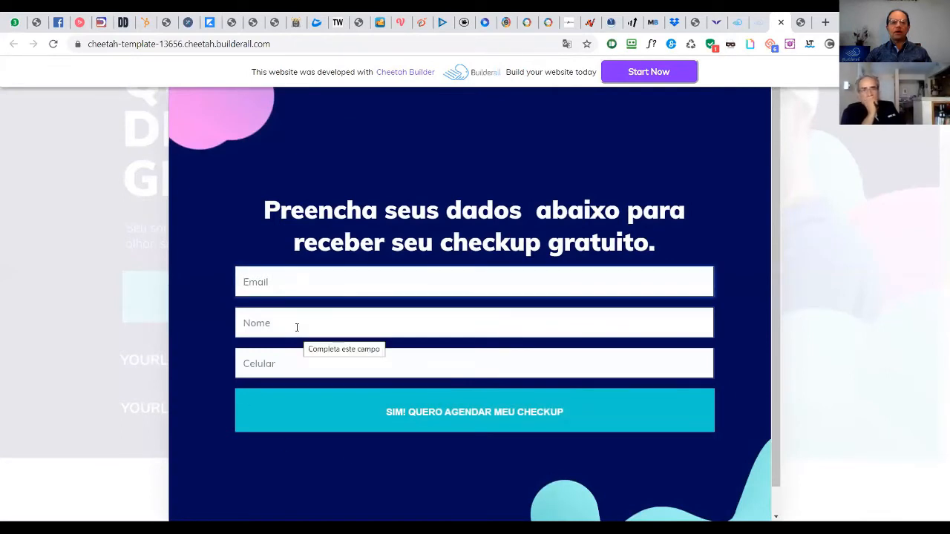
{"action": "left_click", "coordinate": [474, 363]}
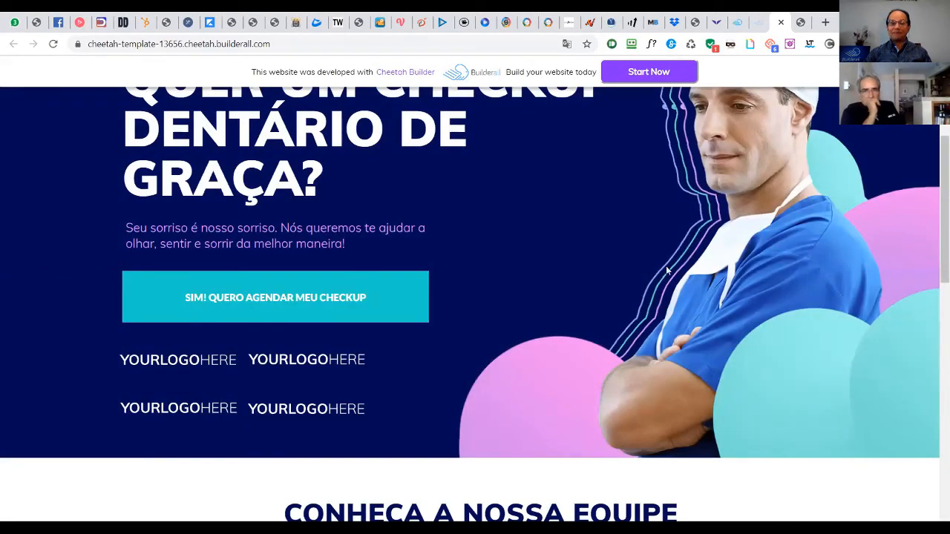
Step: Scroll through the demo's 'Conheça a nossa equipe' team and services sections
{"action": "scroll", "scroll_direction": "down", "scroll_amount": 3}
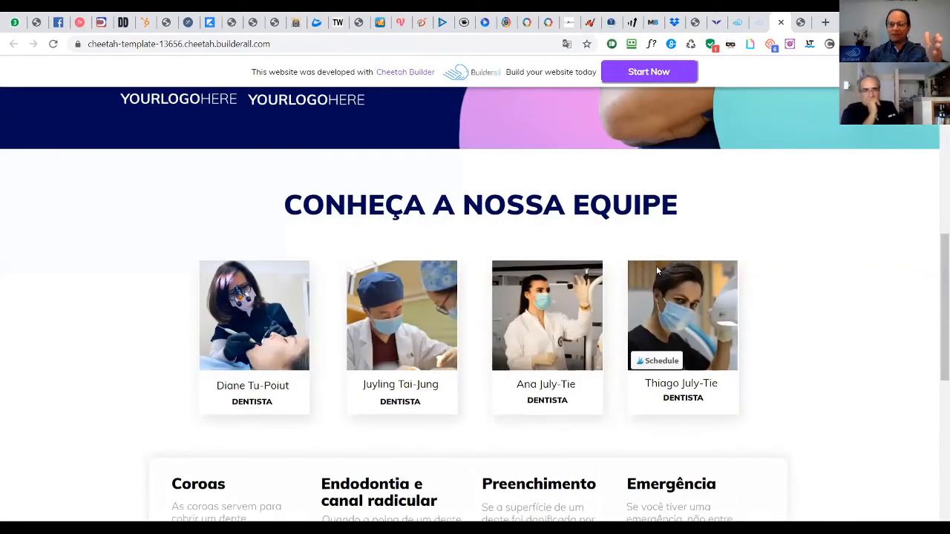
{"action": "mouse_move", "coordinate": [696, 256]}
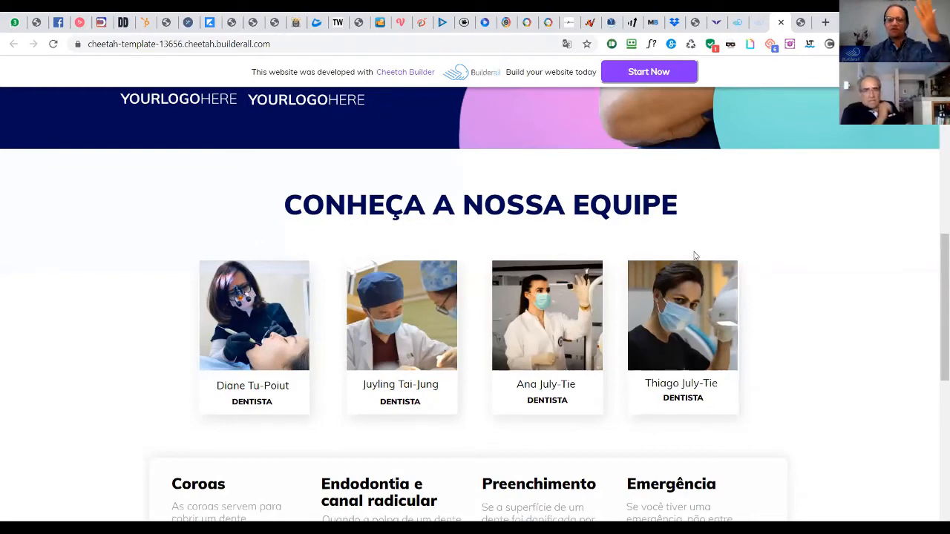
{"action": "scroll", "scroll_direction": "down", "scroll_amount": 3}
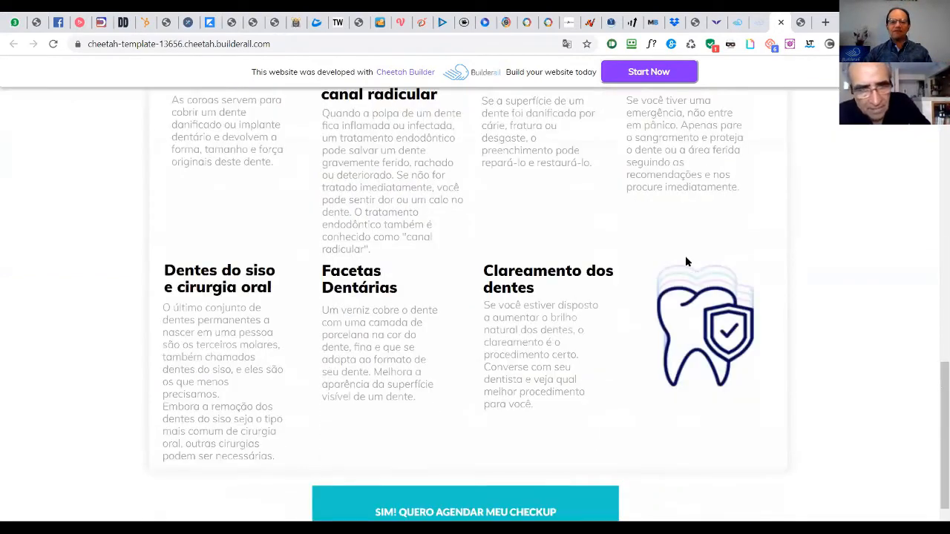
{"action": "scroll", "scroll_direction": "down", "scroll_amount": 3}
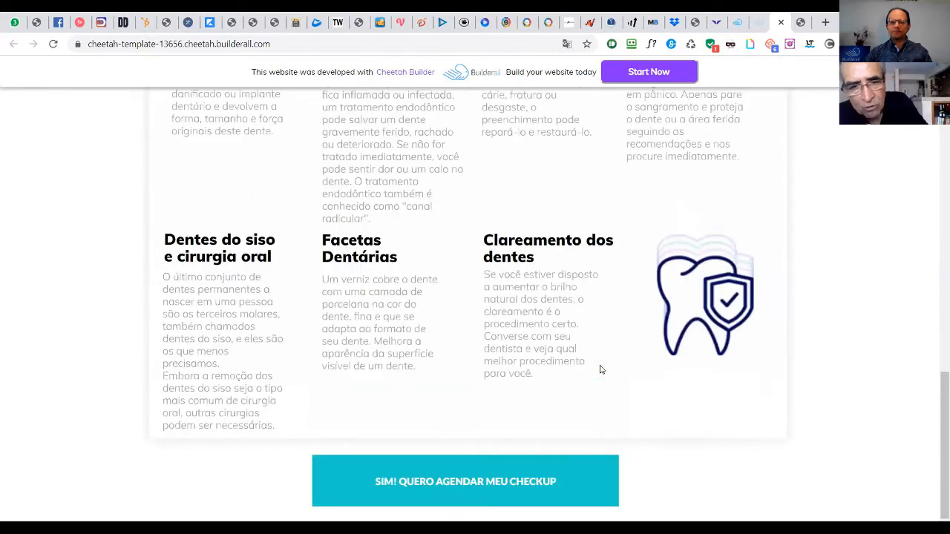
{"action": "scroll", "scroll_direction": "up", "scroll_amount": 3}
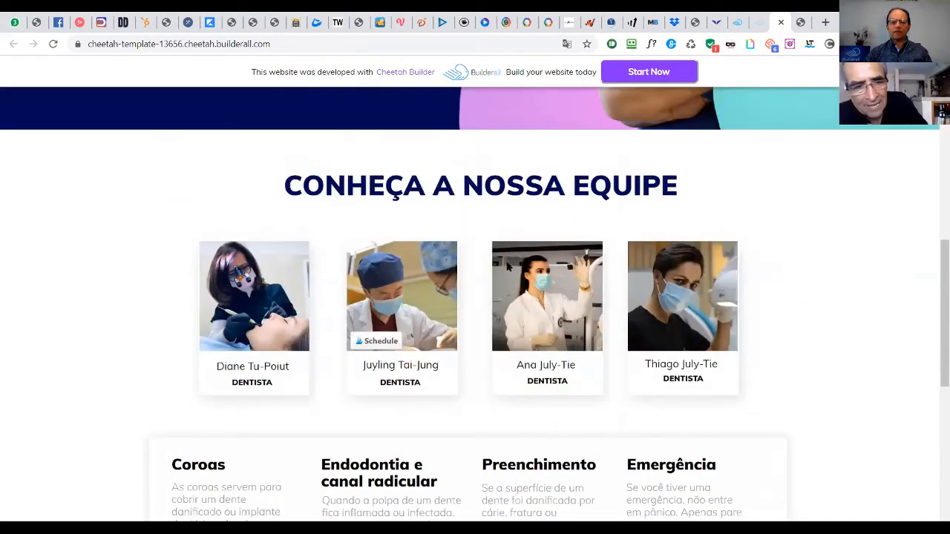
{"action": "mouse_move", "coordinate": [271, 343]}
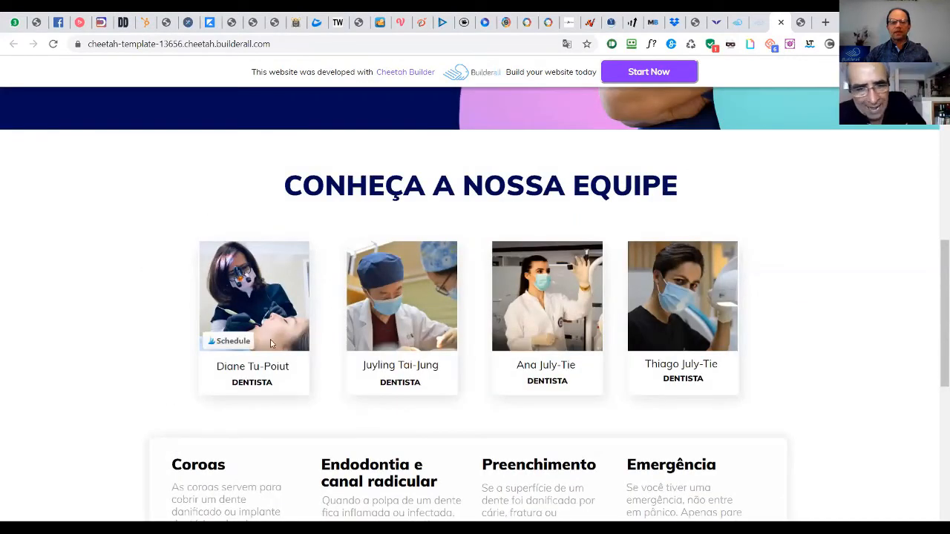
{"action": "mouse_move", "coordinate": [603, 393]}
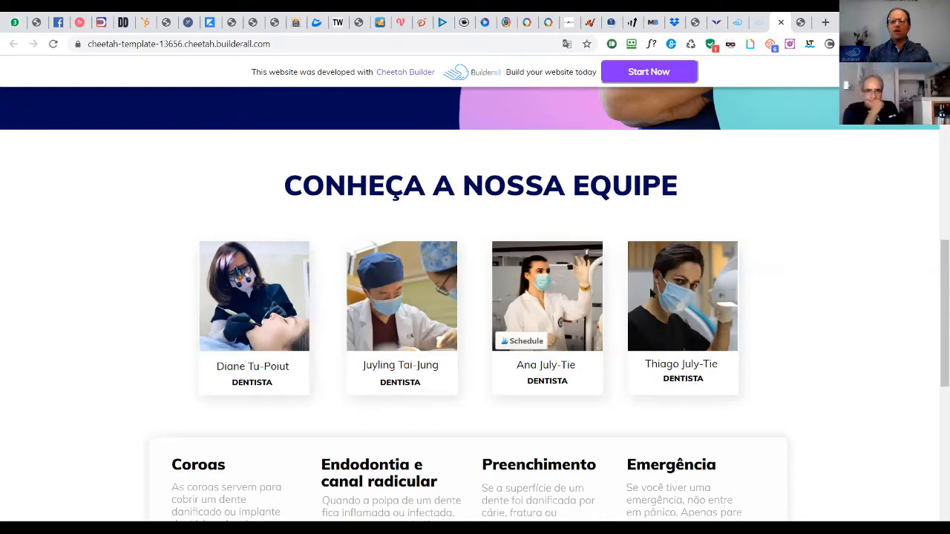
{"action": "mouse_move", "coordinate": [515, 399]}
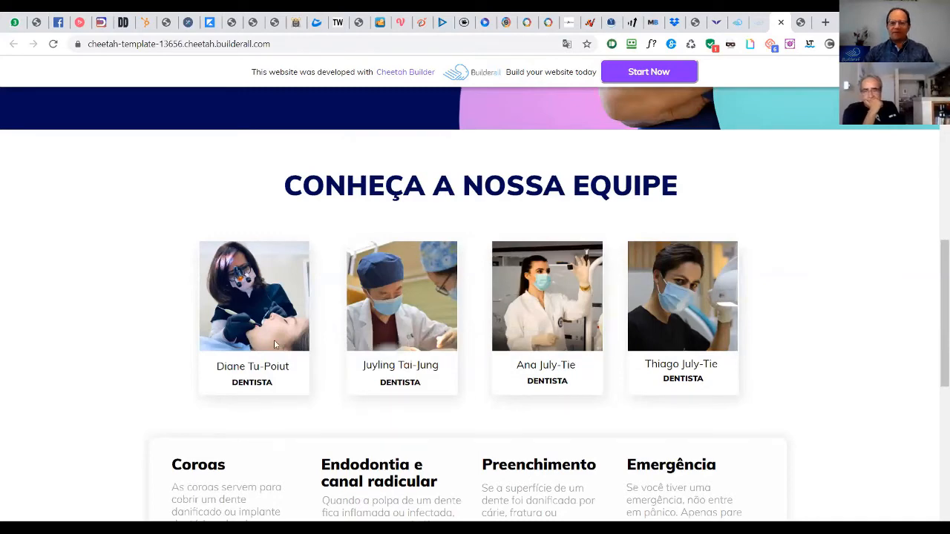
{"action": "scroll", "scroll_direction": "down", "scroll_amount": 3}
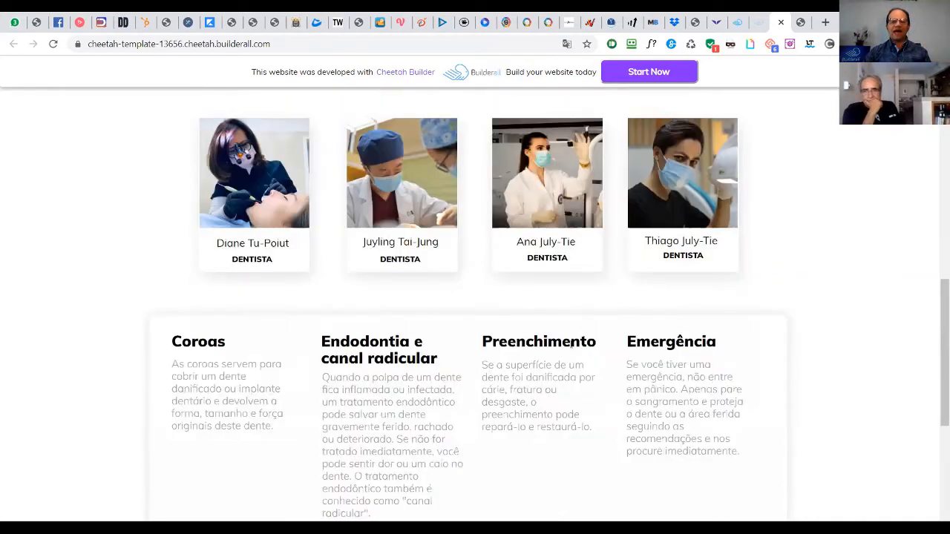
{"action": "scroll", "scroll_direction": "up", "scroll_amount": 3}
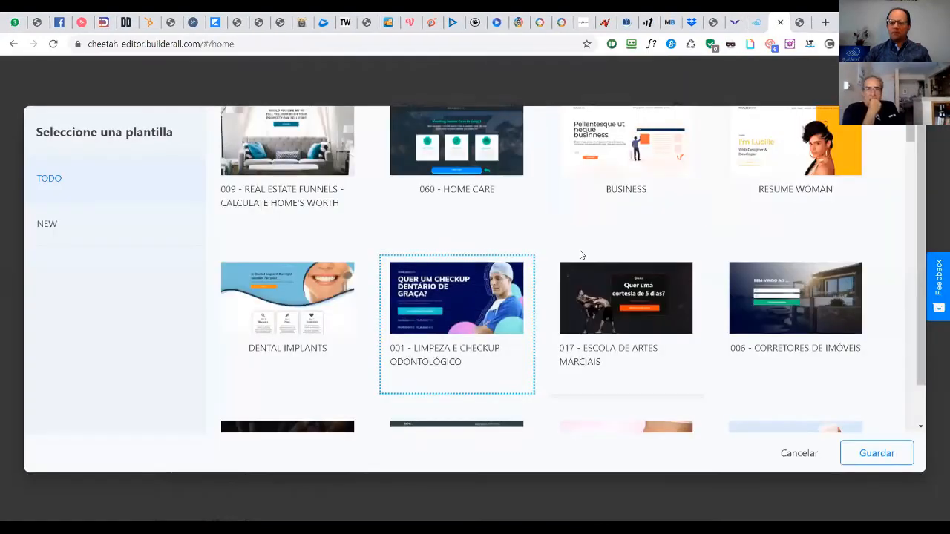
Step: Save template 001 - LIMPEZA E CHECKUP ODONTOLÓGICO as the new site's template
{"action": "scroll", "scroll_direction": "down", "scroll_amount": 3}
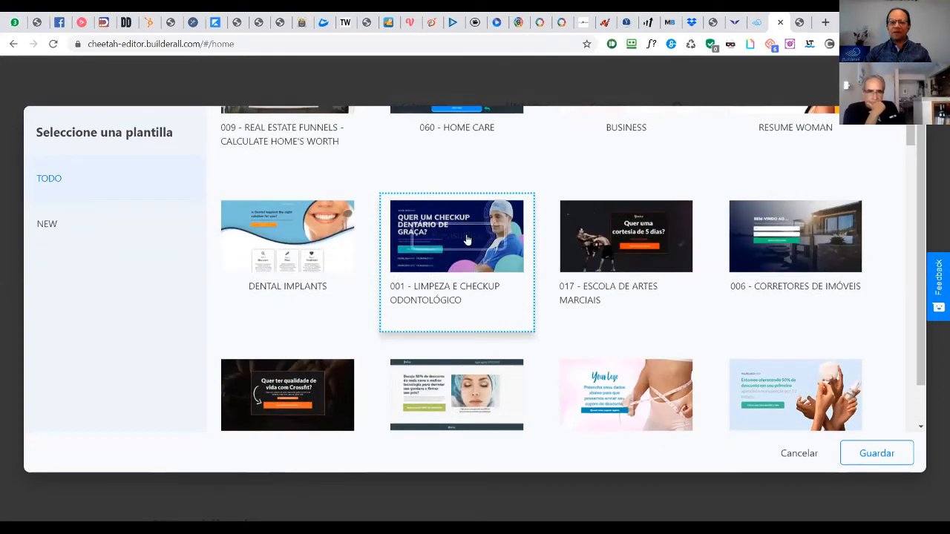
{"action": "mouse_move", "coordinate": [458, 235]}
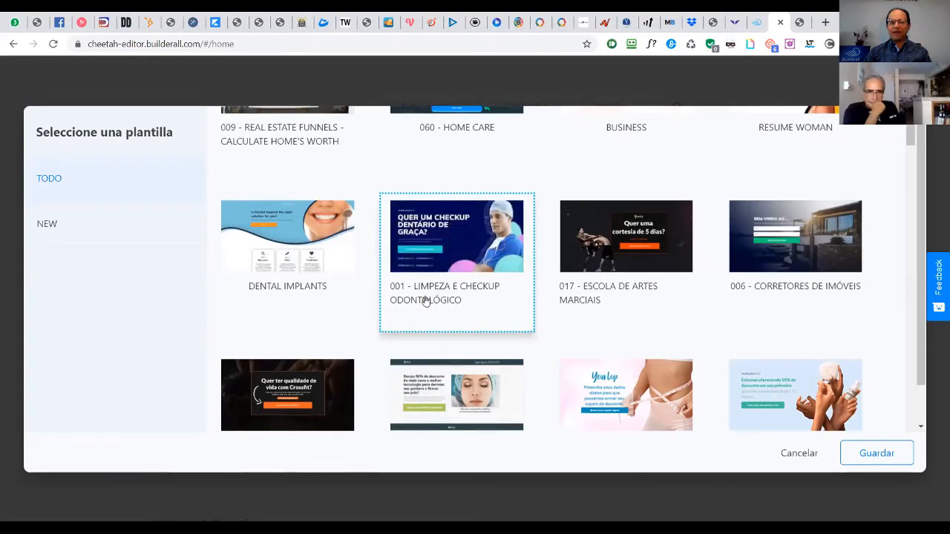
{"action": "mouse_move", "coordinate": [859, 345]}
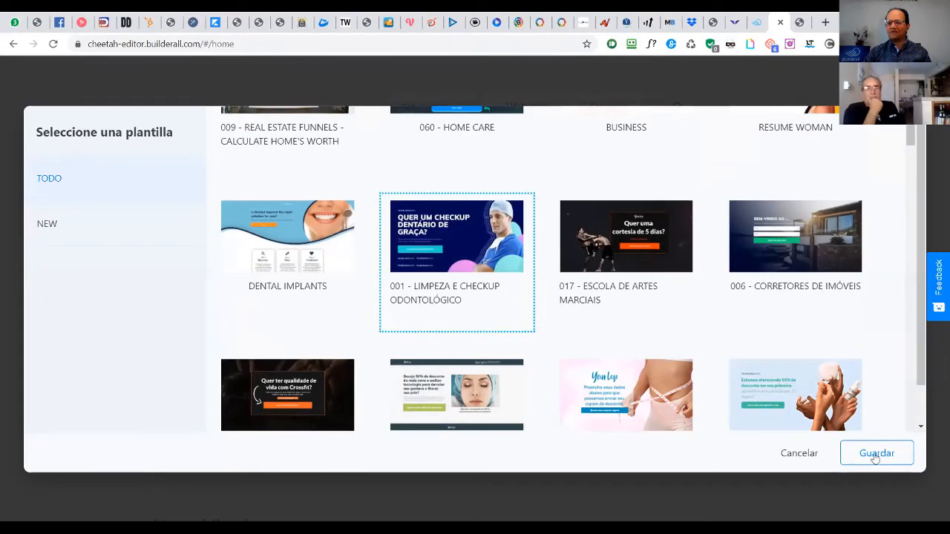
{"action": "left_click", "coordinate": [876, 453]}
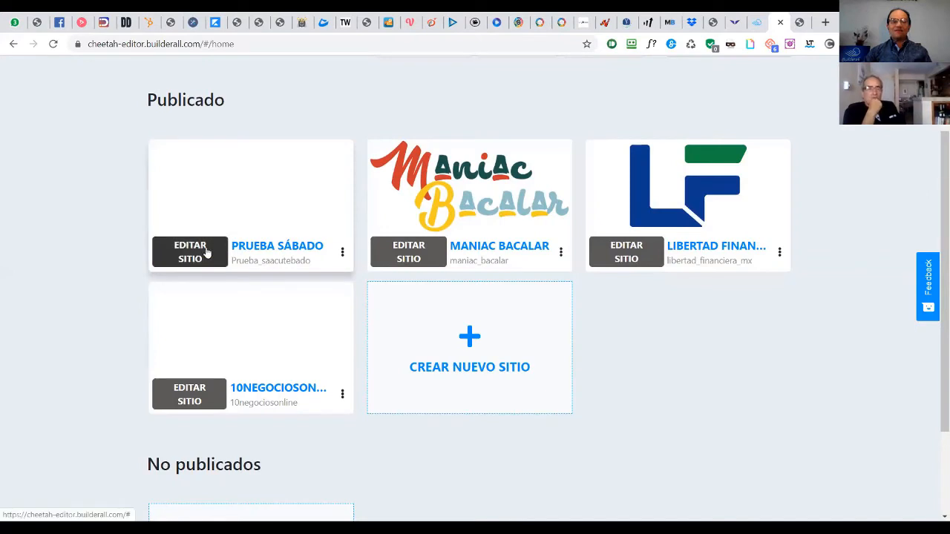
Step: Edit the Prueba sábado site and start editing its HOME page
{"action": "left_click", "coordinate": [189, 252]}
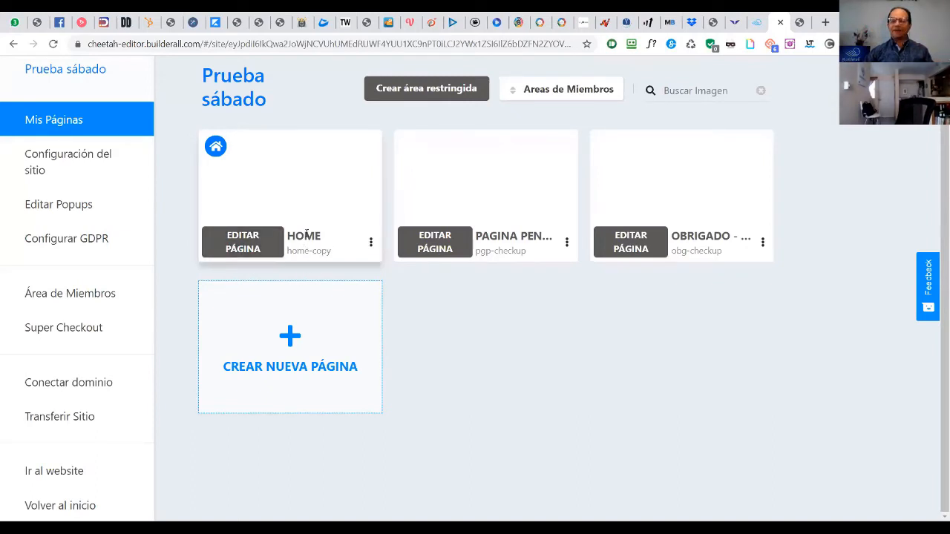
{"action": "mouse_move", "coordinate": [517, 323]}
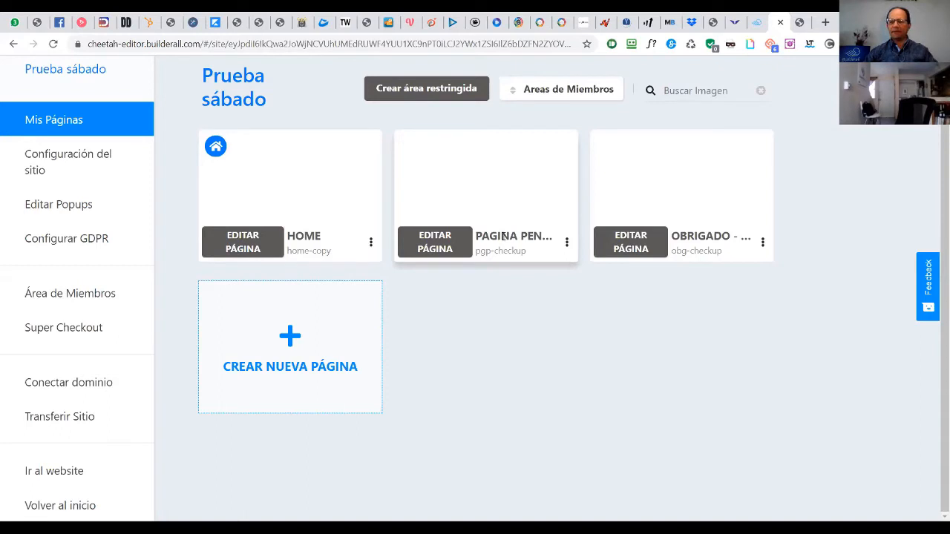
{"action": "mouse_move", "coordinate": [695, 235]}
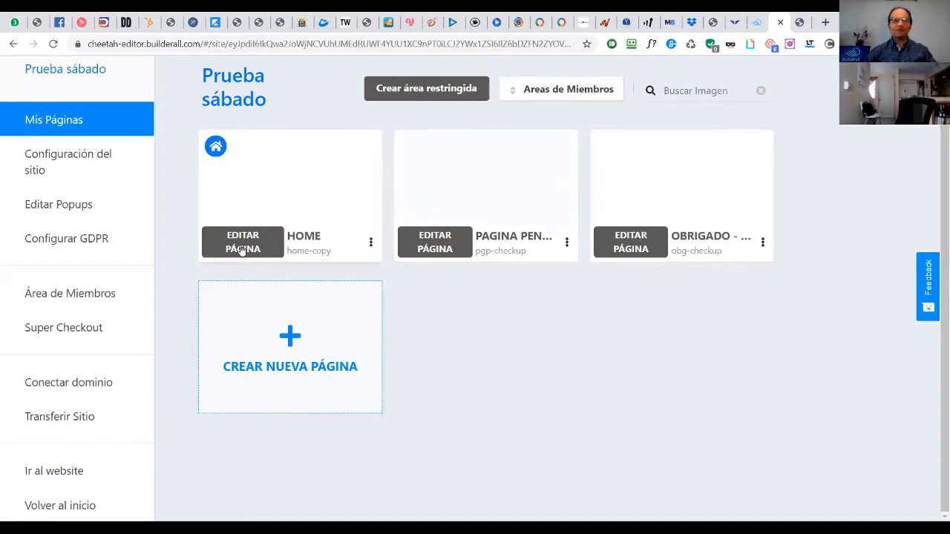
{"action": "left_click", "coordinate": [242, 242]}
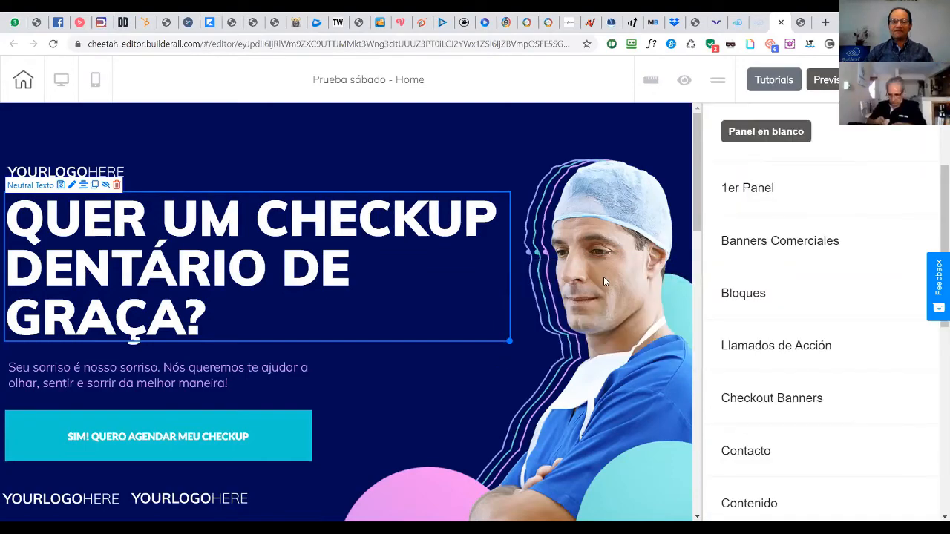
Step: Inspect the headline, then select the hero banner panel to show its Configuraciones settings
{"action": "scroll", "scroll_direction": "down", "scroll_amount": 3}
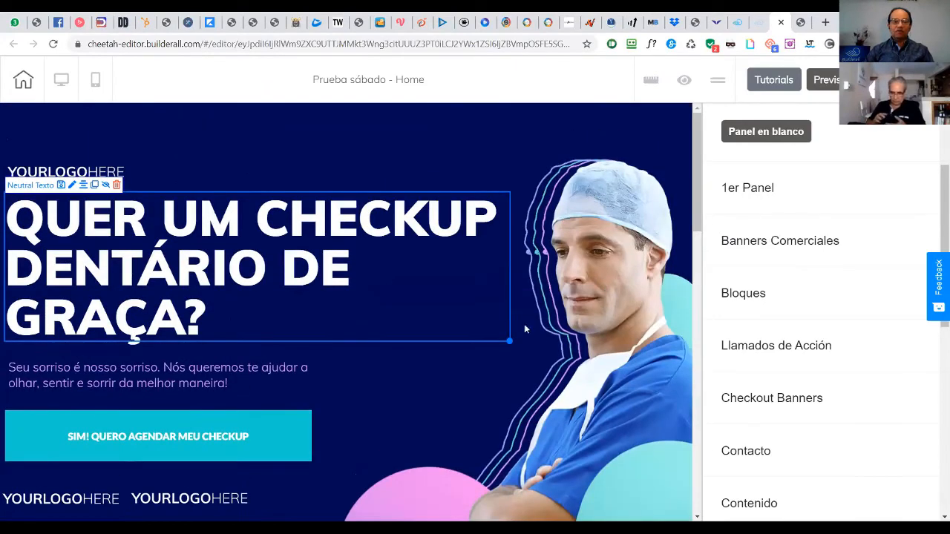
{"action": "mouse_move", "coordinate": [672, 195]}
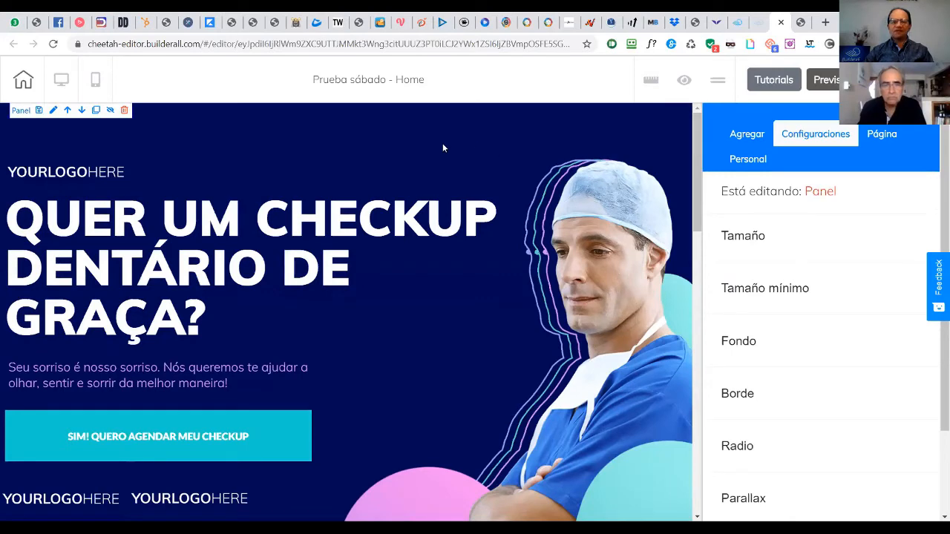
{"action": "mouse_move", "coordinate": [706, 199]}
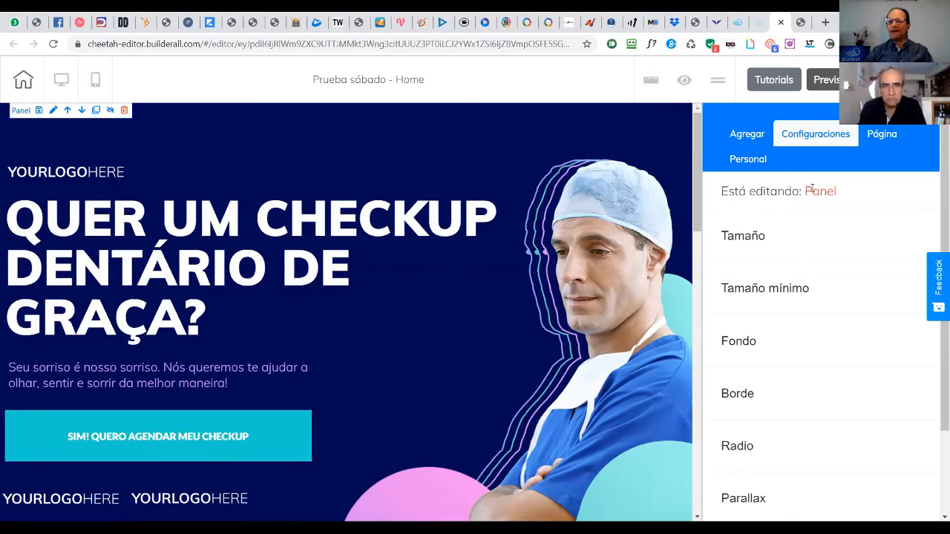
{"action": "double_click", "coordinate": [821, 191]}
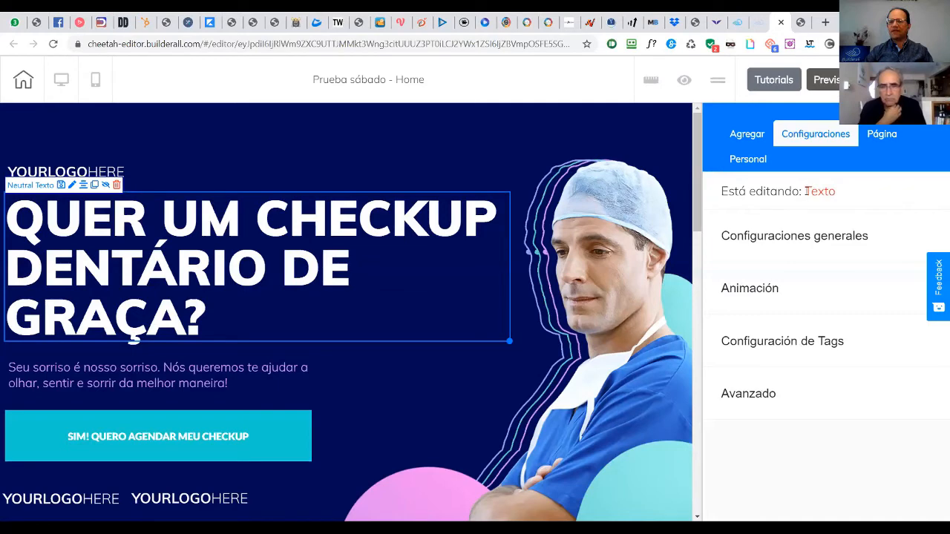
{"action": "double_click", "coordinate": [819, 191]}
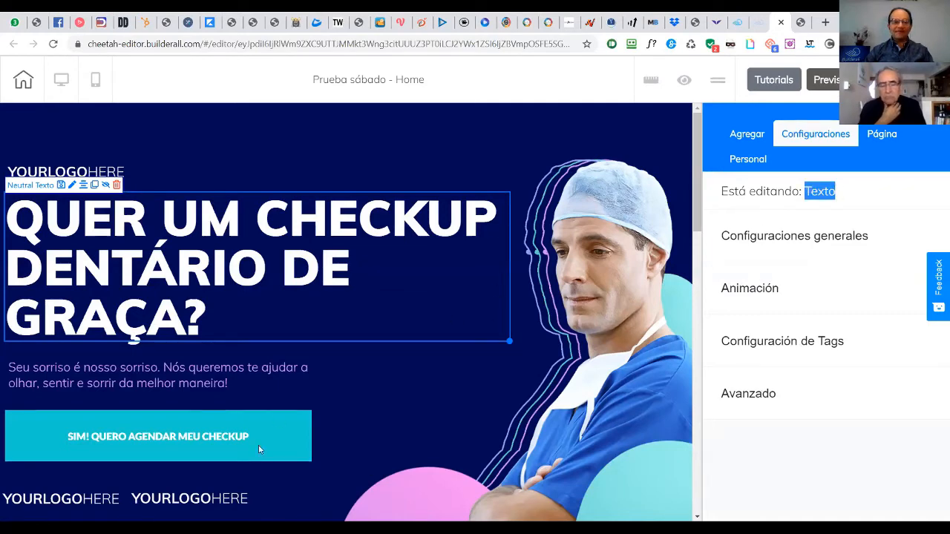
{"action": "left_click", "coordinate": [157, 437]}
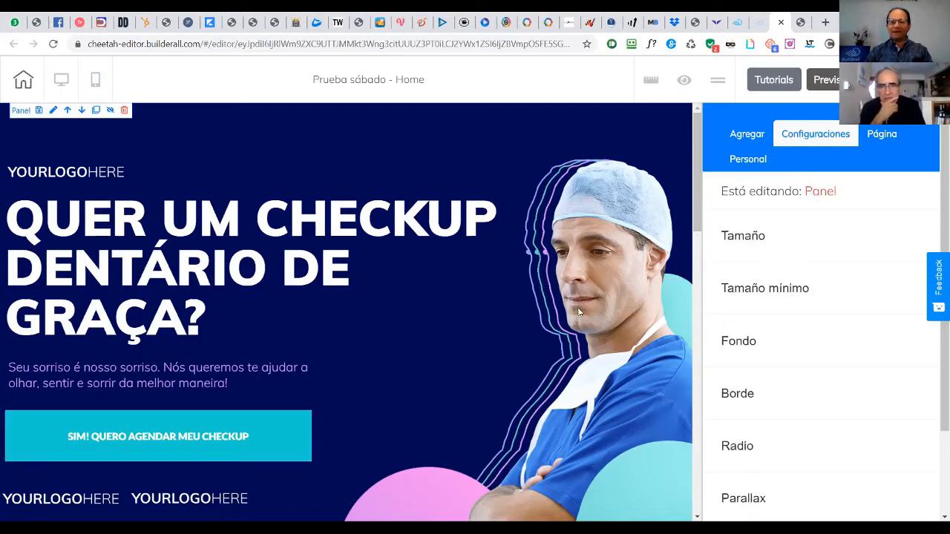
{"action": "scroll", "scroll_direction": "down", "scroll_amount": 3}
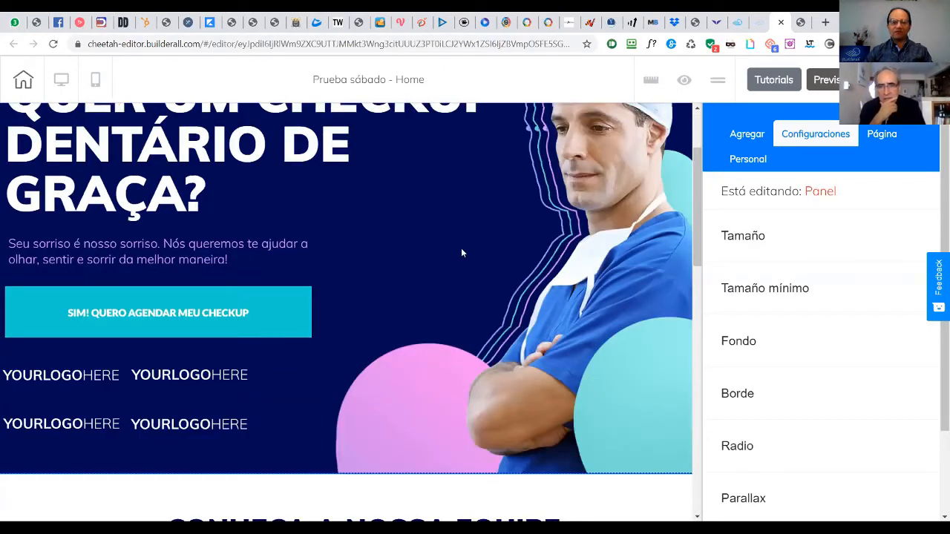
{"action": "mouse_move", "coordinate": [505, 308]}
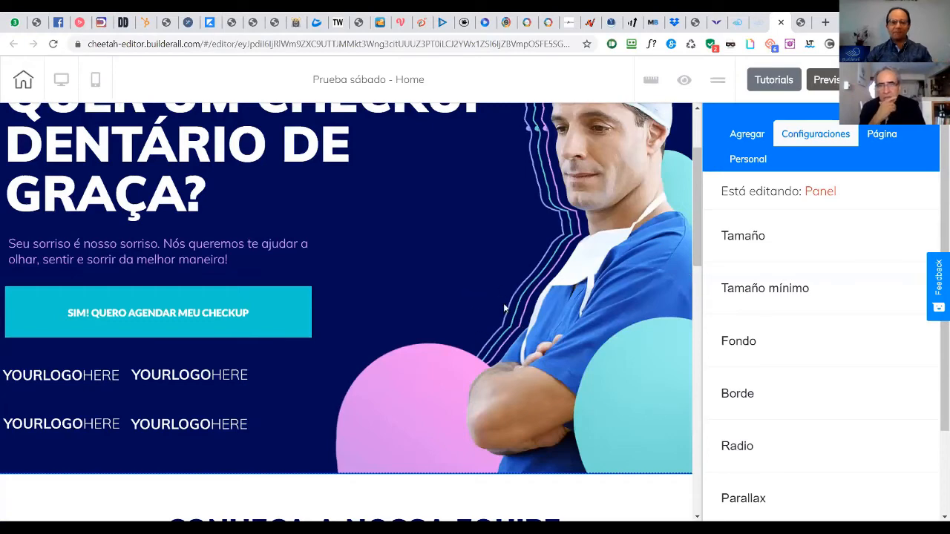
{"action": "scroll", "scroll_direction": "down", "scroll_amount": 3}
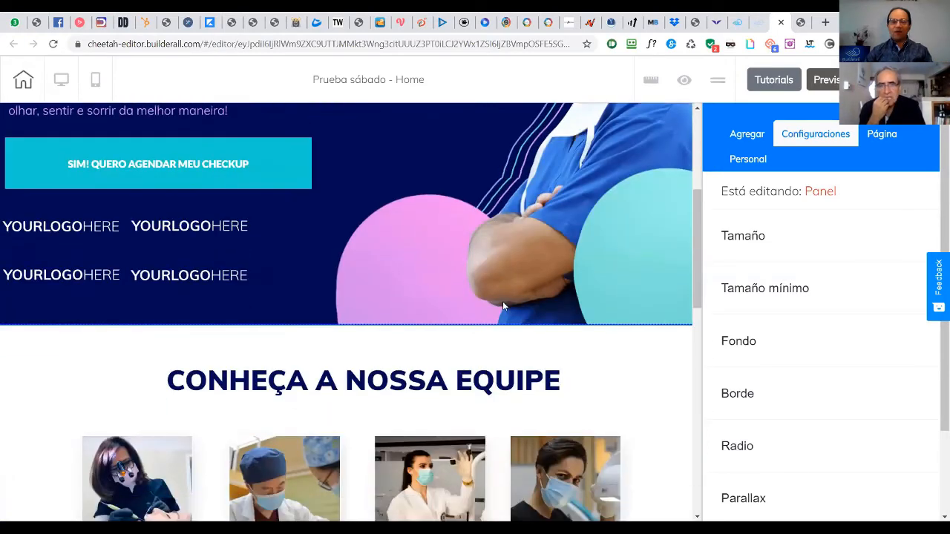
{"action": "scroll", "scroll_direction": "down", "scroll_amount": 3}
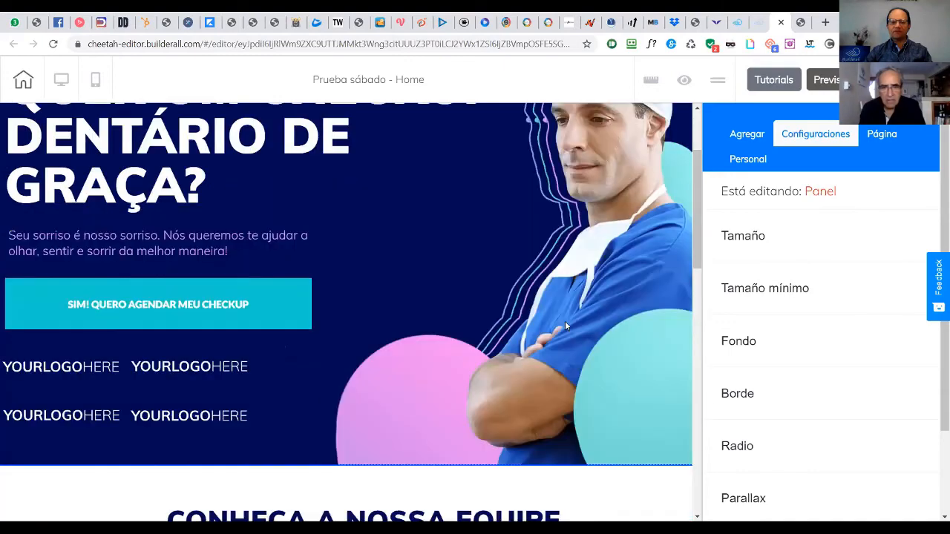
{"action": "scroll", "scroll_direction": "down", "scroll_amount": 3}
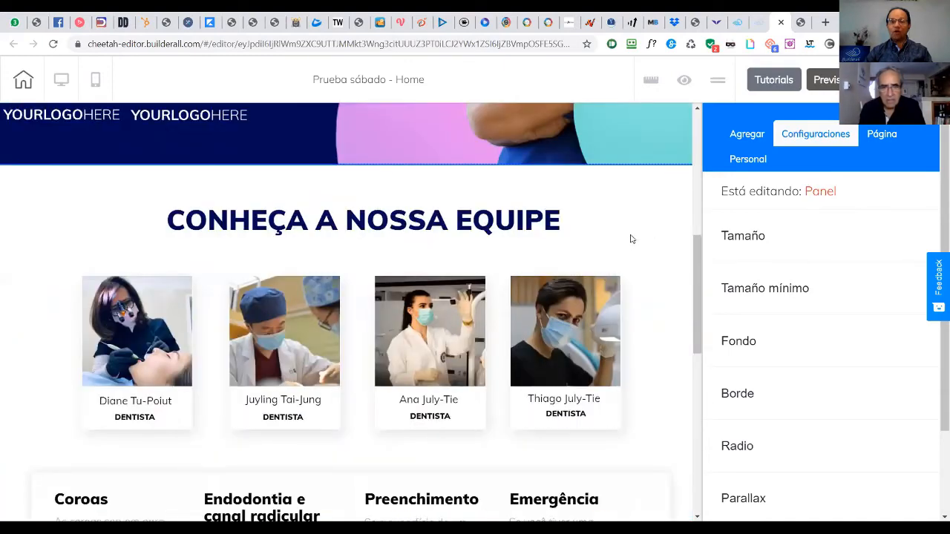
{"action": "scroll", "scroll_direction": "down", "scroll_amount": 3}
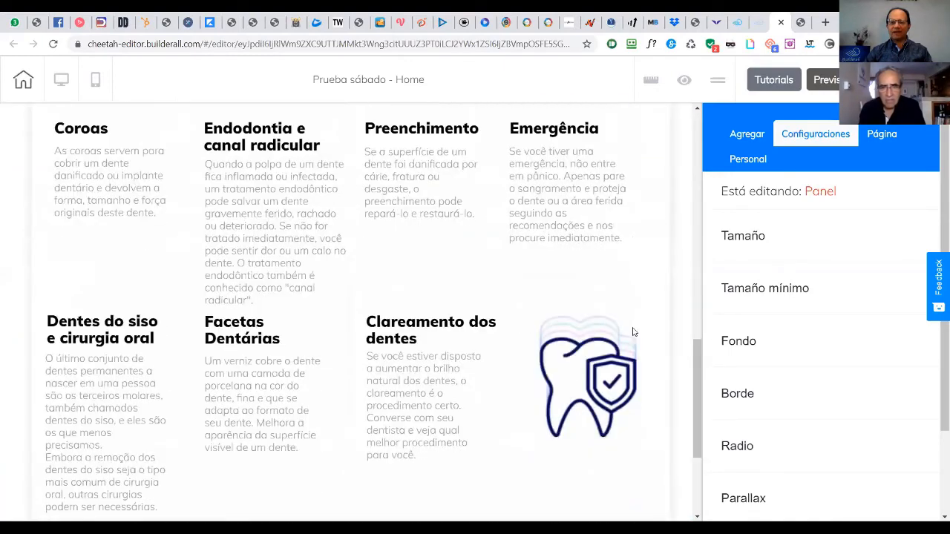
{"action": "scroll", "scroll_direction": "down", "scroll_amount": 3}
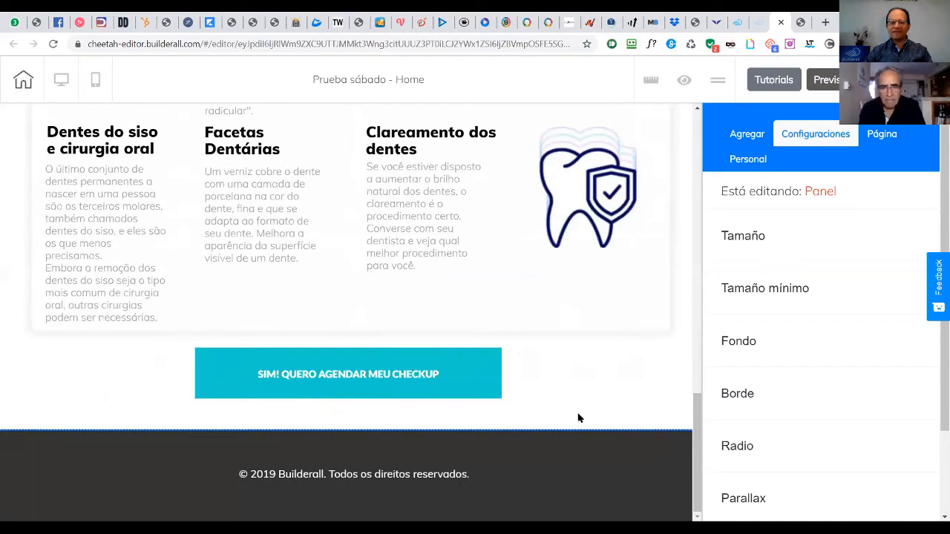
{"action": "scroll", "scroll_direction": "down", "scroll_amount": 3}
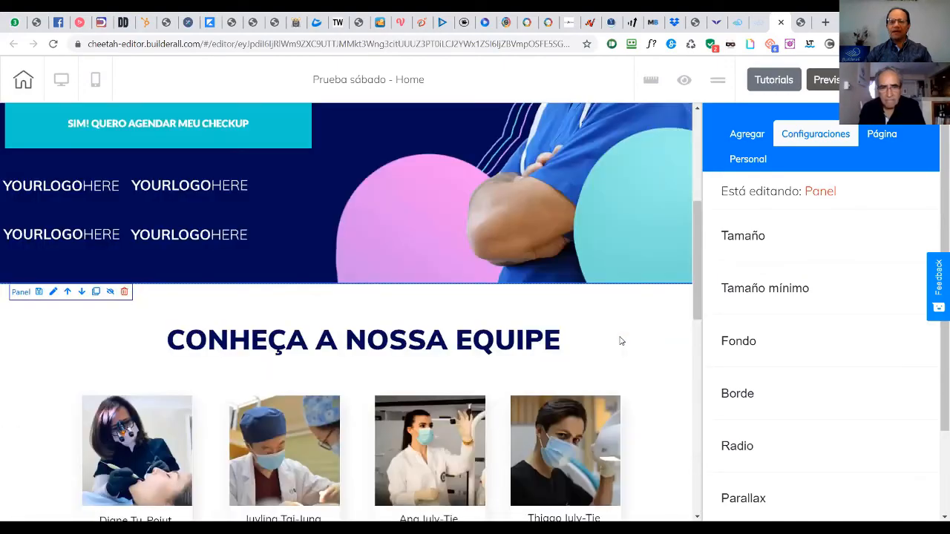
{"action": "scroll", "scroll_direction": "down", "scroll_amount": 3}
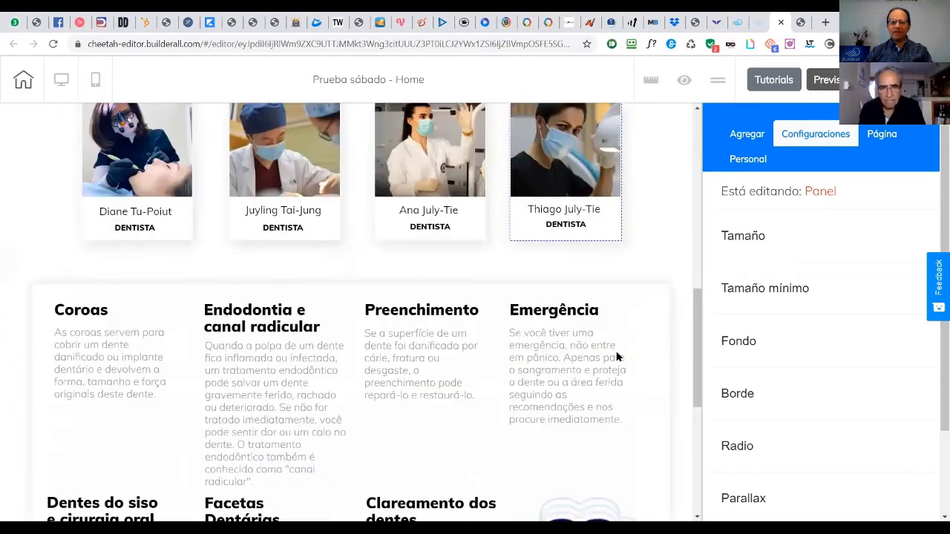
{"action": "scroll", "scroll_direction": "down", "scroll_amount": 3}
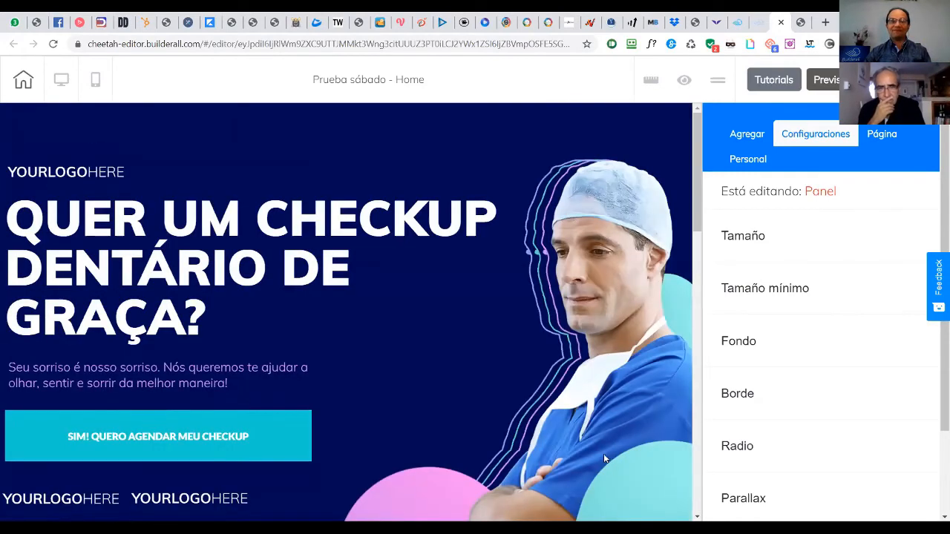
{"action": "mouse_move", "coordinate": [492, 145]}
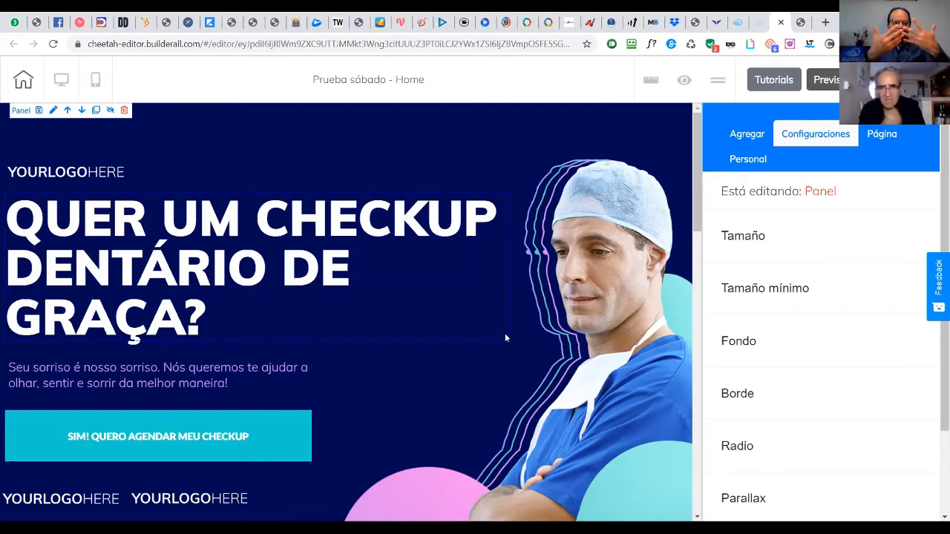
{"action": "scroll", "scroll_direction": "down", "scroll_amount": 3}
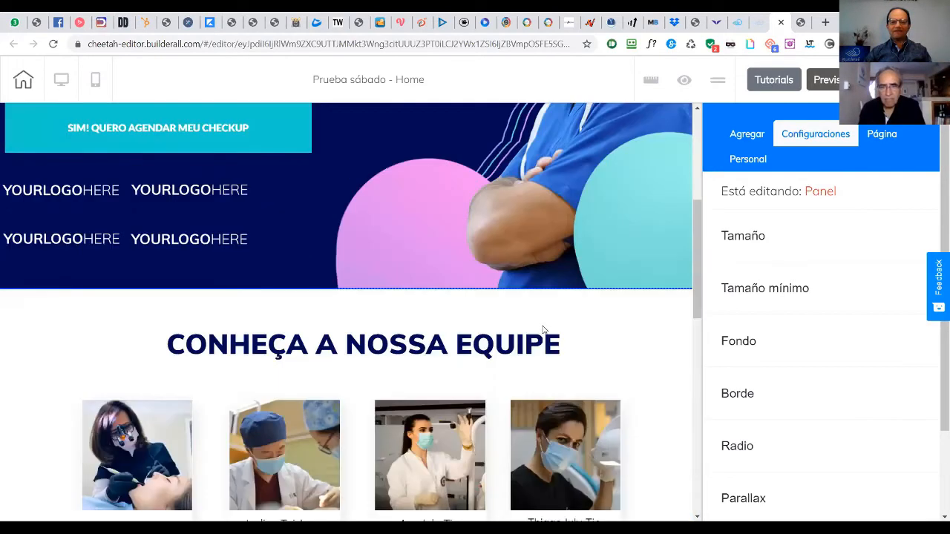
{"action": "scroll", "scroll_direction": "down", "scroll_amount": 3}
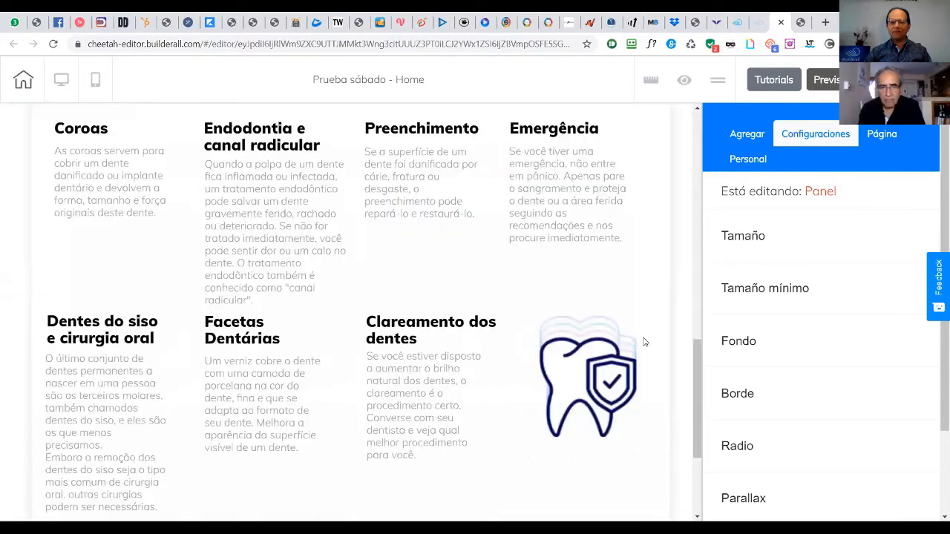
{"action": "scroll", "scroll_direction": "down", "scroll_amount": 3}
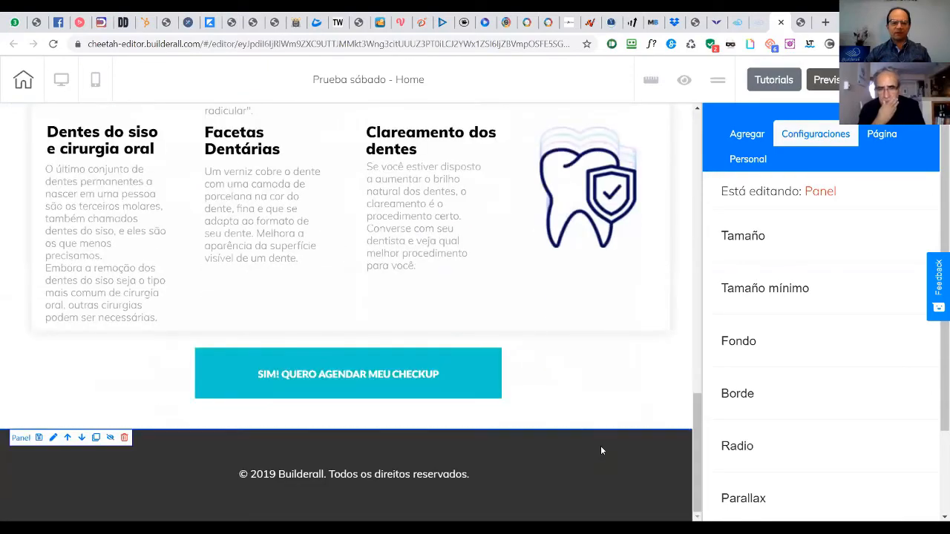
{"action": "scroll", "scroll_direction": "up", "scroll_amount": 3}
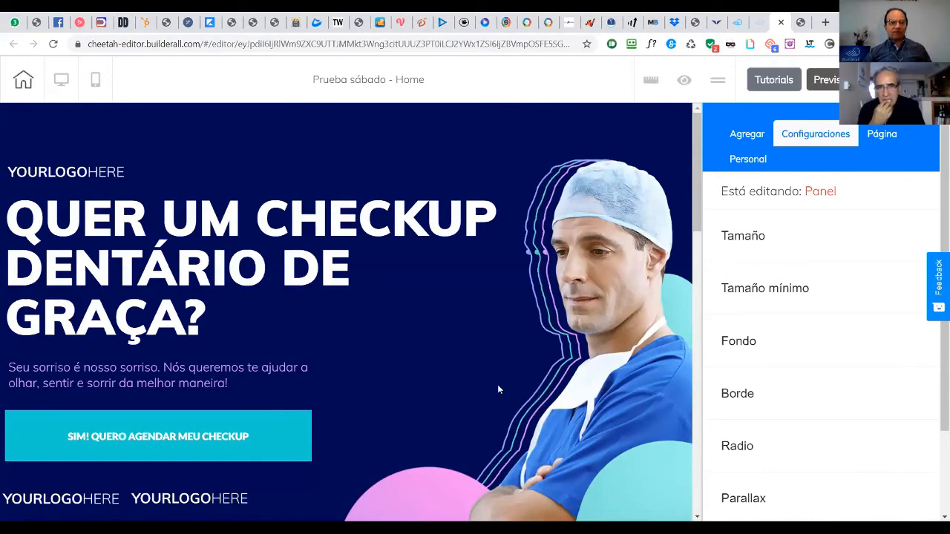
{"action": "mouse_move", "coordinate": [433, 379]}
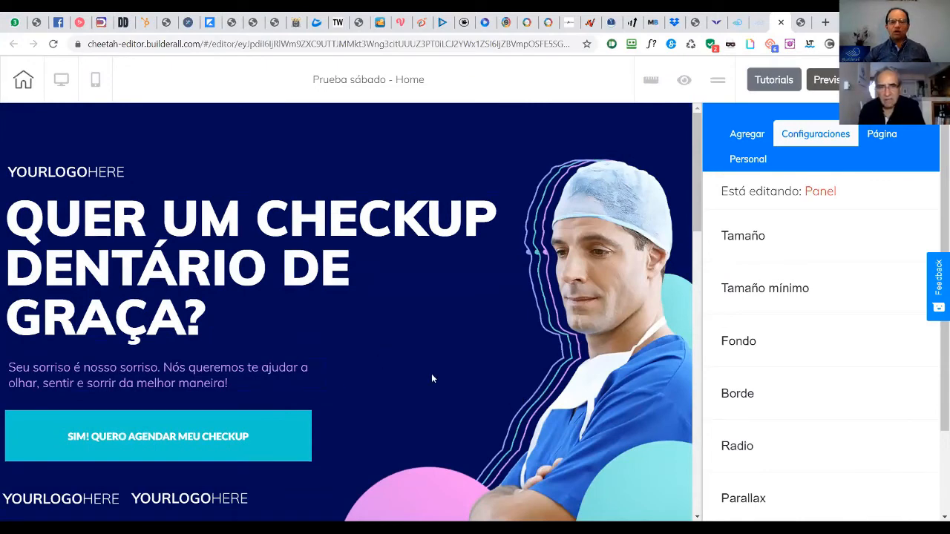
{"action": "mouse_move", "coordinate": [568, 337]}
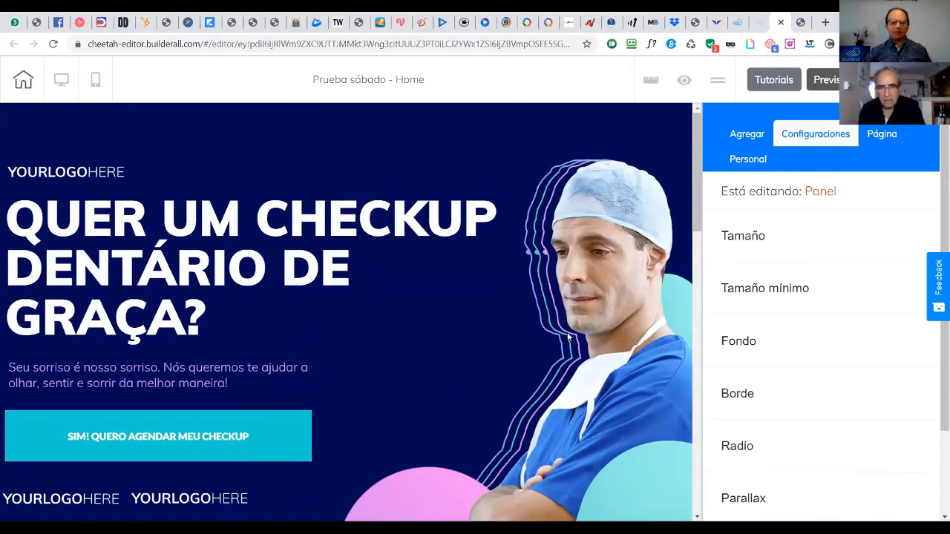
{"action": "mouse_move", "coordinate": [489, 356]}
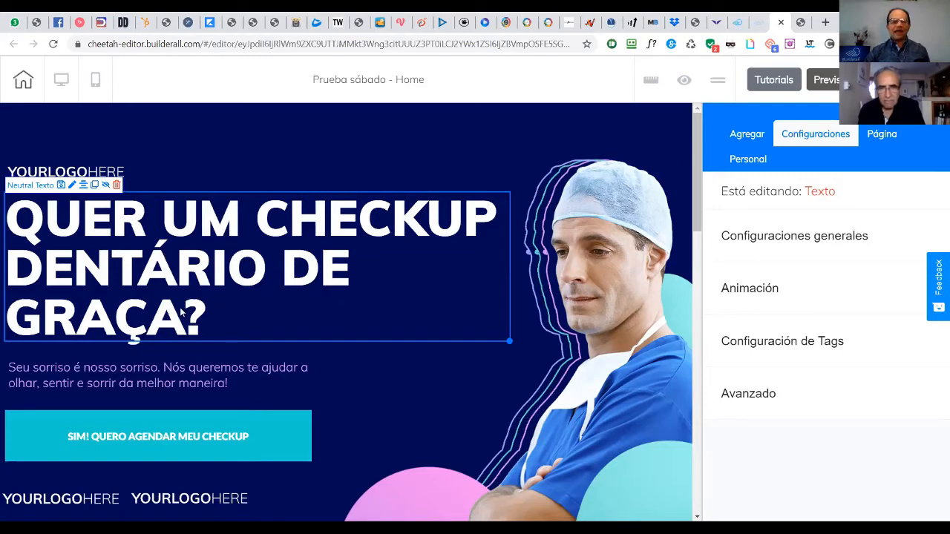
{"action": "mouse_move", "coordinate": [204, 273]}
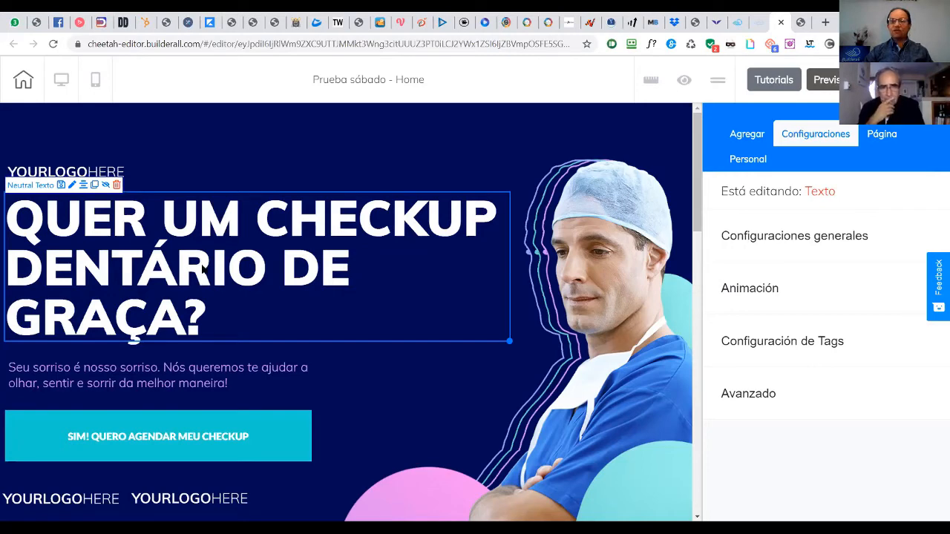
Step: Try italic, underline and strikethrough on the headline, then remove that styling
{"action": "double_click", "coordinate": [215, 267]}
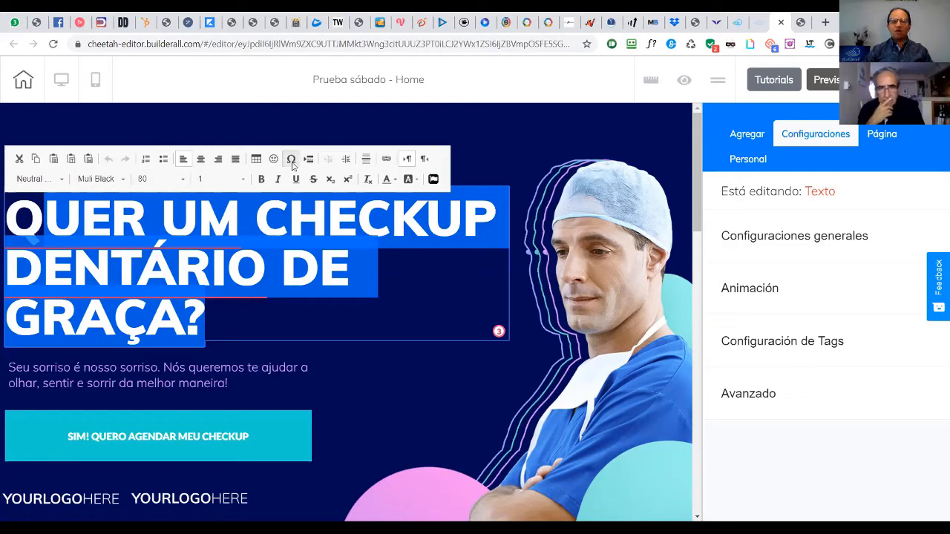
{"action": "mouse_move", "coordinate": [291, 158]}
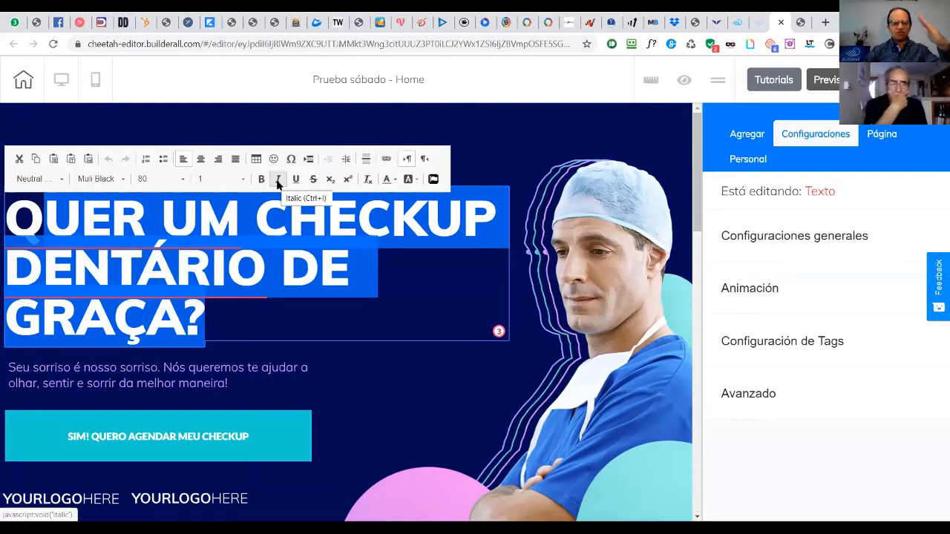
{"action": "left_click", "coordinate": [278, 179]}
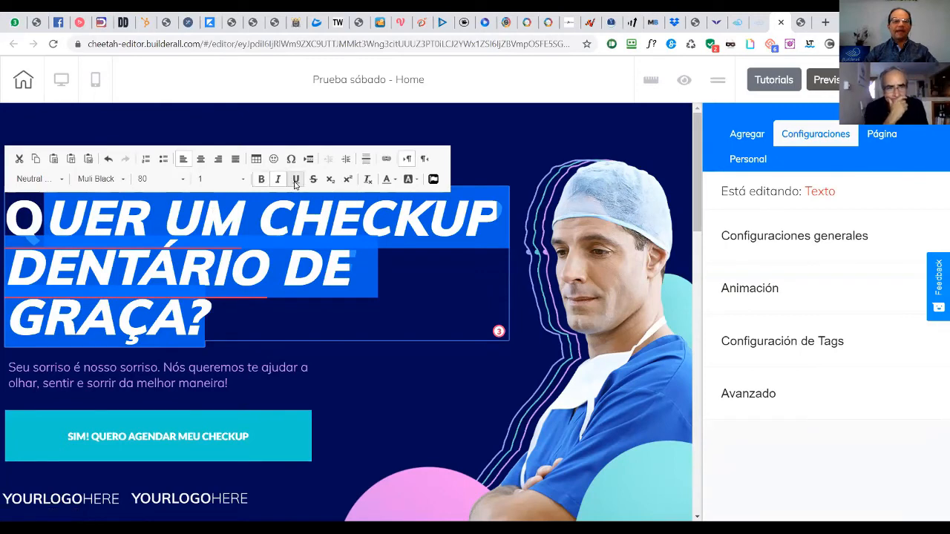
{"action": "left_click", "coordinate": [296, 179]}
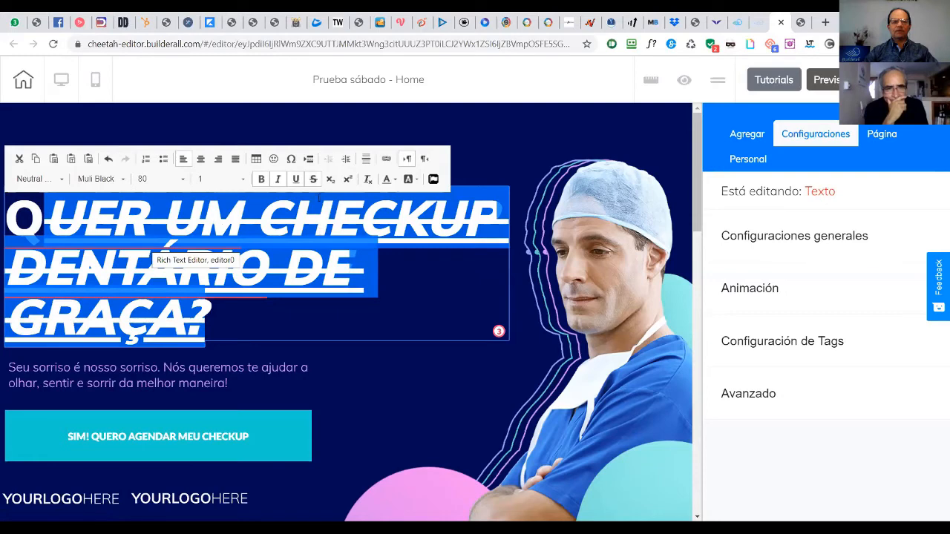
{"action": "left_click", "coordinate": [295, 178]}
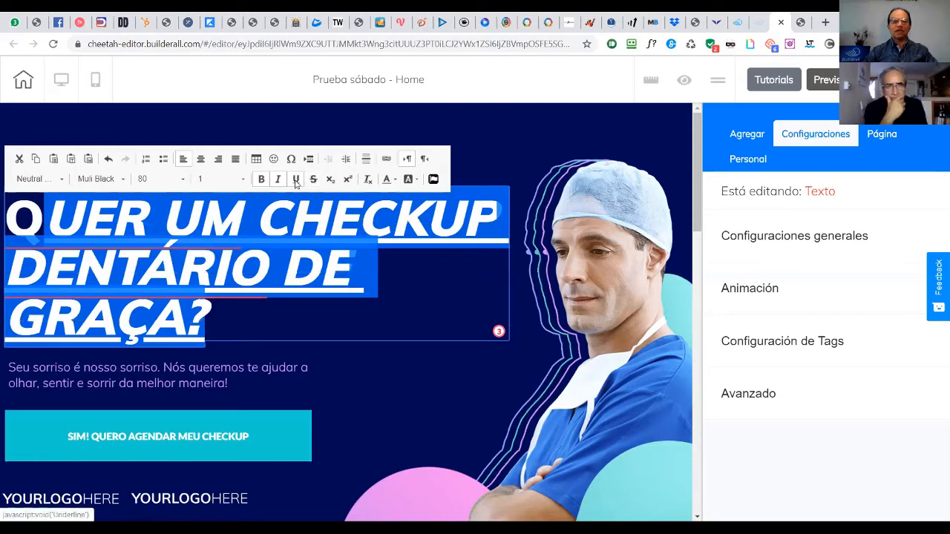
{"action": "left_click", "coordinate": [295, 178]}
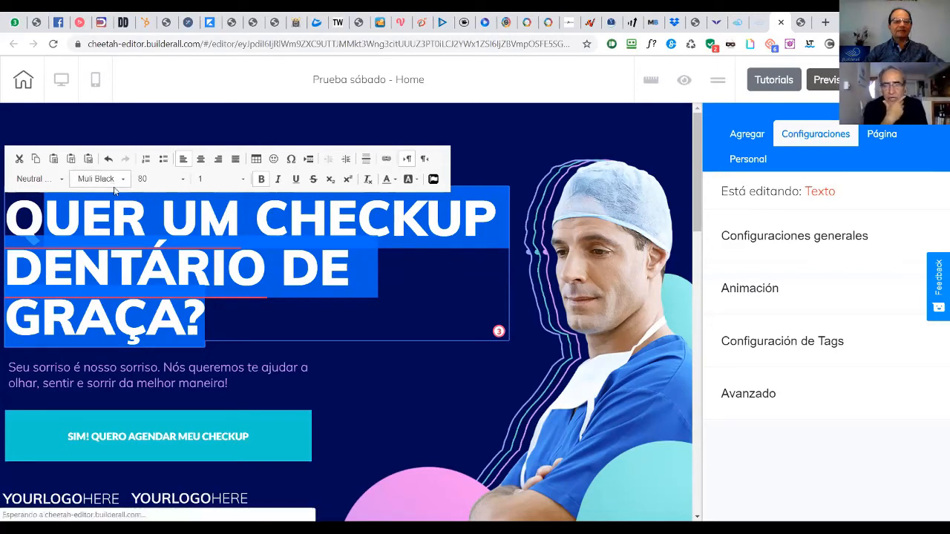
Step: Set the headline font size to 90, then reduce it to 70
{"action": "left_click", "coordinate": [99, 179]}
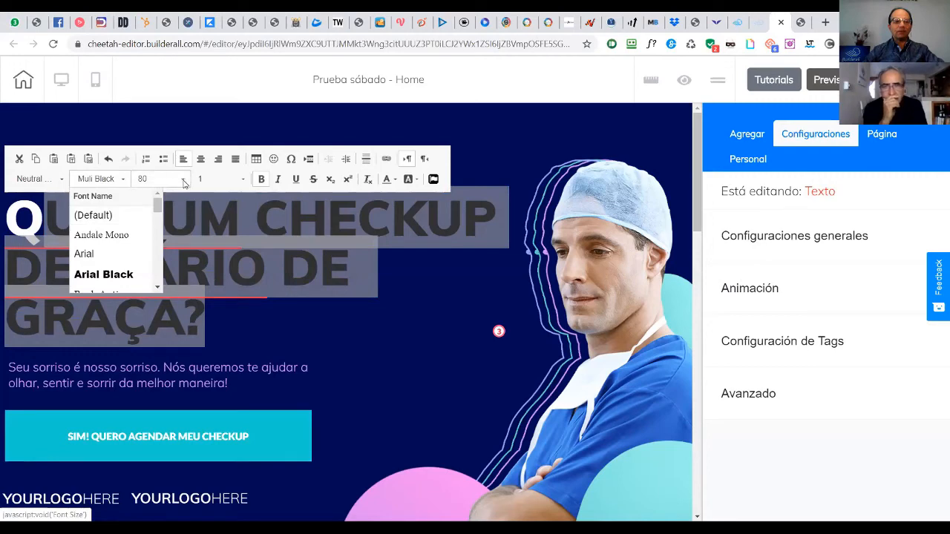
{"action": "left_click", "coordinate": [160, 178]}
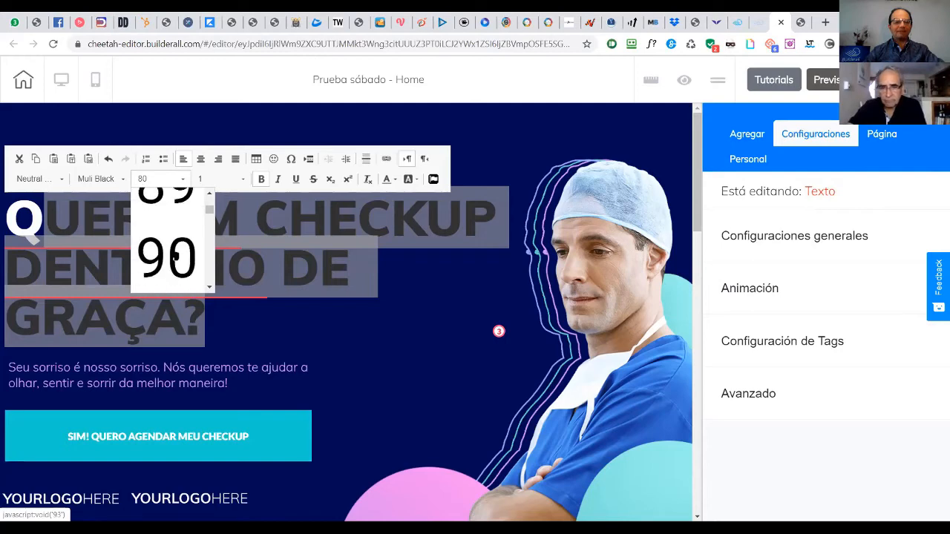
{"action": "left_click", "coordinate": [166, 256]}
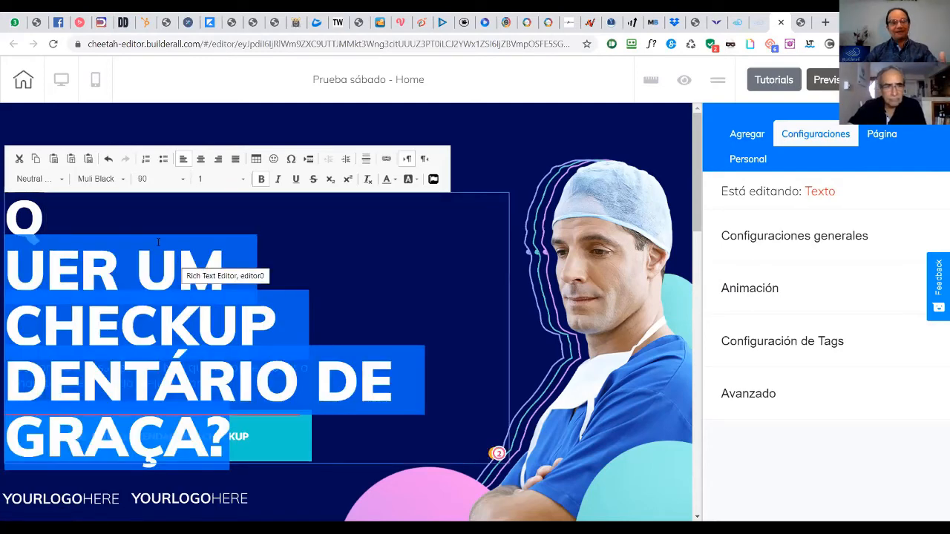
{"action": "left_click", "coordinate": [160, 179]}
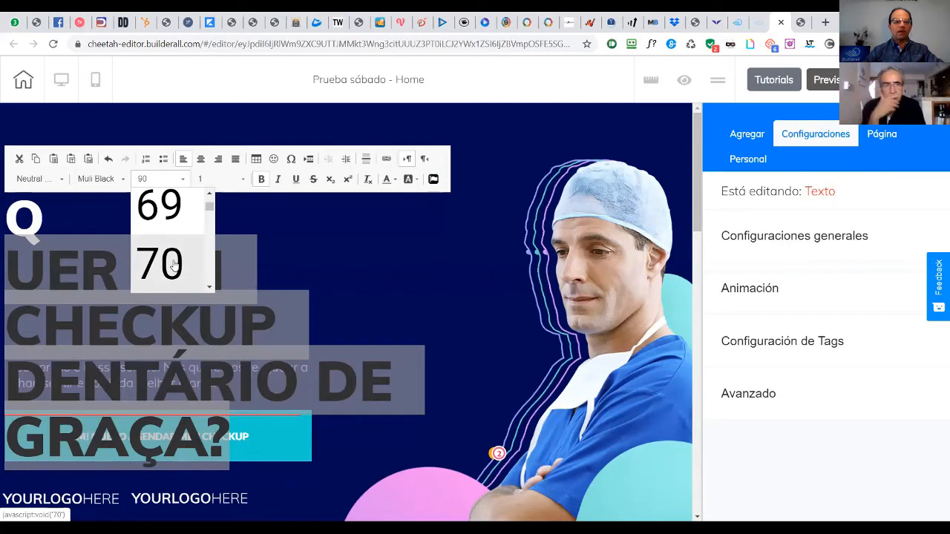
{"action": "left_click", "coordinate": [159, 265]}
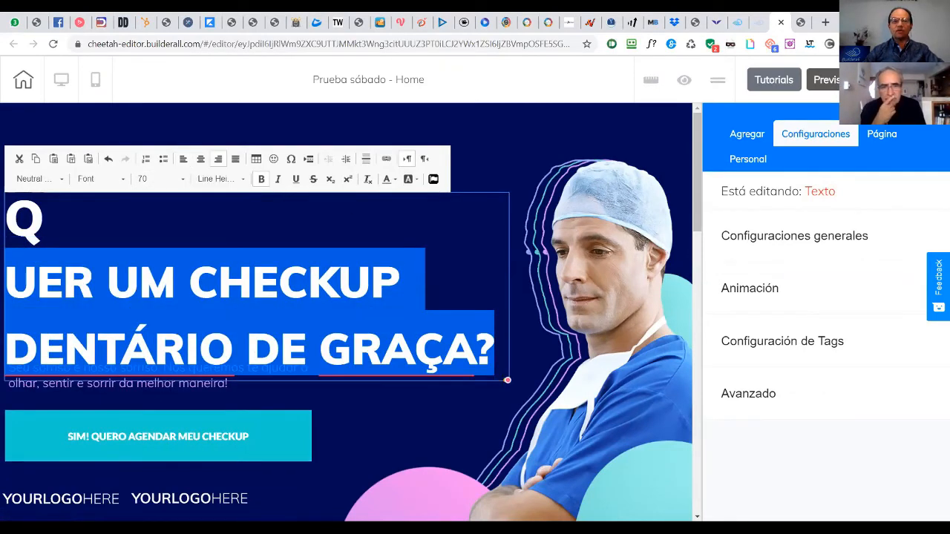
{"action": "mouse_move", "coordinate": [386, 159]}
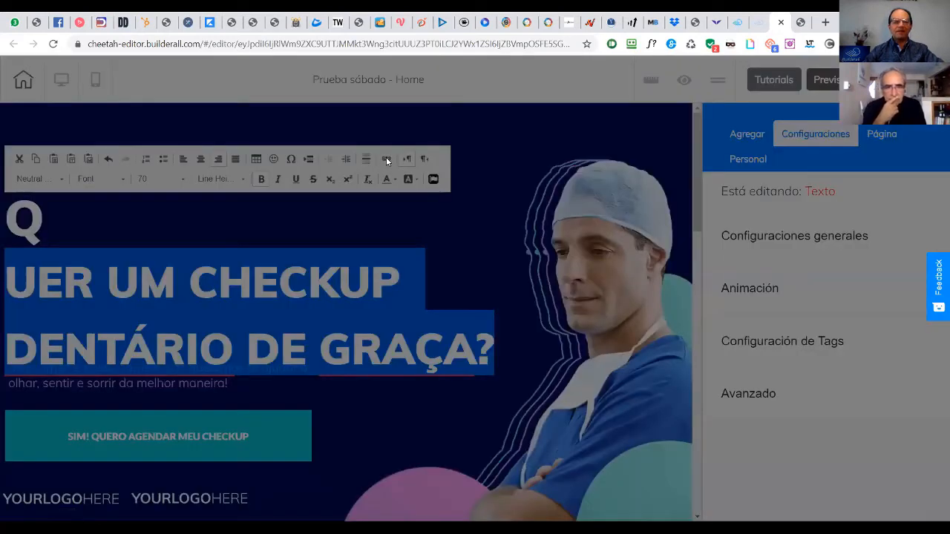
Step: Set the headline's link type to E-mail and enter the recipient address
{"action": "left_click", "coordinate": [386, 159]}
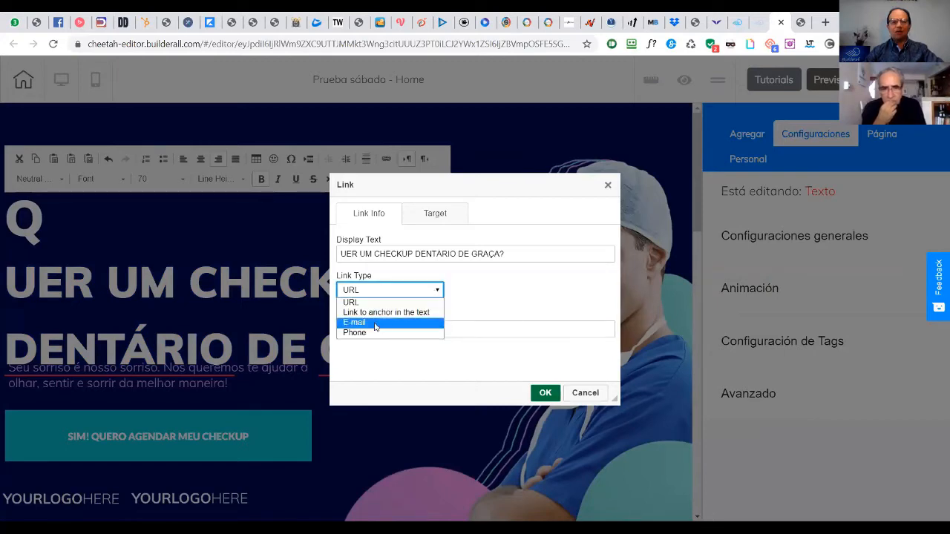
{"action": "mouse_move", "coordinate": [355, 333]}
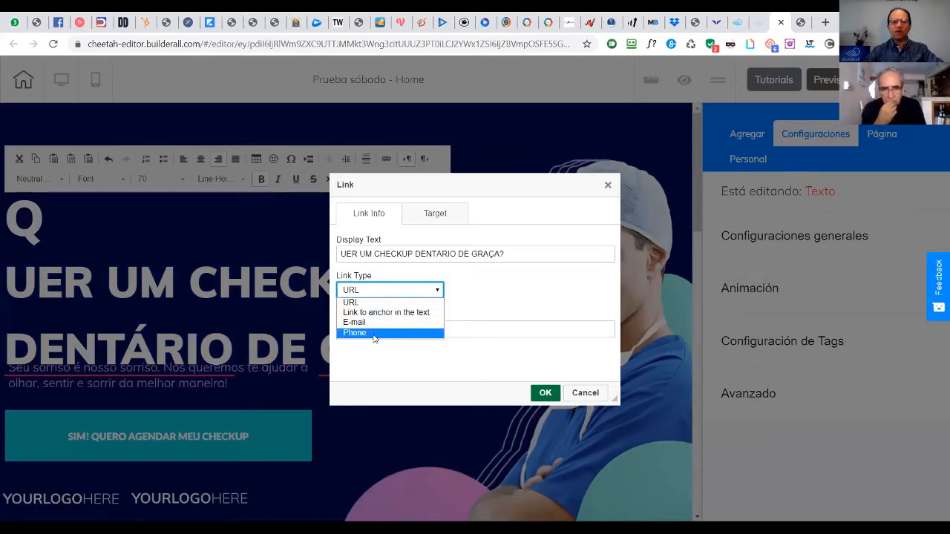
{"action": "mouse_move", "coordinate": [385, 312]}
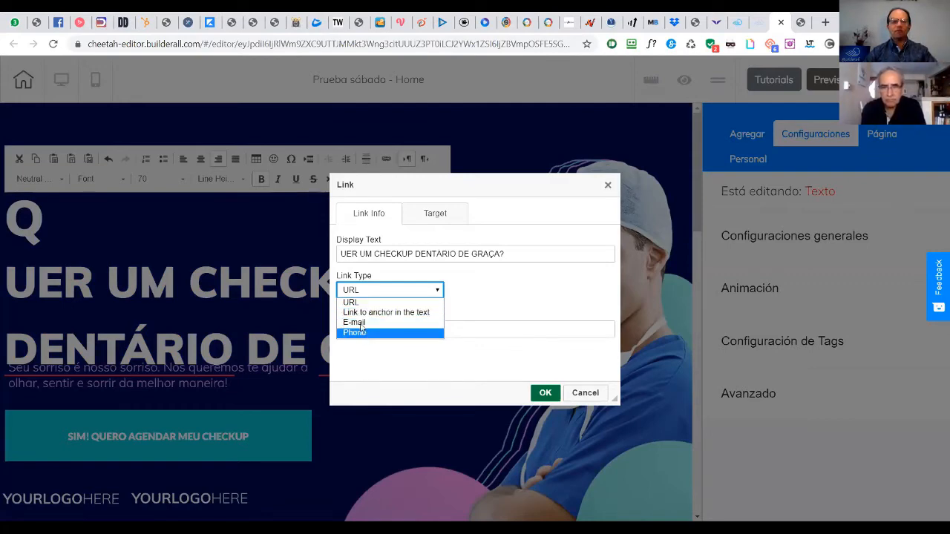
{"action": "left_click", "coordinate": [355, 322]}
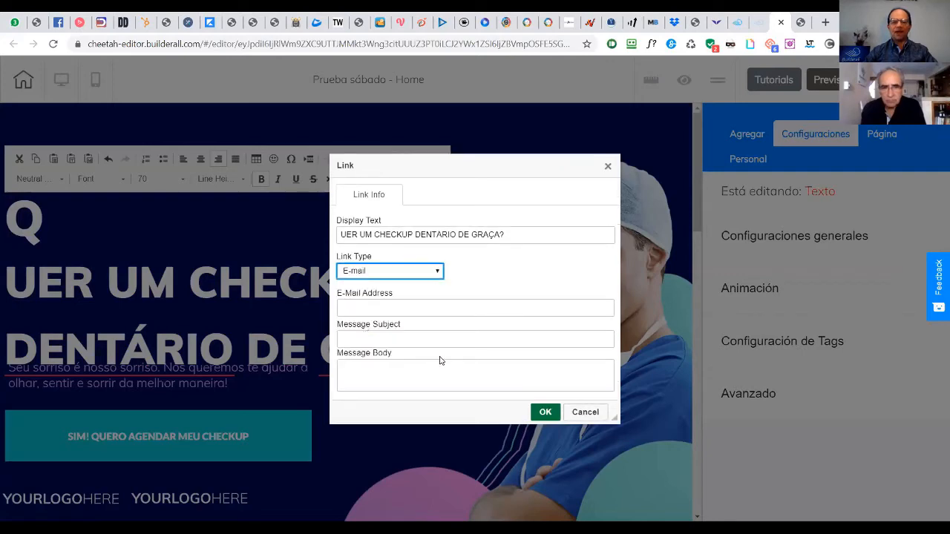
{"action": "left_click", "coordinate": [476, 308]}
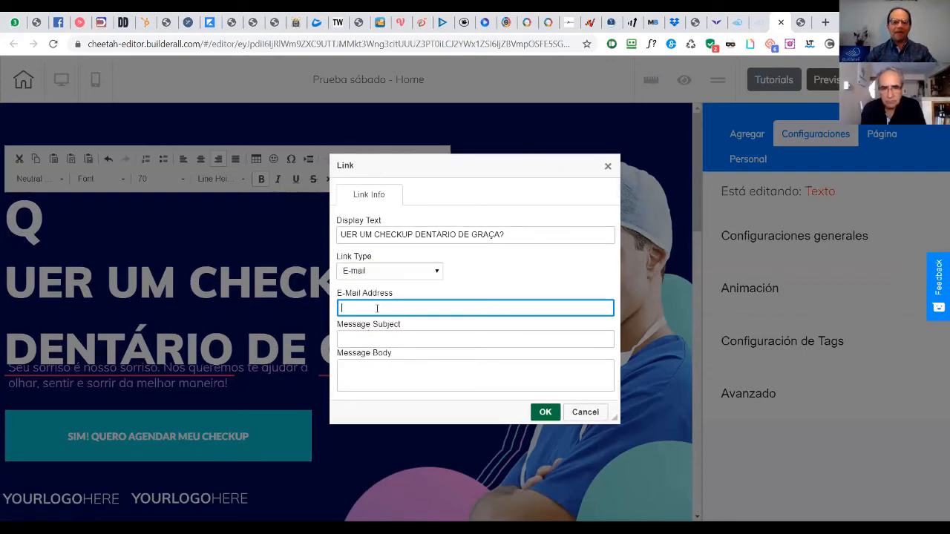
{"action": "type", "text": "mimail@mail.com"}
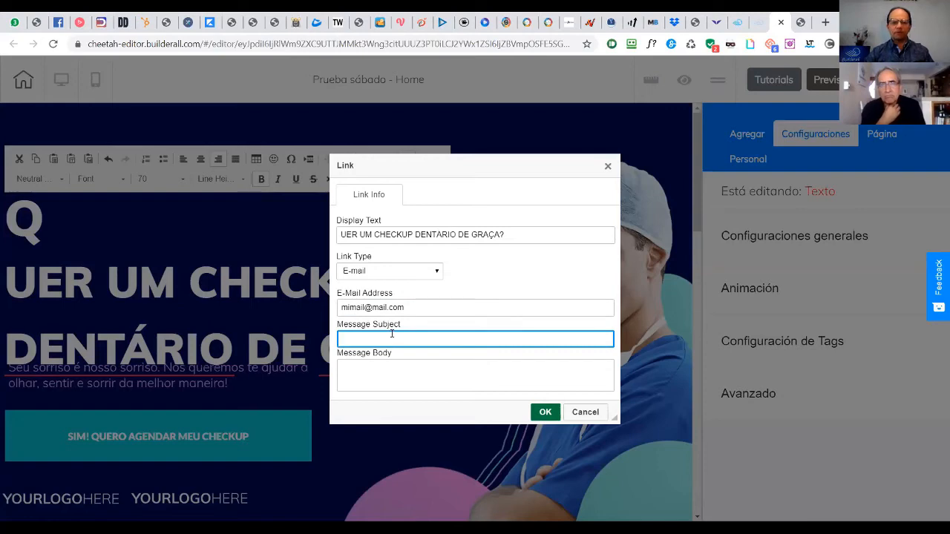
{"action": "type", "text": "zdffb se"}
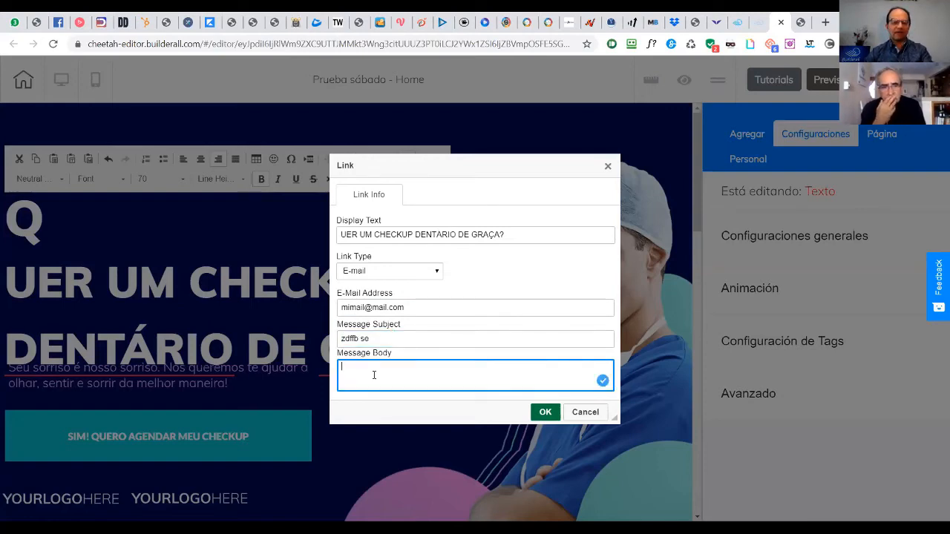
{"action": "type", "text": "sh s"}
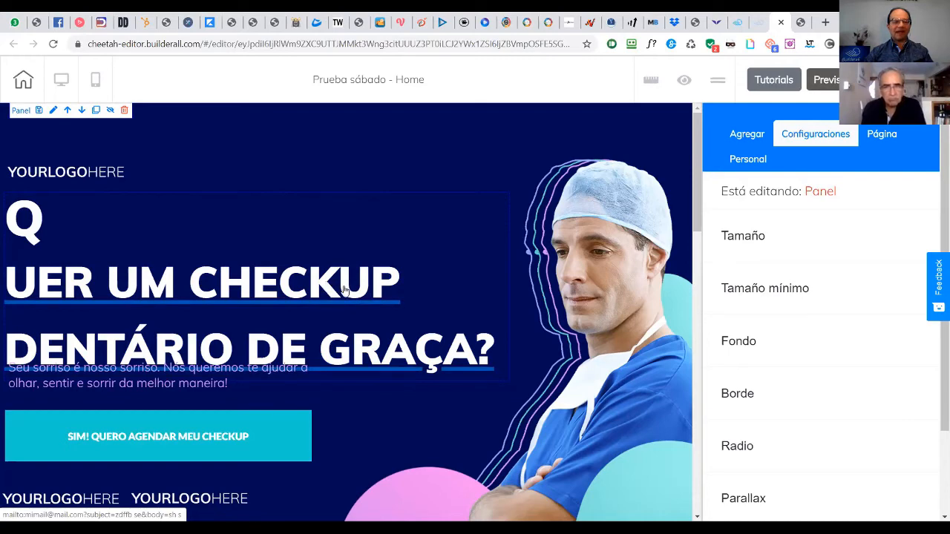
{"action": "mouse_move", "coordinate": [331, 298]}
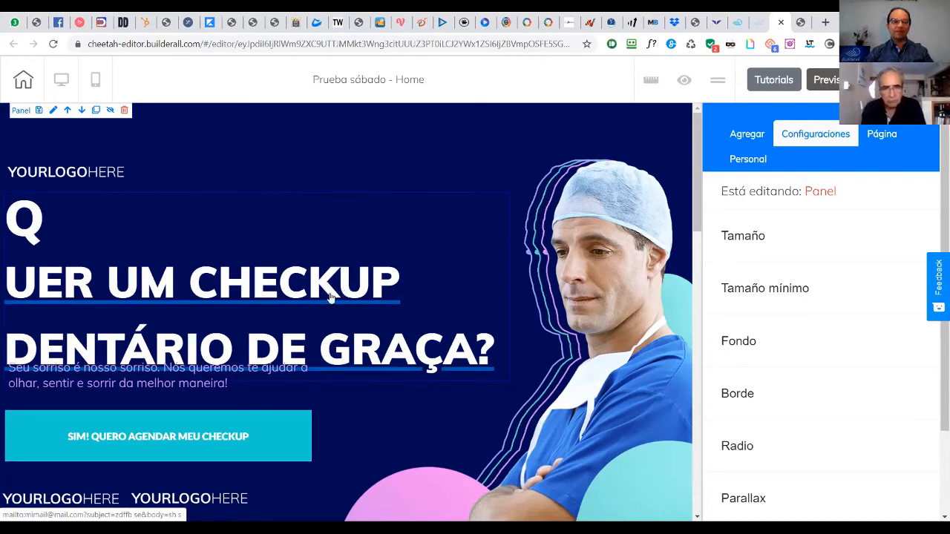
{"action": "mouse_move", "coordinate": [322, 301]}
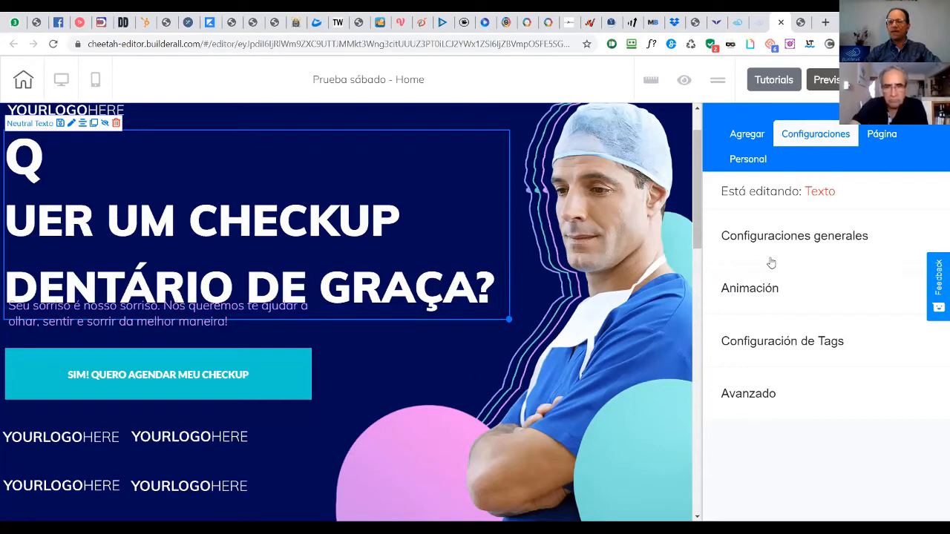
Step: Set the headline's Tamaño de la fuente (movil) slider to 34 under Configuraciones generales
{"action": "left_click", "coordinate": [794, 235]}
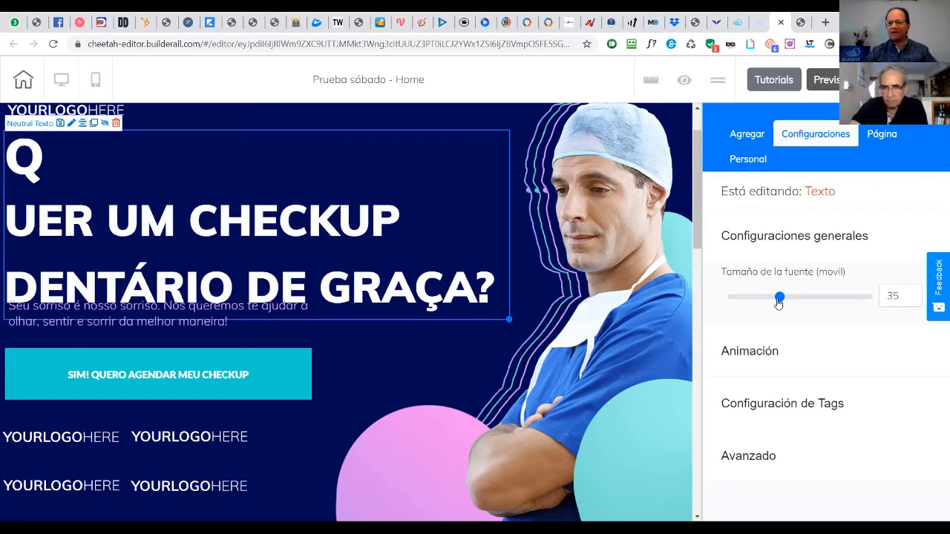
{"action": "mouse_move", "coordinate": [830, 290]}
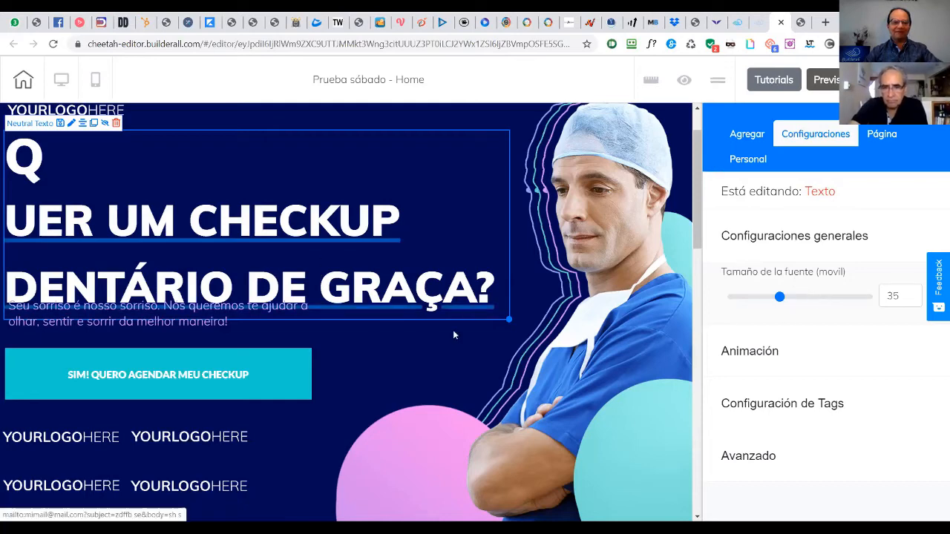
{"action": "left_click_drag", "start_coordinate": [779, 297], "coordinate": [798, 297]}
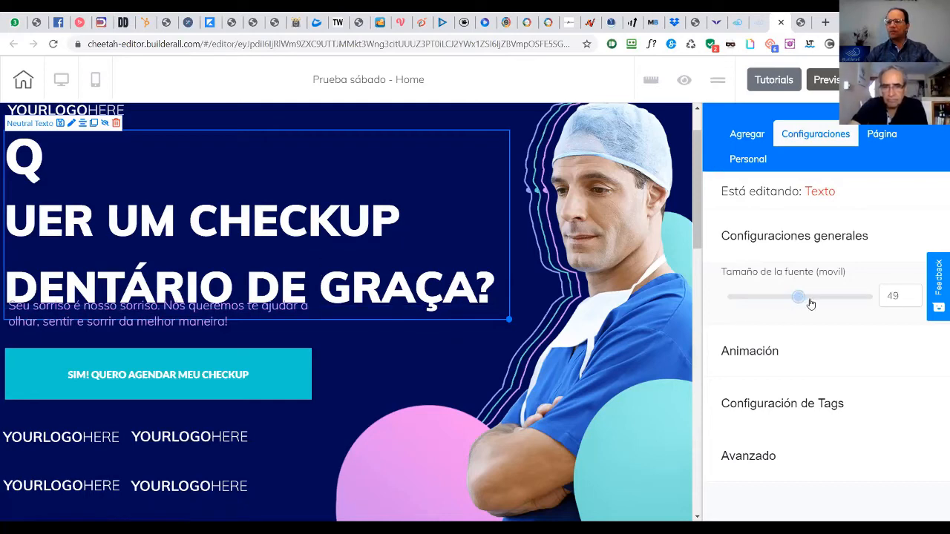
{"action": "left_click_drag", "start_coordinate": [798, 297], "coordinate": [780, 297]}
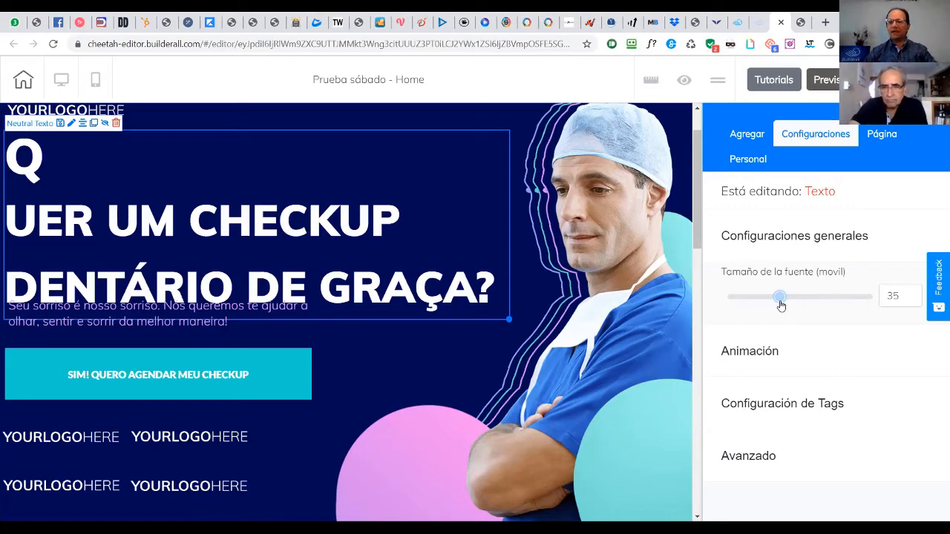
{"action": "left_click_drag", "start_coordinate": [780, 296], "coordinate": [777, 296]}
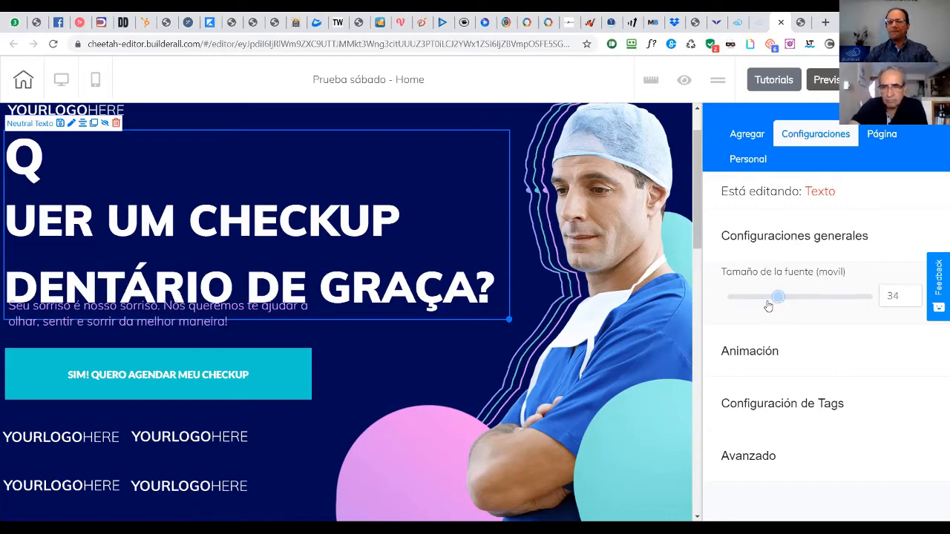
{"action": "left_click_drag", "start_coordinate": [778, 296], "coordinate": [780, 297]}
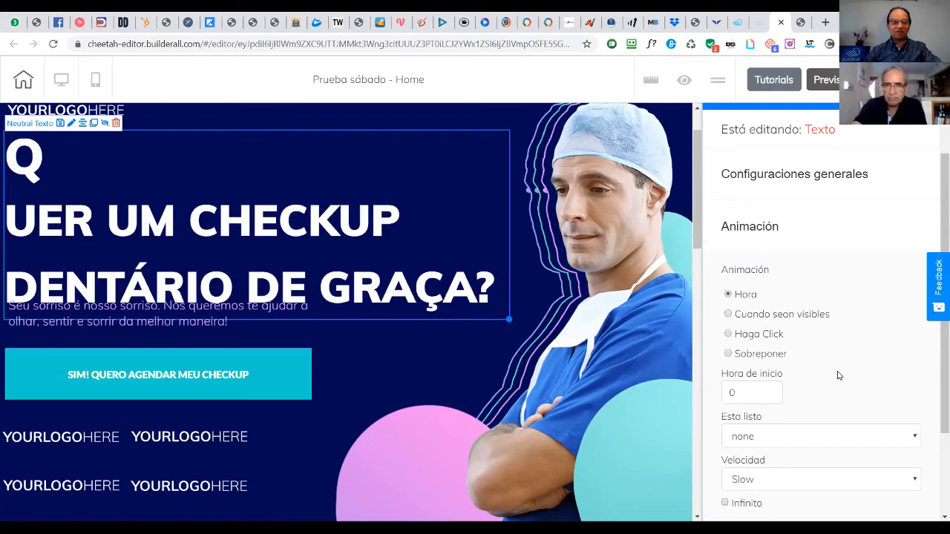
{"action": "mouse_move", "coordinate": [827, 376]}
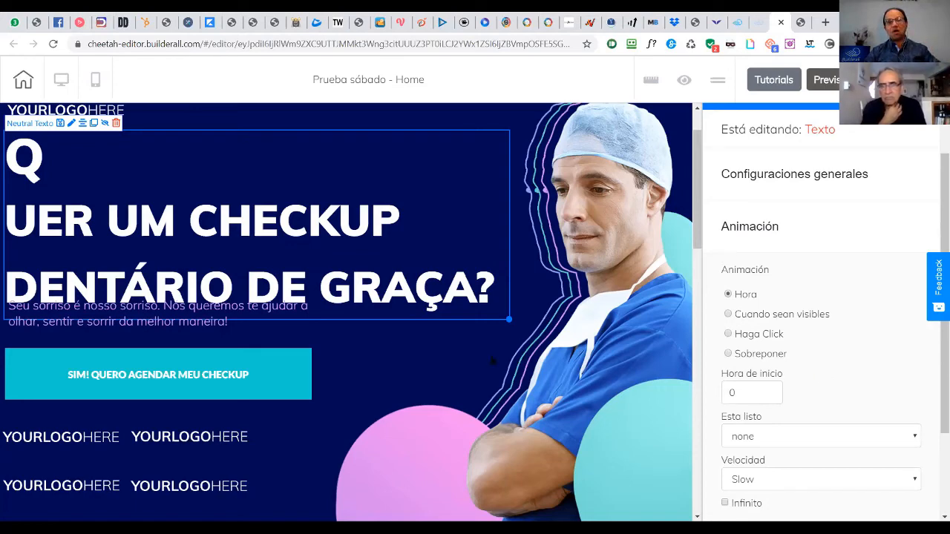
{"action": "mouse_move", "coordinate": [462, 407]}
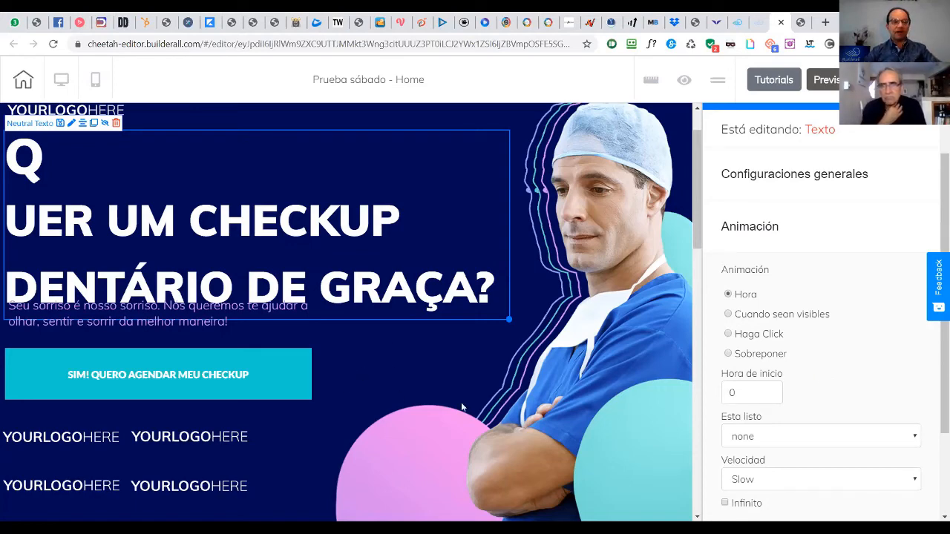
{"action": "mouse_move", "coordinate": [465, 399]}
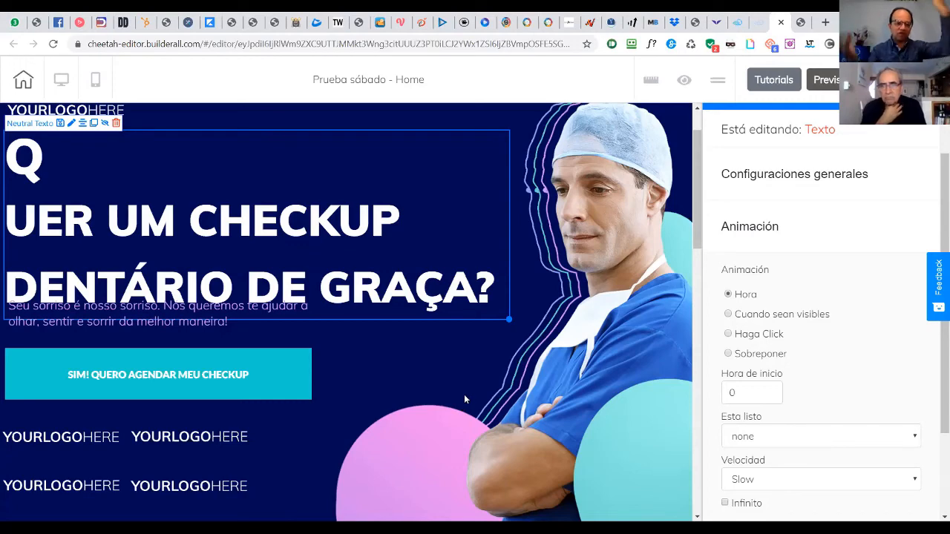
{"action": "mouse_move", "coordinate": [475, 433]}
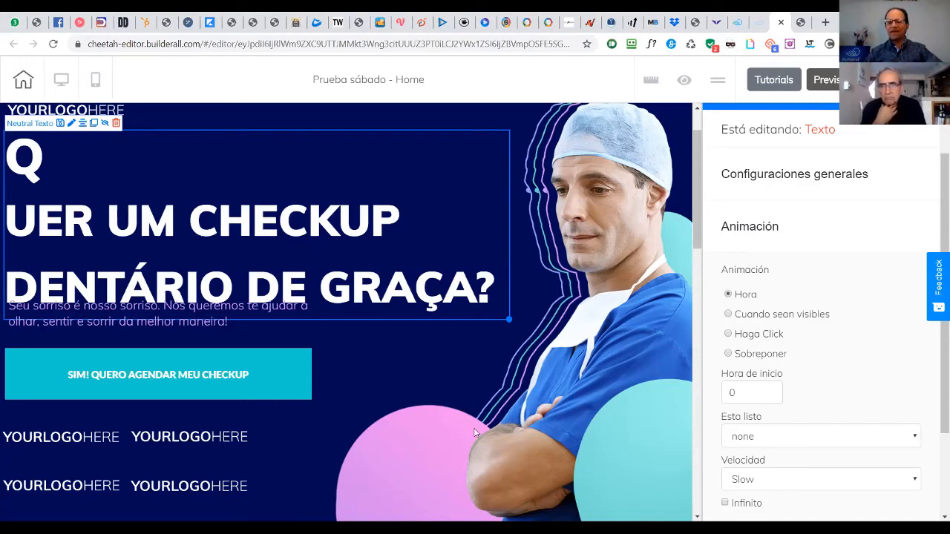
{"action": "mouse_move", "coordinate": [353, 252]}
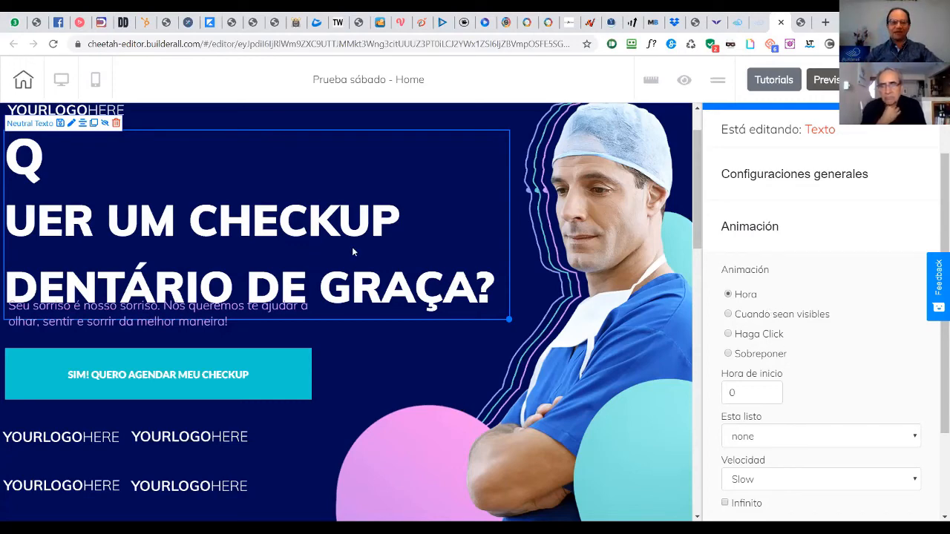
{"action": "mouse_move", "coordinate": [780, 331]}
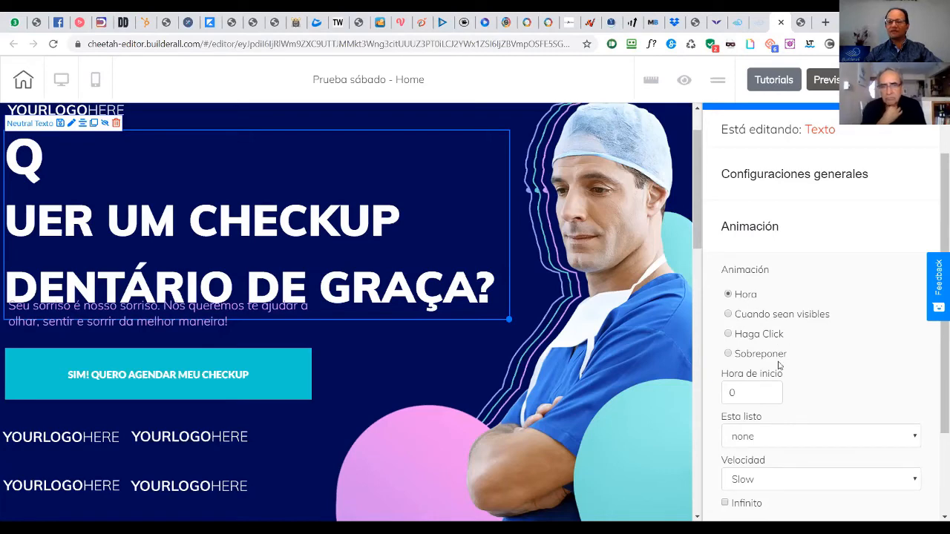
{"action": "mouse_move", "coordinate": [363, 295]}
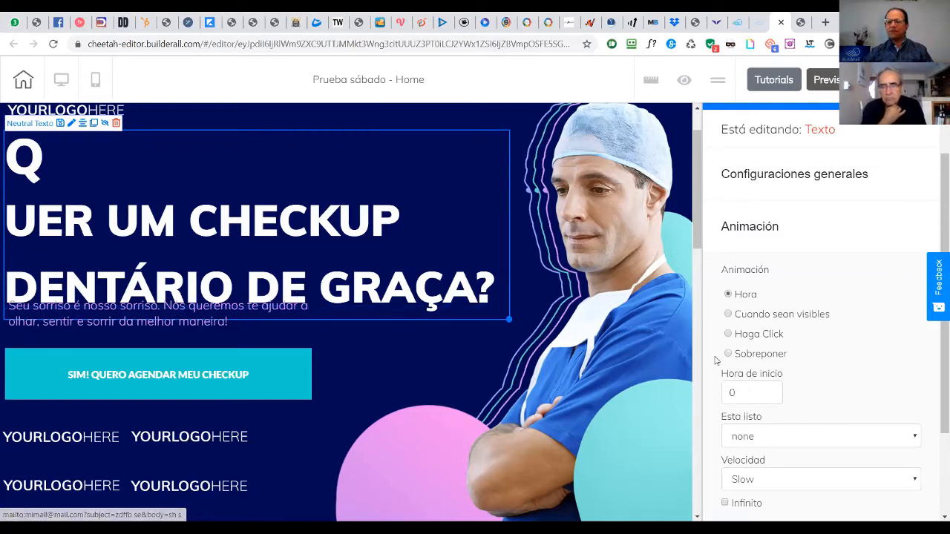
Step: Try the headline's animation trigger options and keep the animation speed at Slow
{"action": "left_click", "coordinate": [727, 314]}
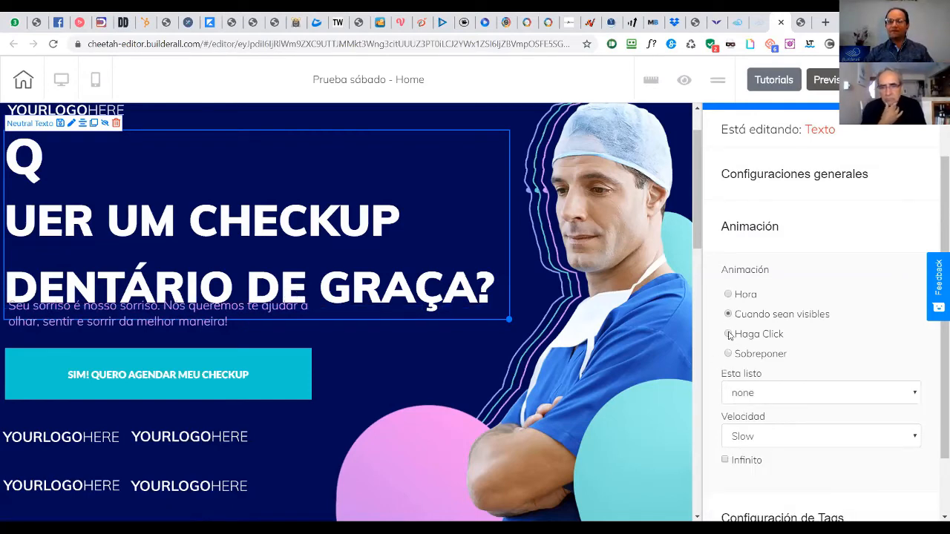
{"action": "left_click", "coordinate": [728, 353]}
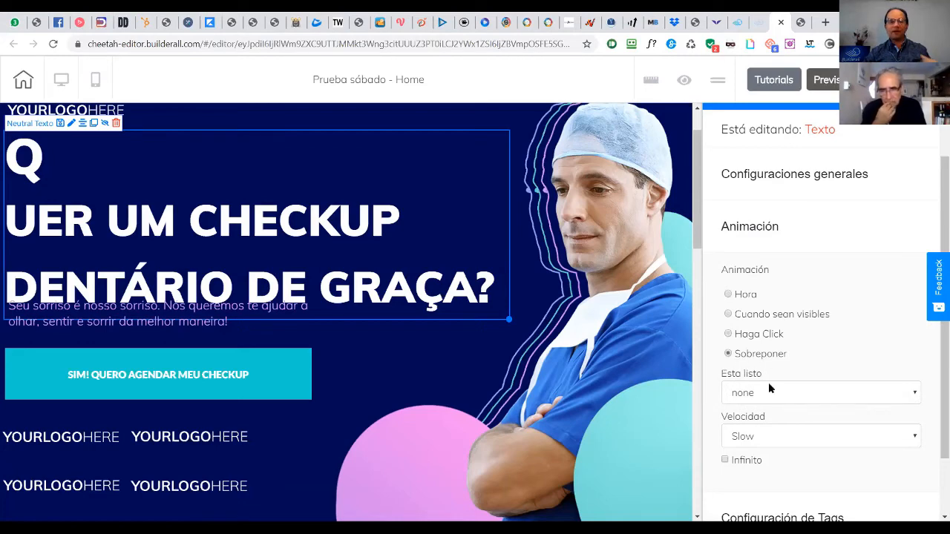
{"action": "mouse_move", "coordinate": [770, 361]}
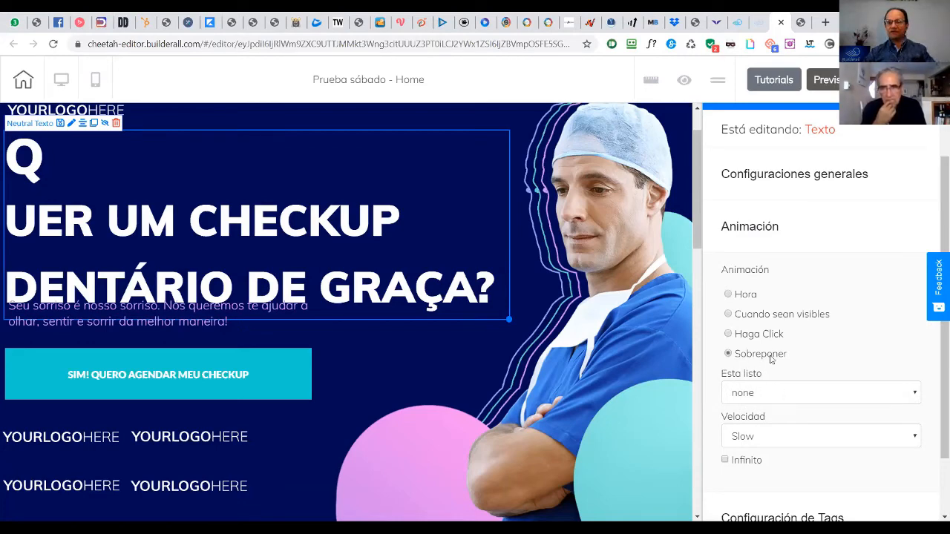
{"action": "left_click", "coordinate": [727, 294]}
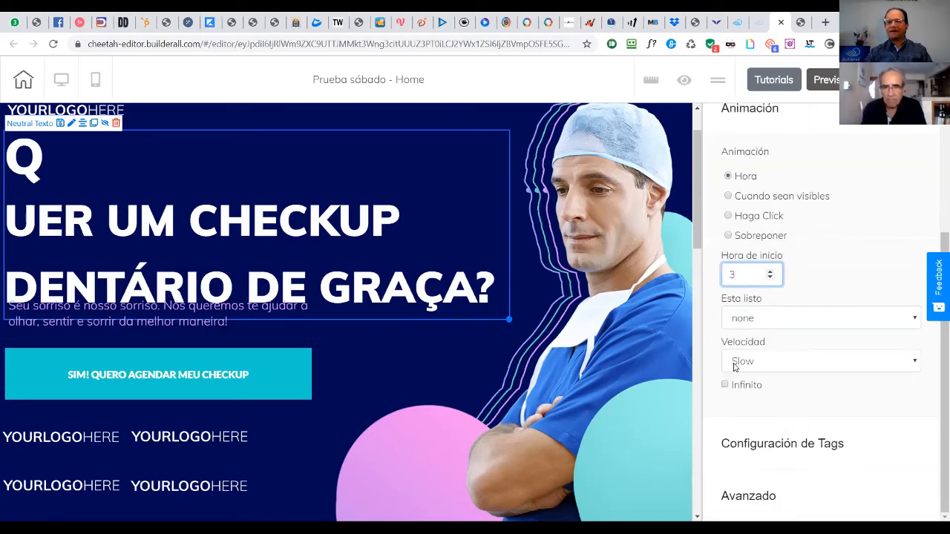
{"action": "left_click", "coordinate": [820, 361]}
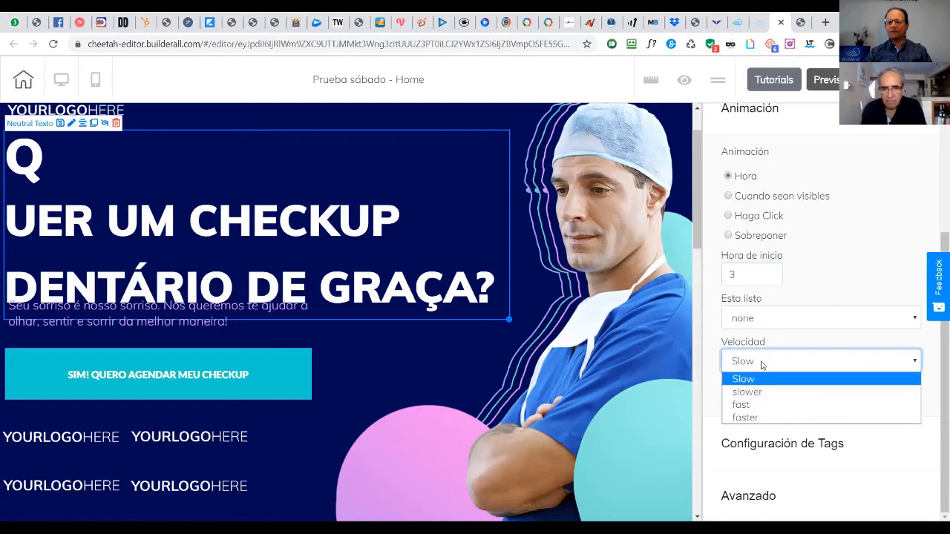
{"action": "left_click", "coordinate": [743, 378]}
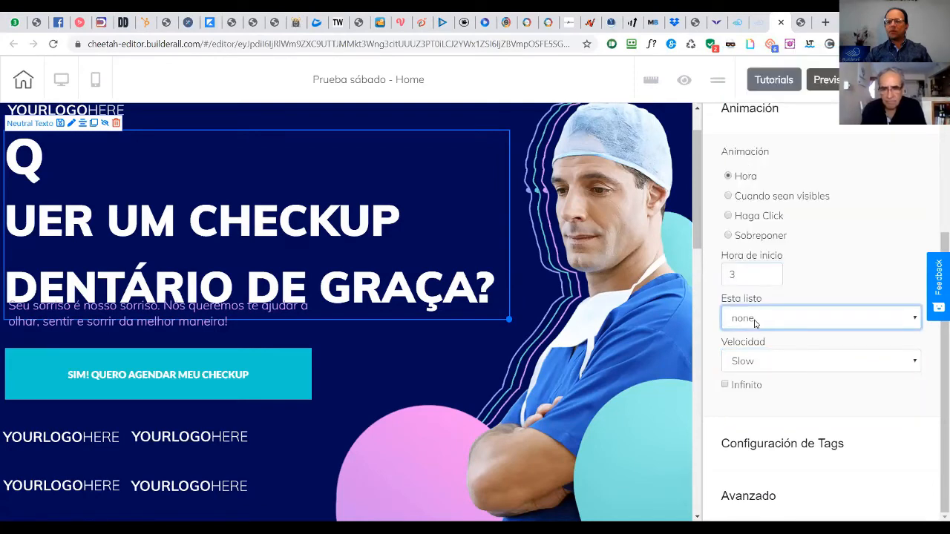
Step: Set the trigger to 'Cuando sean visibles' and pick from the animation effect list
{"action": "left_click", "coordinate": [820, 318]}
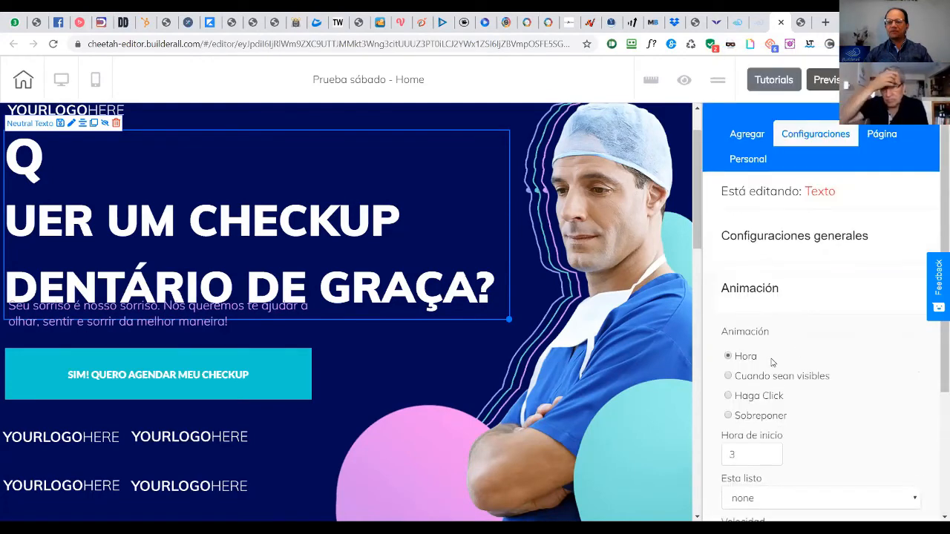
{"action": "mouse_move", "coordinate": [770, 358]}
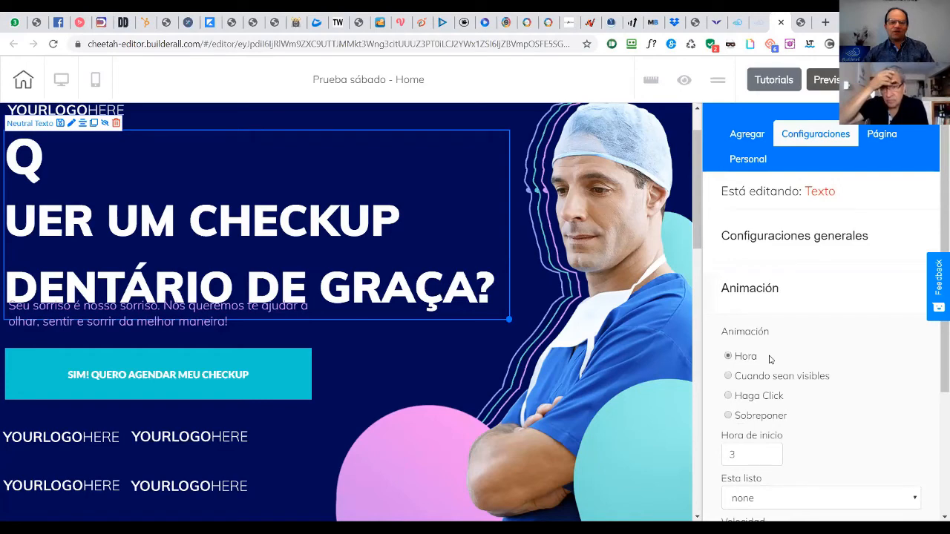
{"action": "scroll", "scroll_direction": "down", "scroll_amount": 3}
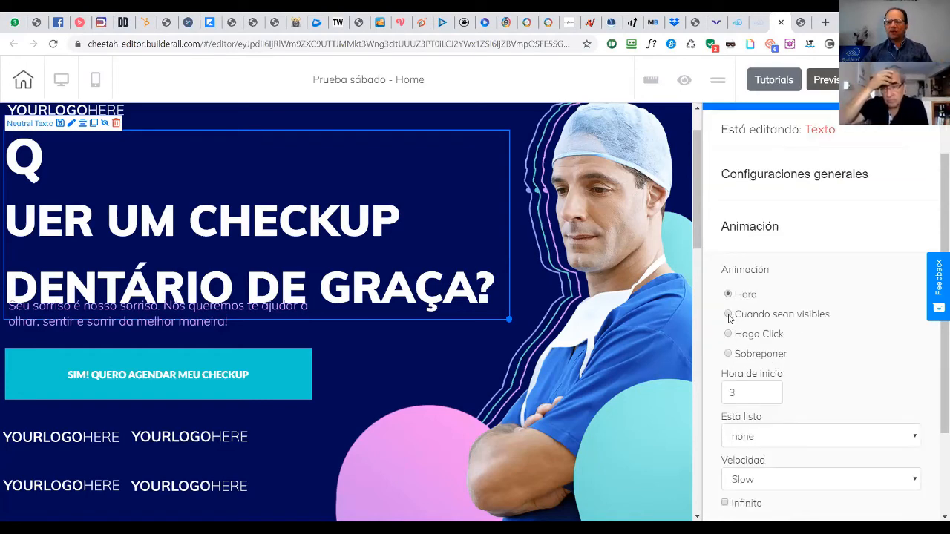
{"action": "left_click", "coordinate": [729, 314]}
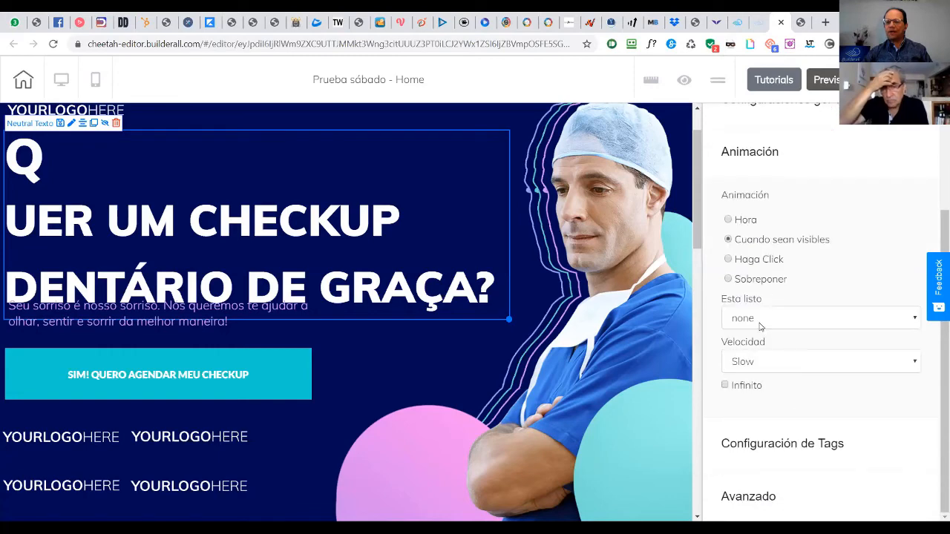
{"action": "left_click", "coordinate": [820, 318]}
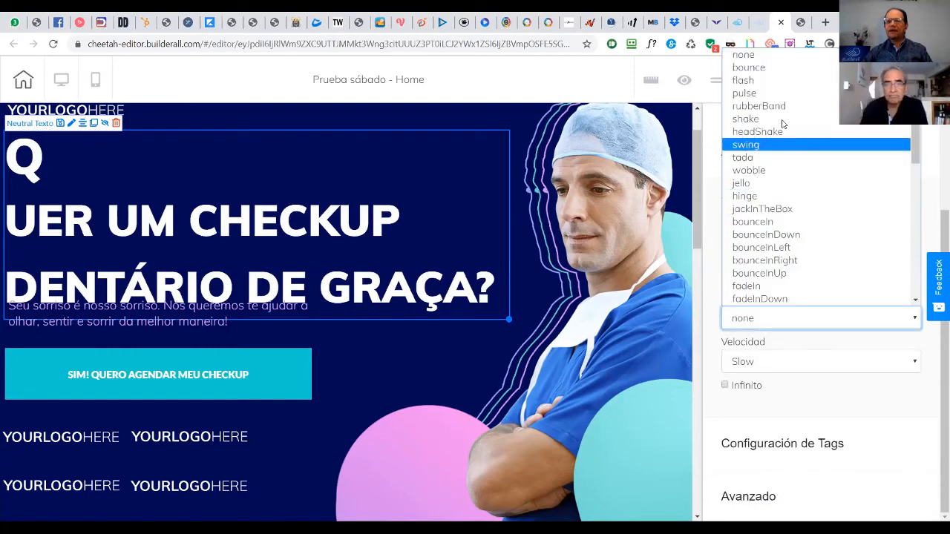
{"action": "left_click", "coordinate": [745, 118]}
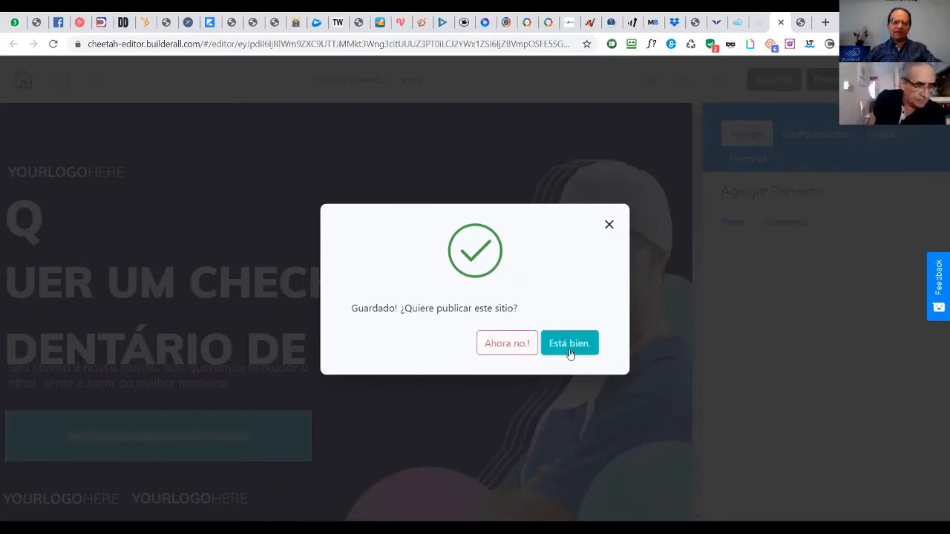
Step: Agree to publish and select the tuexito-Prueba_saacutebado.cheetah.builderall.com address
{"action": "left_click", "coordinate": [569, 343]}
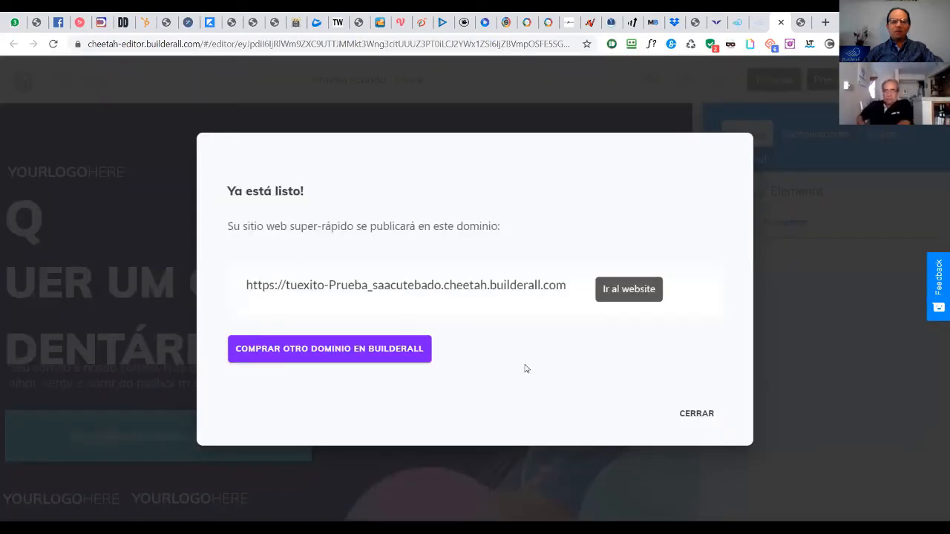
{"action": "mouse_move", "coordinate": [386, 302]}
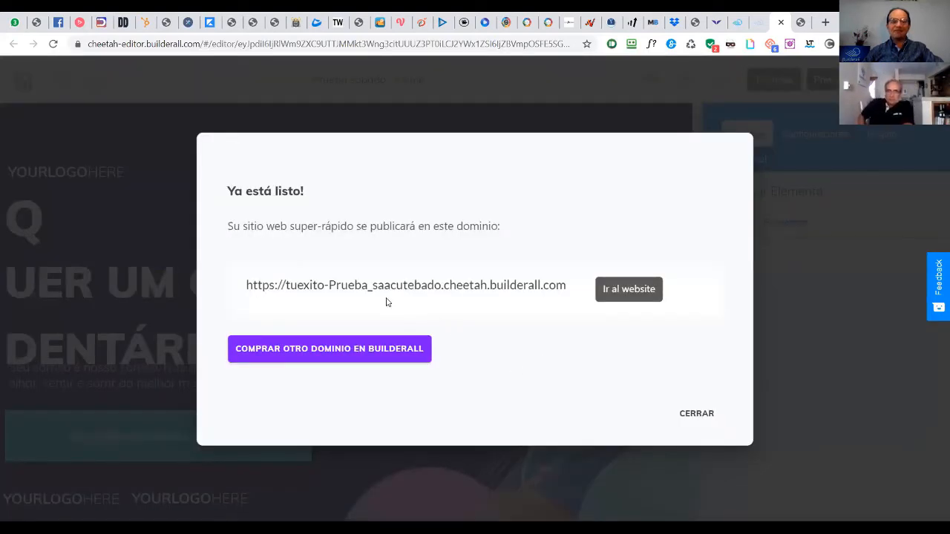
{"action": "triple_click", "coordinate": [406, 285]}
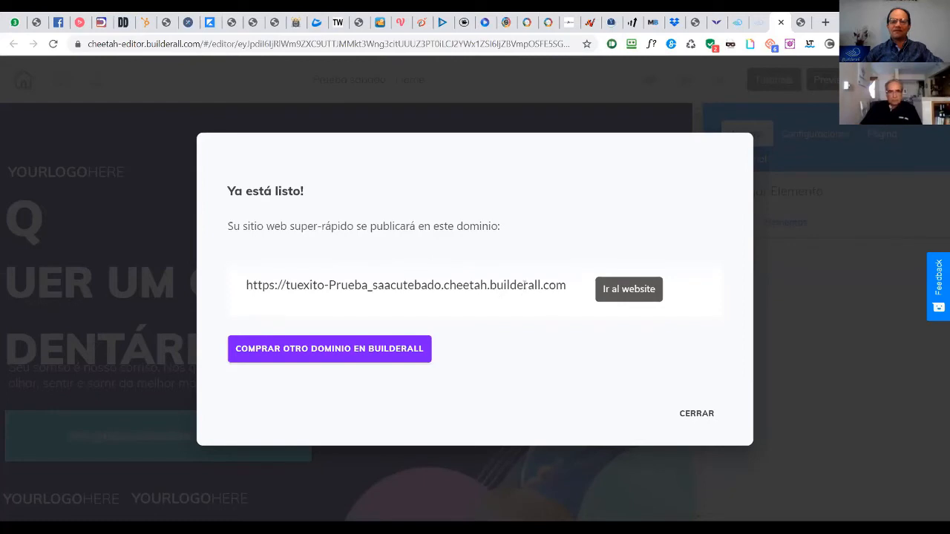
{"action": "mouse_move", "coordinate": [335, 299]}
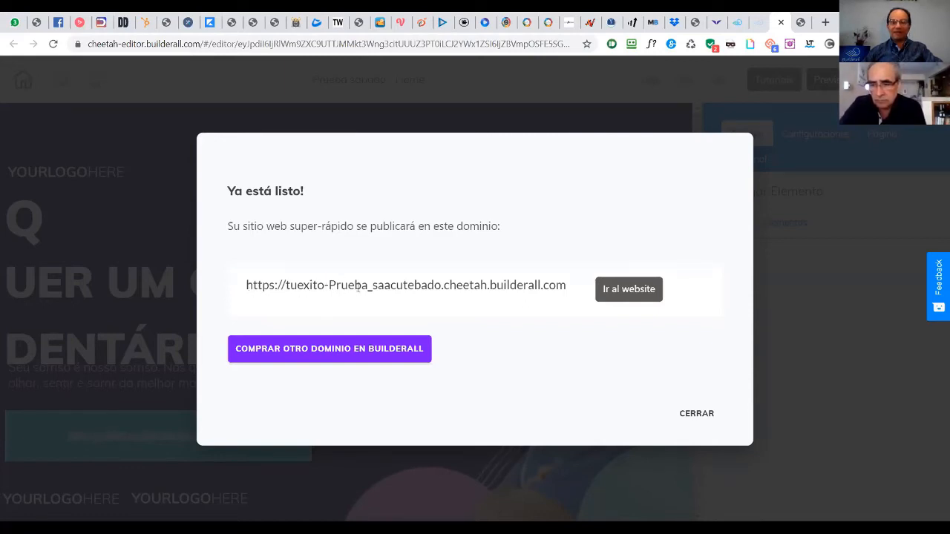
{"action": "mouse_move", "coordinate": [621, 322]}
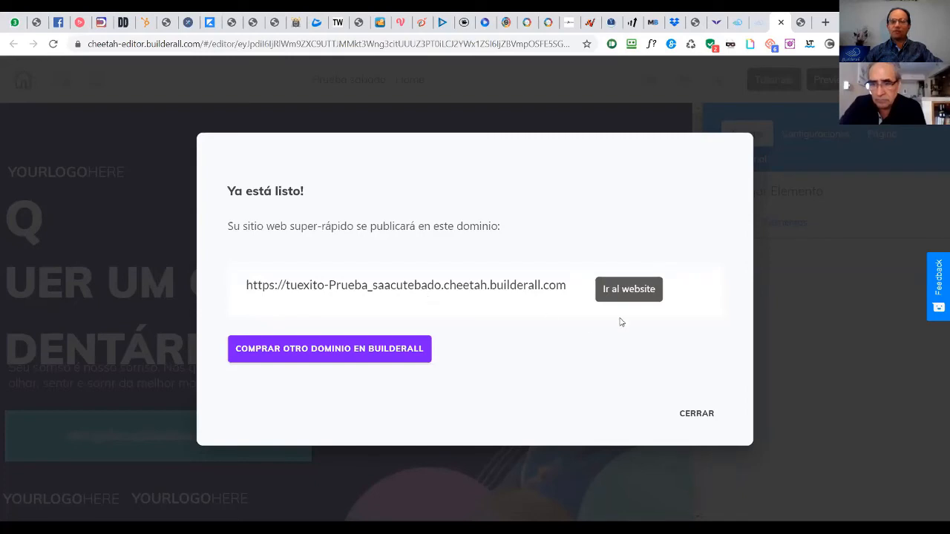
{"action": "mouse_move", "coordinate": [629, 289]}
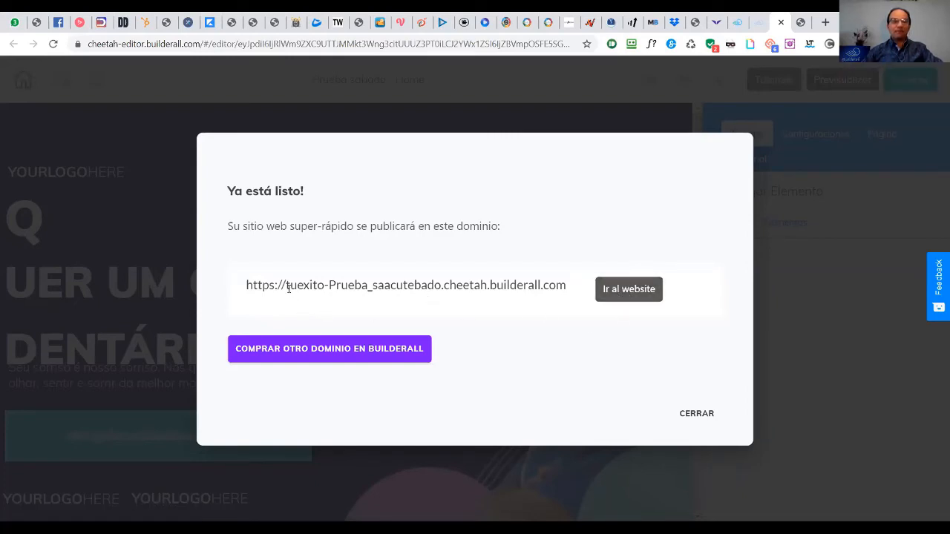
{"action": "double_click", "coordinate": [304, 285]}
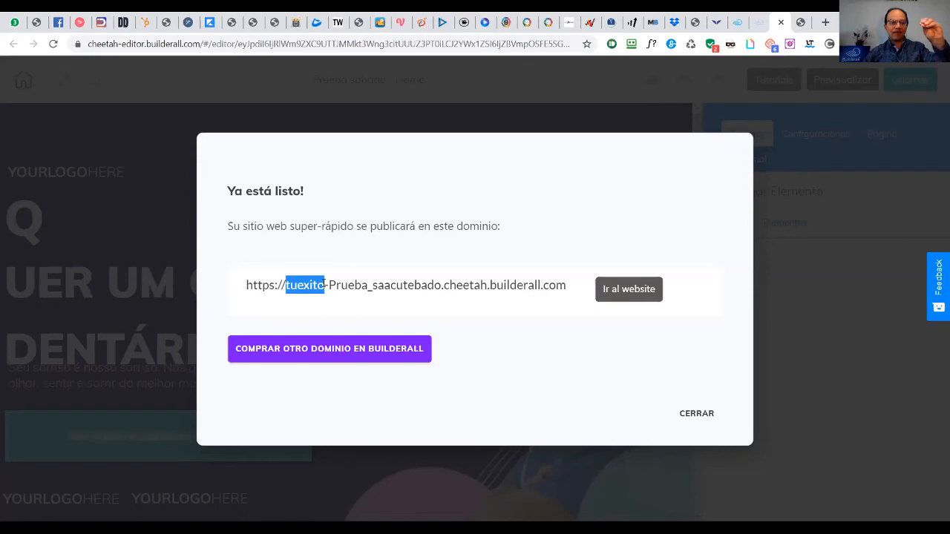
{"action": "mouse_move", "coordinate": [328, 324]}
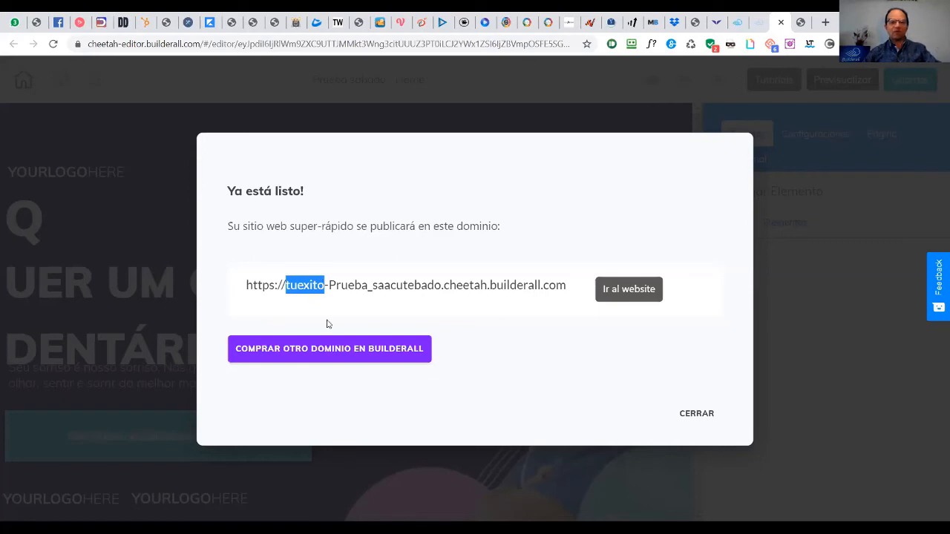
{"action": "mouse_move", "coordinate": [321, 334]}
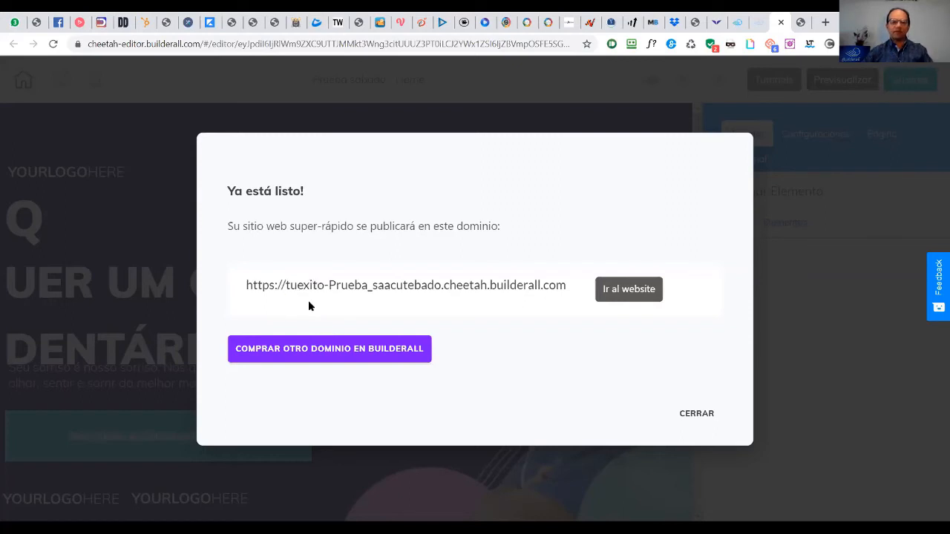
{"action": "left_click", "coordinate": [325, 285]}
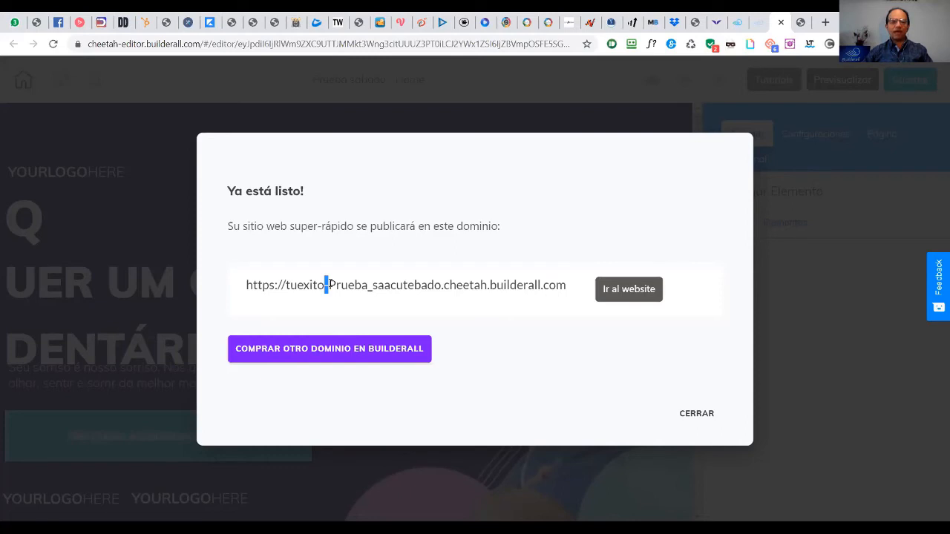
{"action": "double_click", "coordinate": [385, 285]}
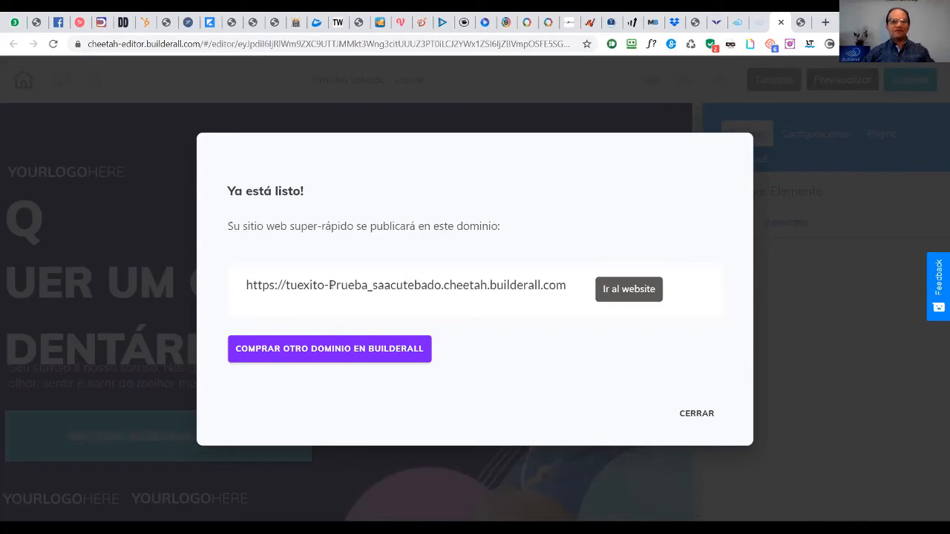
{"action": "double_click", "coordinate": [383, 286]}
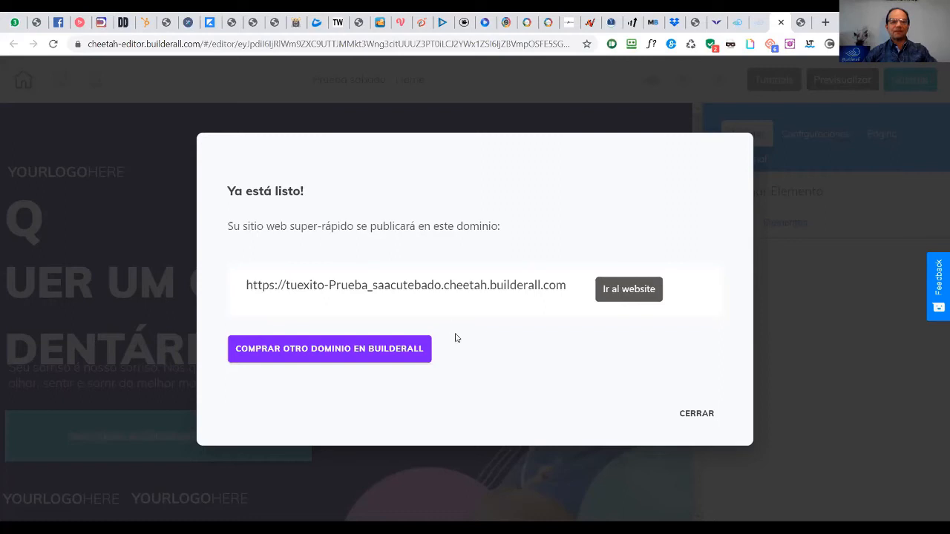
{"action": "mouse_move", "coordinate": [448, 351]}
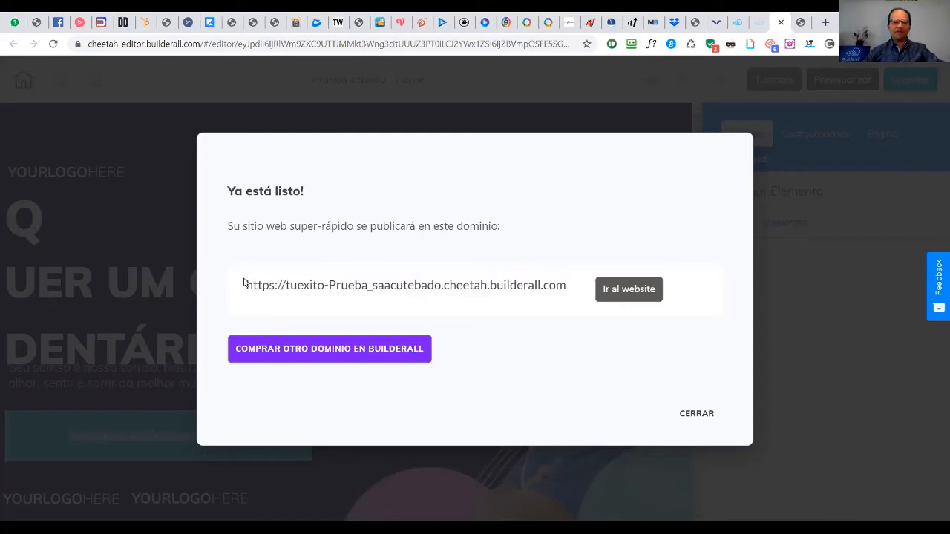
{"action": "triple_click", "coordinate": [406, 284]}
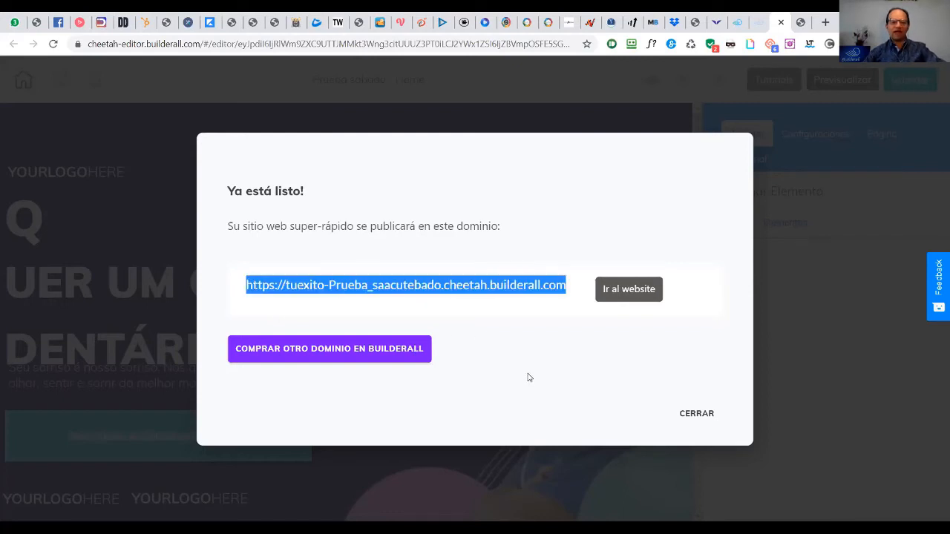
{"action": "mouse_move", "coordinate": [467, 328]}
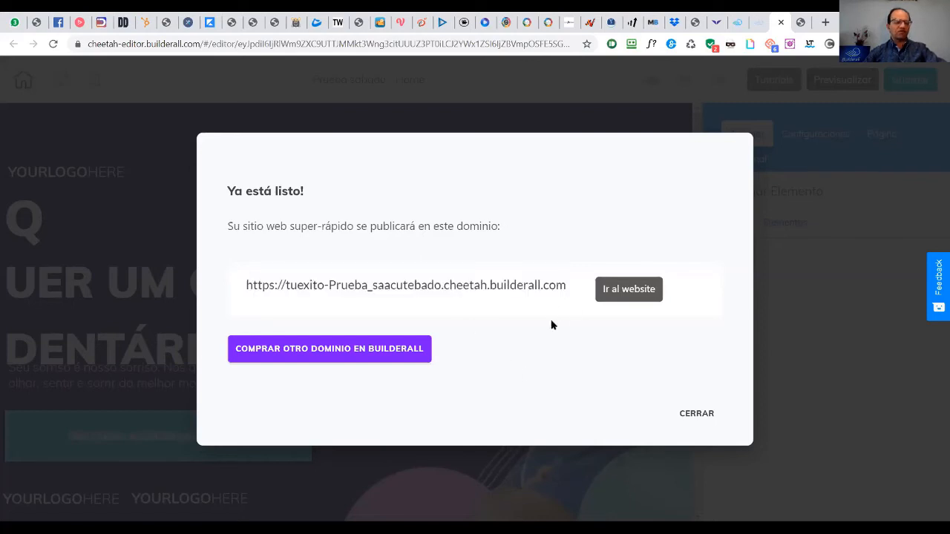
{"action": "mouse_move", "coordinate": [527, 338]}
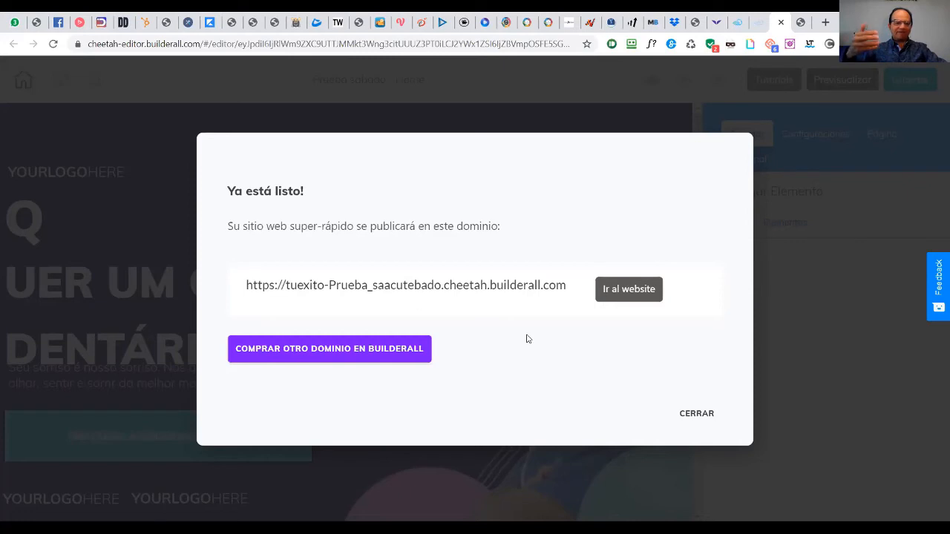
{"action": "mouse_move", "coordinate": [483, 403]}
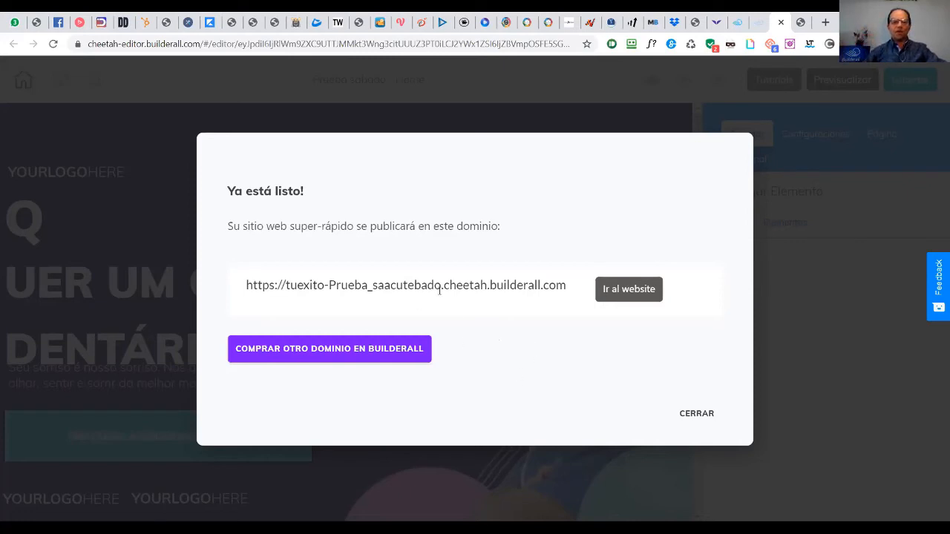
{"action": "mouse_move", "coordinate": [537, 380]}
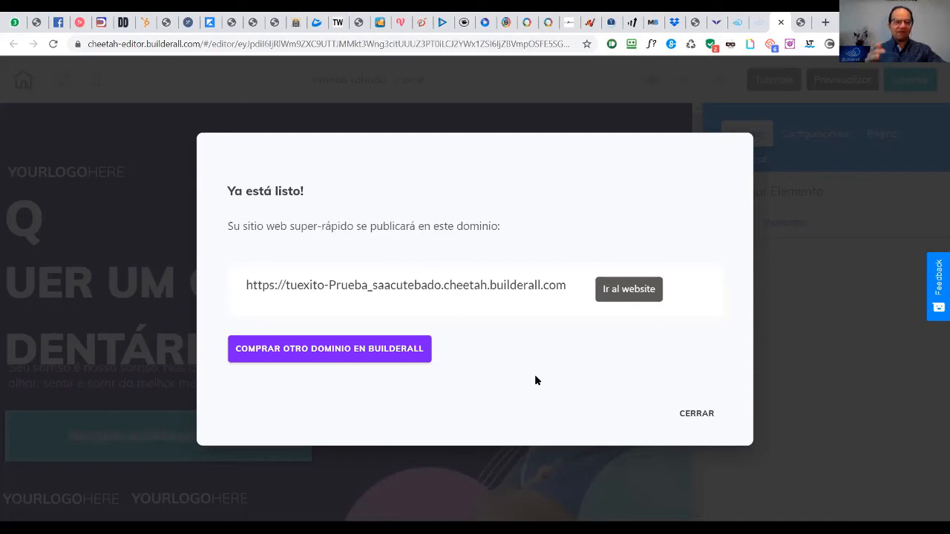
{"action": "mouse_move", "coordinate": [739, 363]}
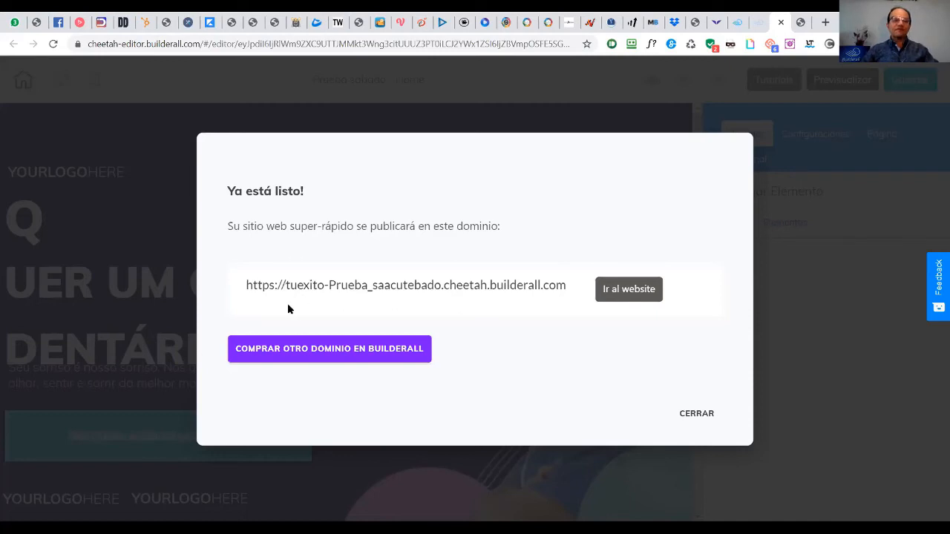
{"action": "mouse_move", "coordinate": [418, 297]}
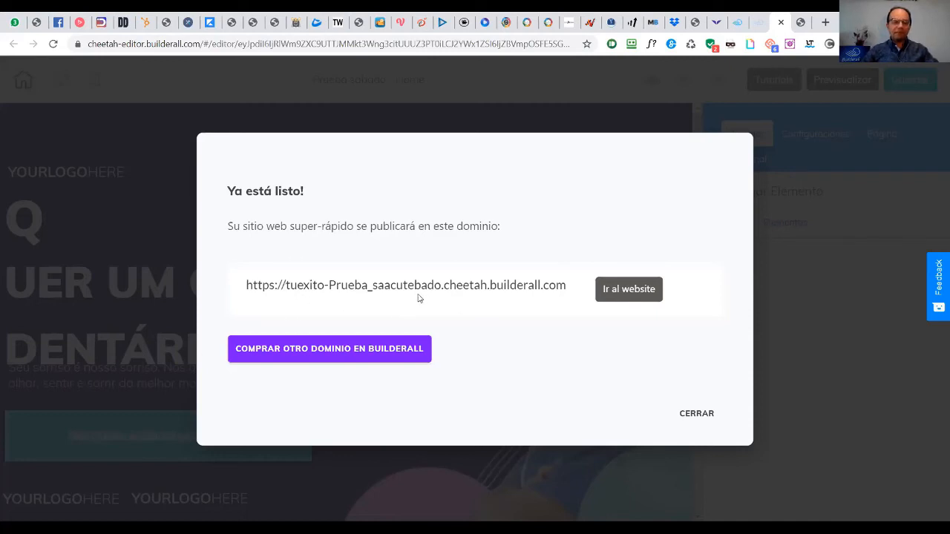
Step: Close the publish confirmation, select the headline and save with Guardar
{"action": "left_click", "coordinate": [696, 414]}
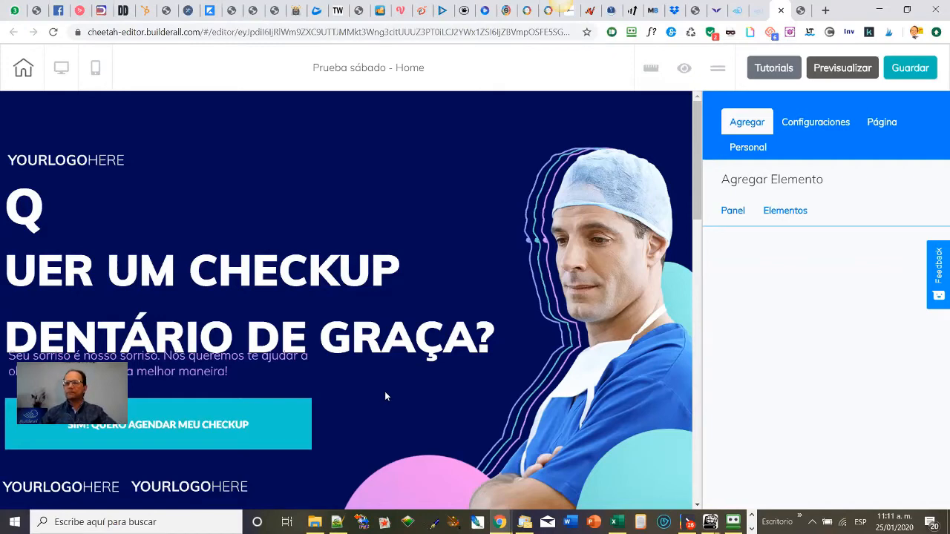
{"action": "mouse_move", "coordinate": [343, 471]}
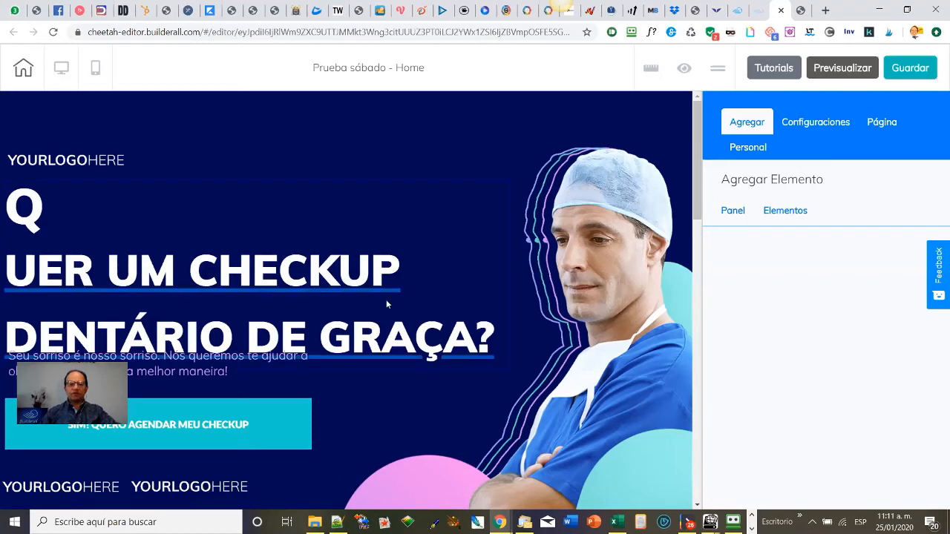
{"action": "left_click", "coordinate": [201, 271]}
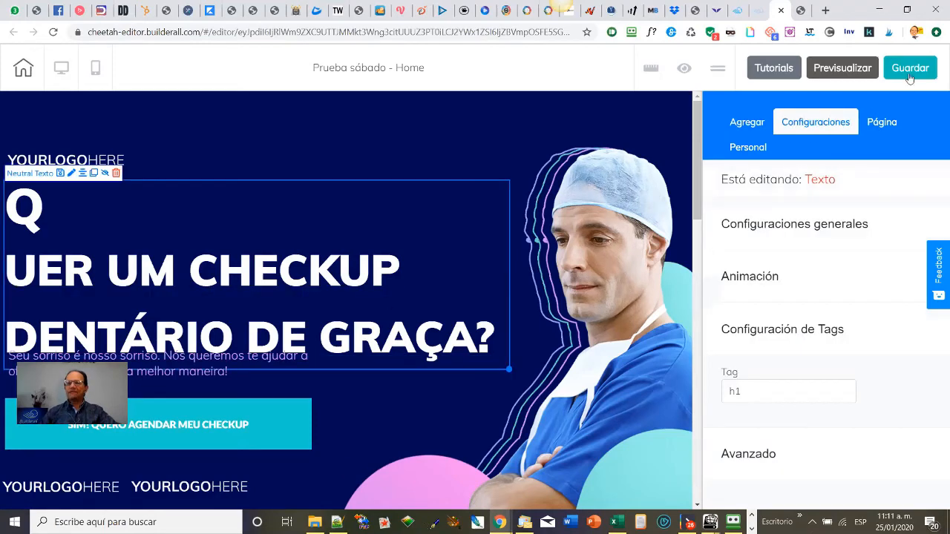
{"action": "left_click", "coordinate": [910, 68]}
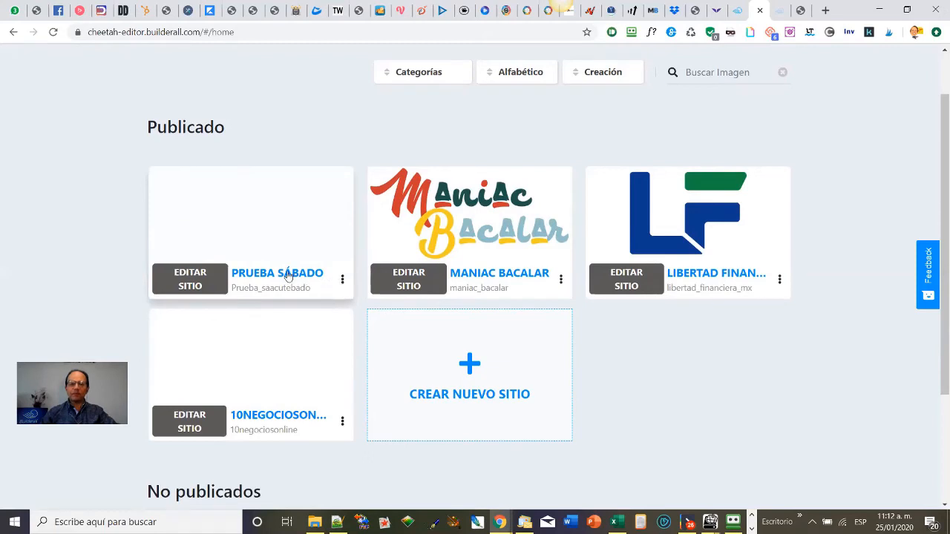
Step: Choose Conectar dominio from the Prueba sábado card's menu and focus the domain field
{"action": "left_click", "coordinate": [343, 280]}
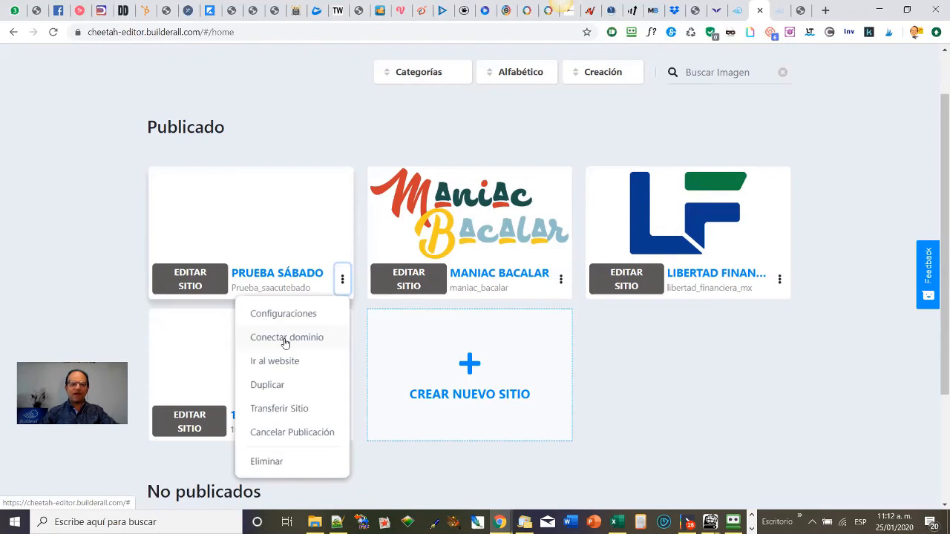
{"action": "left_click", "coordinate": [286, 337]}
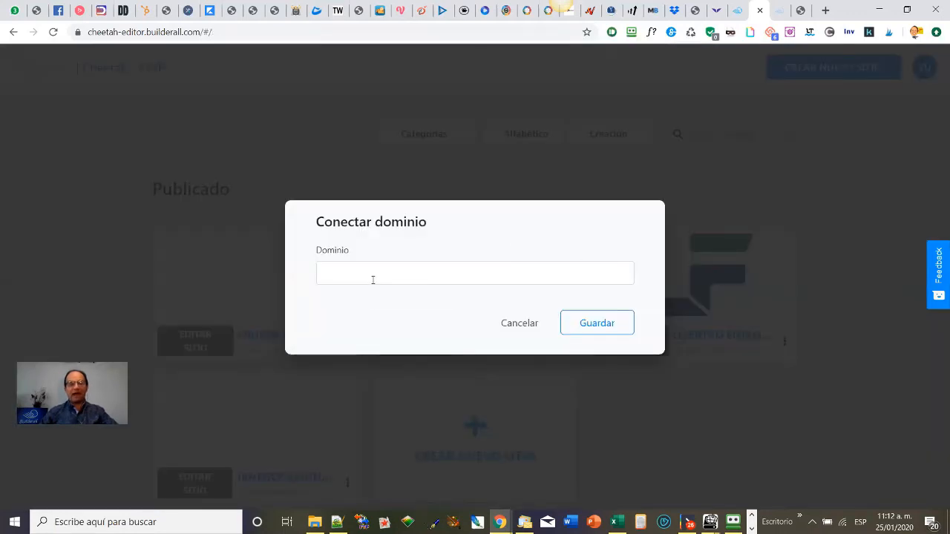
{"action": "left_click", "coordinate": [597, 323]}
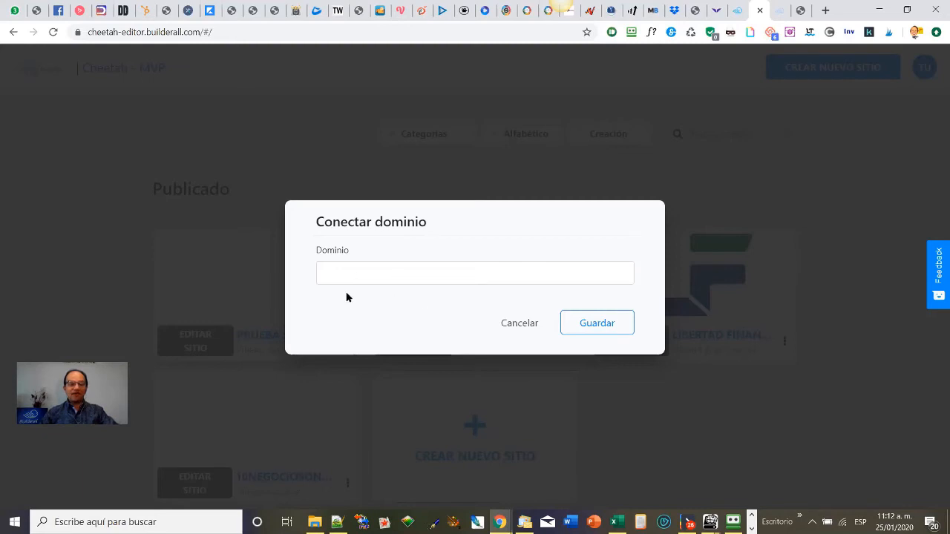
{"action": "mouse_move", "coordinate": [371, 289]}
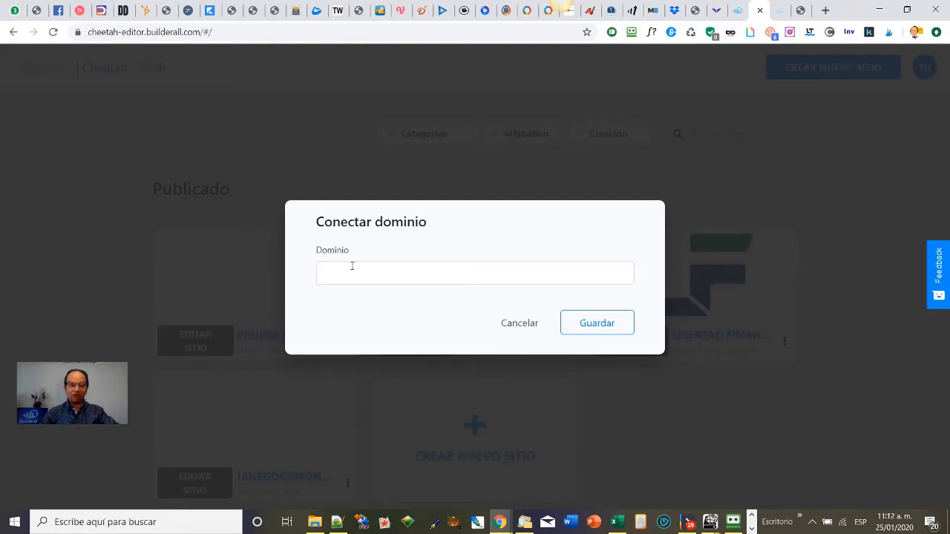
{"action": "left_click", "coordinate": [596, 323]}
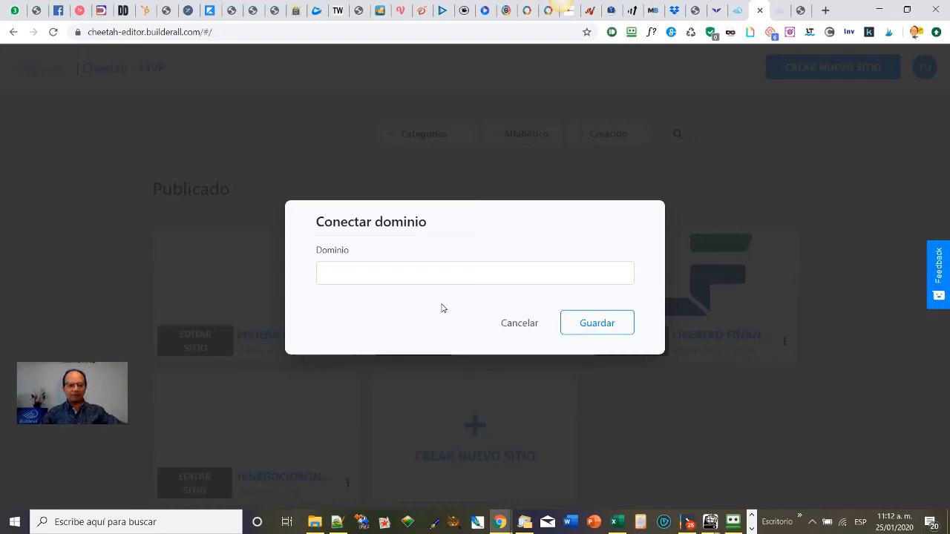
{"action": "mouse_move", "coordinate": [439, 308]}
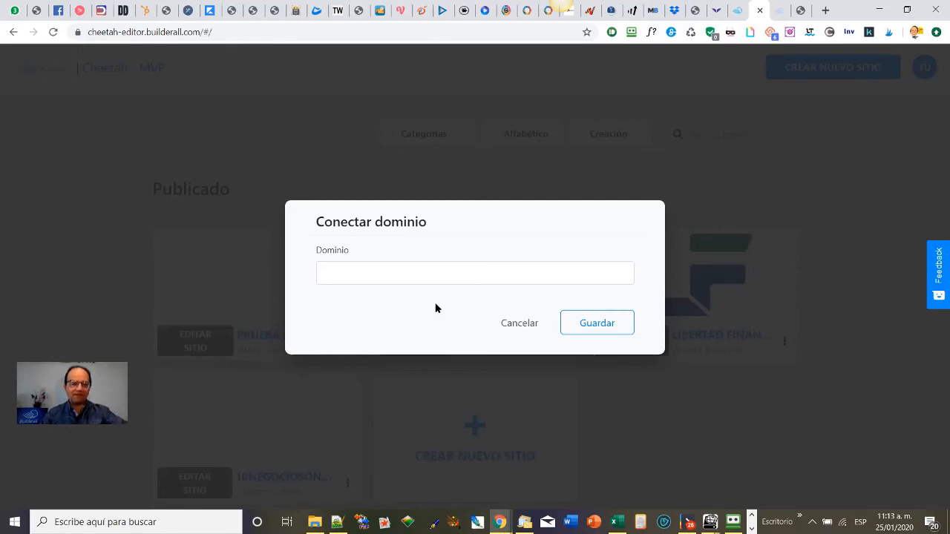
Step: Enter pruebasabado.com in the Dominio field, then save and confirm with Guardar
{"action": "left_click", "coordinate": [475, 273]}
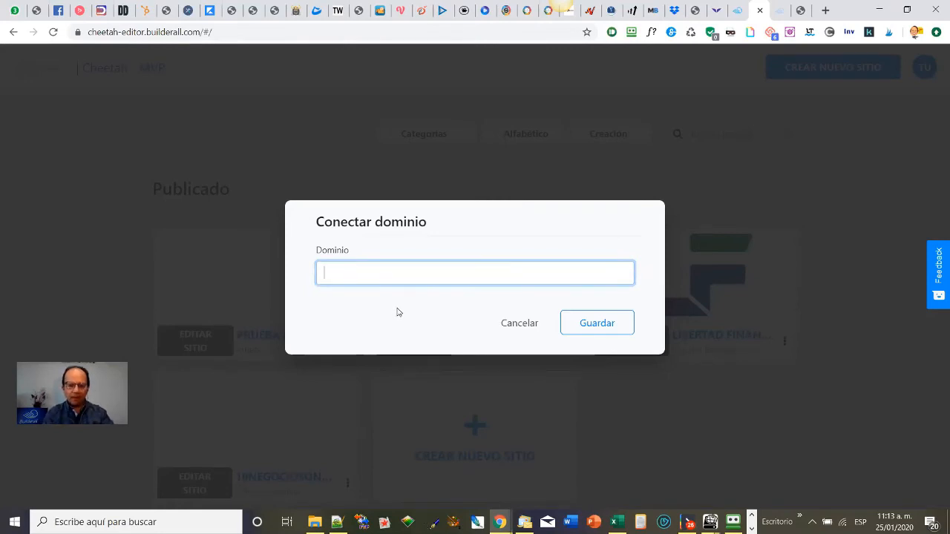
{"action": "type", "text": "pruebasabado"}
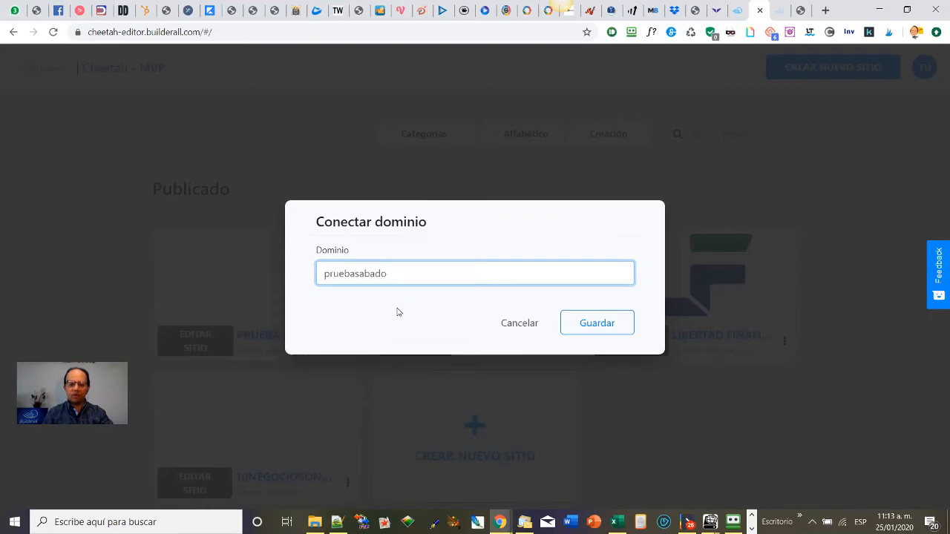
{"action": "type", "text": ".com"}
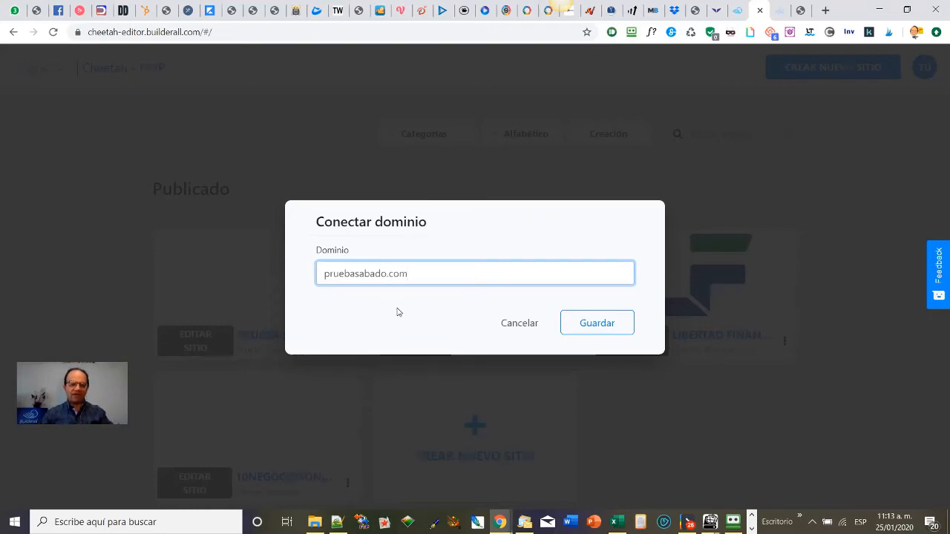
{"action": "left_click", "coordinate": [596, 323]}
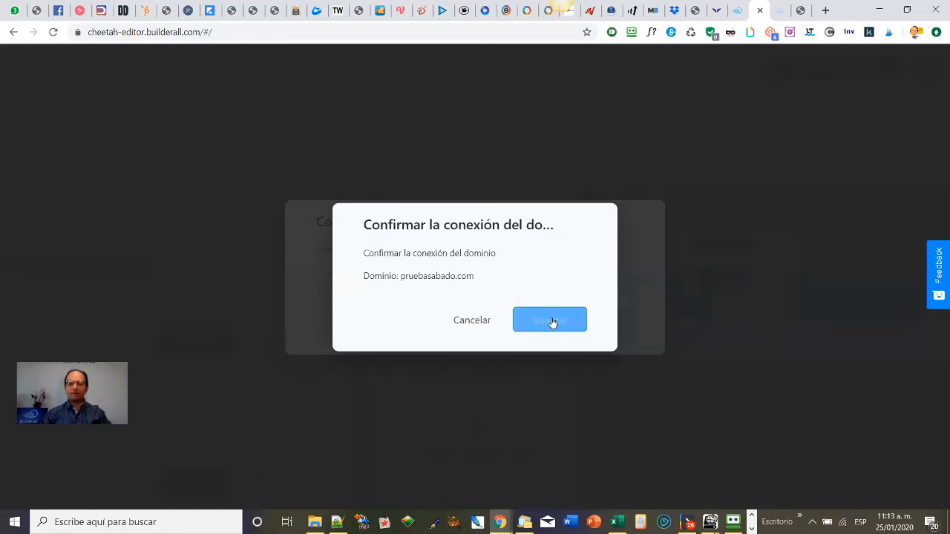
{"action": "left_click", "coordinate": [549, 320]}
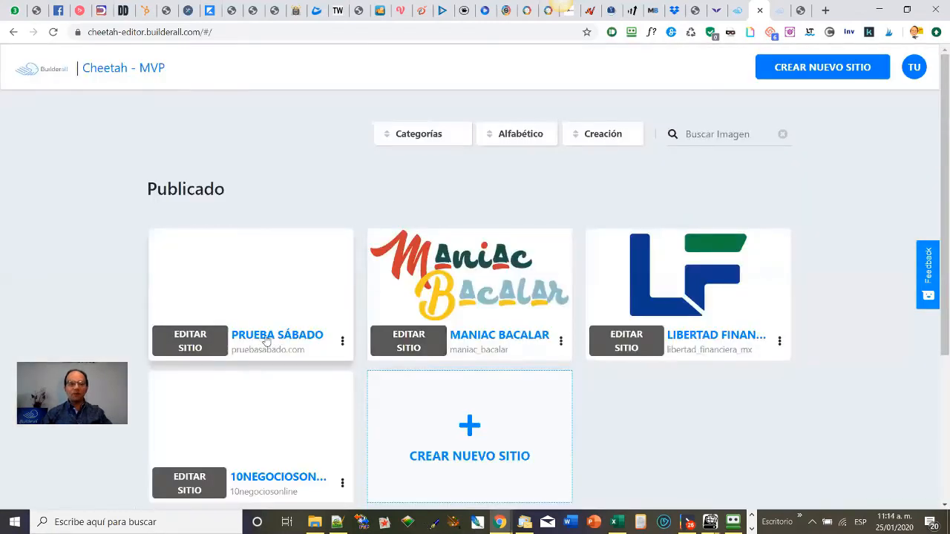
Step: Choose Transferir Sitio from the Prueba sábado card's options menu
{"action": "left_click", "coordinate": [342, 340]}
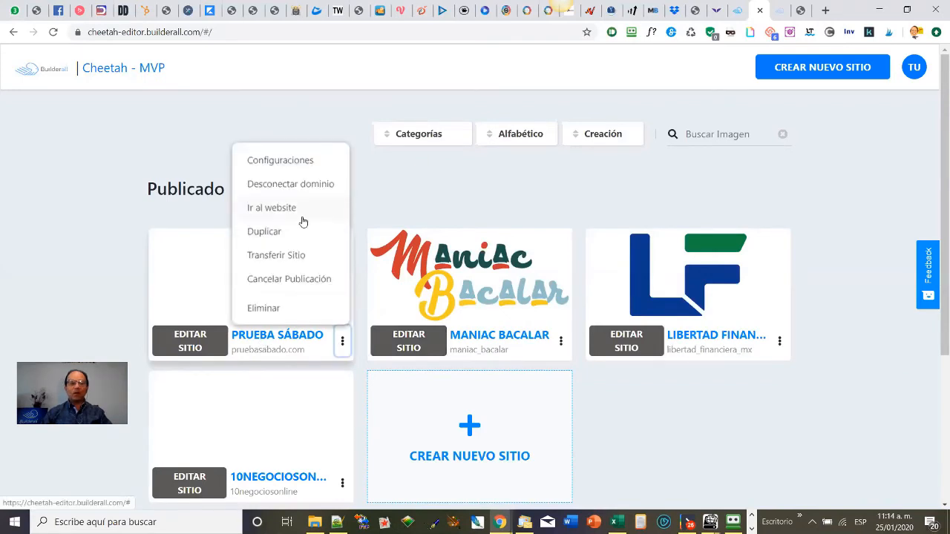
{"action": "mouse_move", "coordinate": [295, 189]}
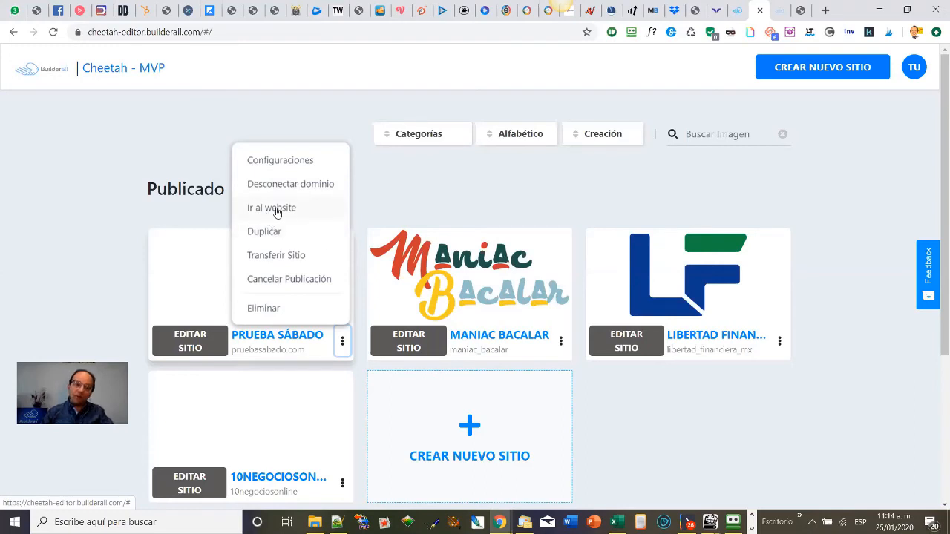
{"action": "mouse_move", "coordinate": [268, 323]}
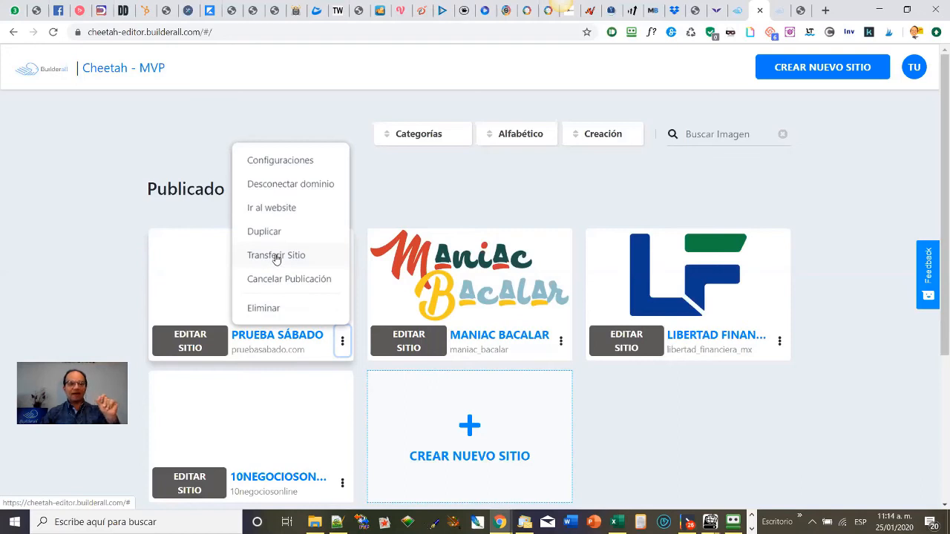
{"action": "left_click", "coordinate": [275, 256]}
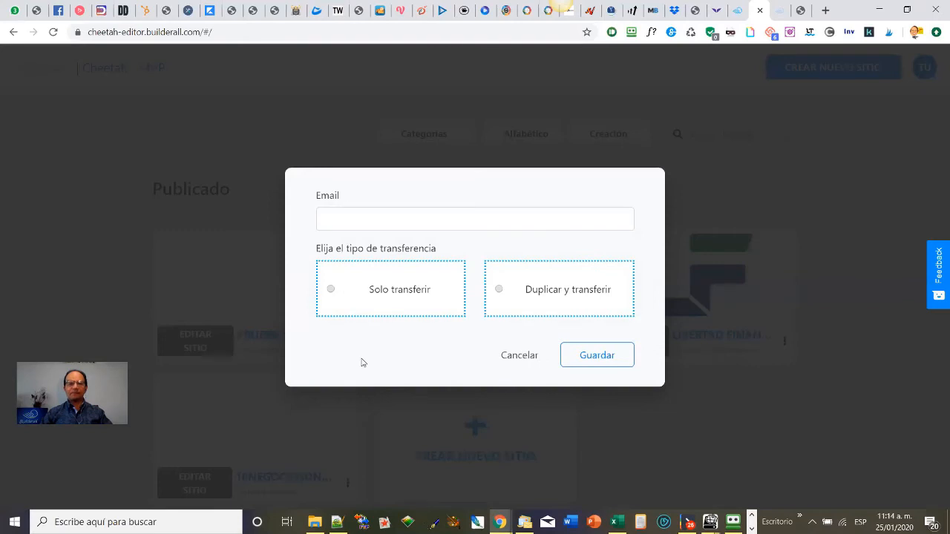
Step: Select 'Duplicar y transferir' as the transfer type and save the transfer
{"action": "left_click", "coordinate": [475, 219]}
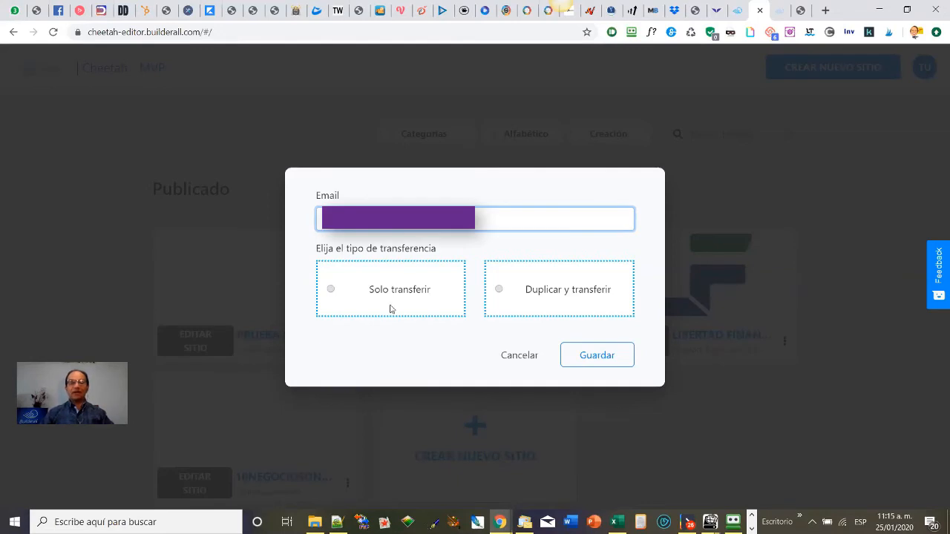
{"action": "mouse_move", "coordinate": [381, 302]}
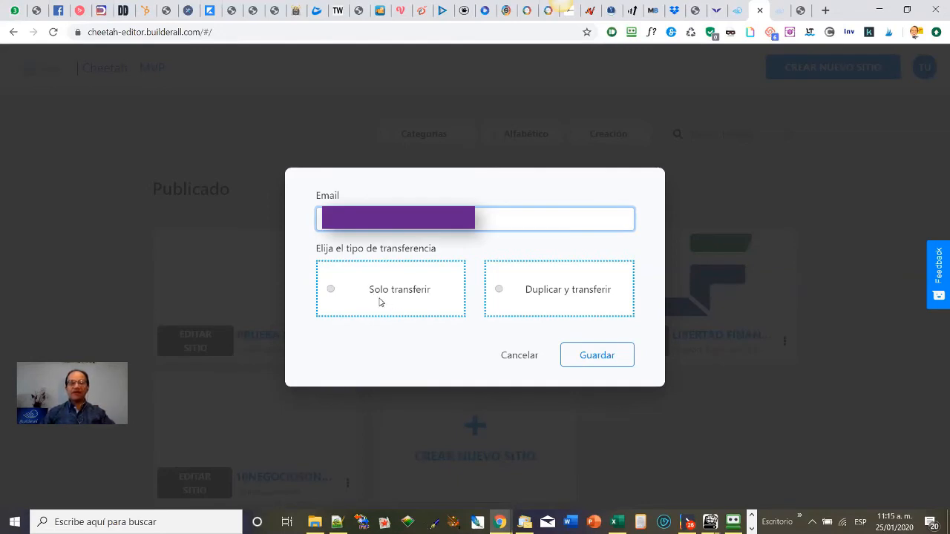
{"action": "mouse_move", "coordinate": [363, 303]}
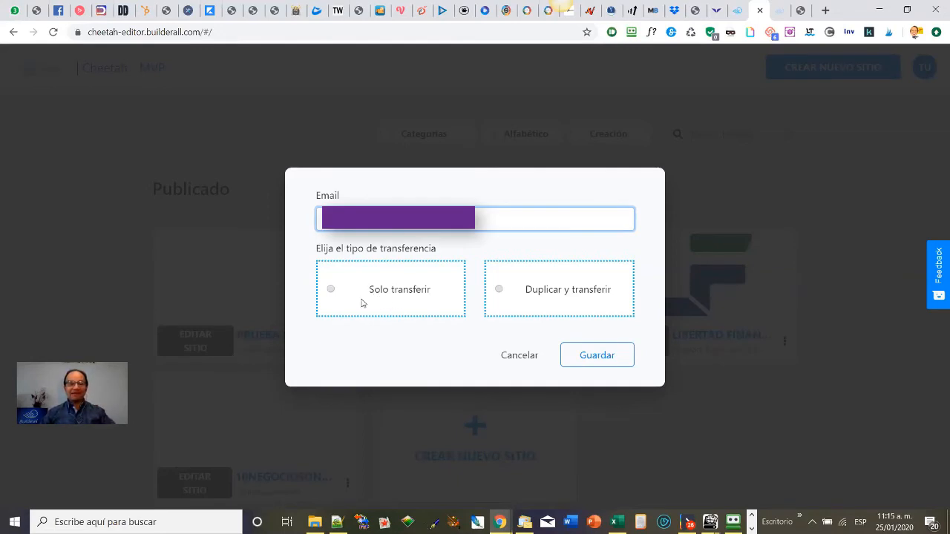
{"action": "left_click", "coordinate": [331, 289]}
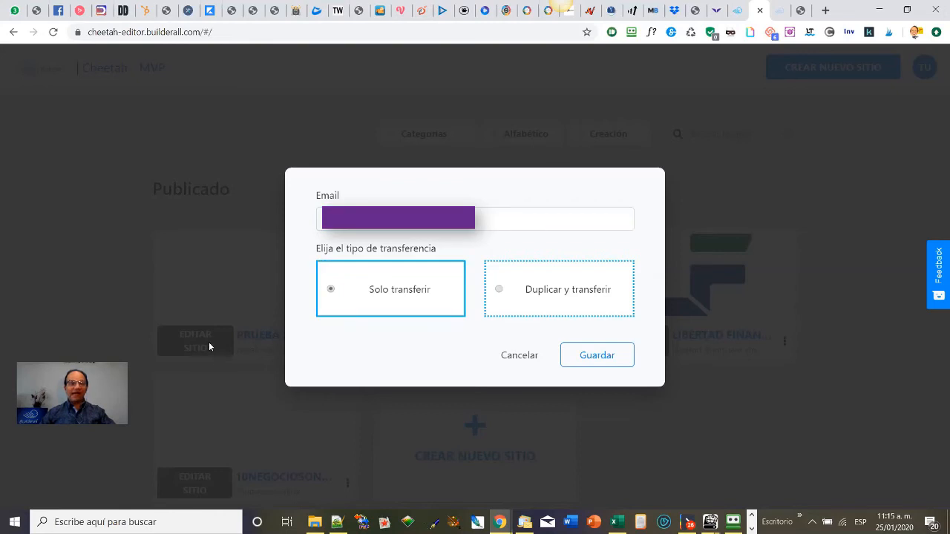
{"action": "mouse_move", "coordinate": [271, 322]}
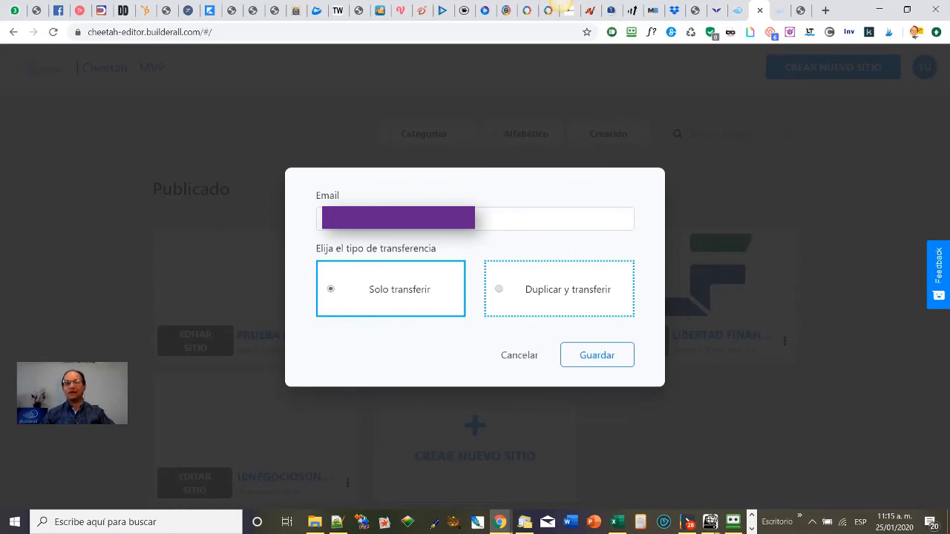
{"action": "mouse_move", "coordinate": [367, 300]}
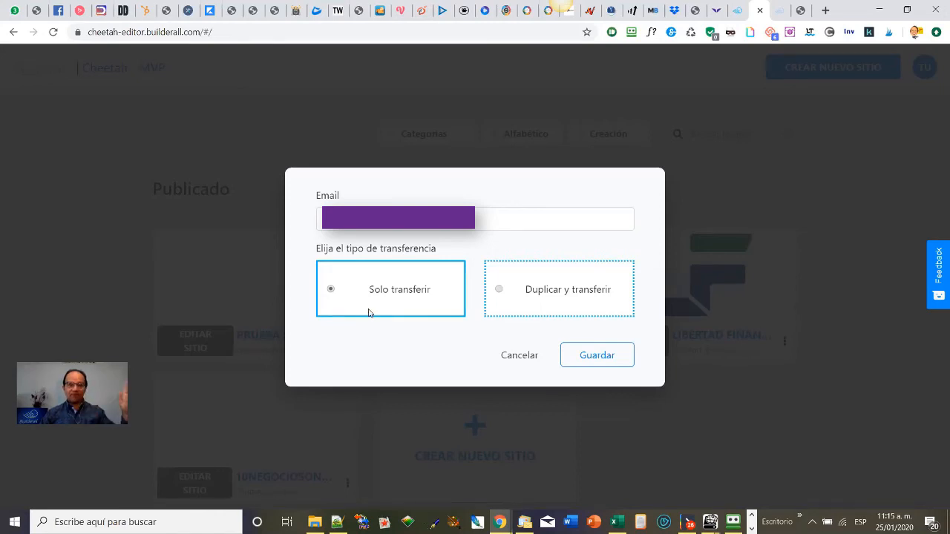
{"action": "left_click", "coordinate": [498, 289]}
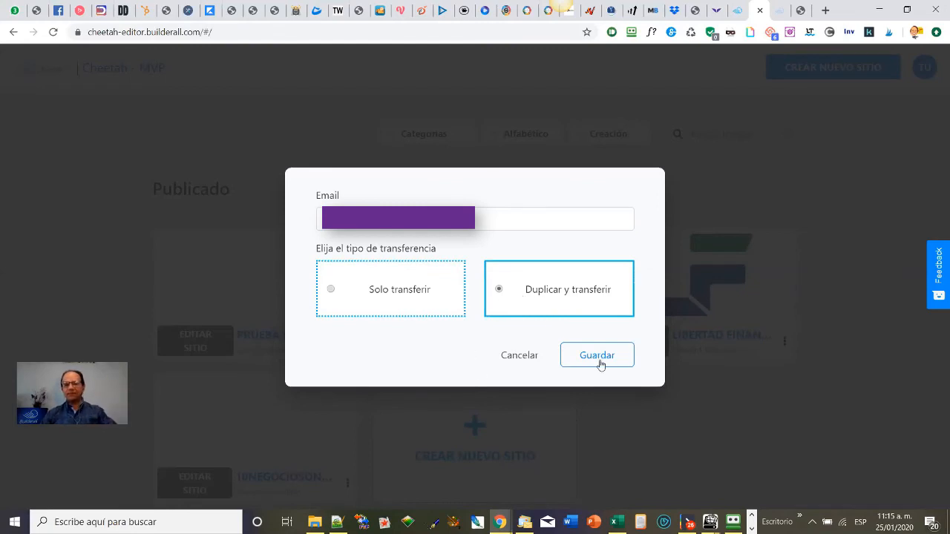
{"action": "left_click", "coordinate": [597, 355]}
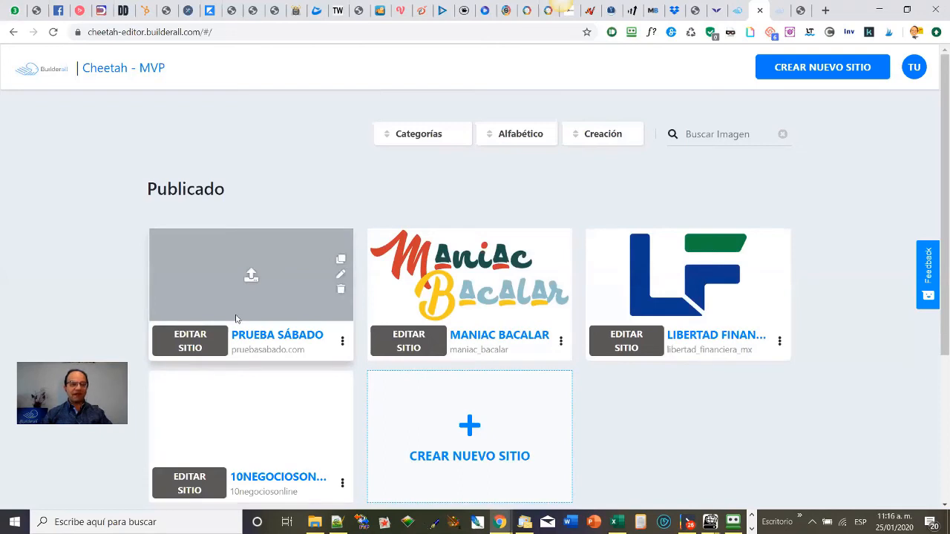
{"action": "mouse_move", "coordinate": [289, 365]}
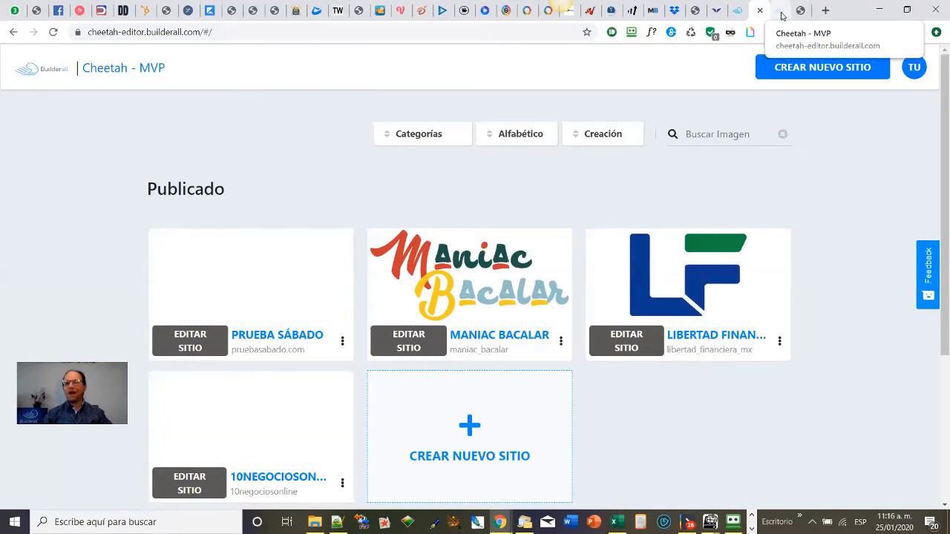
Step: Choose Editar sitio on the Prueba sábado card to reopen the editor
{"action": "left_click", "coordinate": [189, 341]}
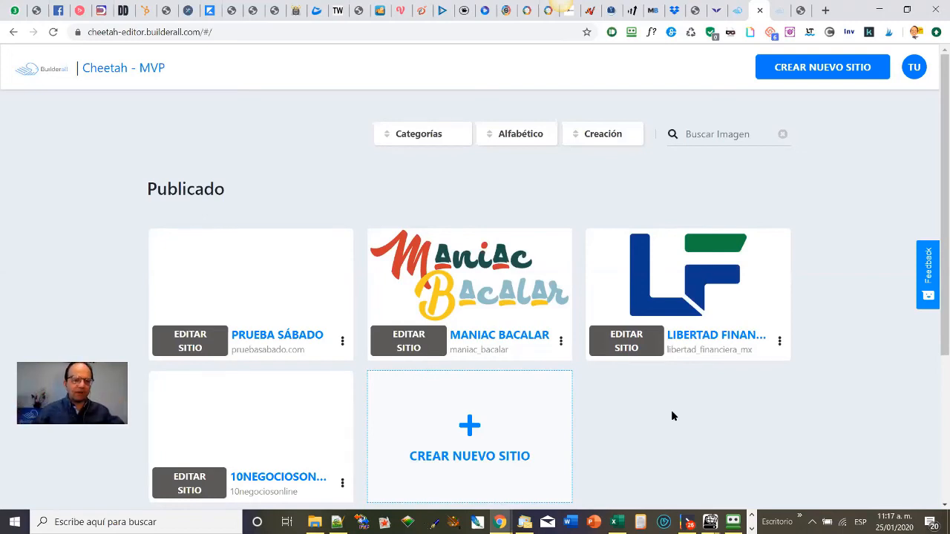
{"action": "left_click", "coordinate": [189, 340]}
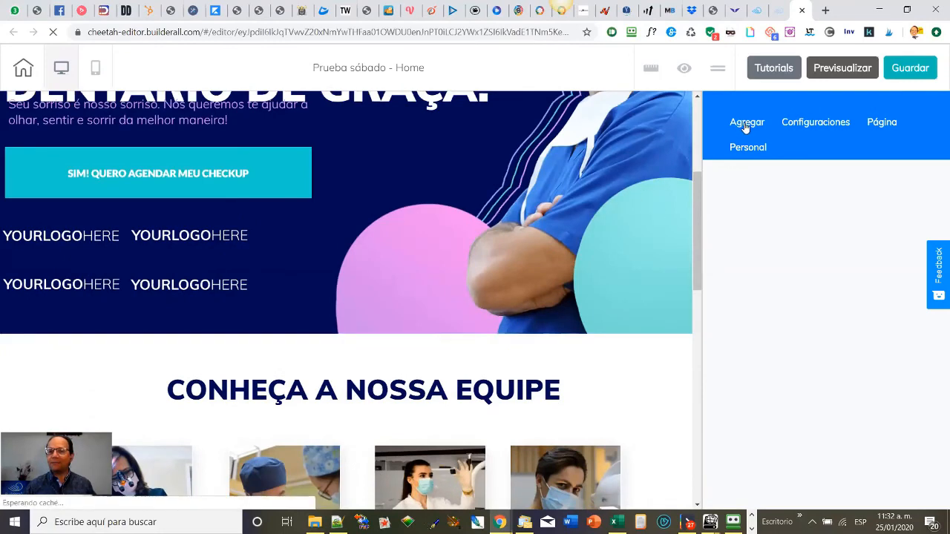
Step: Go to Agregar > Panel and browse the ready-made section panel templates
{"action": "left_click", "coordinate": [747, 121]}
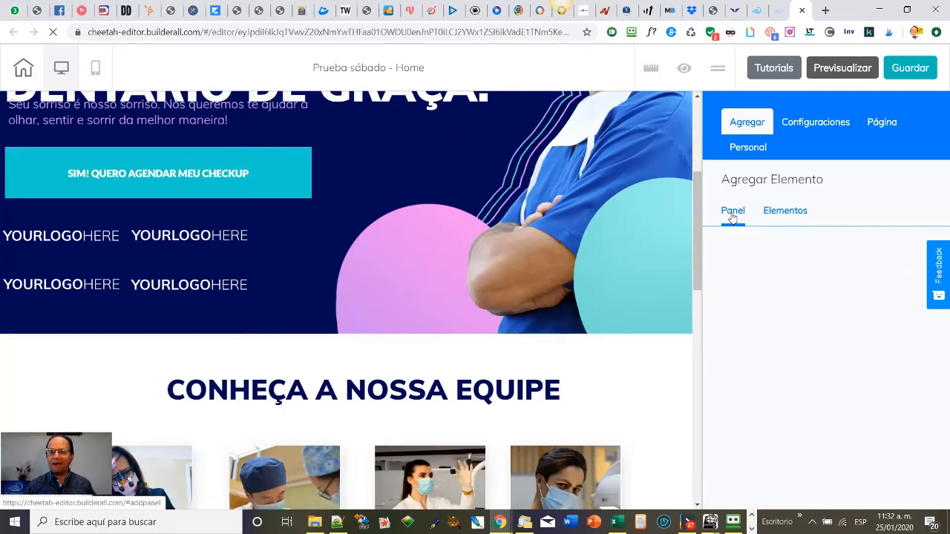
{"action": "left_click", "coordinate": [733, 210]}
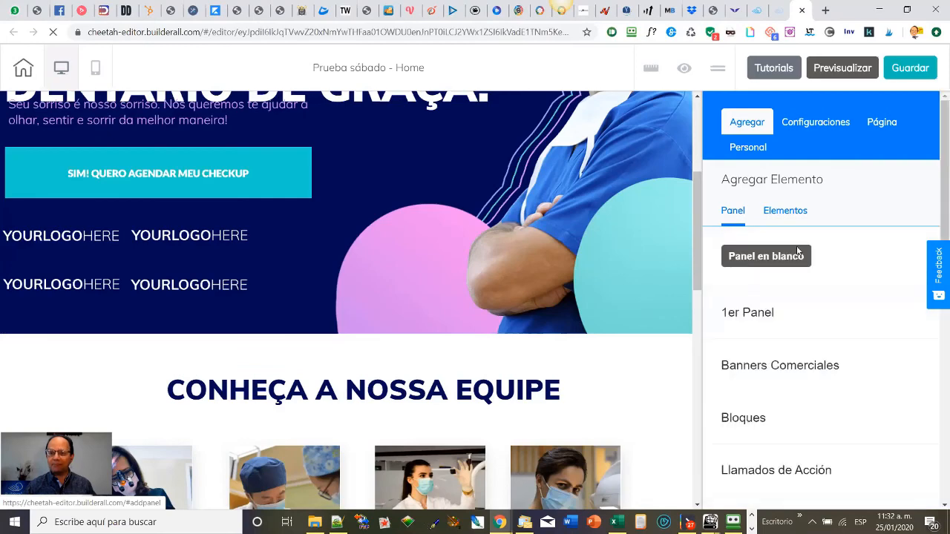
{"action": "scroll", "scroll_direction": "down", "scroll_amount": 3}
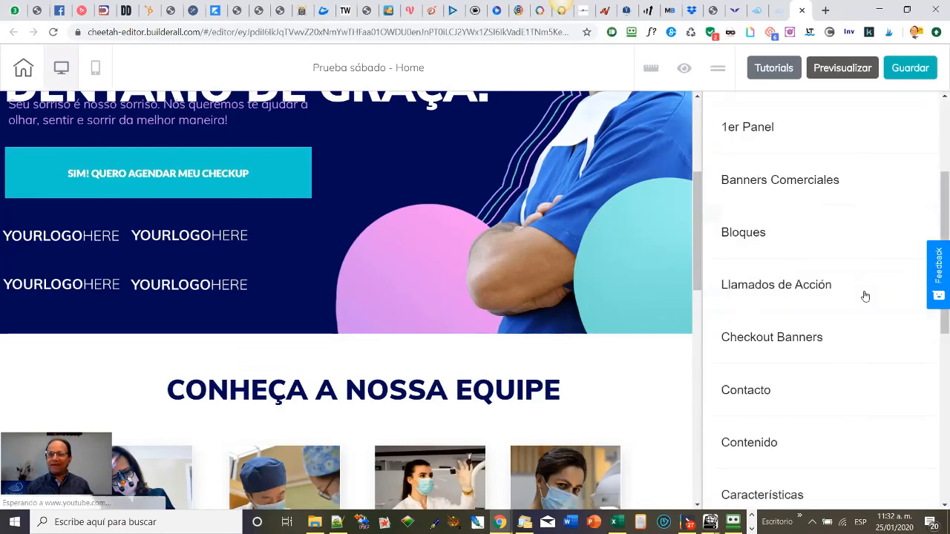
{"action": "mouse_move", "coordinate": [757, 137]}
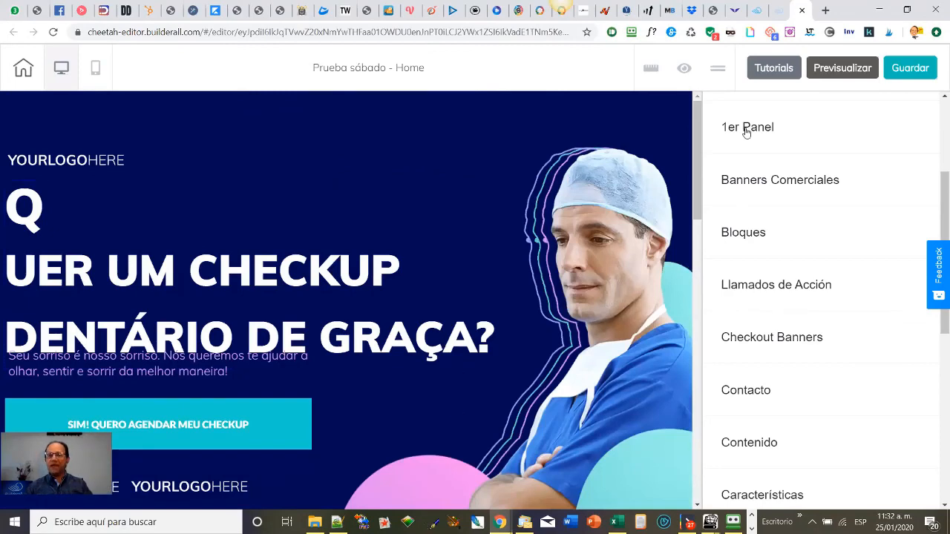
{"action": "left_click", "coordinate": [747, 127]}
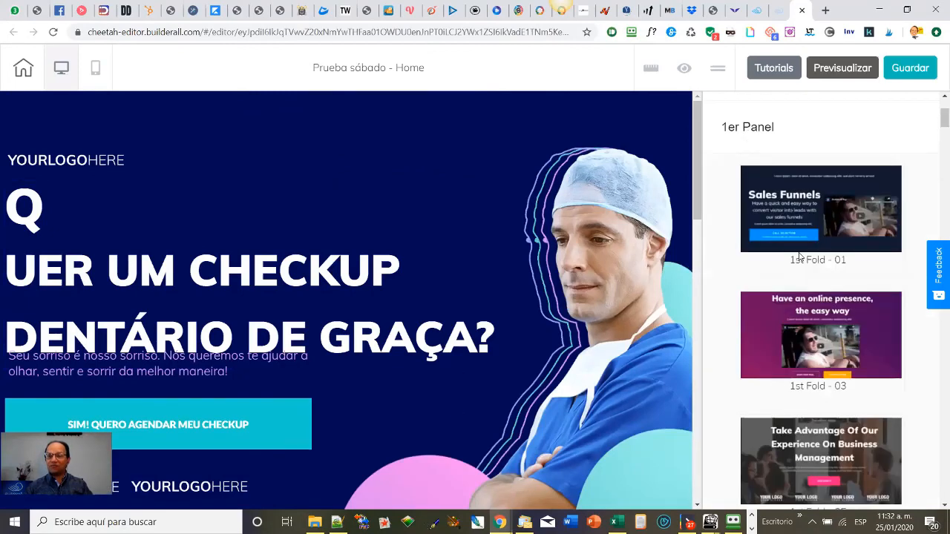
{"action": "scroll", "scroll_direction": "down", "scroll_amount": 3}
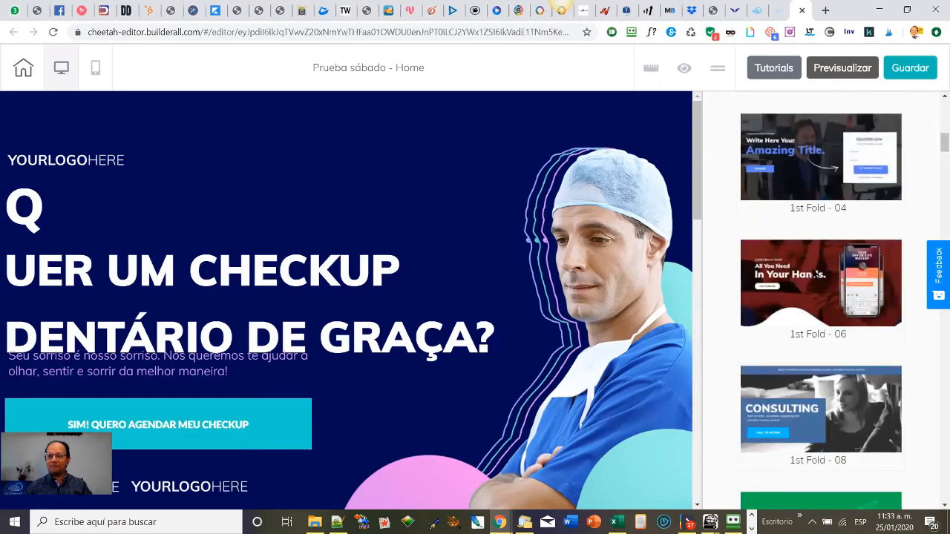
{"action": "scroll", "scroll_direction": "down", "scroll_amount": 3}
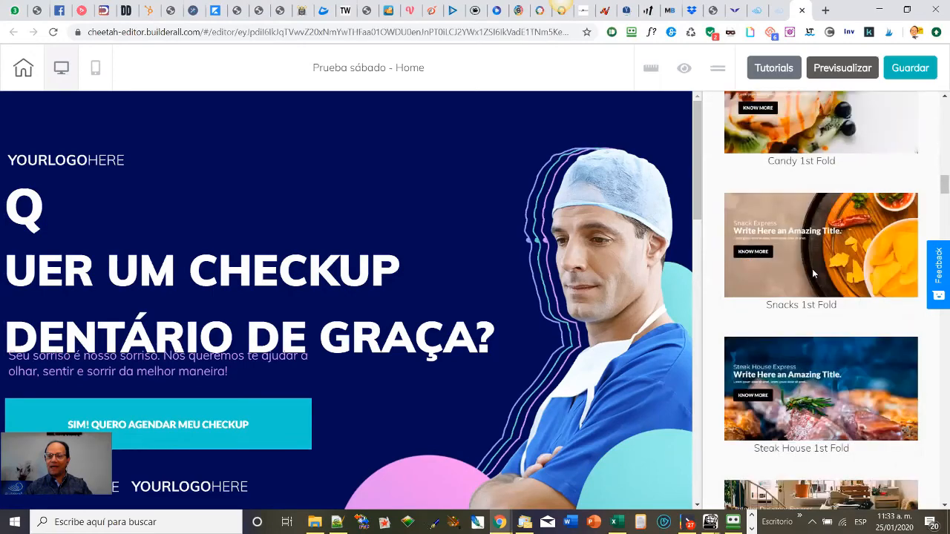
{"action": "scroll", "scroll_direction": "down", "scroll_amount": 3}
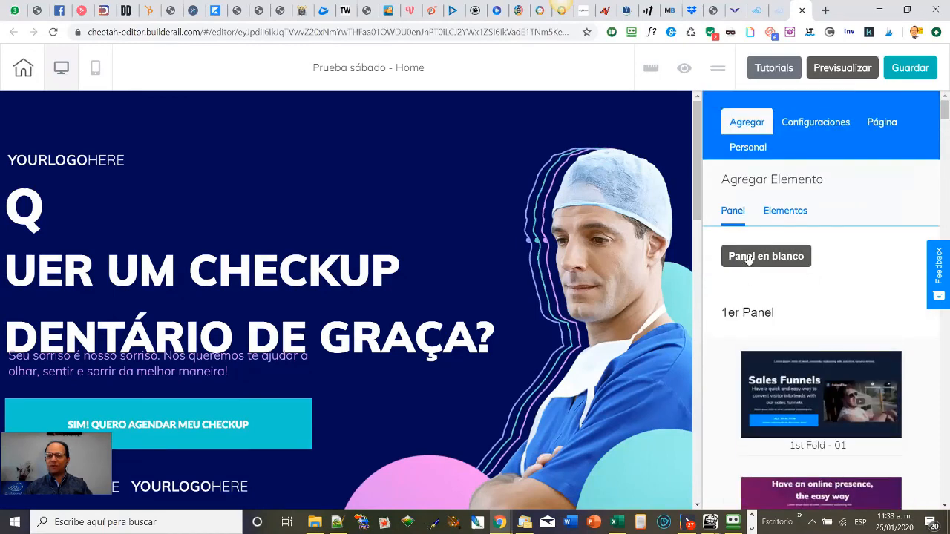
{"action": "scroll", "scroll_direction": "down", "scroll_amount": 3}
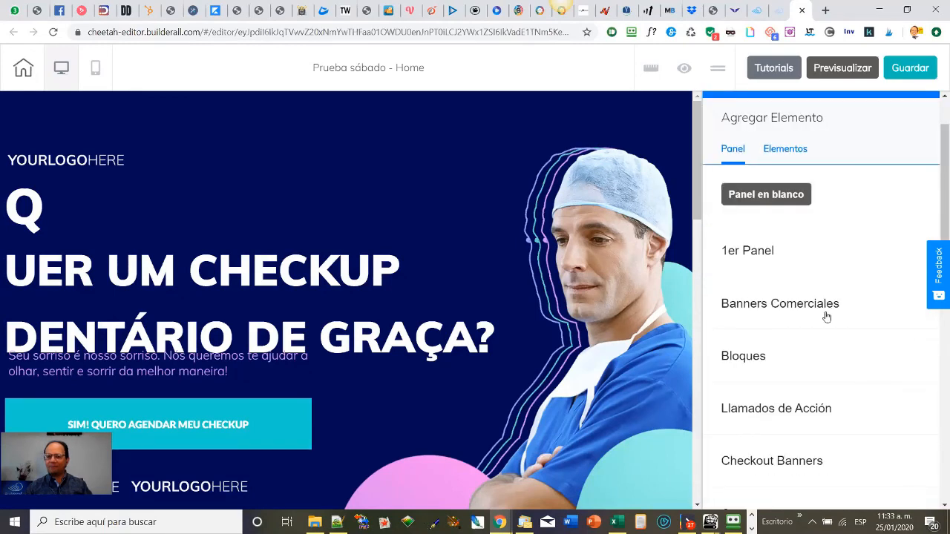
{"action": "scroll", "scroll_direction": "down", "scroll_amount": 3}
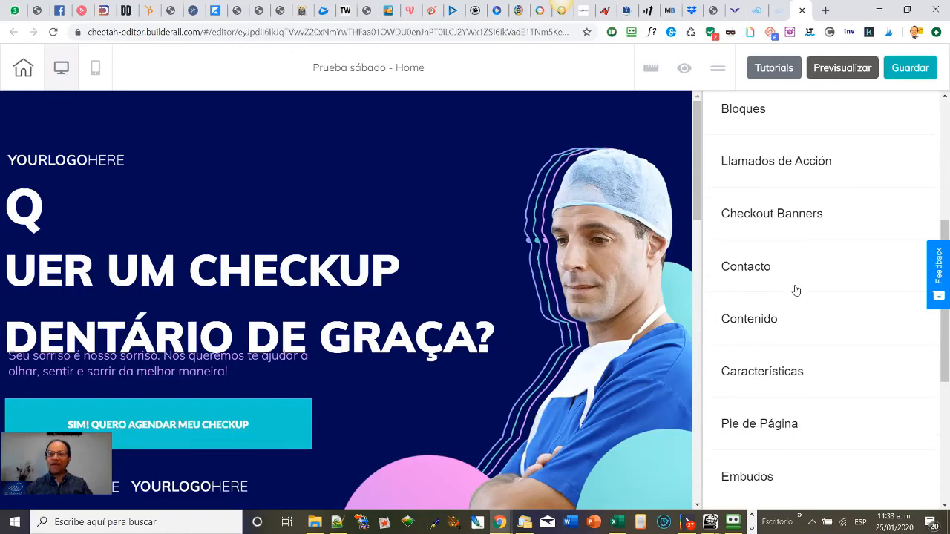
{"action": "mouse_move", "coordinate": [749, 275]}
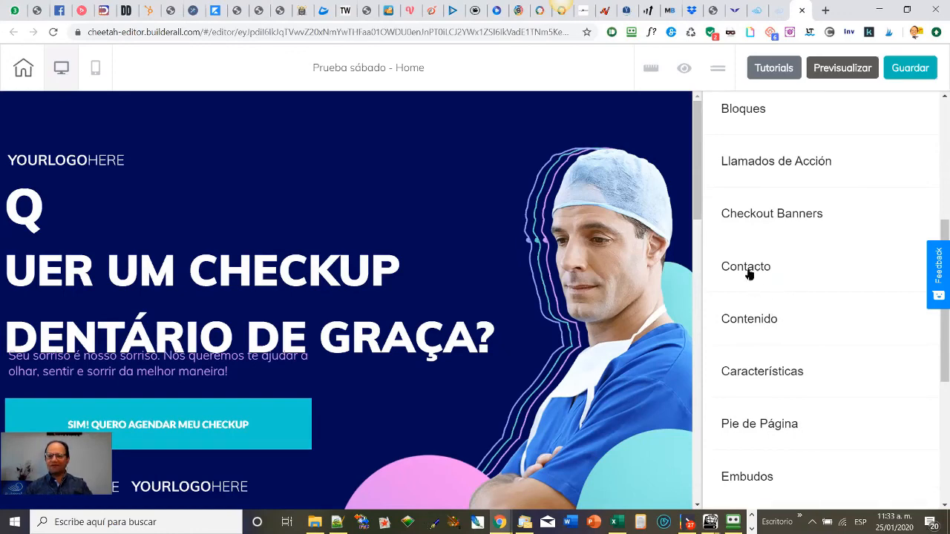
Step: Expand Contacto and add a Contact Us form template beneath the footer
{"action": "left_click", "coordinate": [746, 267]}
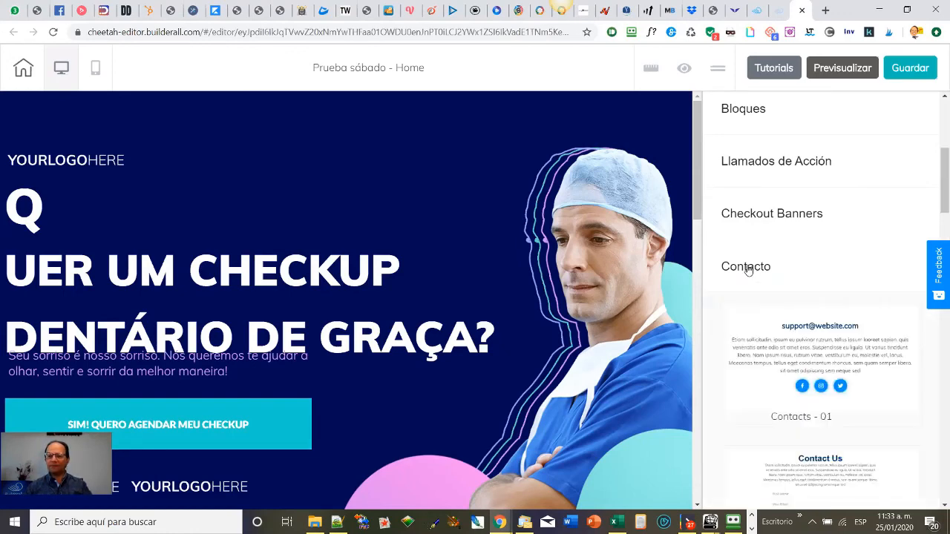
{"action": "scroll", "scroll_direction": "down", "scroll_amount": 3}
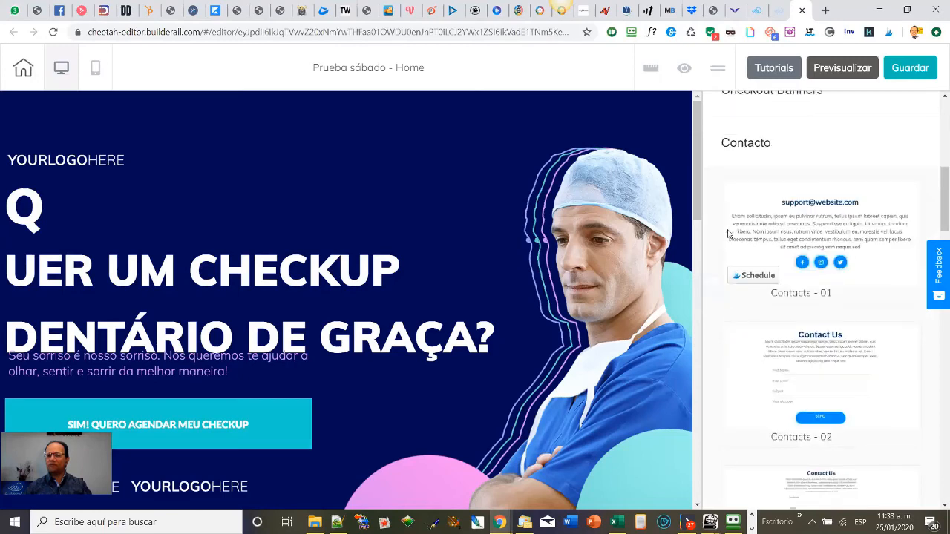
{"action": "mouse_move", "coordinate": [860, 274]}
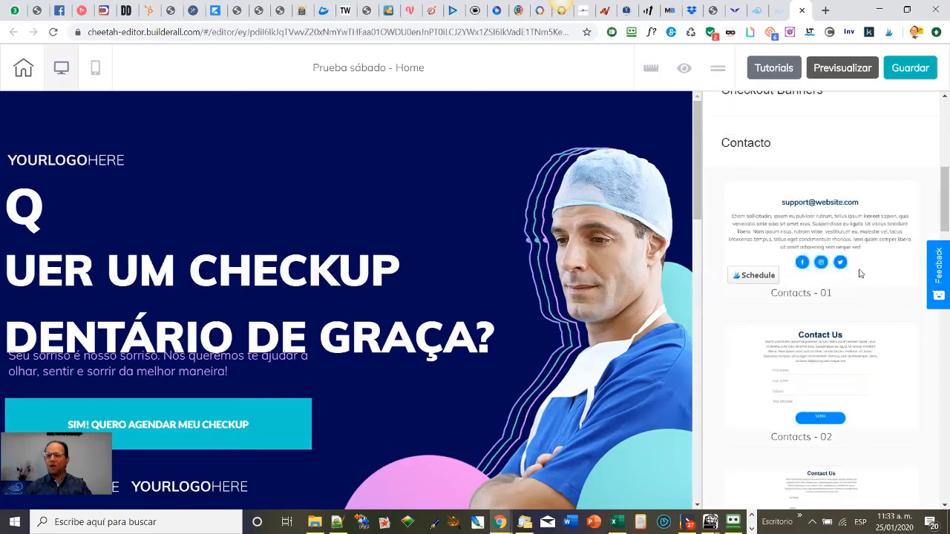
{"action": "scroll", "scroll_direction": "down", "scroll_amount": 3}
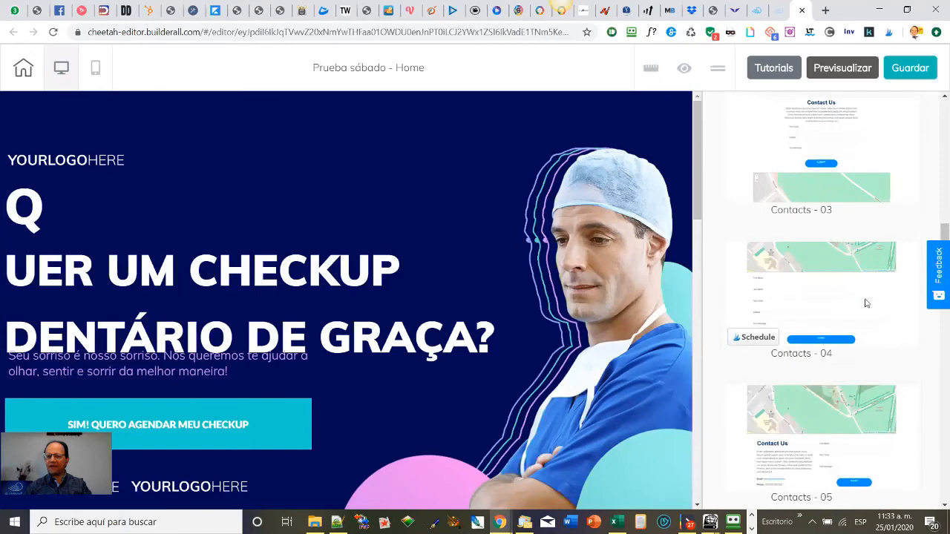
{"action": "scroll", "scroll_direction": "down", "scroll_amount": 3}
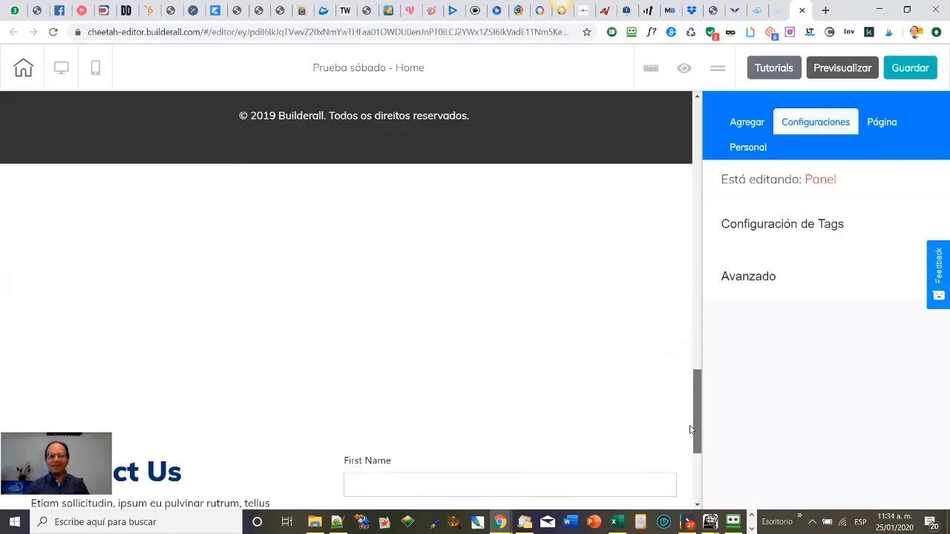
Step: Select the Contact Us column and then its description paragraph
{"action": "scroll", "scroll_direction": "down", "scroll_amount": 3}
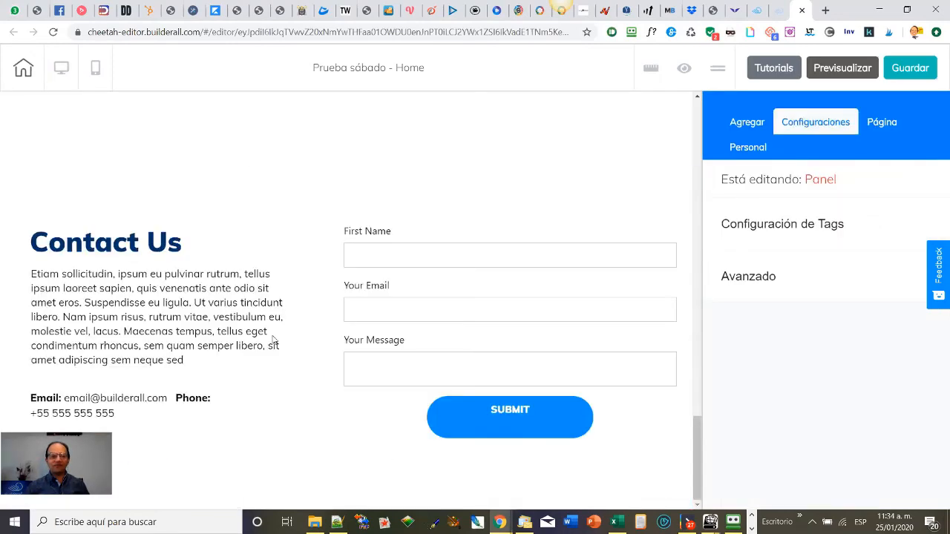
{"action": "left_click", "coordinate": [510, 369]}
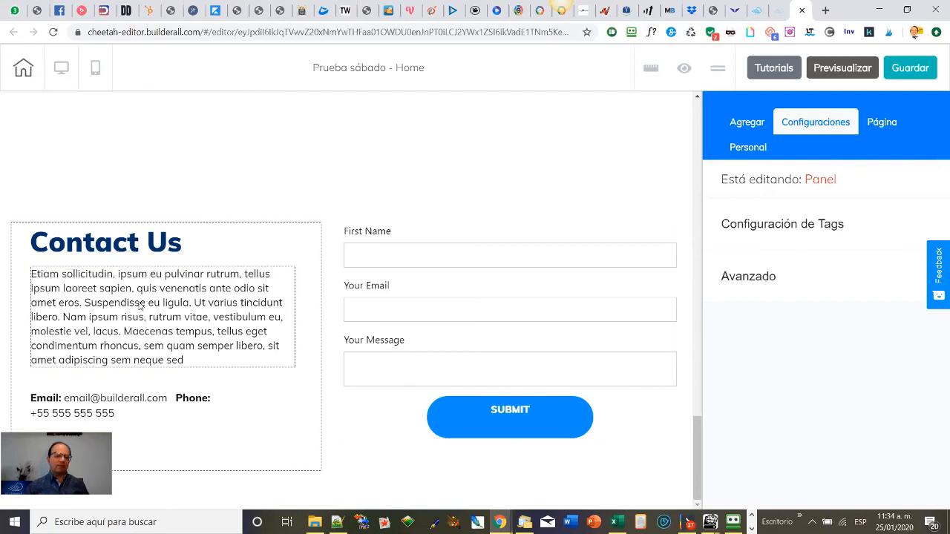
{"action": "left_click", "coordinate": [149, 312]}
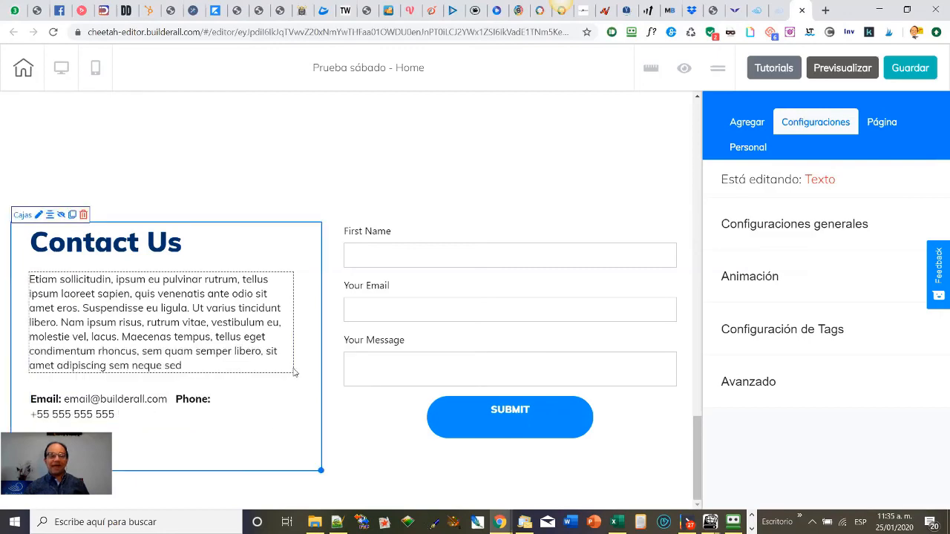
Step: Center the 'Conheça a nossa equipe' heading across the page
{"action": "scroll", "scroll_direction": "down", "scroll_amount": 3}
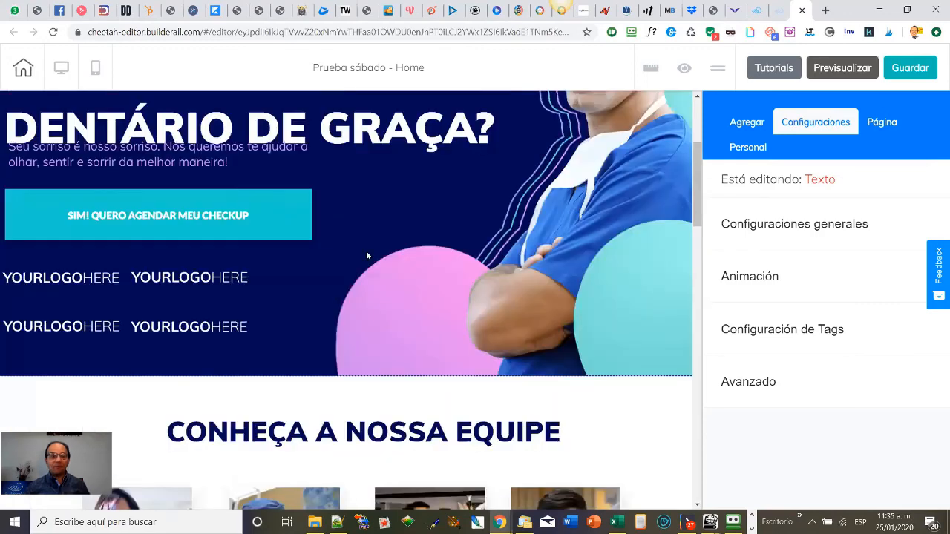
{"action": "scroll", "scroll_direction": "down", "scroll_amount": 3}
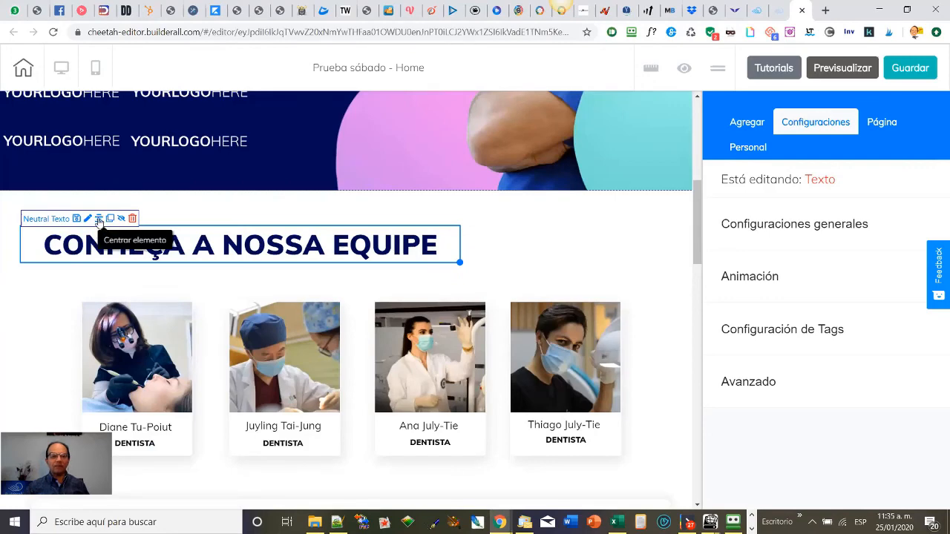
{"action": "left_click", "coordinate": [98, 218]}
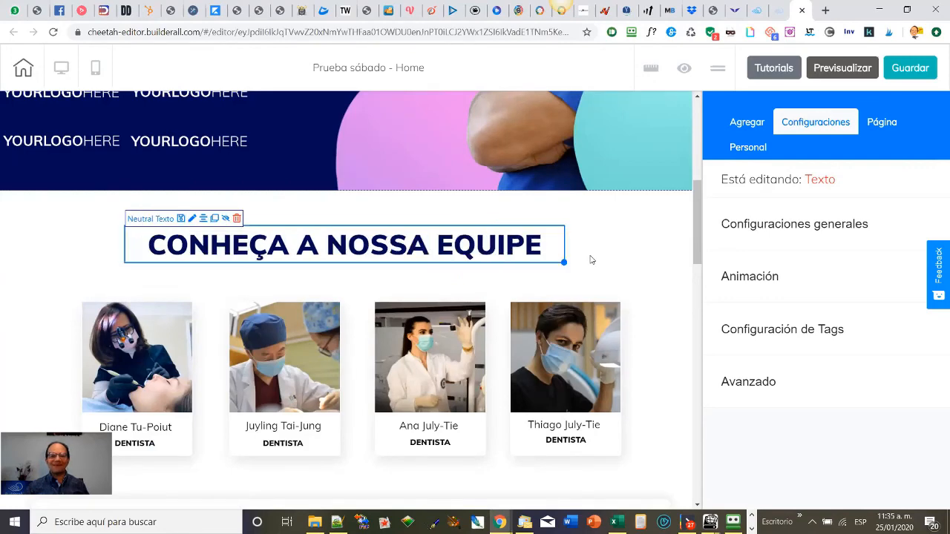
{"action": "mouse_move", "coordinate": [428, 347]}
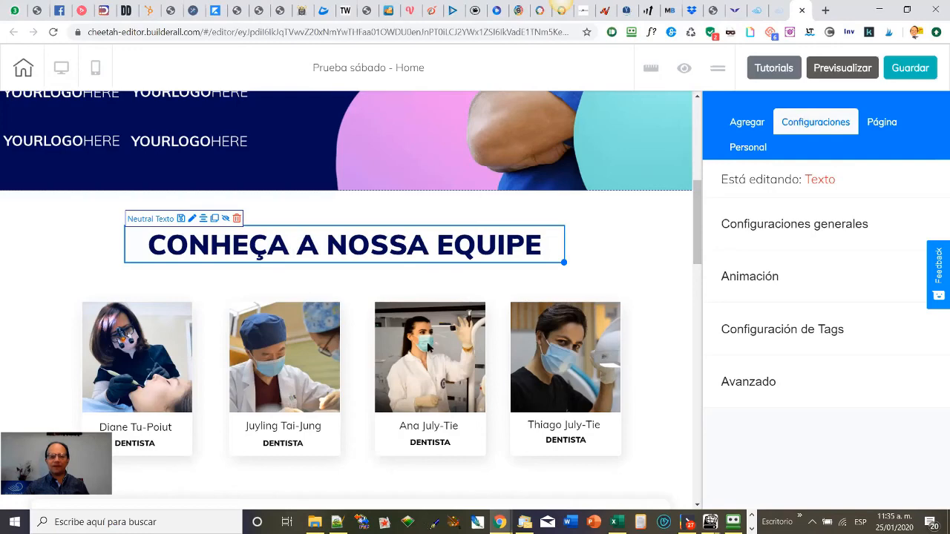
{"action": "scroll", "scroll_direction": "down", "scroll_amount": 3}
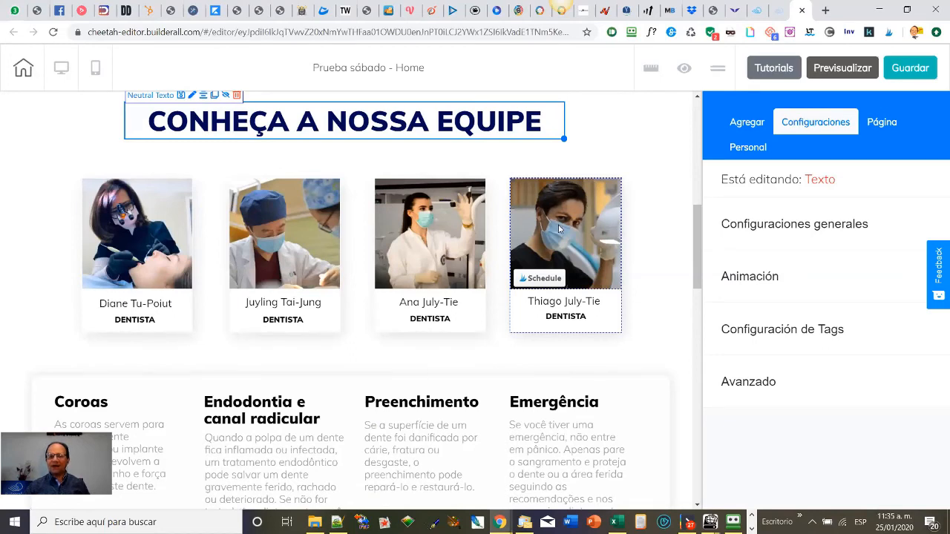
{"action": "left_click", "coordinate": [566, 233]}
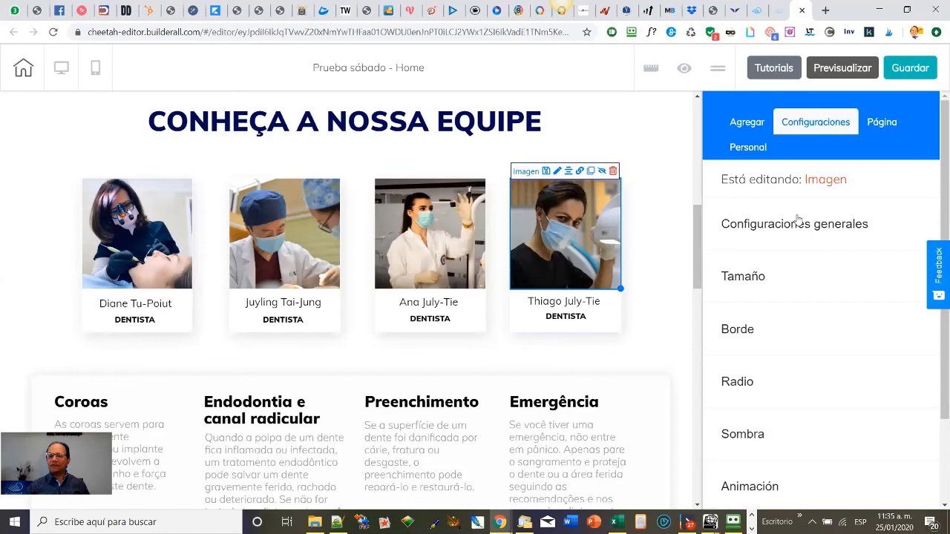
{"action": "left_click", "coordinate": [793, 224]}
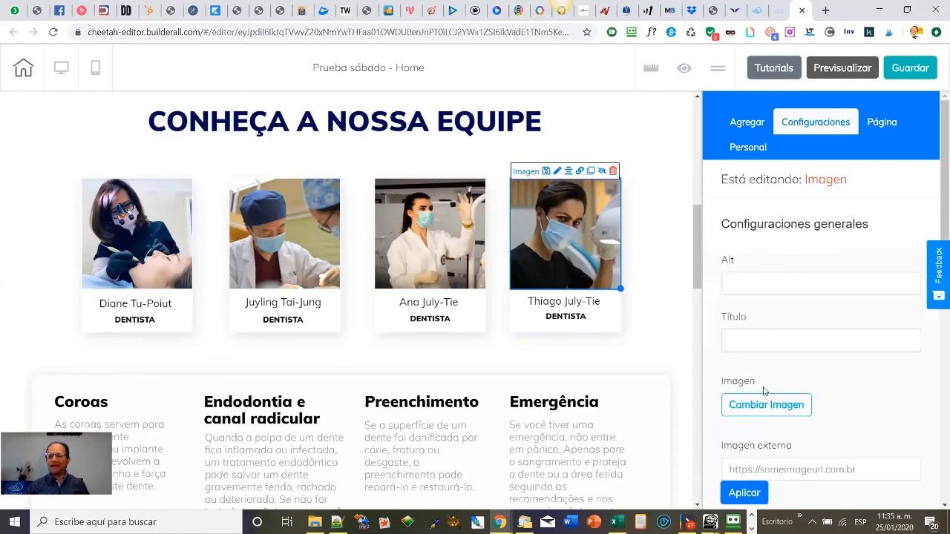
{"action": "mouse_move", "coordinate": [766, 404]}
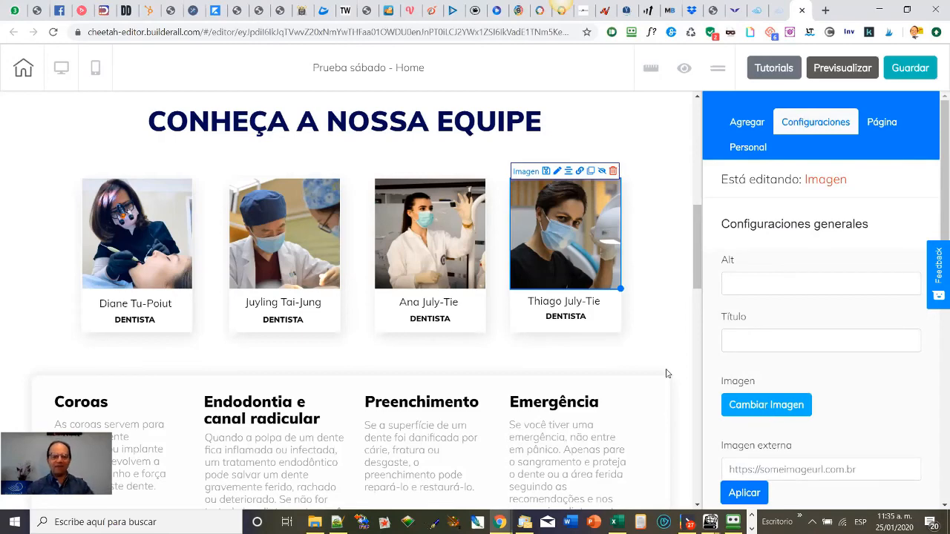
{"action": "scroll", "scroll_direction": "down", "scroll_amount": 3}
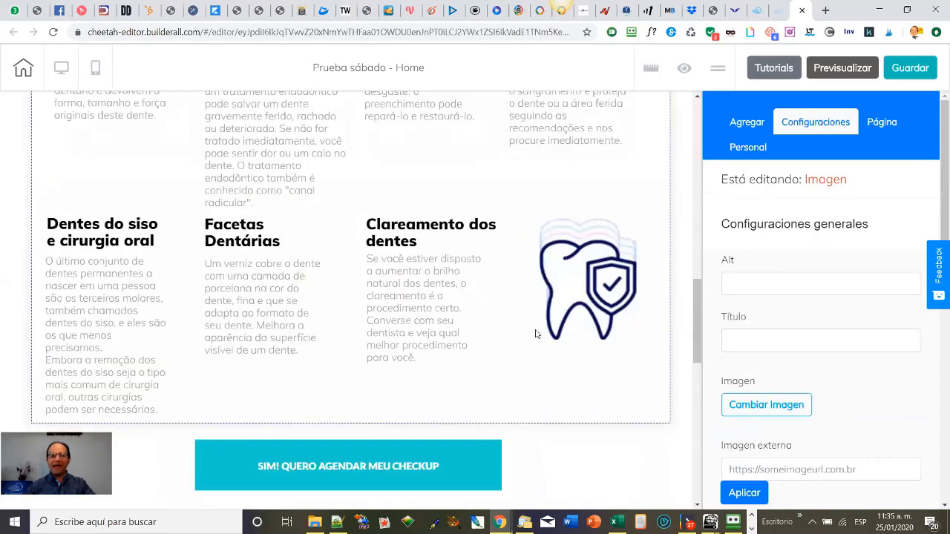
{"action": "scroll", "scroll_direction": "down", "scroll_amount": 3}
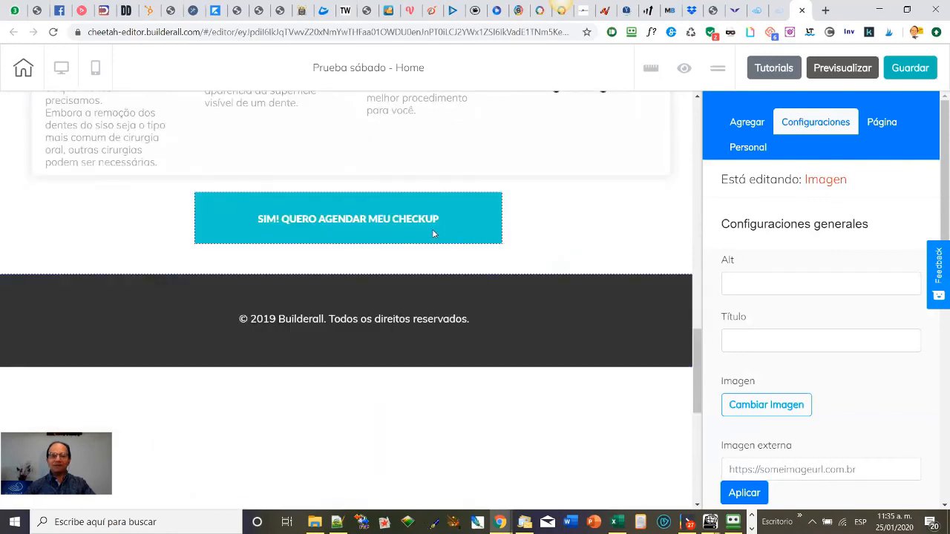
Step: Change the 'Sim! Quero agendar meu checkup' button background from teal to purple, trying grey first
{"action": "left_click", "coordinate": [347, 218]}
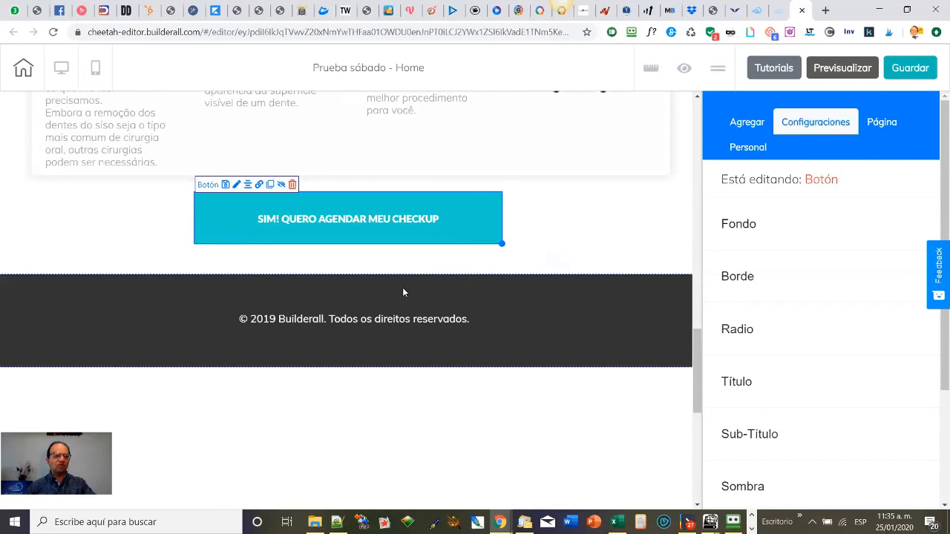
{"action": "mouse_move", "coordinate": [392, 229]}
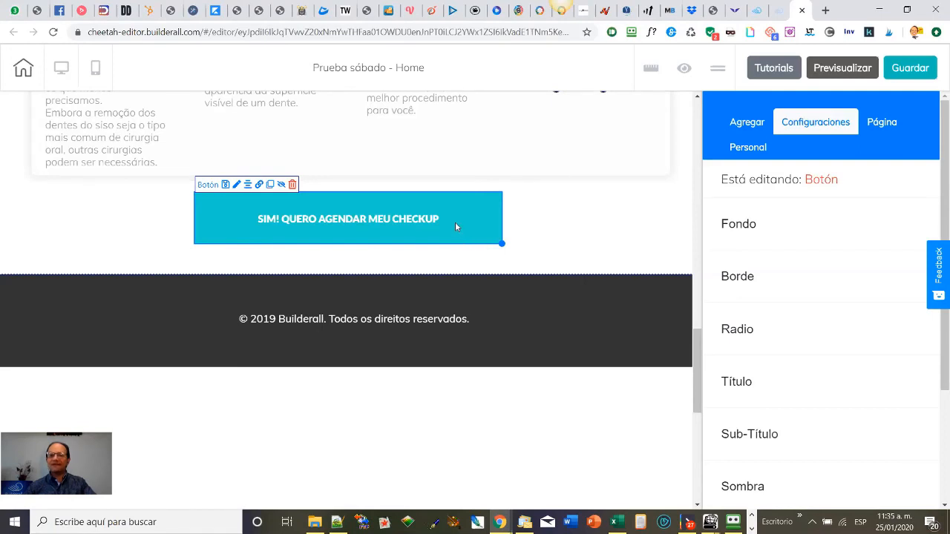
{"action": "mouse_move", "coordinate": [748, 228]}
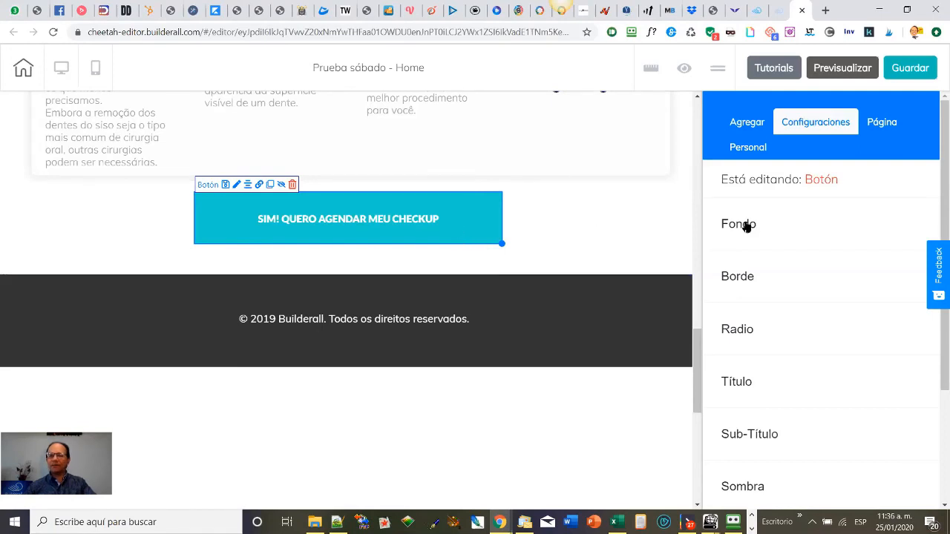
{"action": "left_click", "coordinate": [737, 224]}
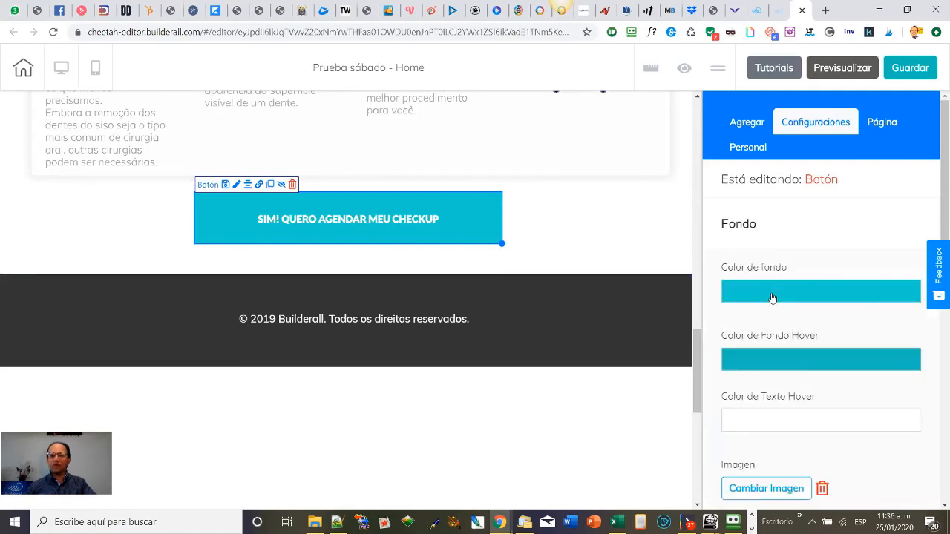
{"action": "left_click", "coordinate": [821, 290]}
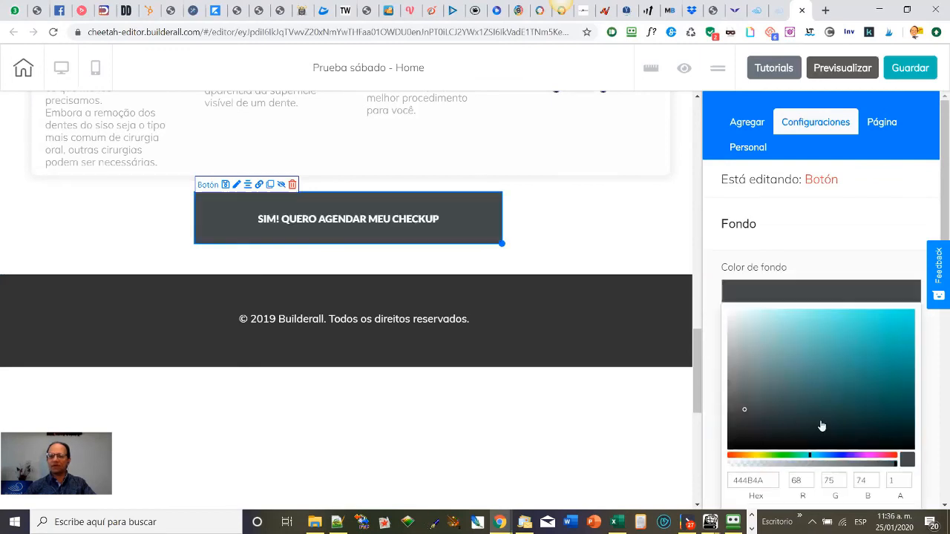
{"action": "left_click", "coordinate": [876, 328]}
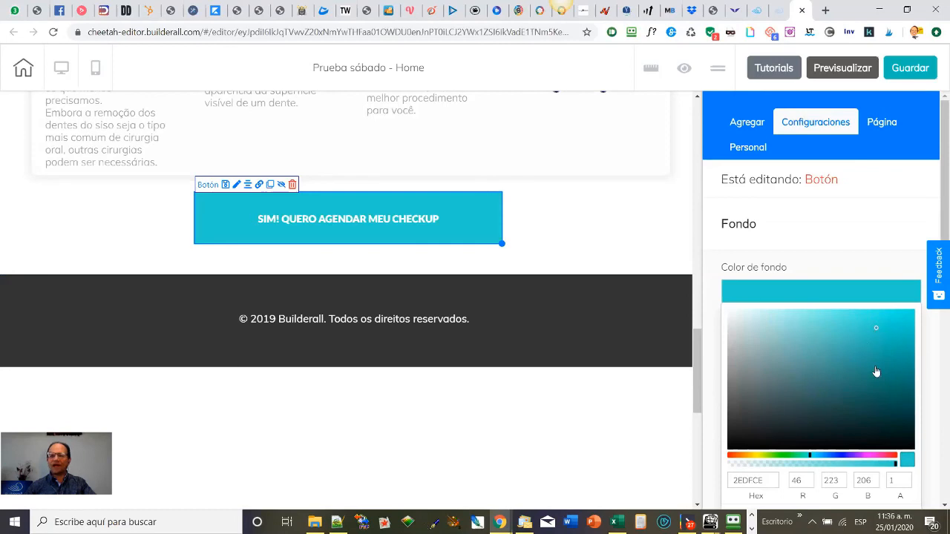
{"action": "left_click", "coordinate": [775, 353]}
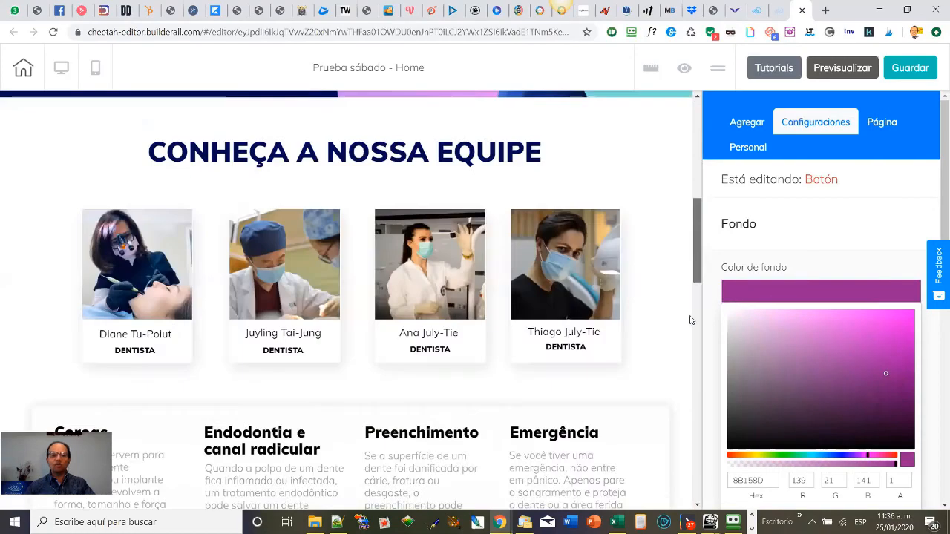
{"action": "scroll", "scroll_direction": "down", "scroll_amount": 3}
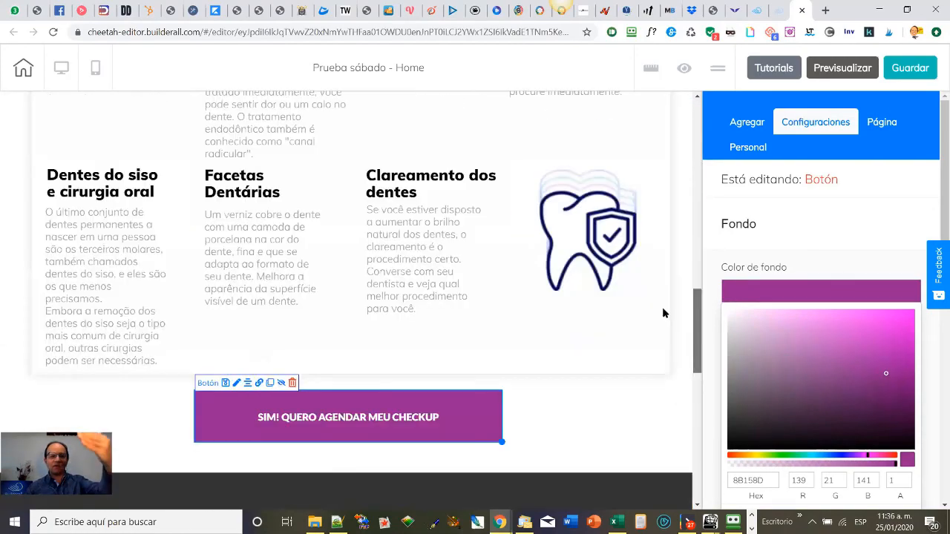
{"action": "scroll", "scroll_direction": "down", "scroll_amount": 3}
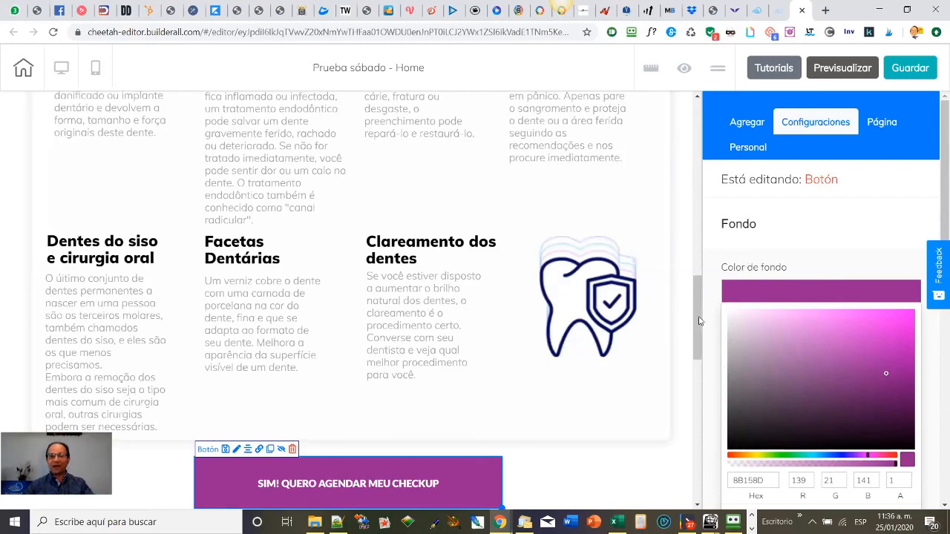
{"action": "scroll", "scroll_direction": "down", "scroll_amount": 3}
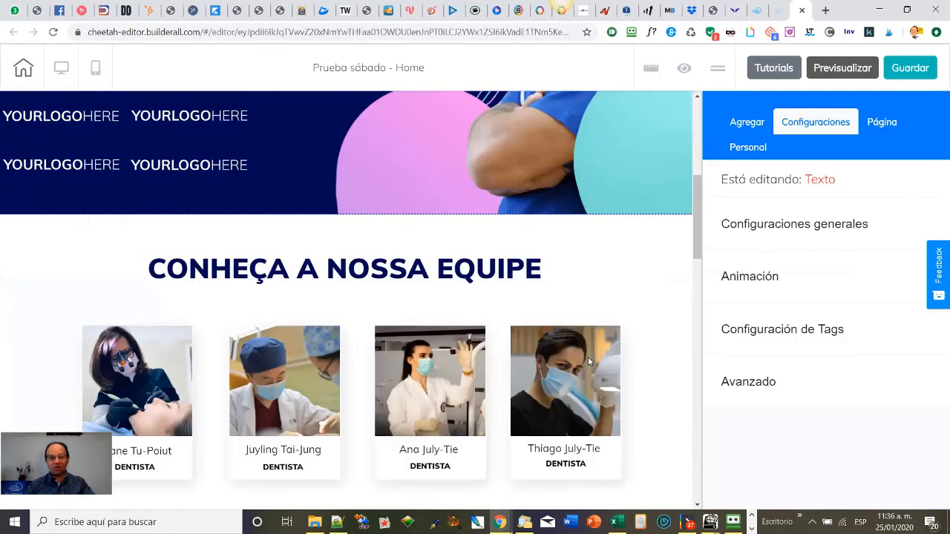
{"action": "scroll", "scroll_direction": "down", "scroll_amount": 3}
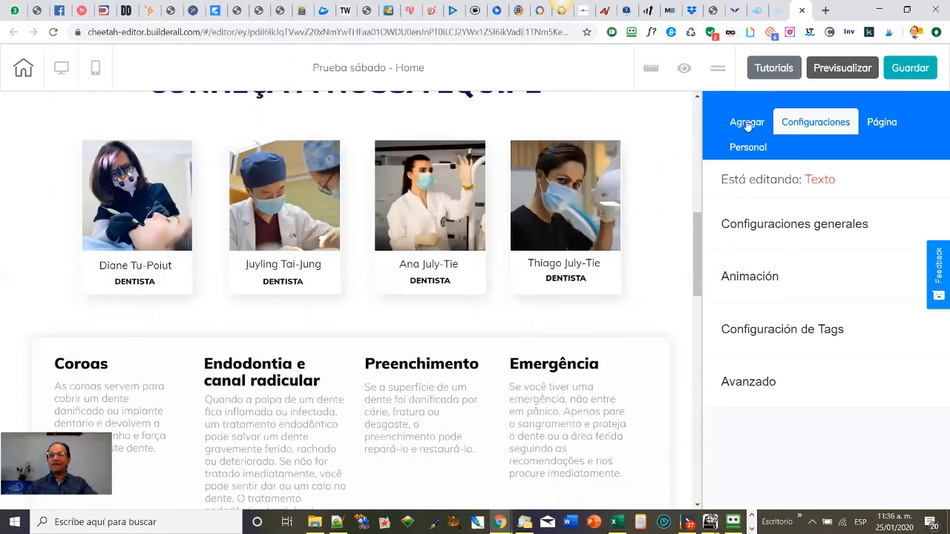
Step: Drag the teal 'register now' button design beside the team heading
{"action": "left_click", "coordinate": [747, 121]}
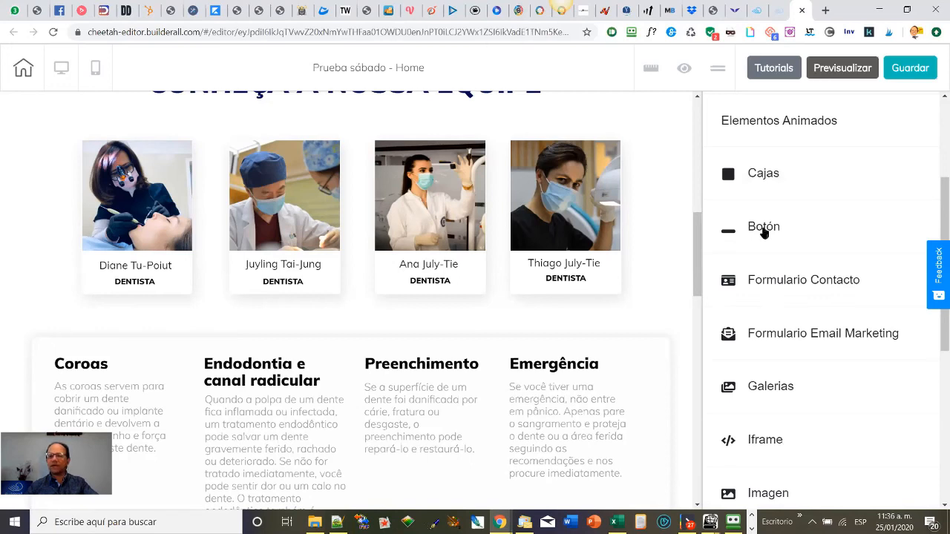
{"action": "left_click", "coordinate": [763, 227]}
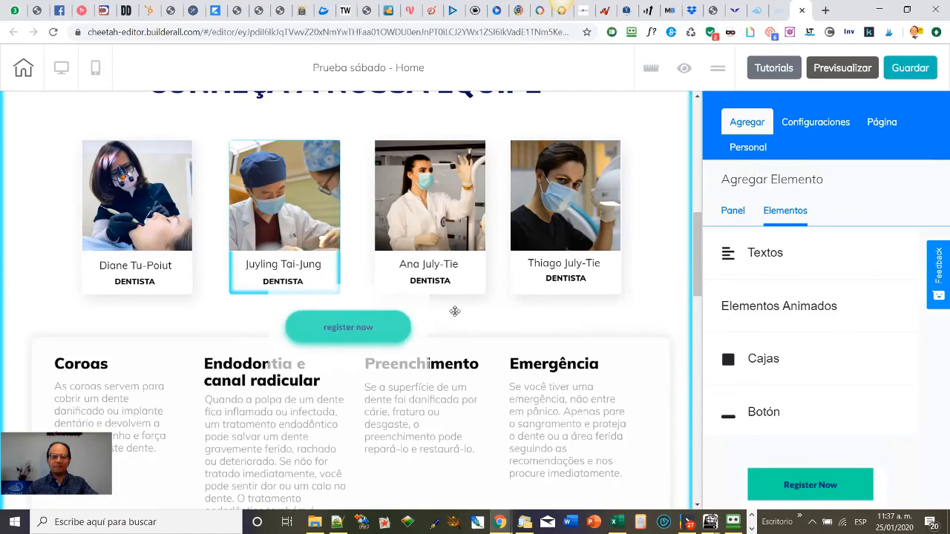
{"action": "mouse_move", "coordinate": [504, 360]}
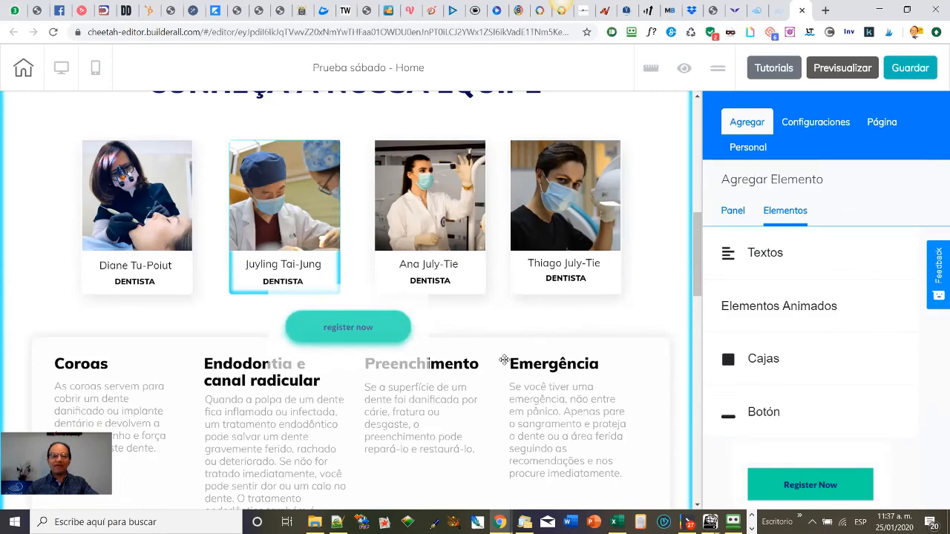
{"action": "scroll", "scroll_direction": "down", "scroll_amount": 3}
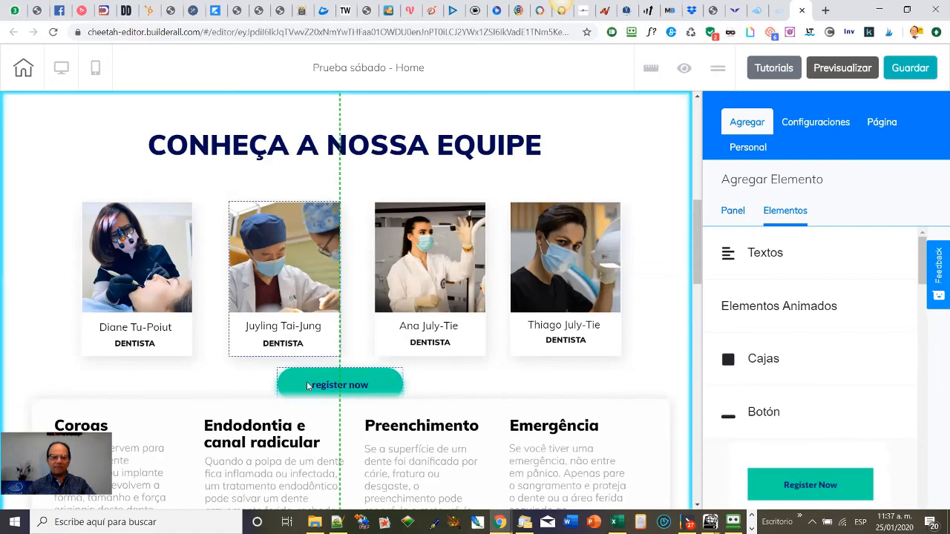
{"action": "left_click_drag", "start_coordinate": [339, 385], "coordinate": [605, 147]}
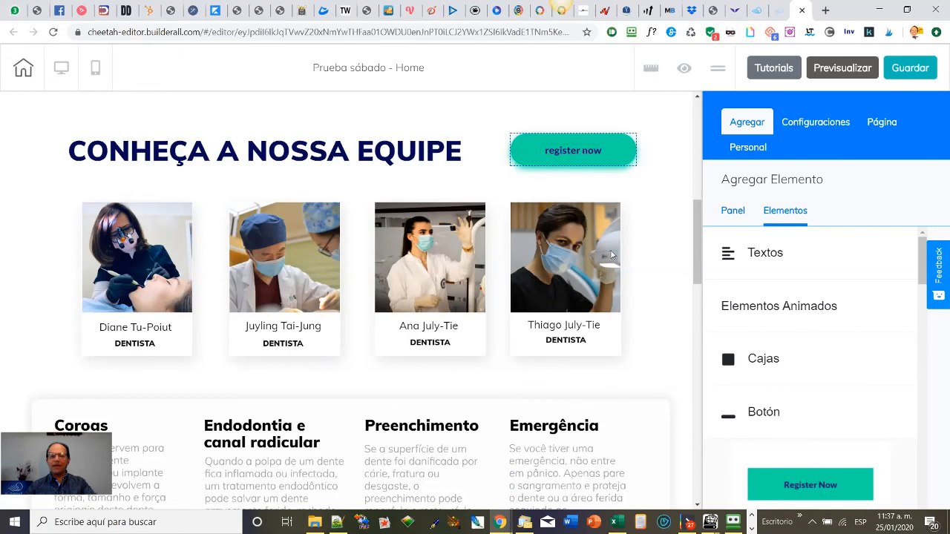
Step: Replace the register now button's teal glow with a dark shadow colour
{"action": "left_click", "coordinate": [573, 149]}
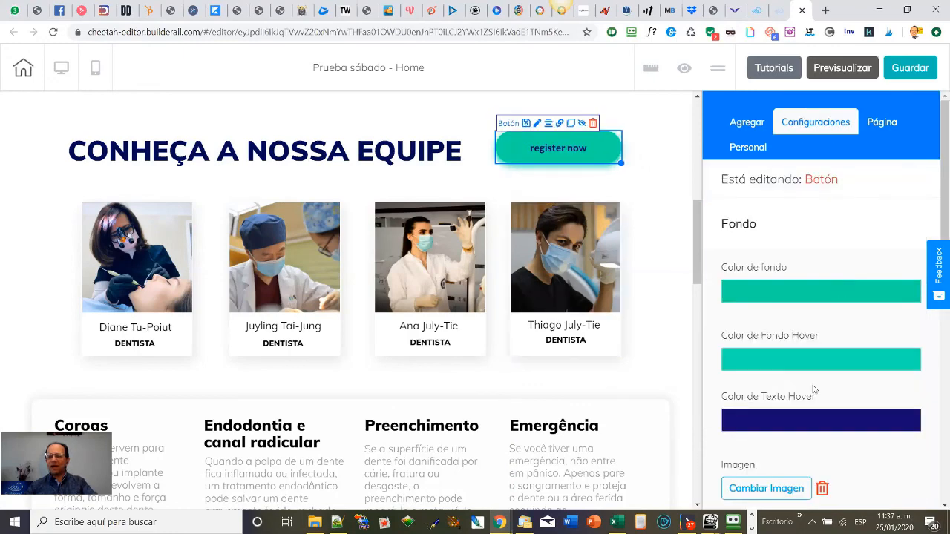
{"action": "scroll", "scroll_direction": "down", "scroll_amount": 3}
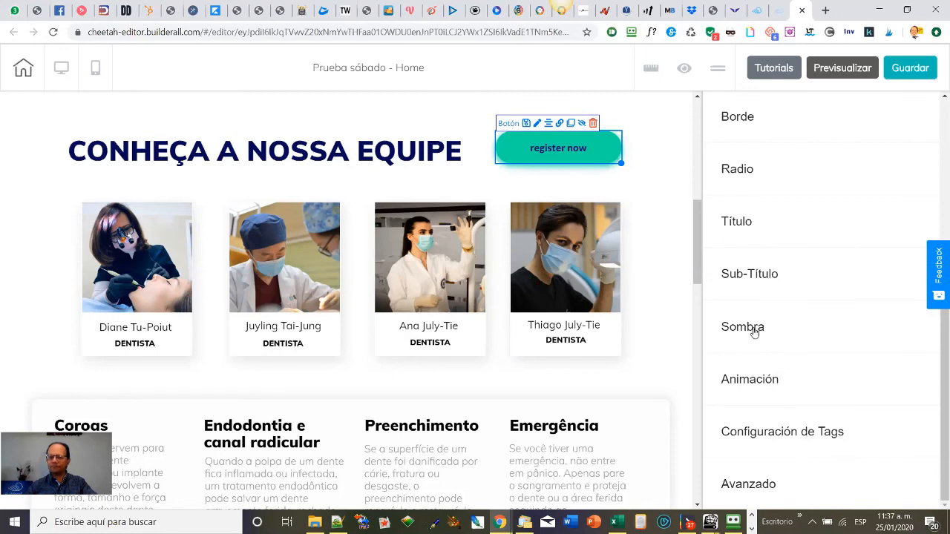
{"action": "left_click", "coordinate": [742, 327]}
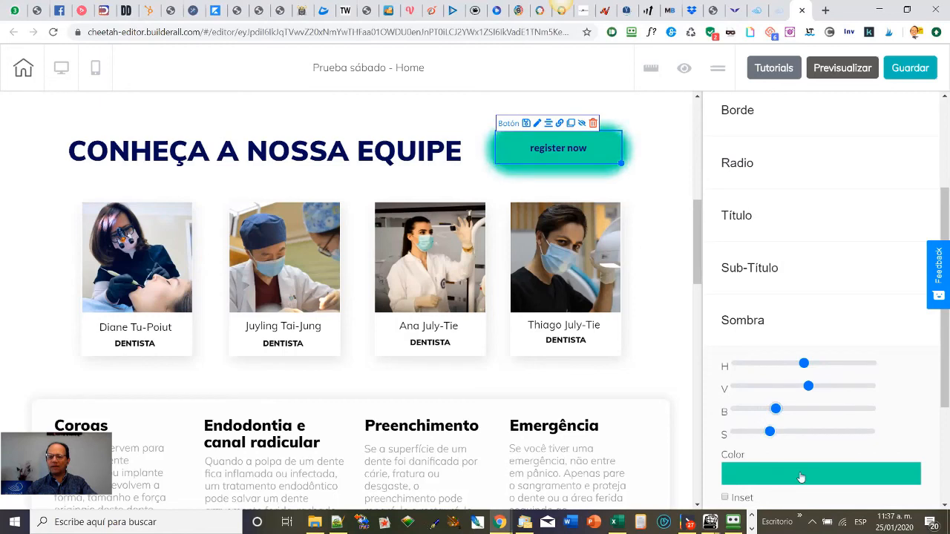
{"action": "left_click", "coordinate": [801, 477]}
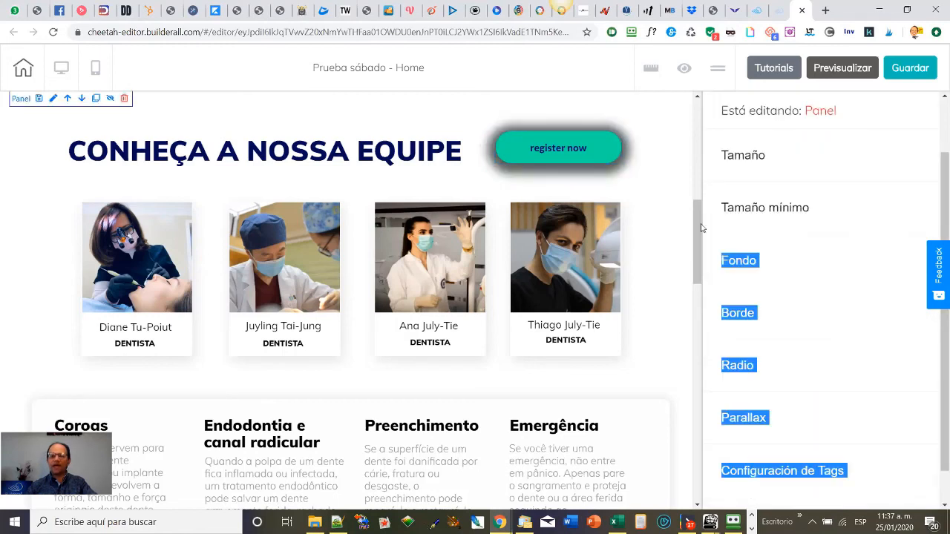
{"action": "left_click", "coordinate": [559, 147]}
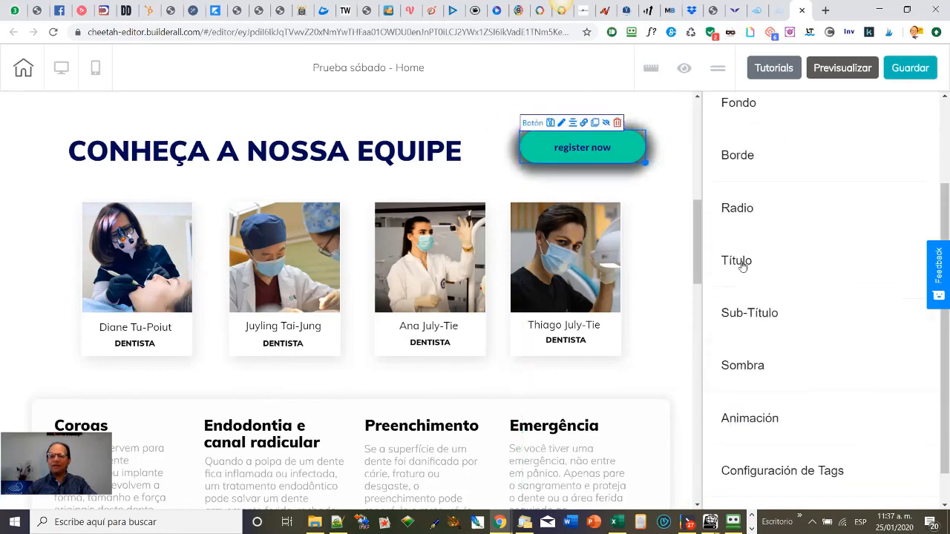
Step: Relabel the team-heading button from 'register now' to 'Regístrate'
{"action": "left_click", "coordinate": [737, 260]}
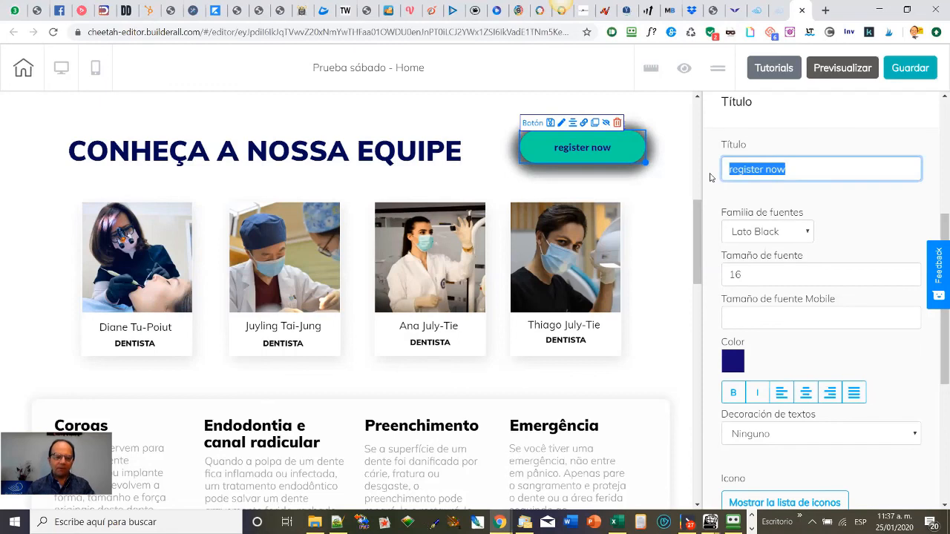
{"action": "type", "text": "Registr"}
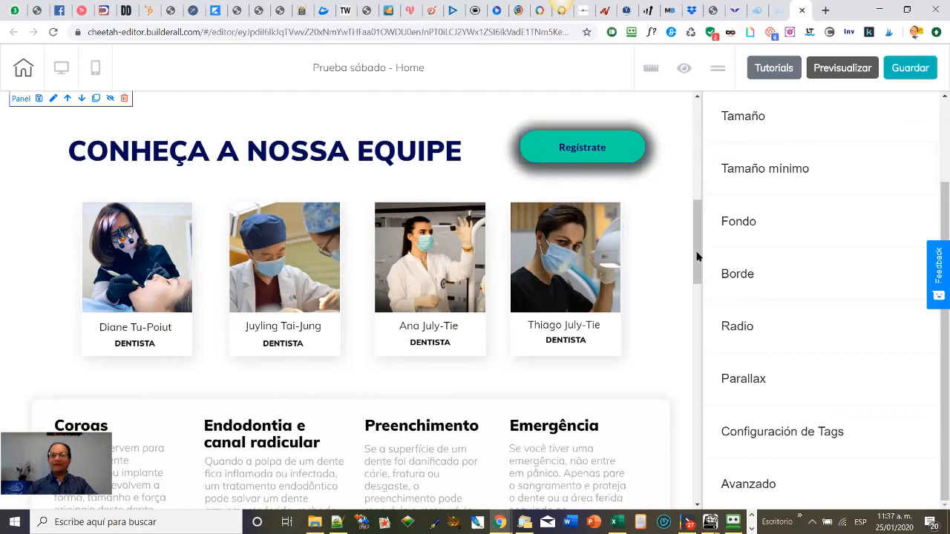
{"action": "scroll", "scroll_direction": "up", "scroll_amount": 3}
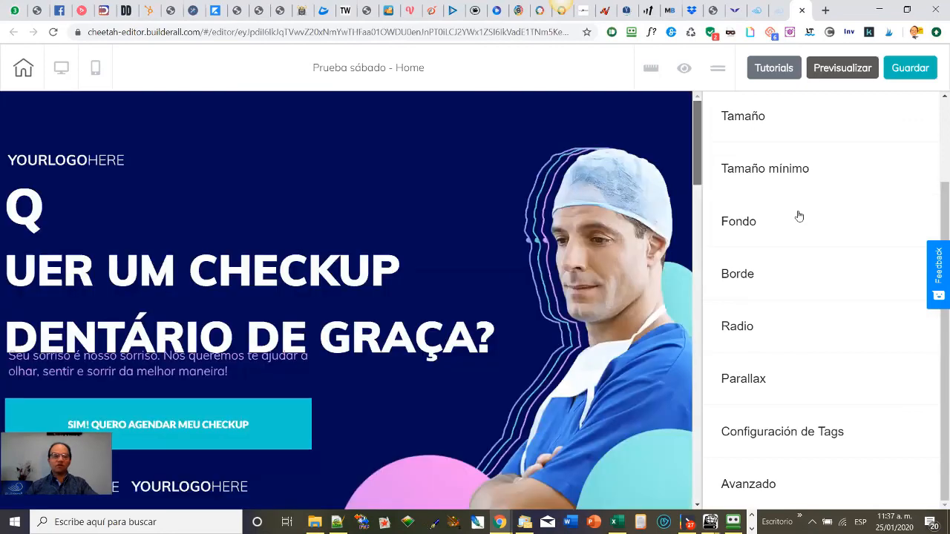
{"action": "mouse_move", "coordinate": [567, 137]}
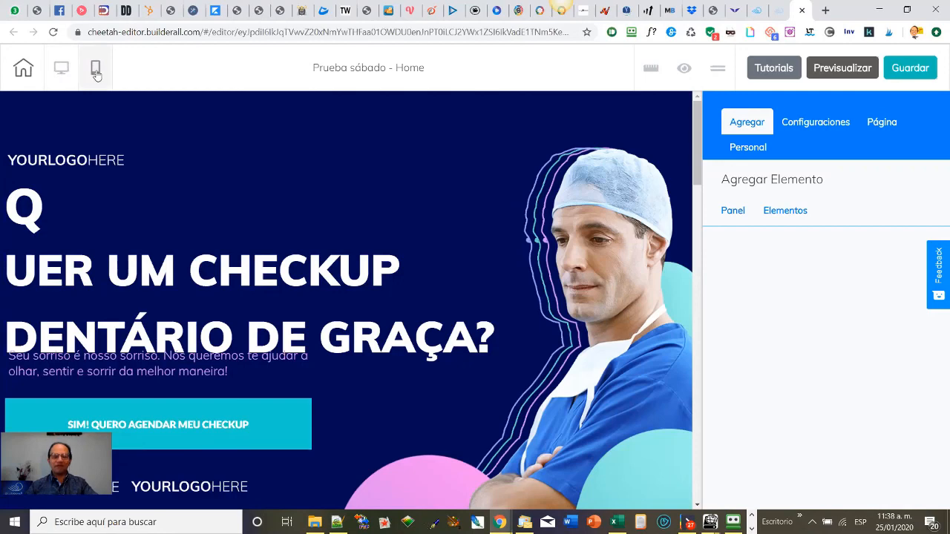
{"action": "left_click", "coordinate": [95, 67]}
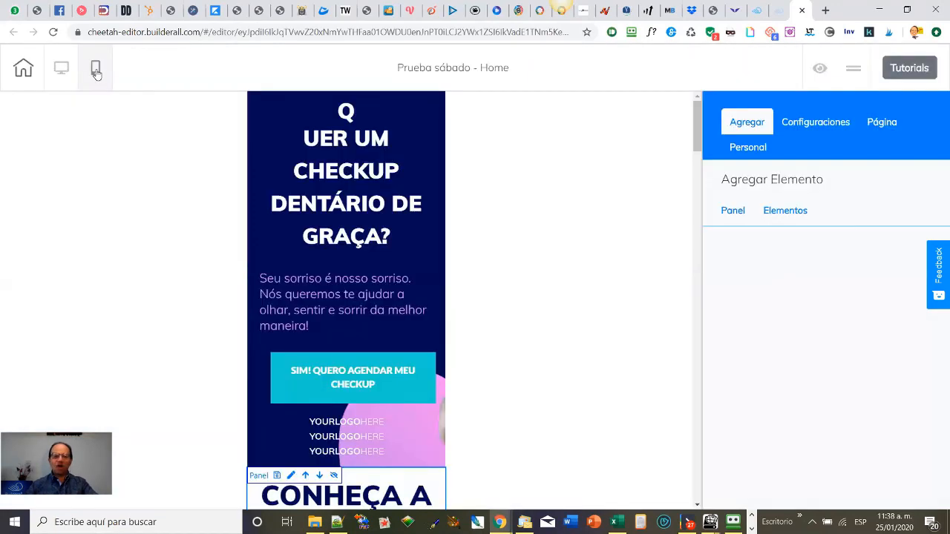
{"action": "left_click", "coordinate": [95, 67]}
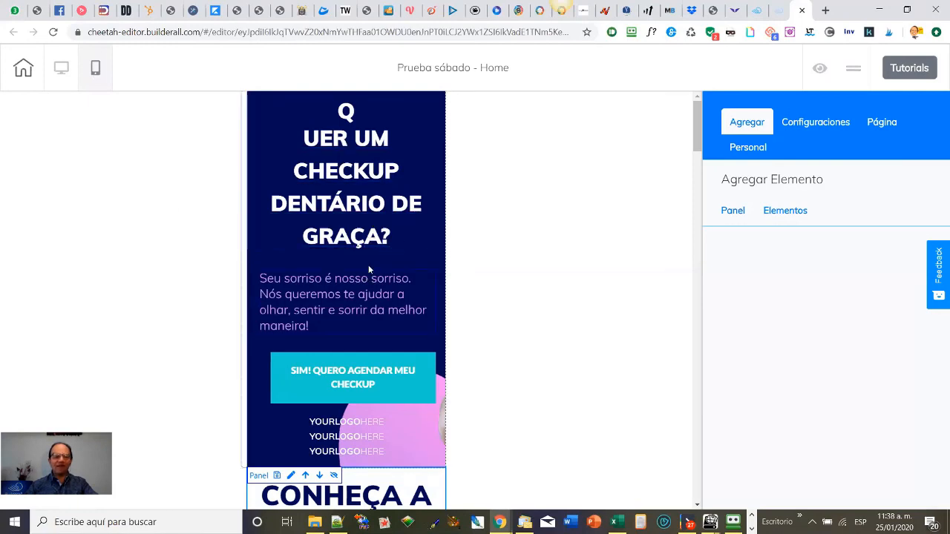
{"action": "scroll", "scroll_direction": "down", "scroll_amount": 3}
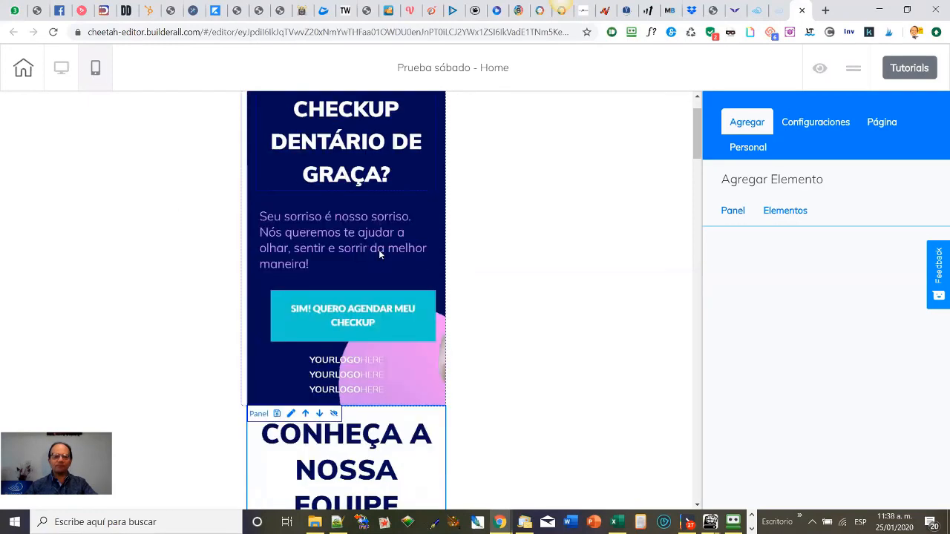
{"action": "scroll", "scroll_direction": "down", "scroll_amount": 3}
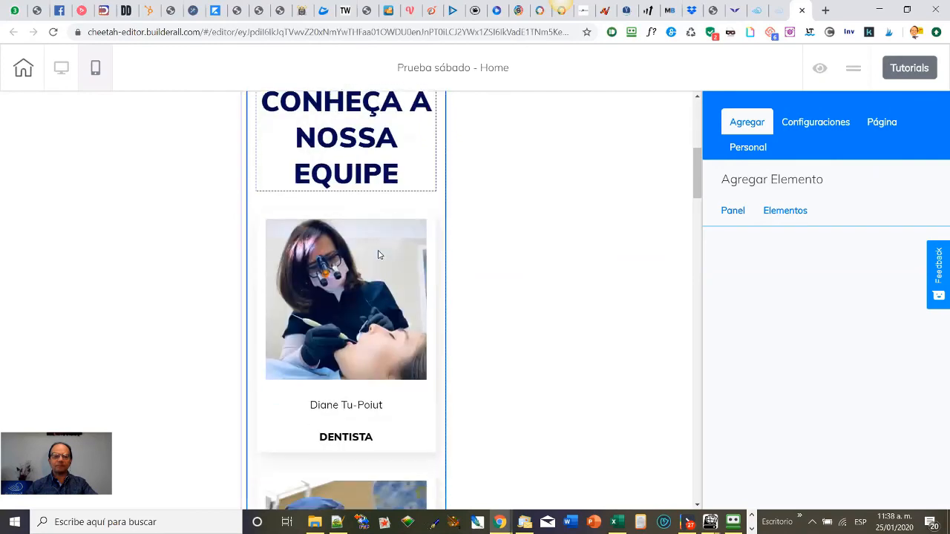
{"action": "scroll", "scroll_direction": "down", "scroll_amount": 3}
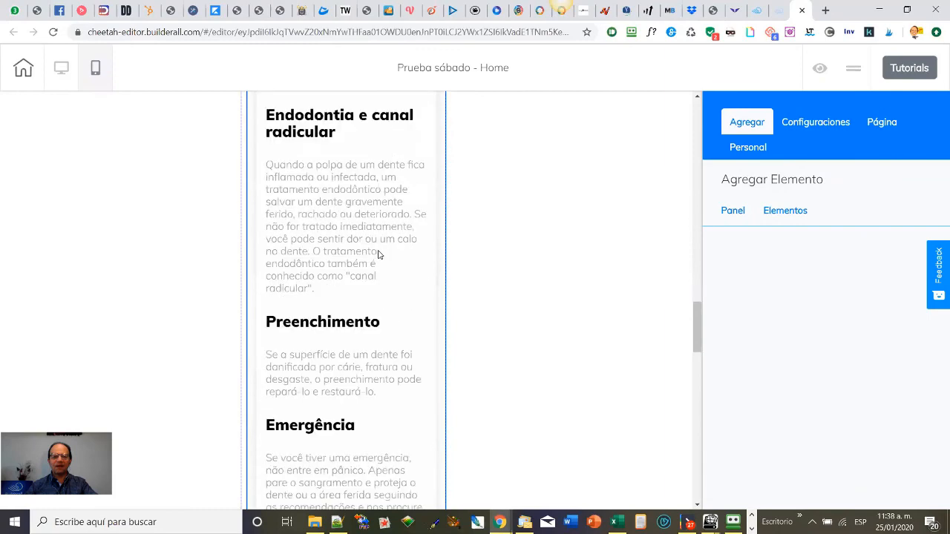
{"action": "scroll", "scroll_direction": "down", "scroll_amount": 3}
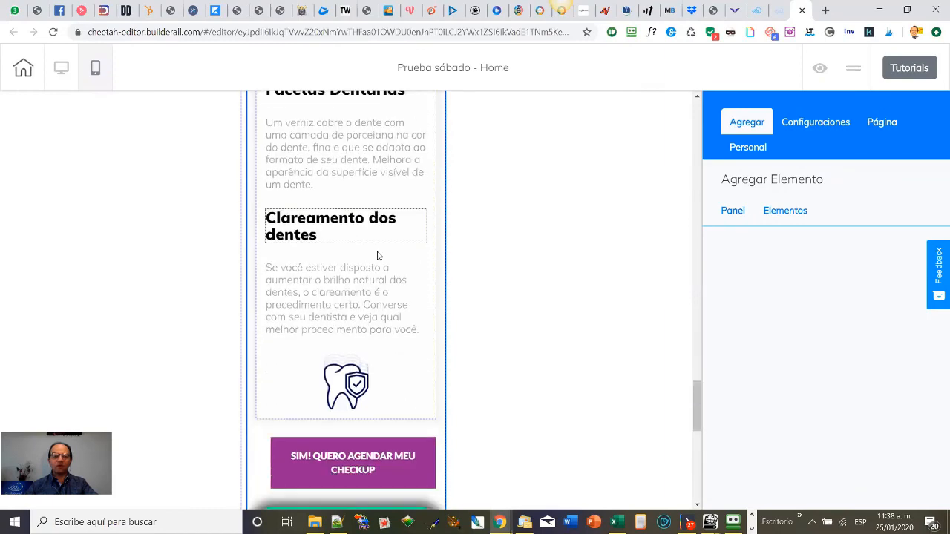
{"action": "scroll", "scroll_direction": "down", "scroll_amount": 3}
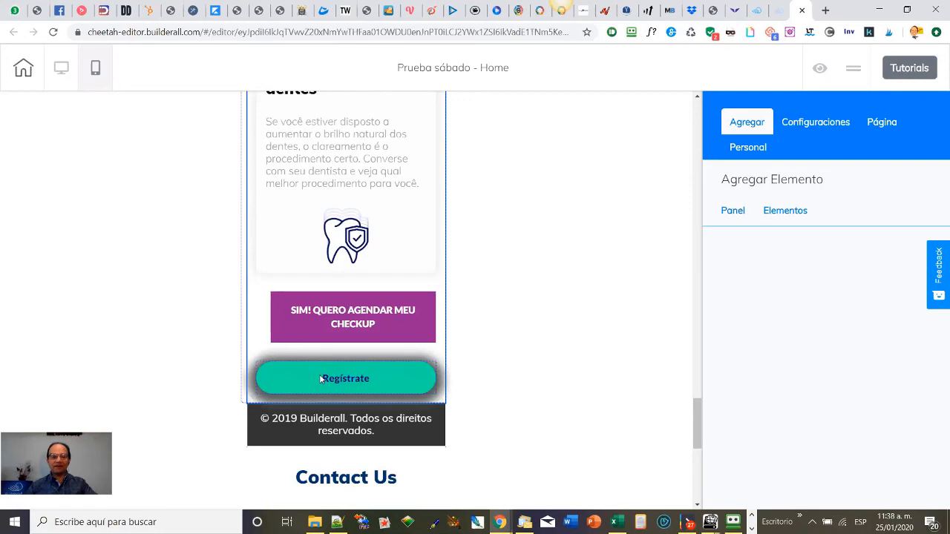
{"action": "left_click", "coordinate": [346, 378]}
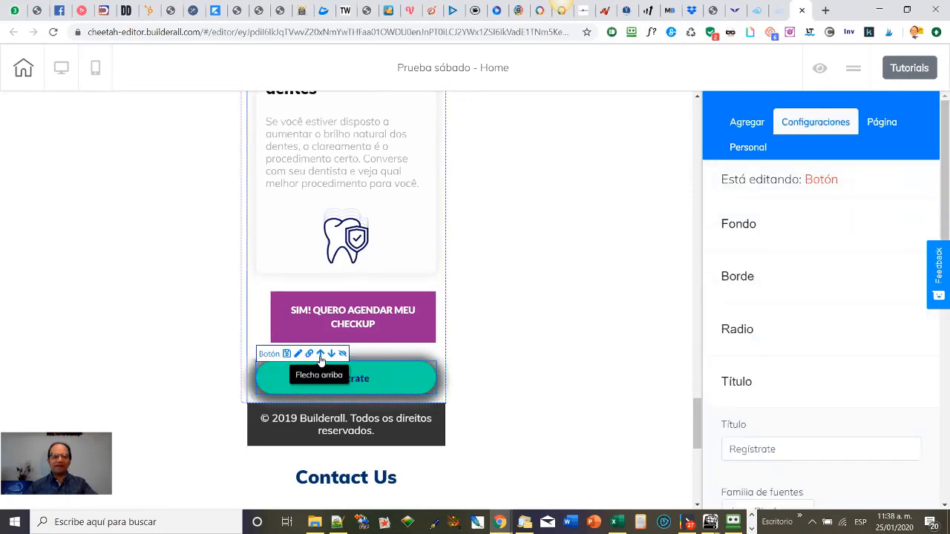
{"action": "mouse_move", "coordinate": [386, 412]}
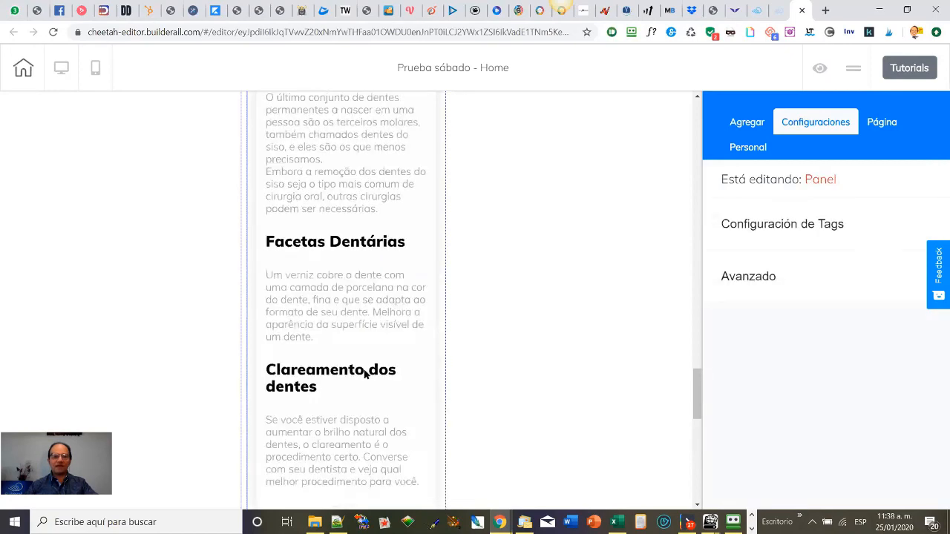
{"action": "scroll", "scroll_direction": "down", "scroll_amount": 3}
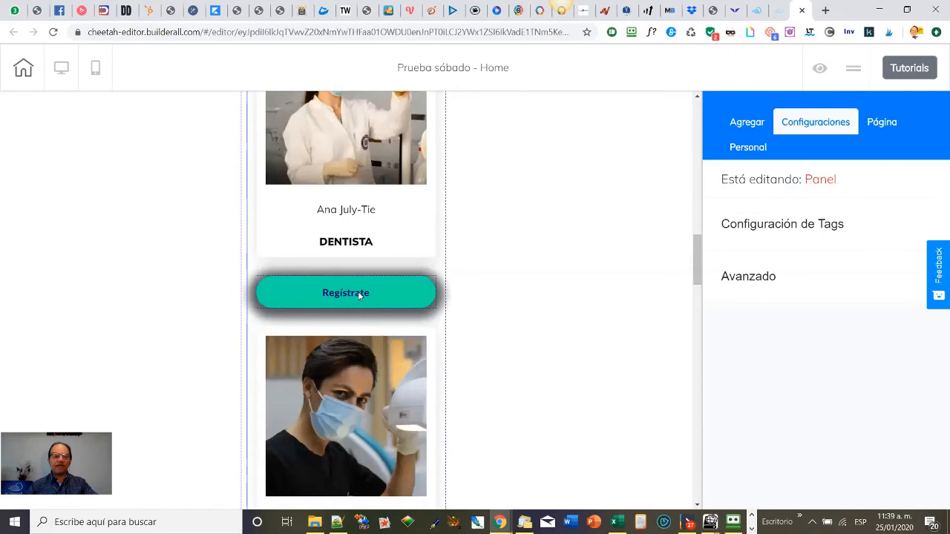
{"action": "left_click", "coordinate": [346, 291]}
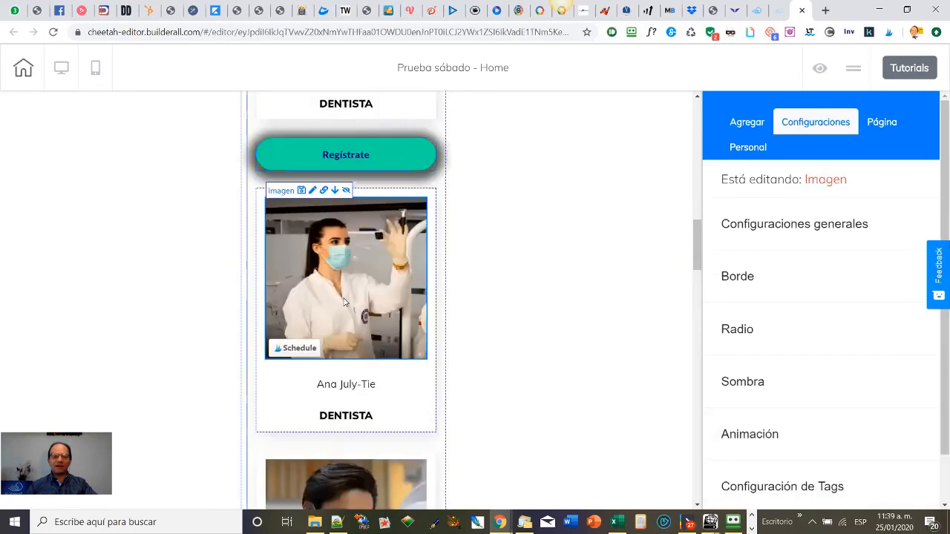
{"action": "scroll", "scroll_direction": "down", "scroll_amount": 3}
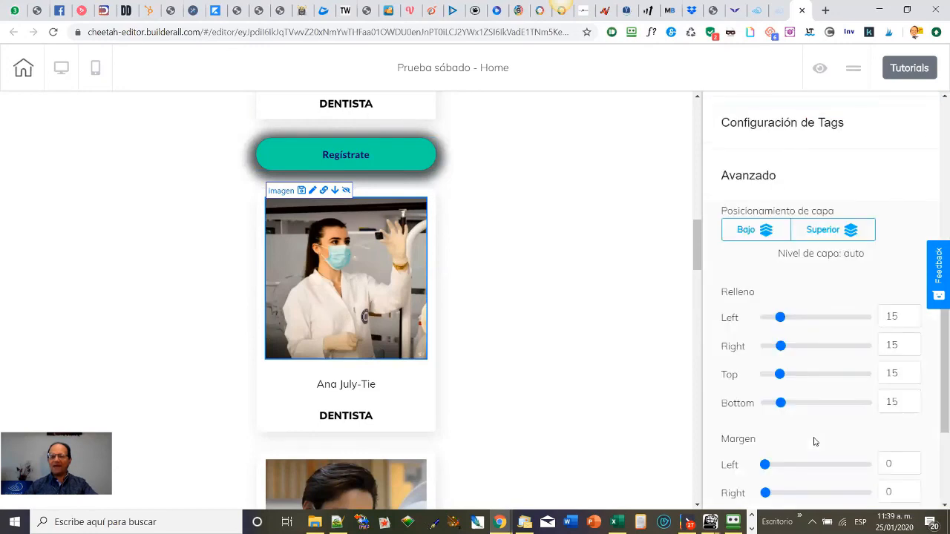
{"action": "scroll", "scroll_direction": "down", "scroll_amount": 3}
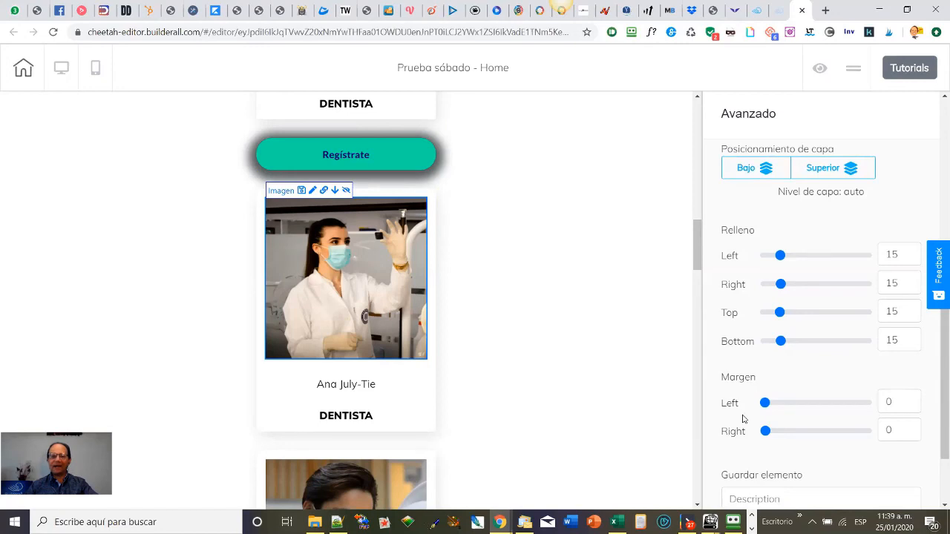
{"action": "mouse_move", "coordinate": [757, 419]}
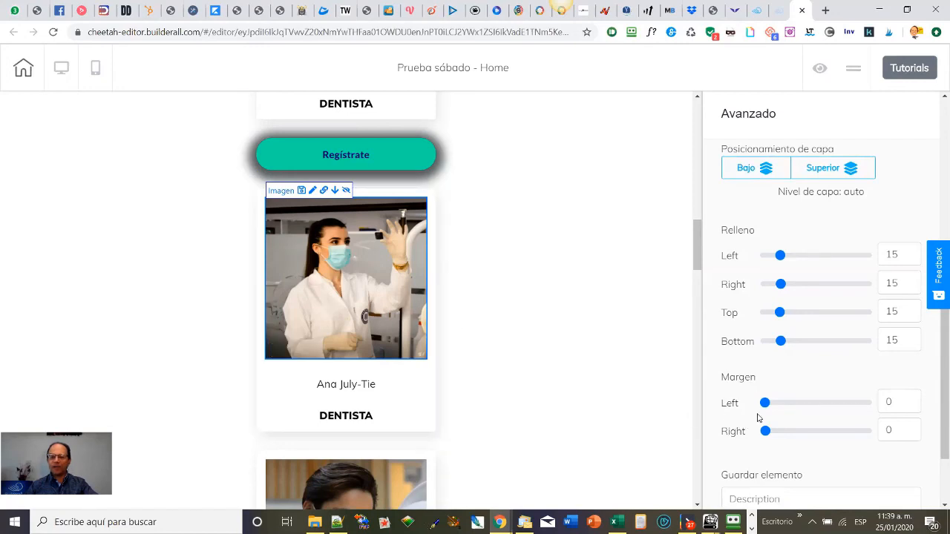
{"action": "left_click_drag", "start_coordinate": [766, 402], "coordinate": [801, 403]}
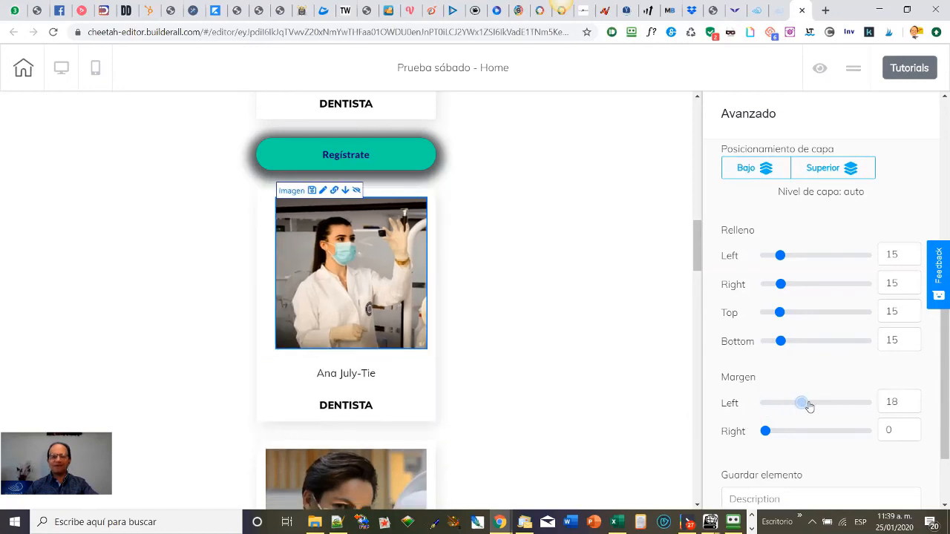
{"action": "left_click_drag", "start_coordinate": [802, 403], "coordinate": [809, 403]}
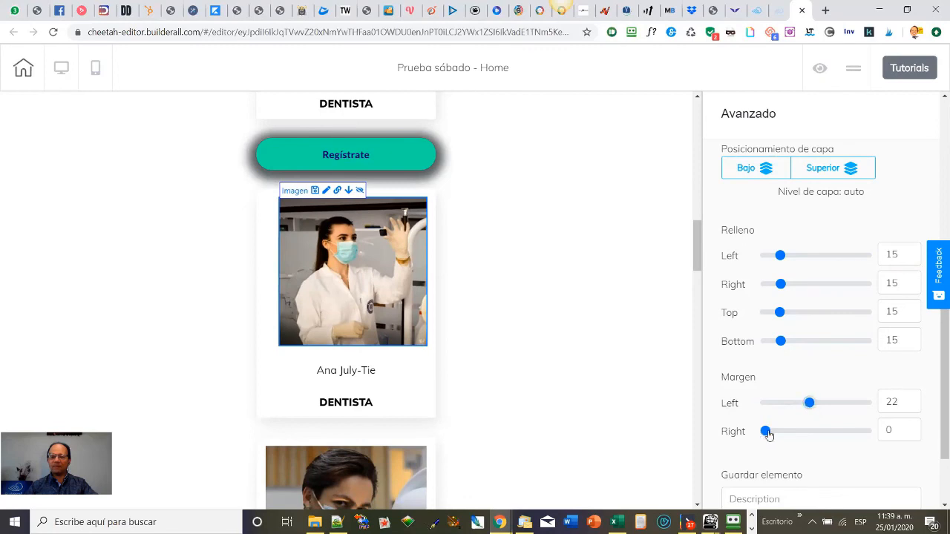
{"action": "left_click_drag", "start_coordinate": [765, 430], "coordinate": [806, 431]}
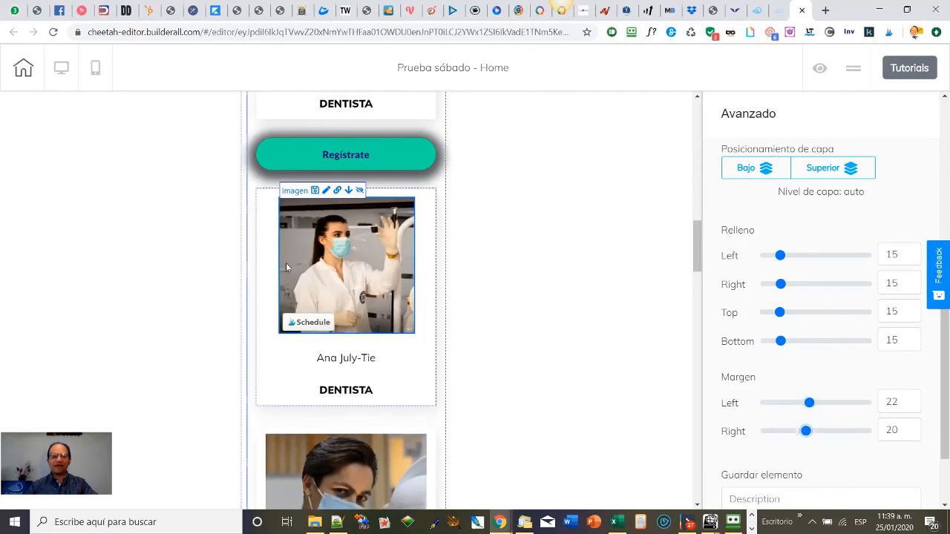
{"action": "mouse_move", "coordinate": [715, 425]}
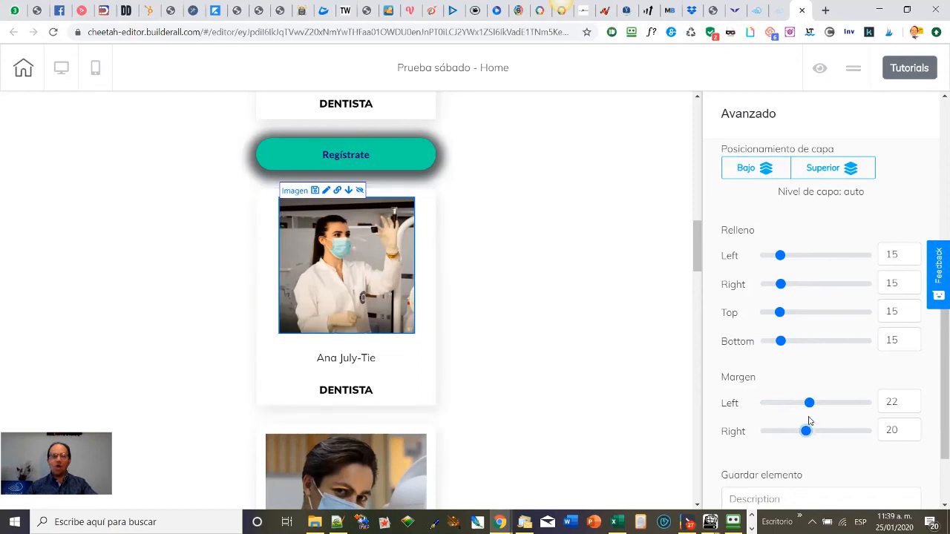
{"action": "left_click_drag", "start_coordinate": [809, 403], "coordinate": [765, 404]}
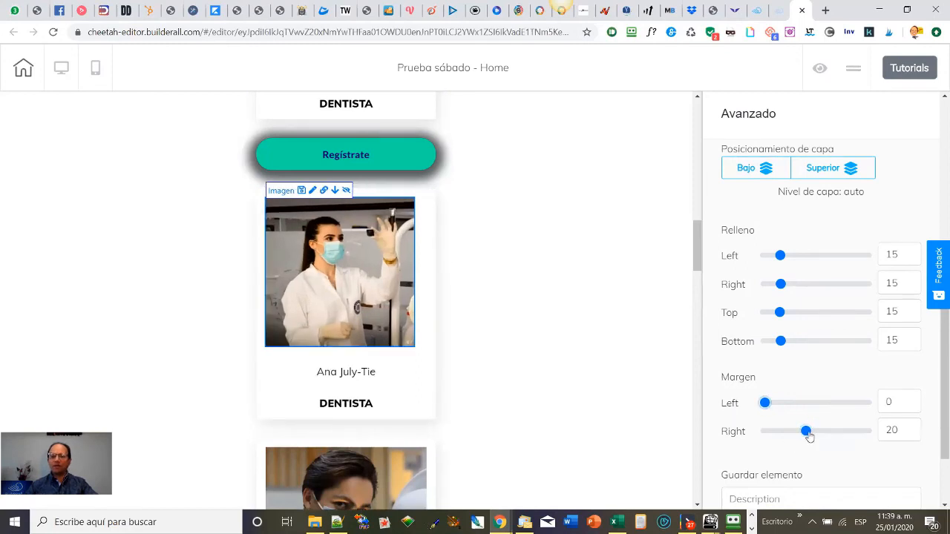
{"action": "left_click_drag", "start_coordinate": [806, 431], "coordinate": [764, 431]}
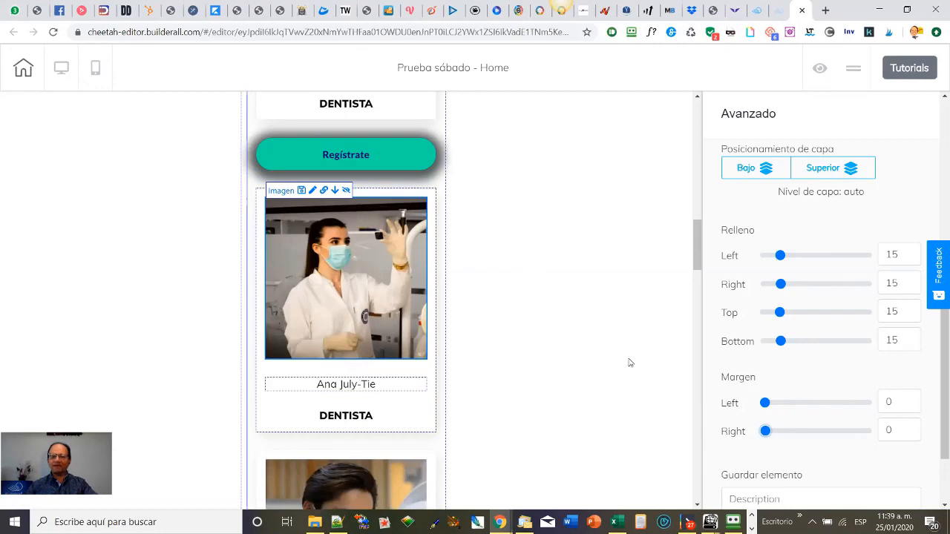
Step: Set the photo's top padding to 13 and bottom padding to 20
{"action": "left_click_drag", "start_coordinate": [780, 340], "coordinate": [765, 340]}
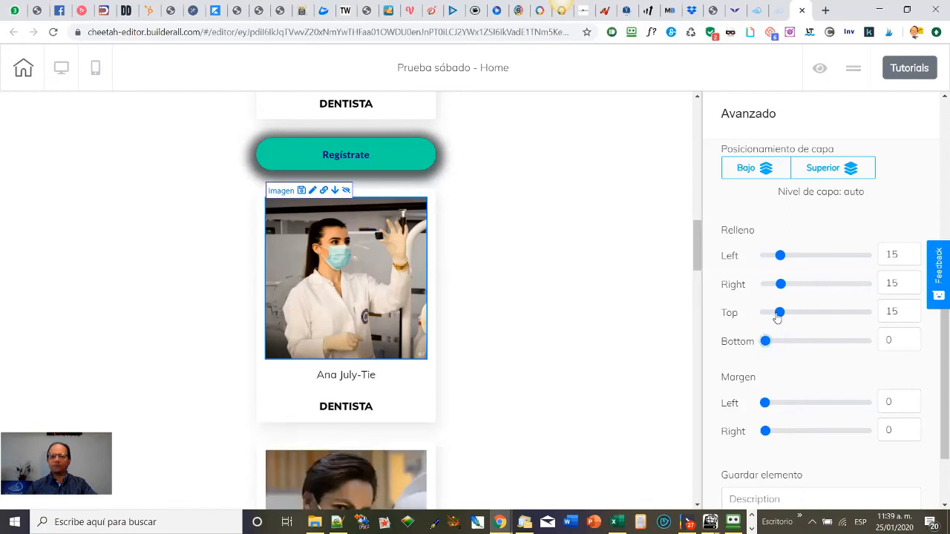
{"action": "left_click_drag", "start_coordinate": [779, 312], "coordinate": [768, 312]}
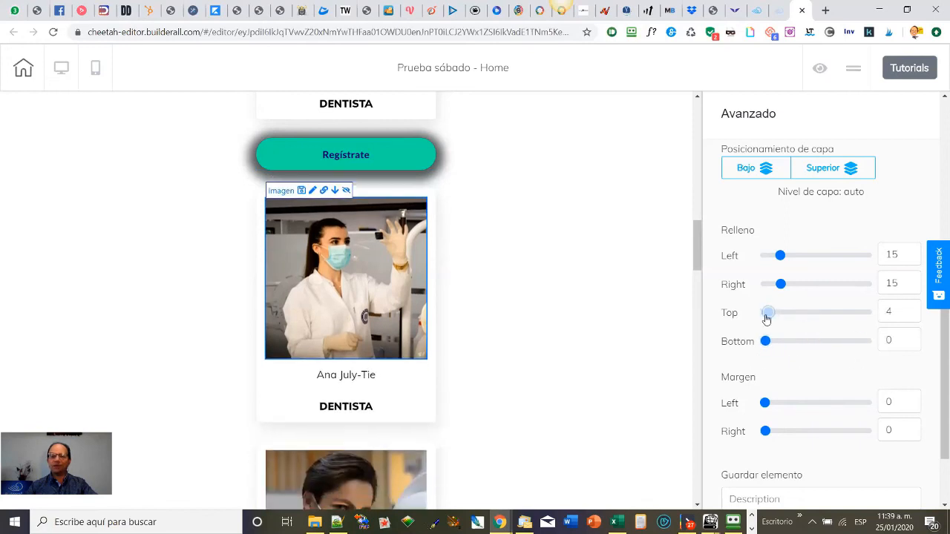
{"action": "left_click_drag", "start_coordinate": [769, 311], "coordinate": [778, 312]}
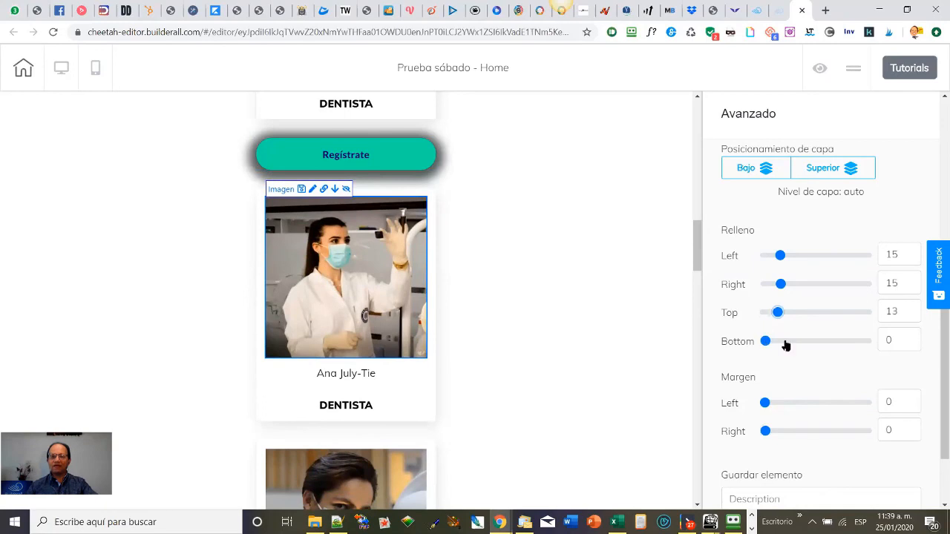
{"action": "left_click_drag", "start_coordinate": [765, 340], "coordinate": [786, 341]}
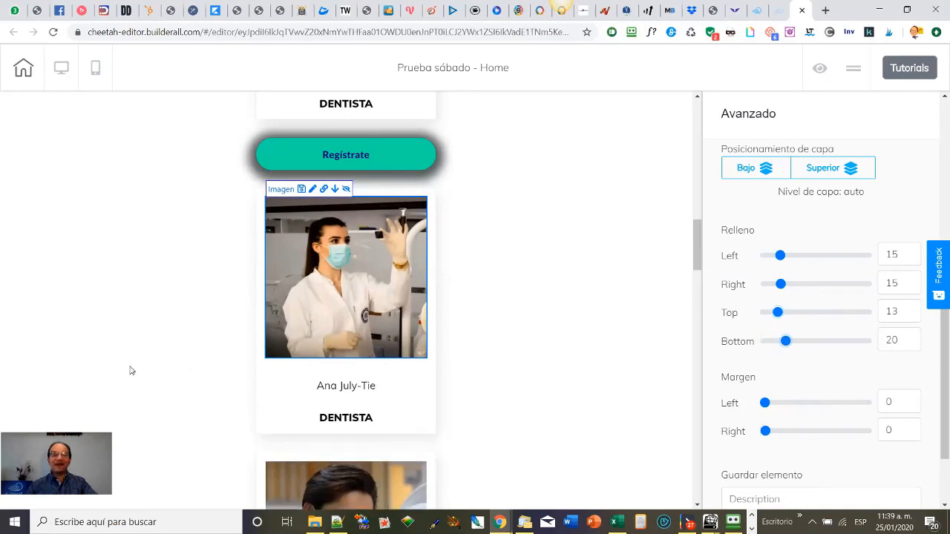
{"action": "scroll", "scroll_direction": "down", "scroll_amount": 3}
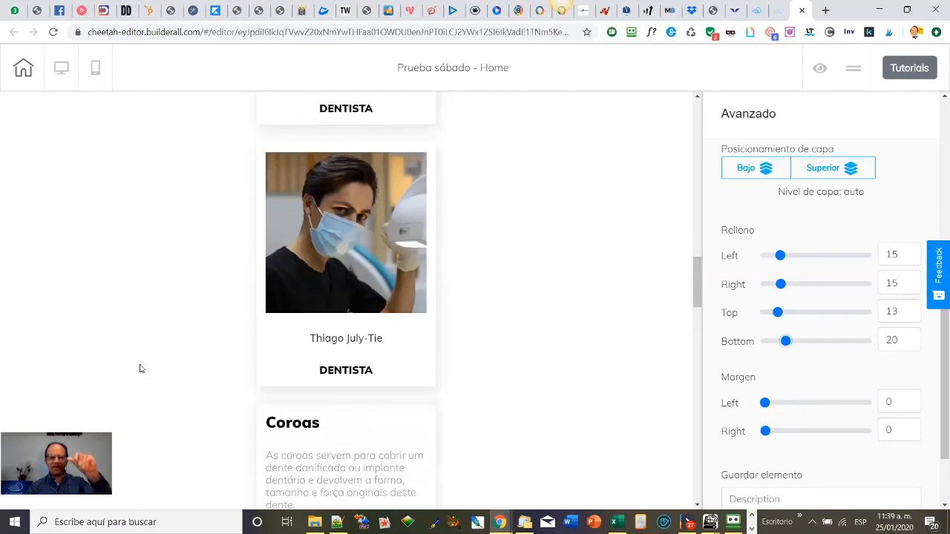
{"action": "mouse_move", "coordinate": [185, 444]}
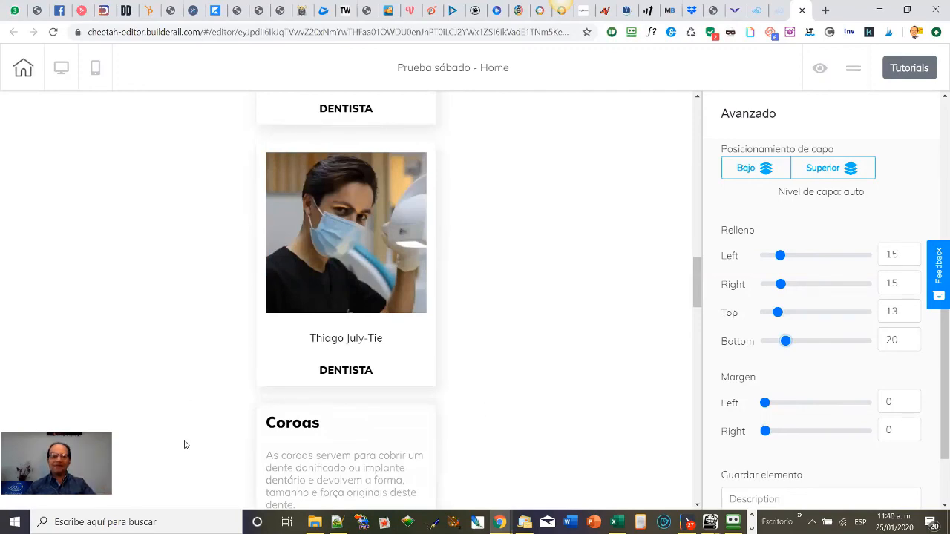
{"action": "scroll", "scroll_direction": "down", "scroll_amount": 3}
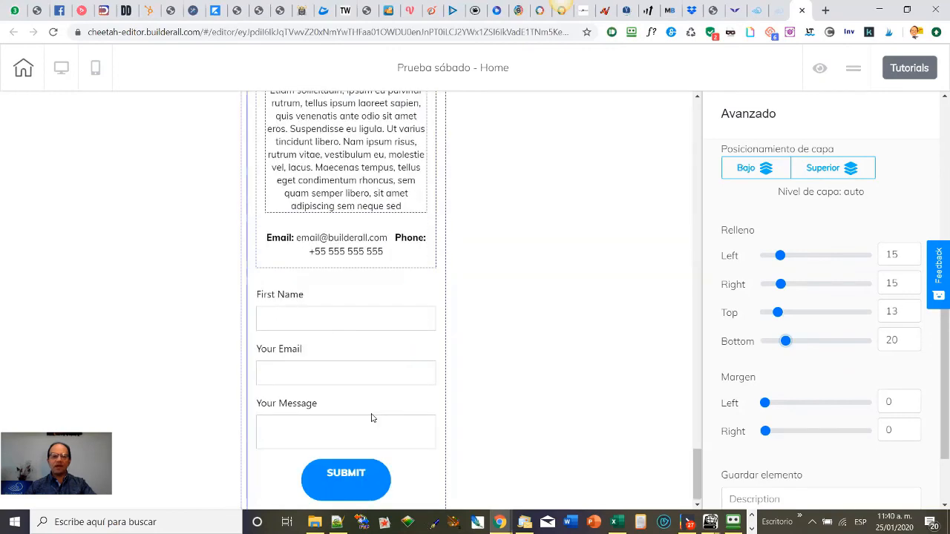
{"action": "scroll", "scroll_direction": "down", "scroll_amount": 3}
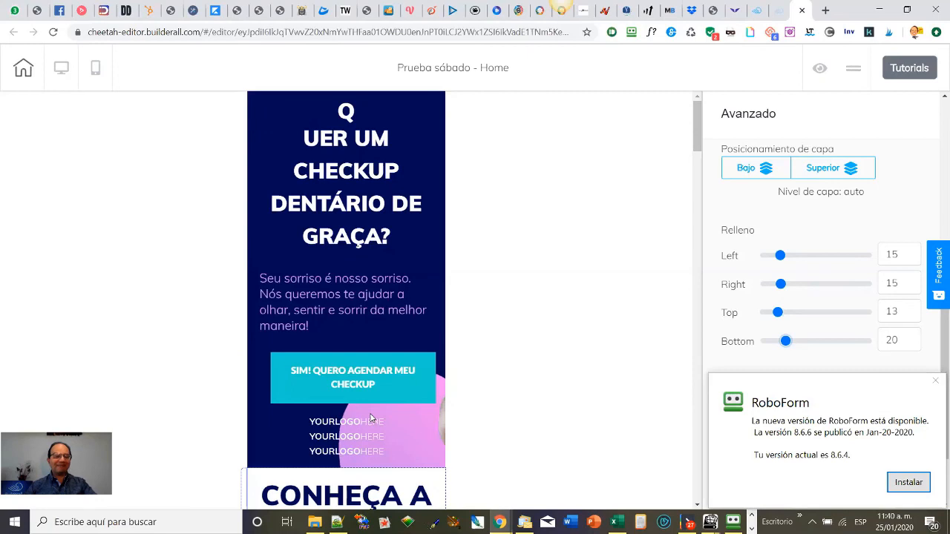
{"action": "left_click", "coordinate": [346, 422]}
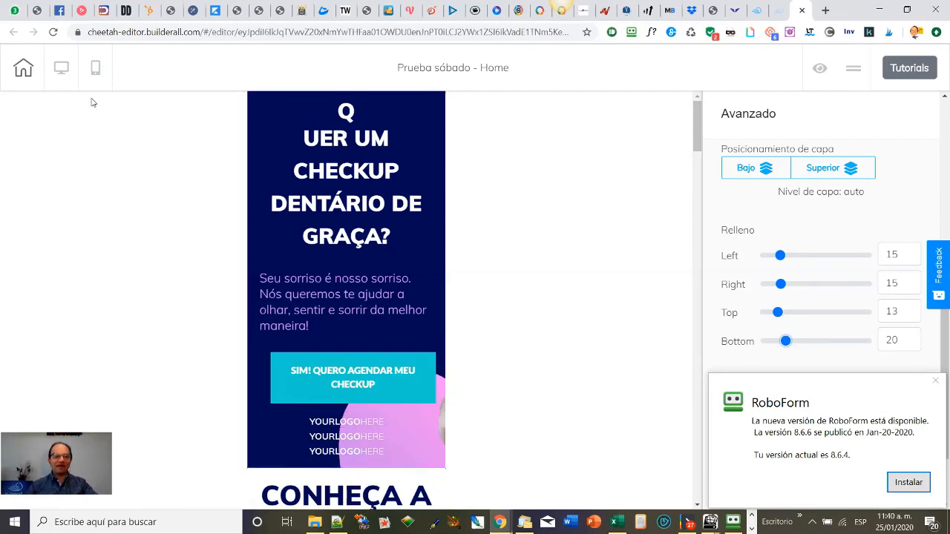
{"action": "left_click", "coordinate": [61, 67]}
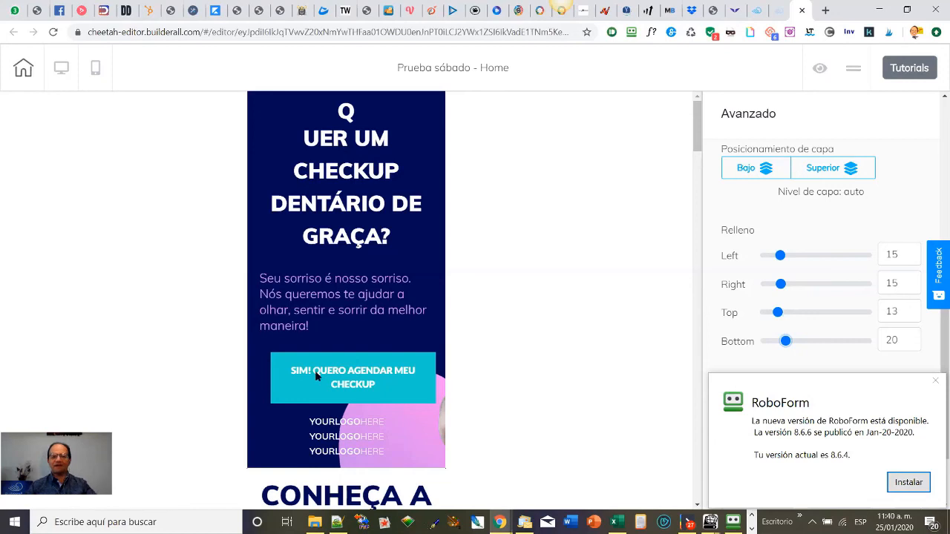
{"action": "scroll", "scroll_direction": "down", "scroll_amount": 3}
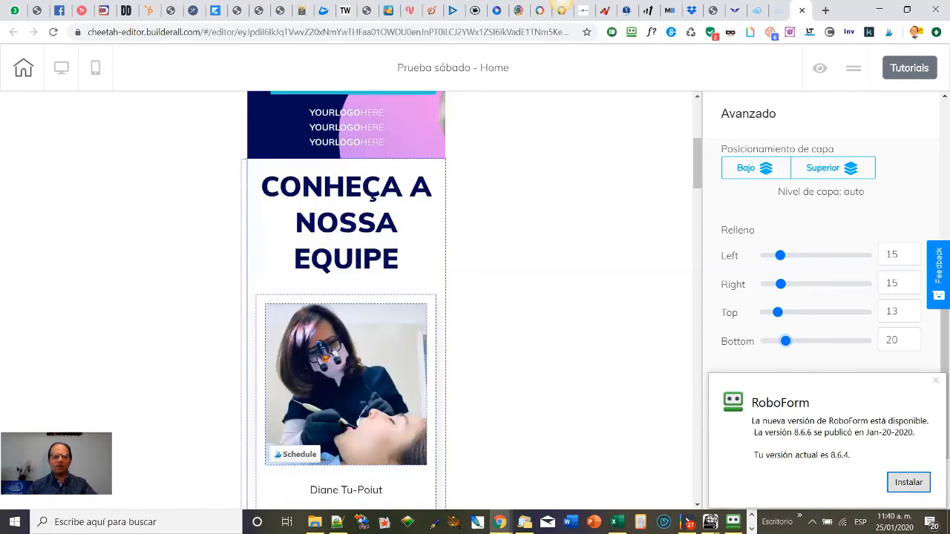